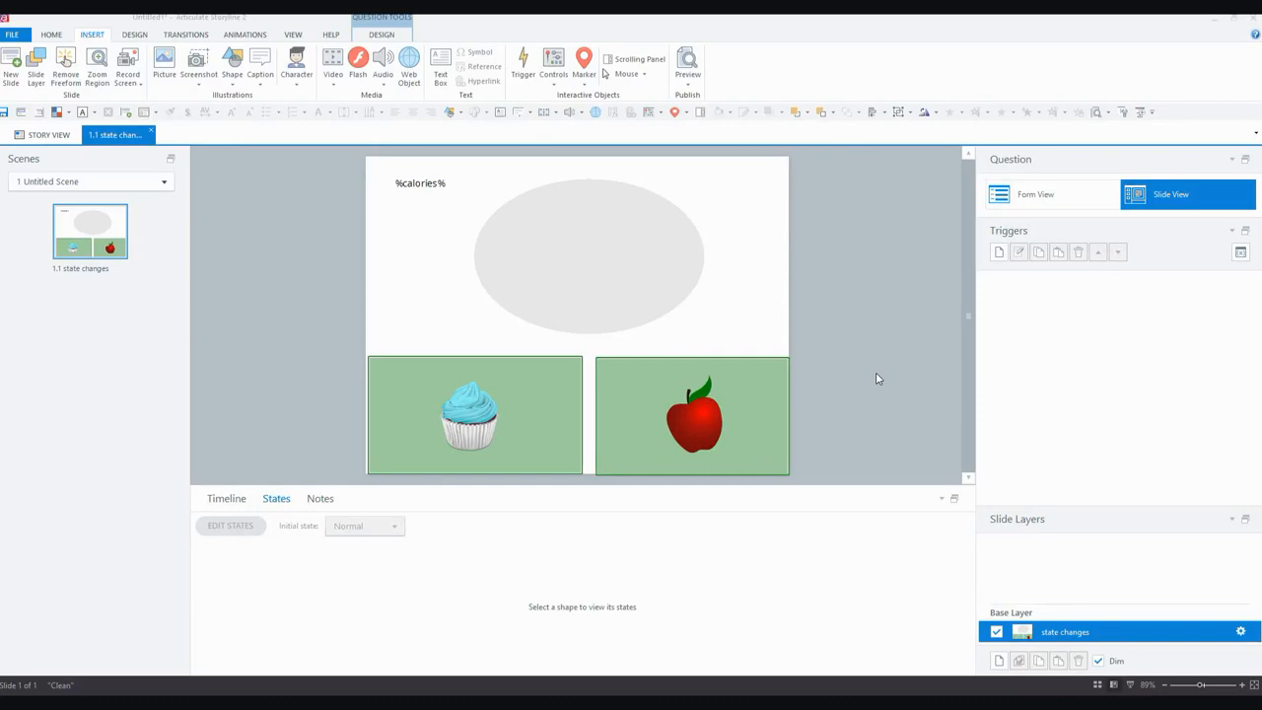
pyautogui.moveTo(869, 379)
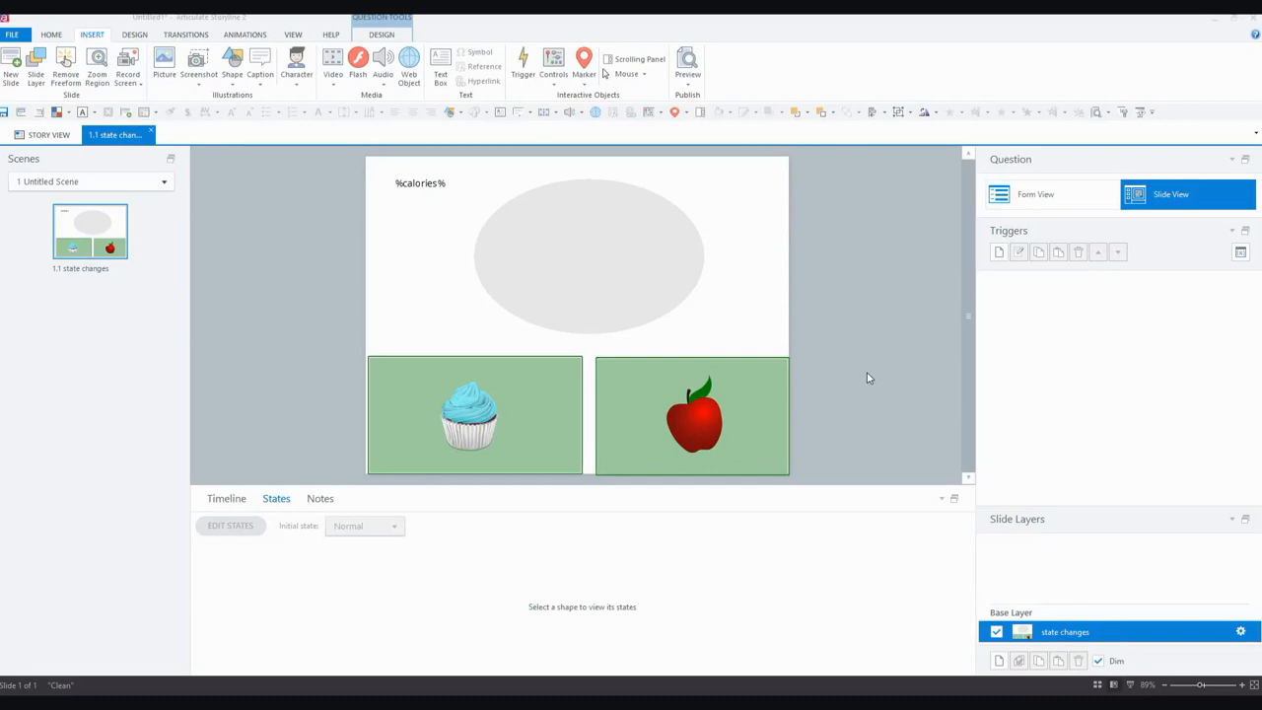
pyautogui.moveTo(792, 442)
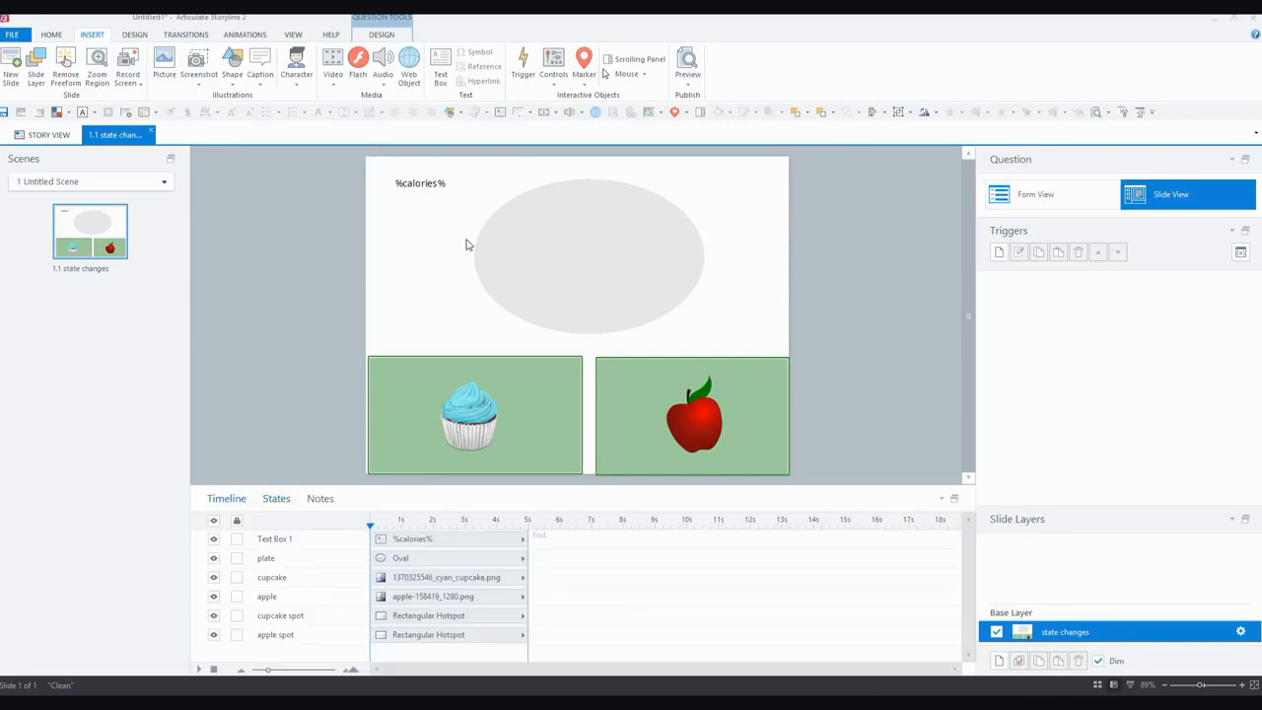
# Review the project variables caloriesapple and caloriescupcake, then dismiss the variables list.
pyautogui.click(587, 256)
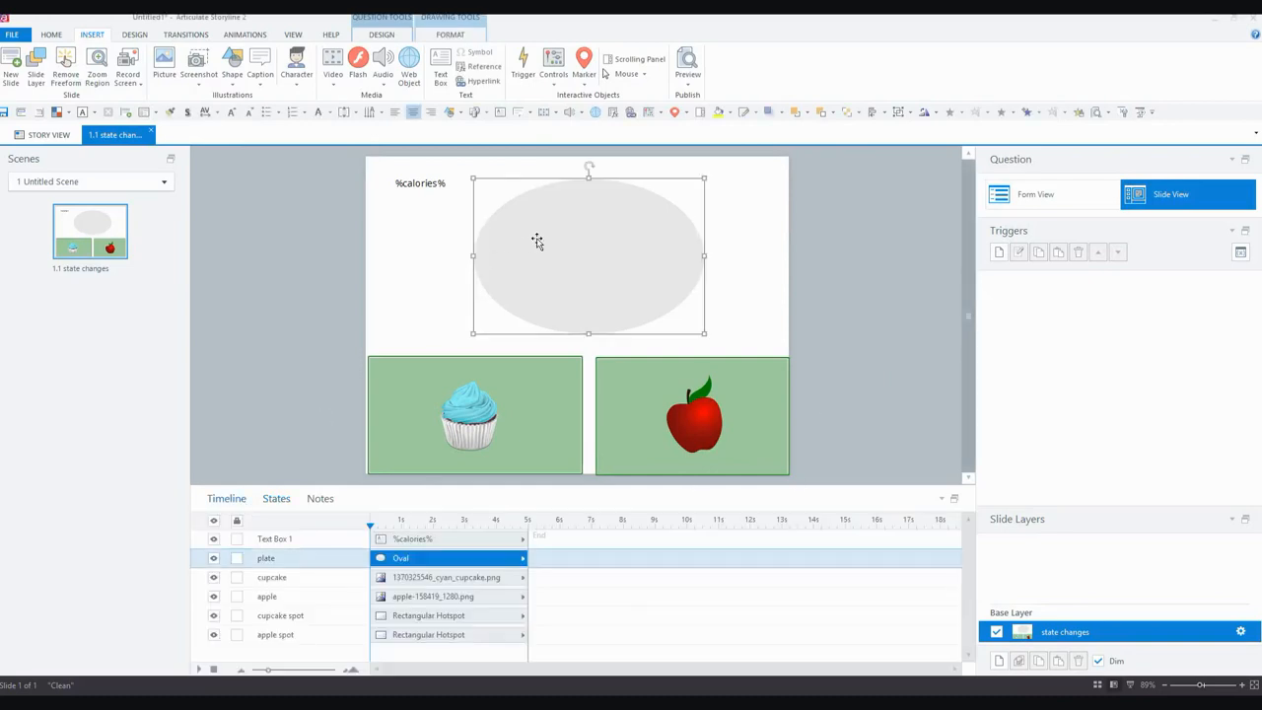
pyautogui.moveTo(572, 398)
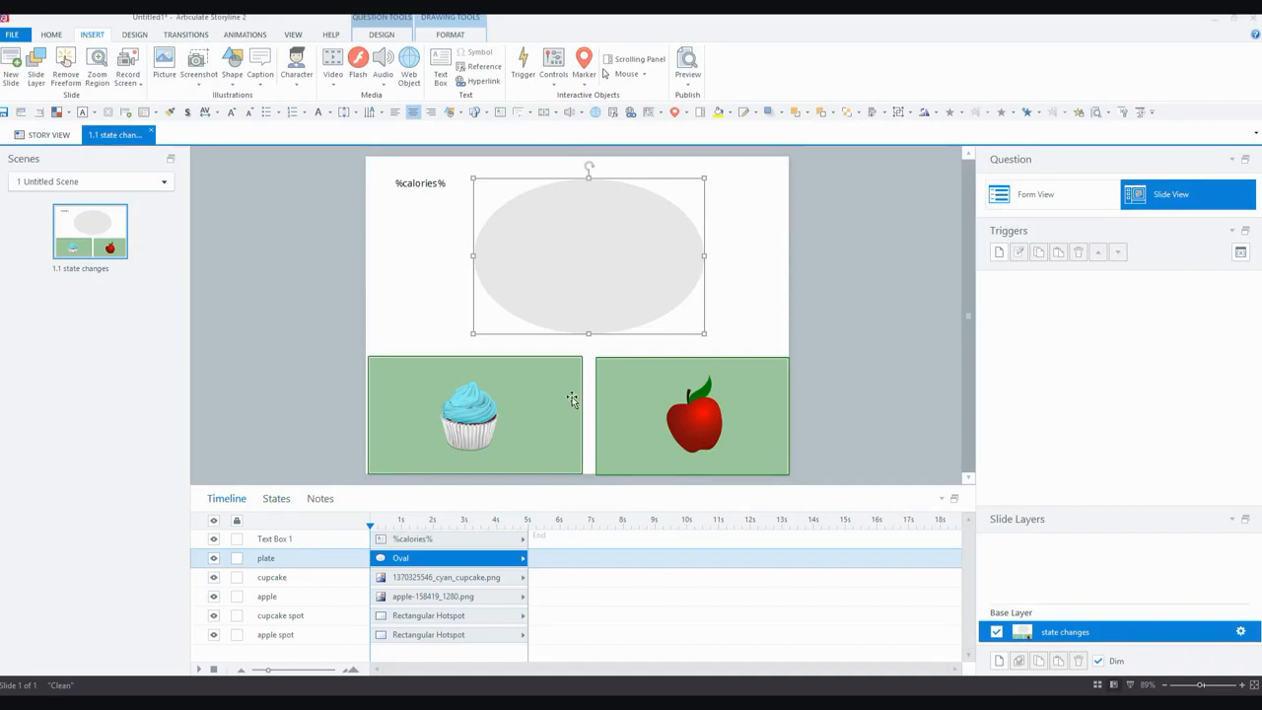
pyautogui.click(694, 414)
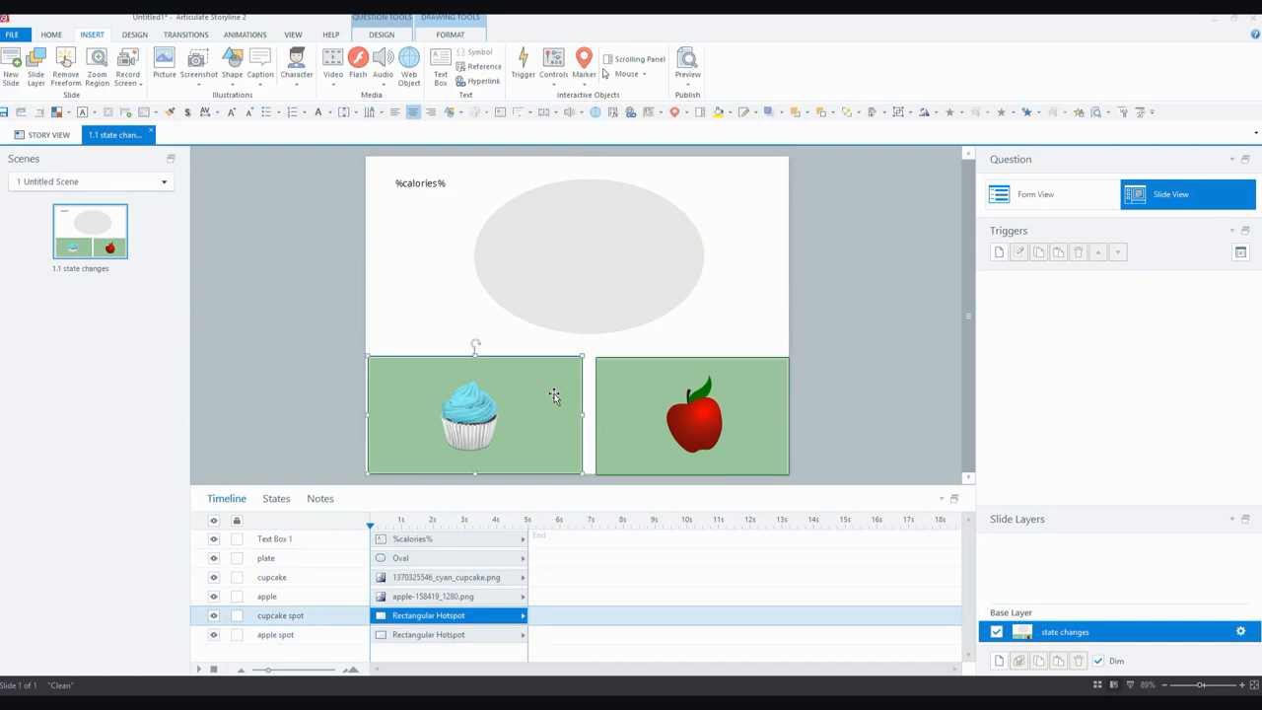
pyautogui.moveTo(366, 485)
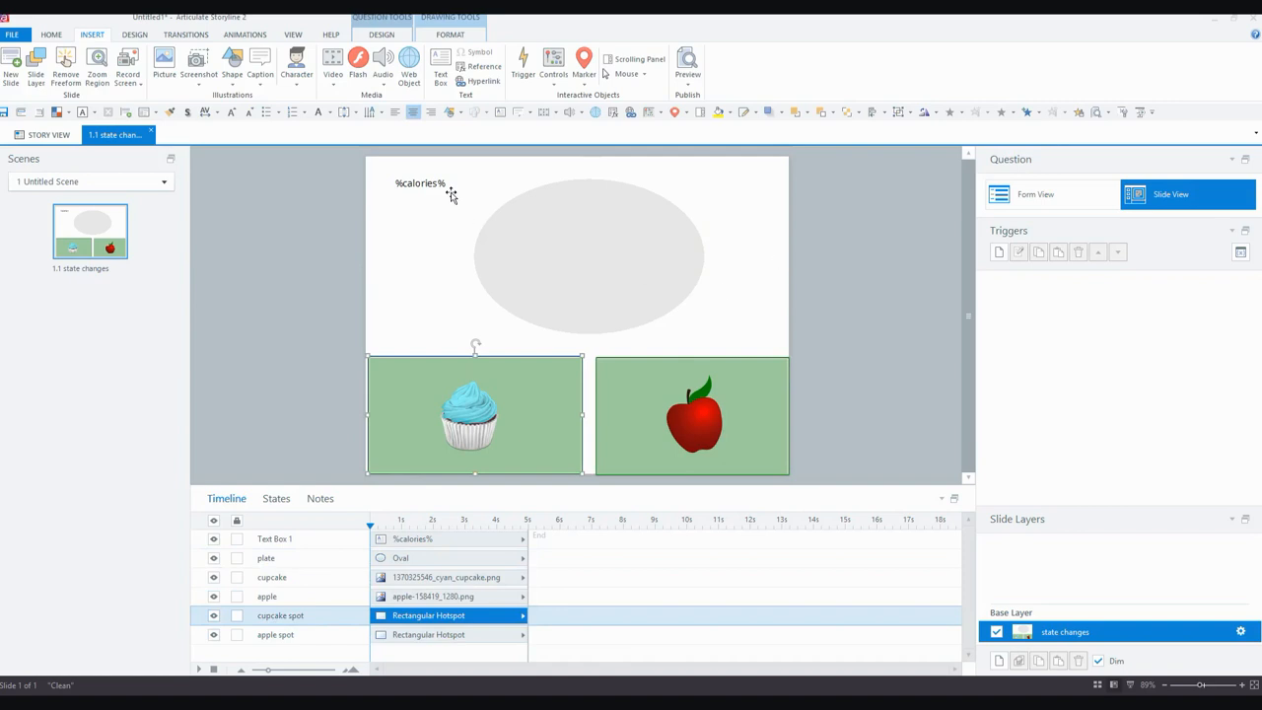
pyautogui.click(422, 183)
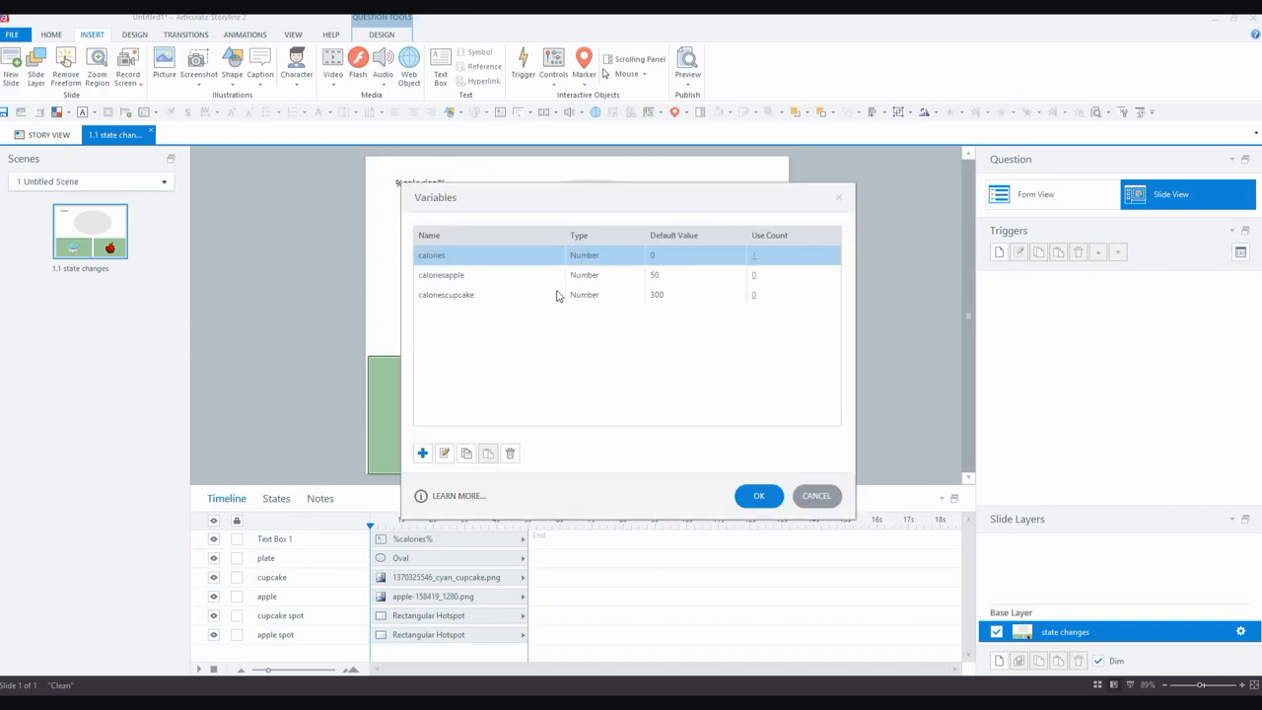
pyautogui.moveTo(539, 292)
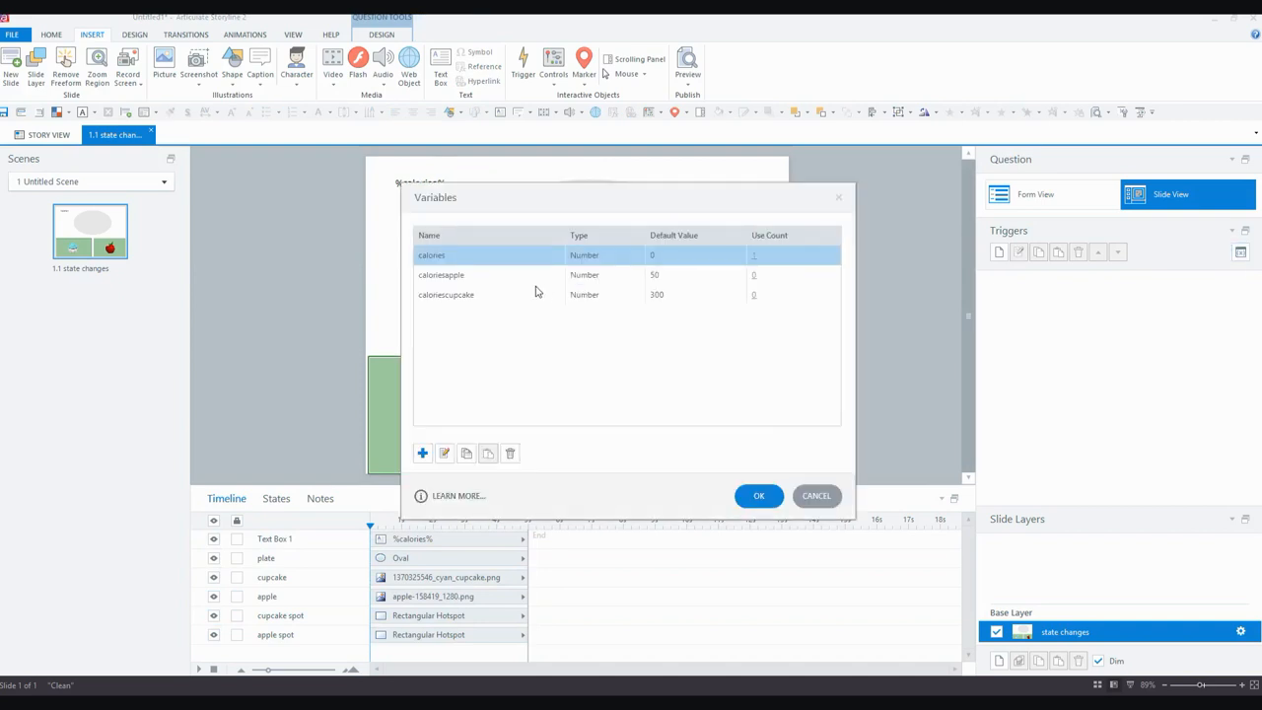
pyautogui.moveTo(470, 284)
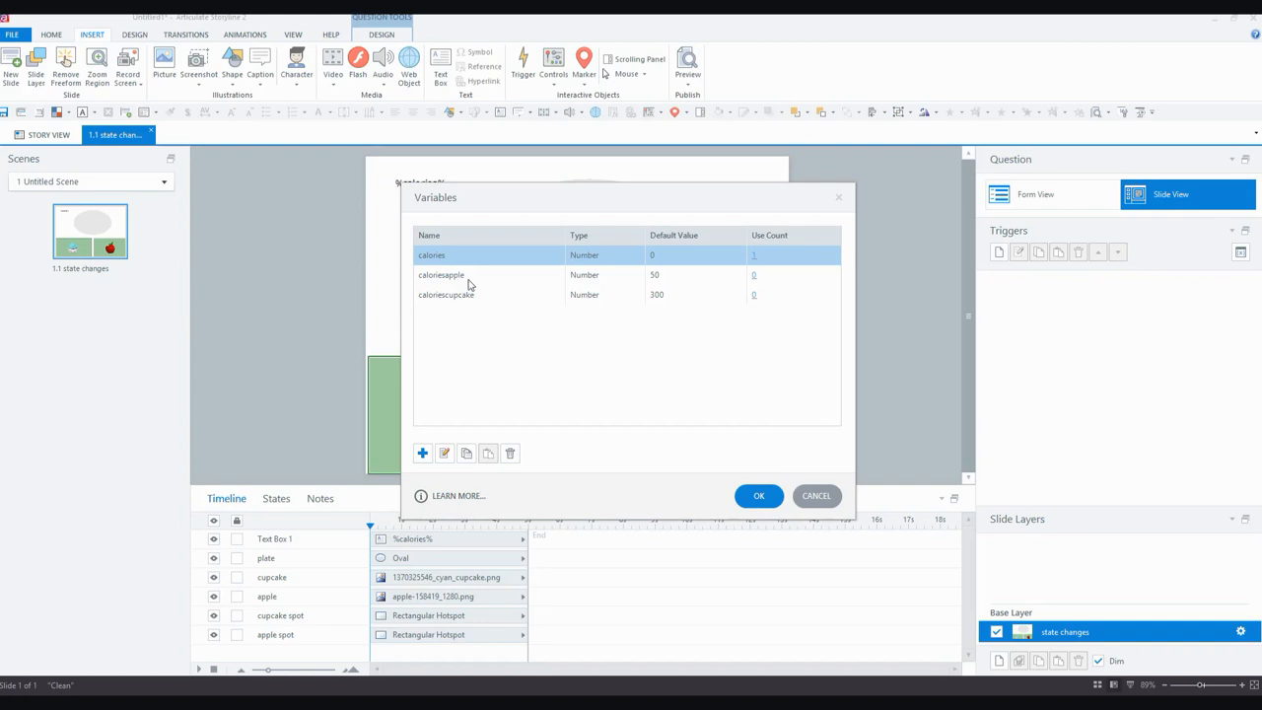
pyautogui.moveTo(438, 264)
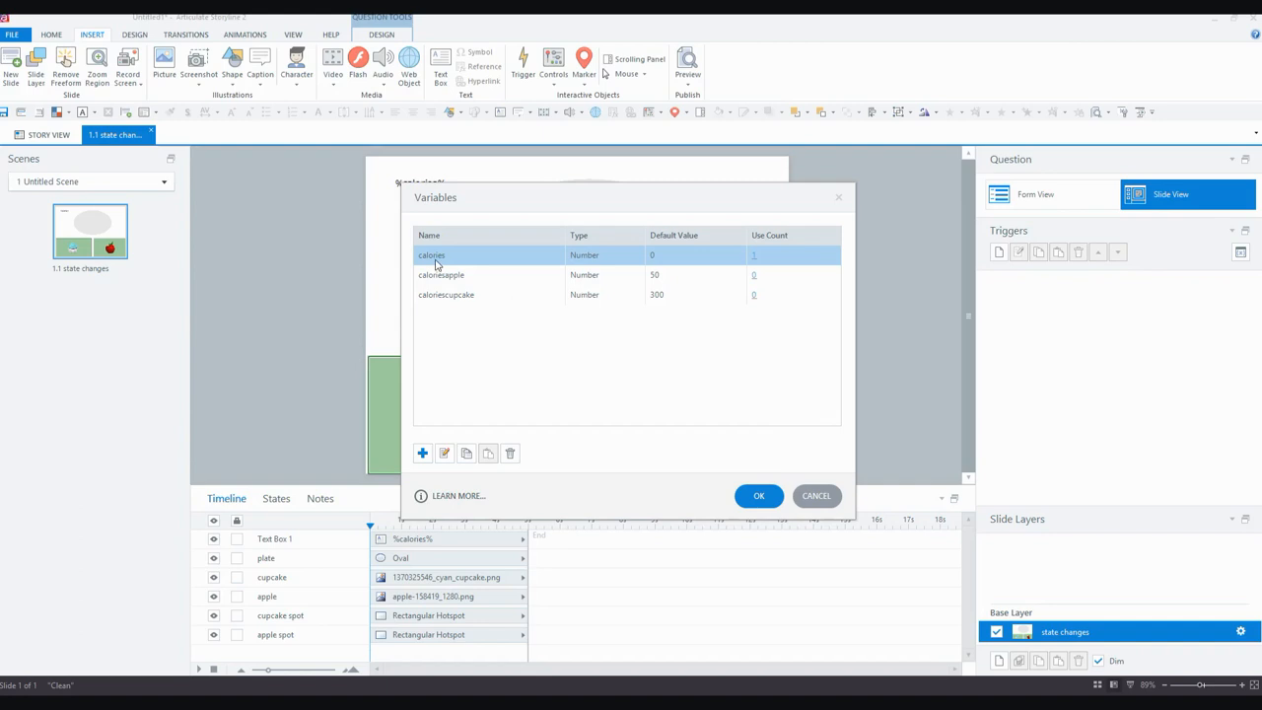
pyautogui.moveTo(666, 268)
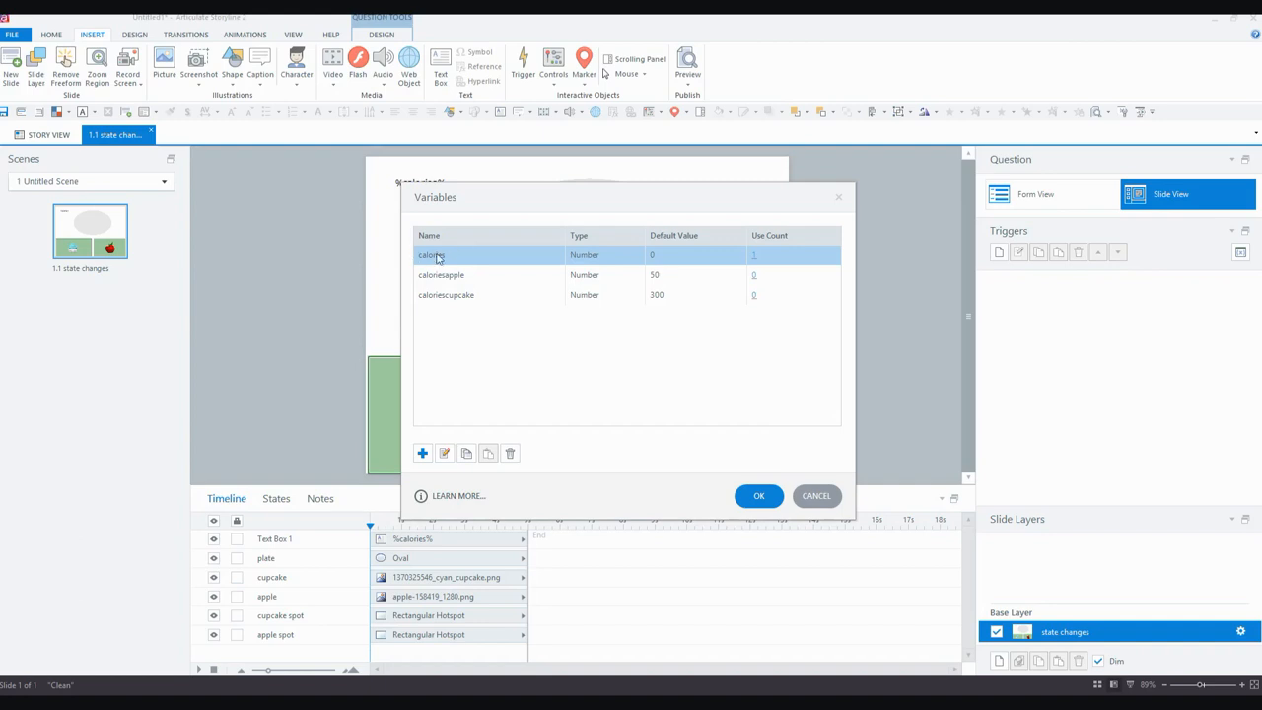
pyautogui.moveTo(450, 274)
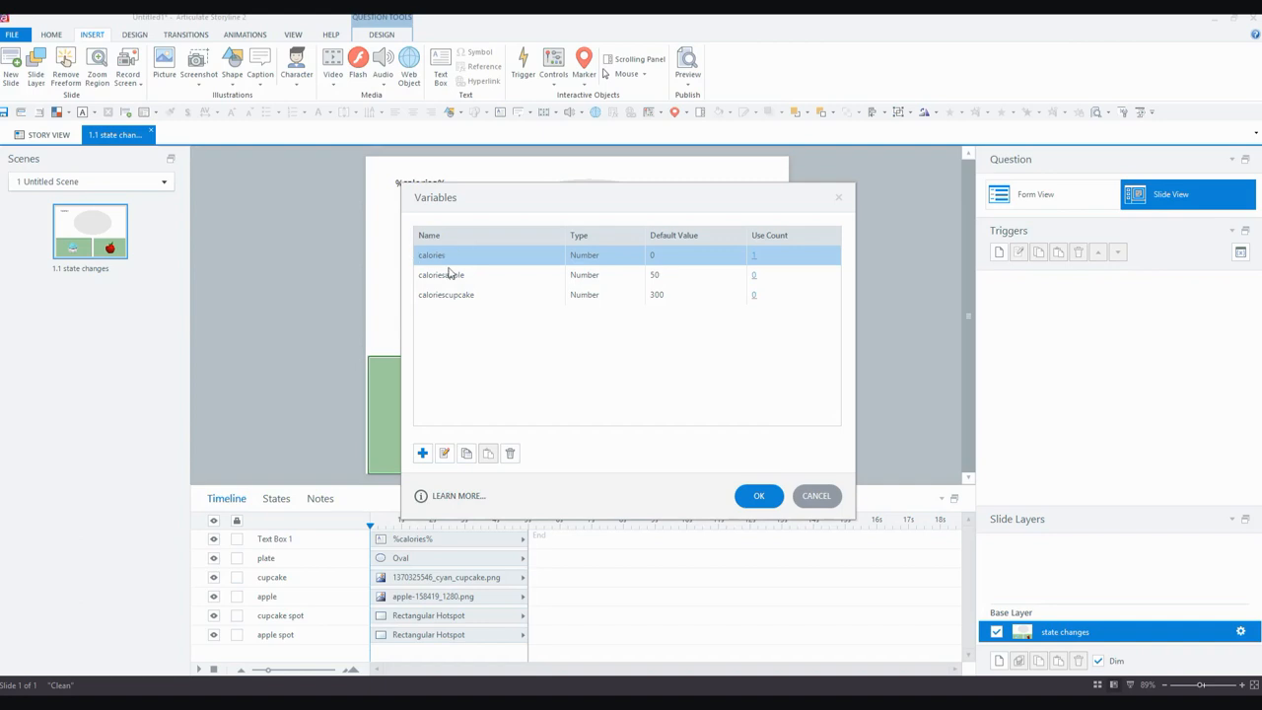
pyautogui.click(442, 276)
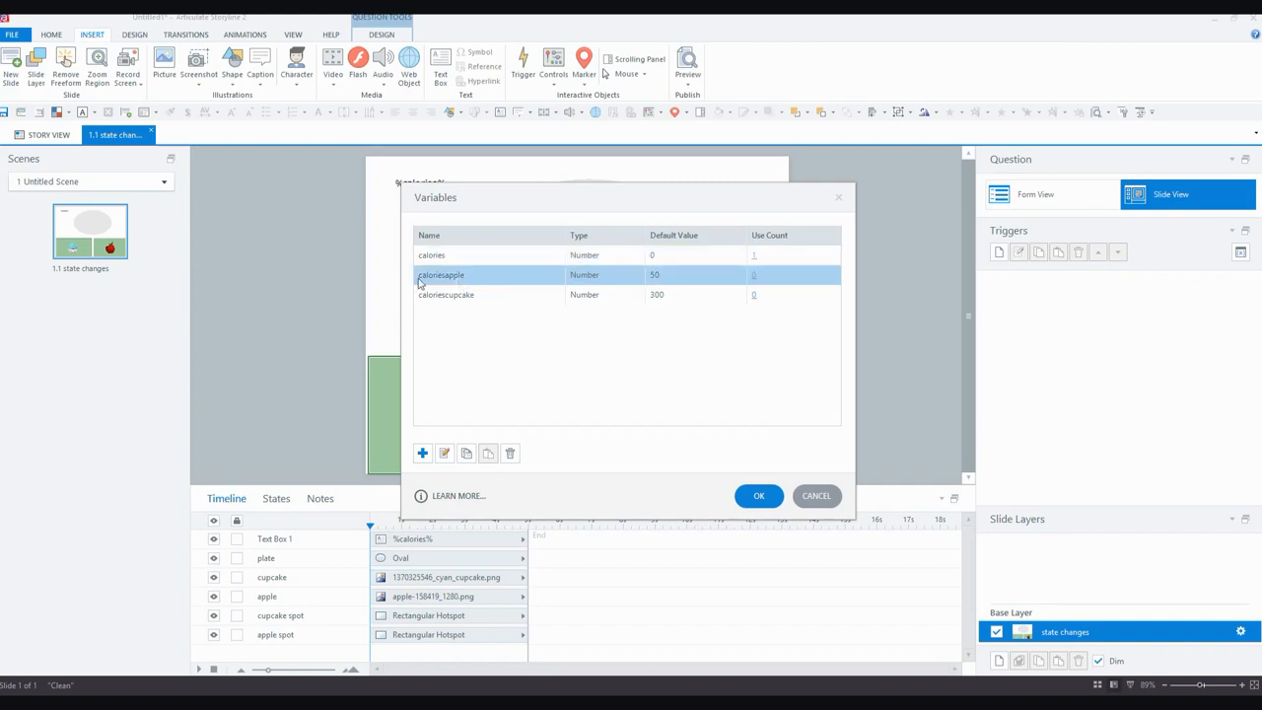
pyautogui.moveTo(459, 286)
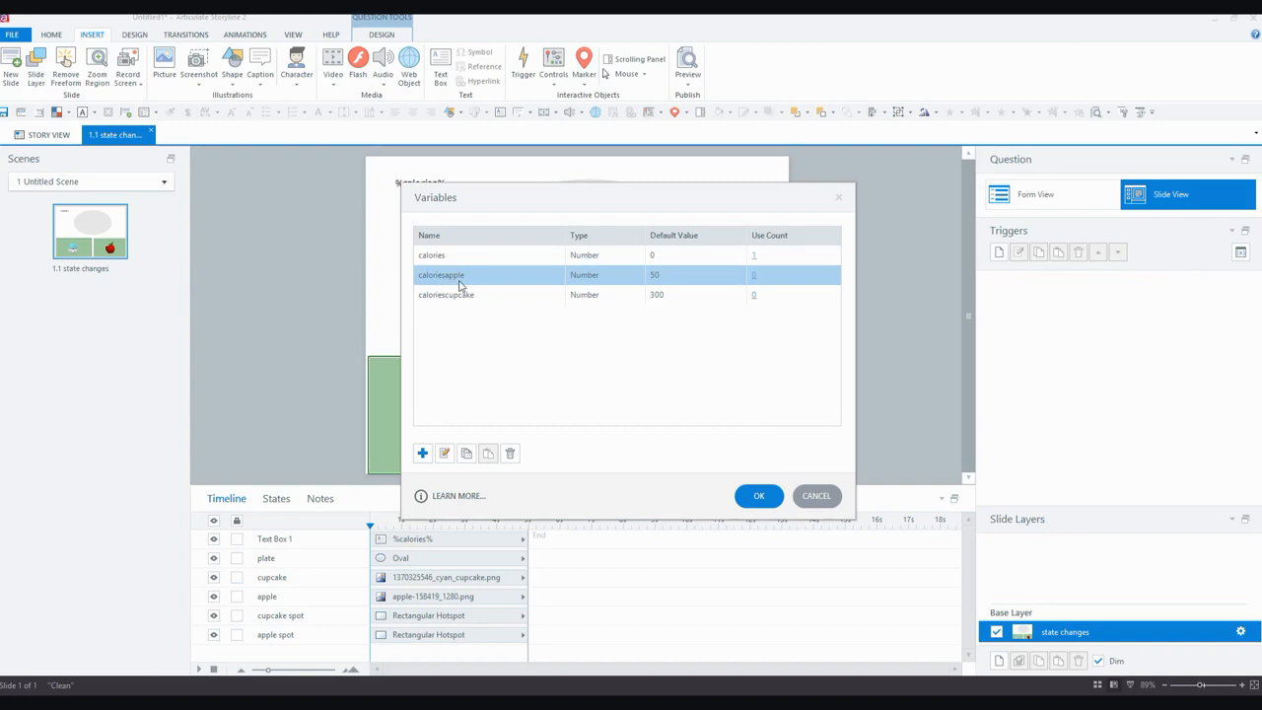
pyautogui.moveTo(646, 295)
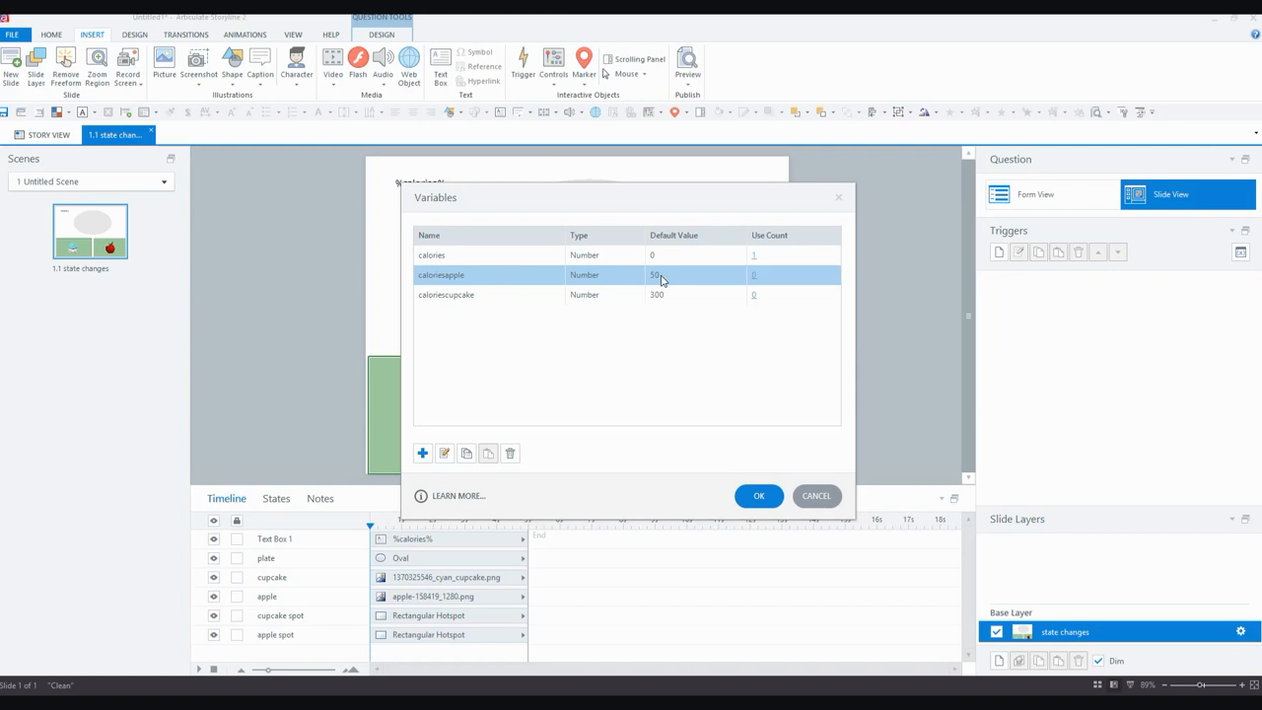
pyautogui.moveTo(552, 264)
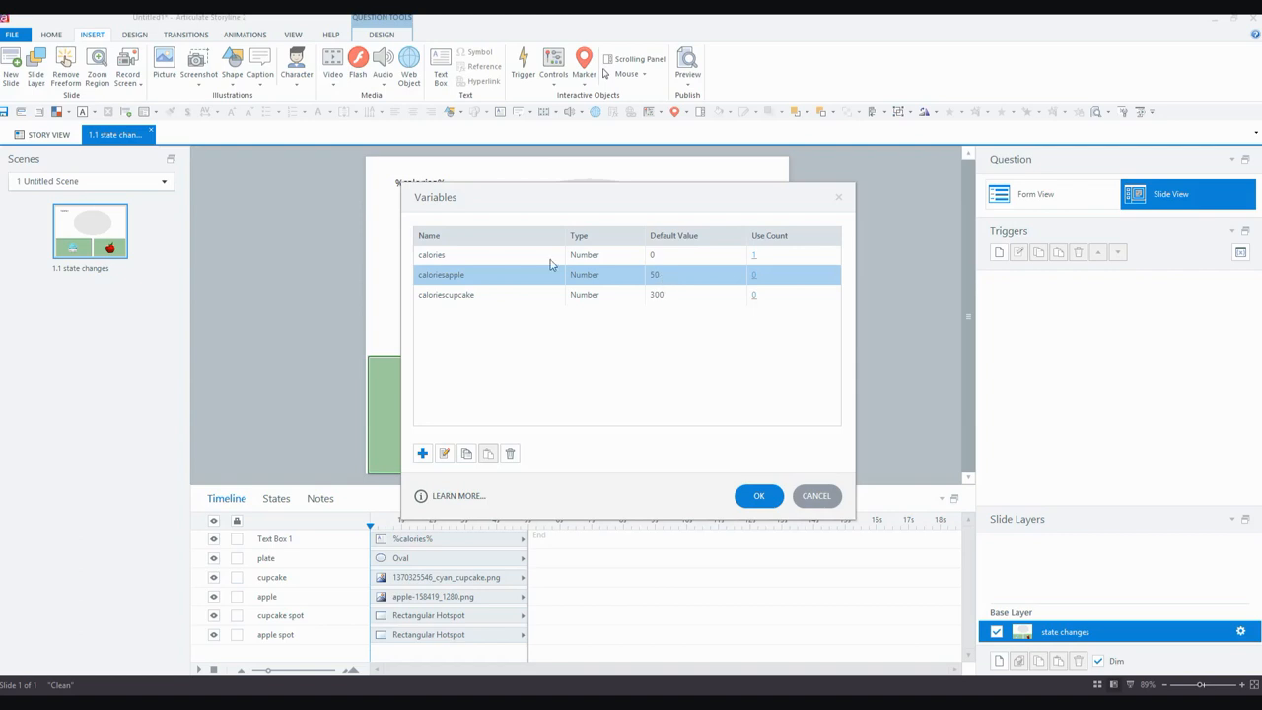
pyautogui.click(445, 296)
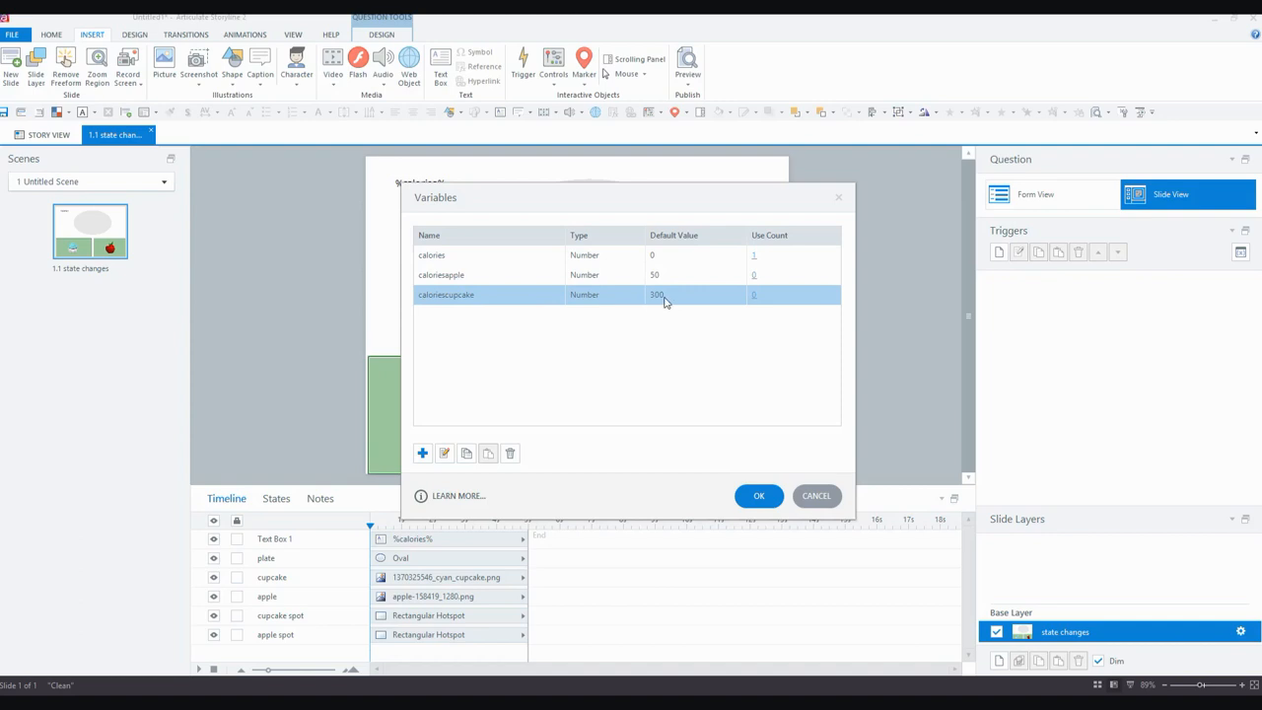
pyautogui.moveTo(680, 335)
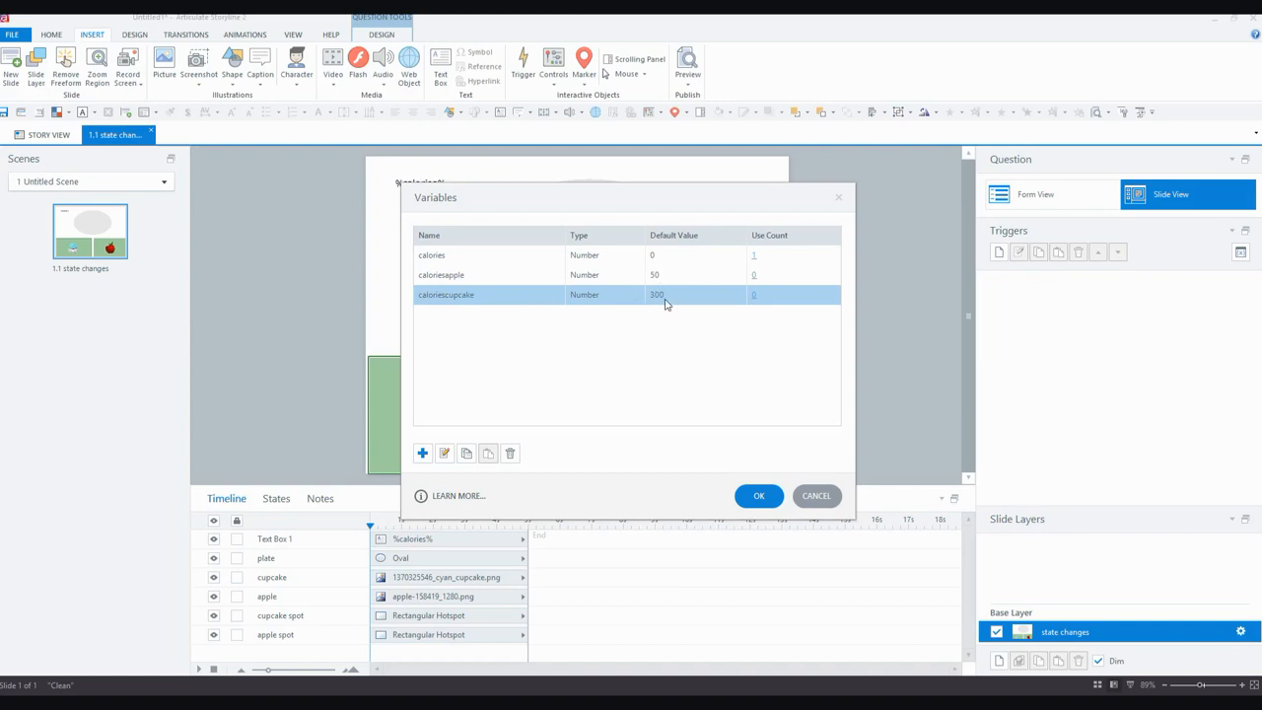
pyautogui.moveTo(635, 349)
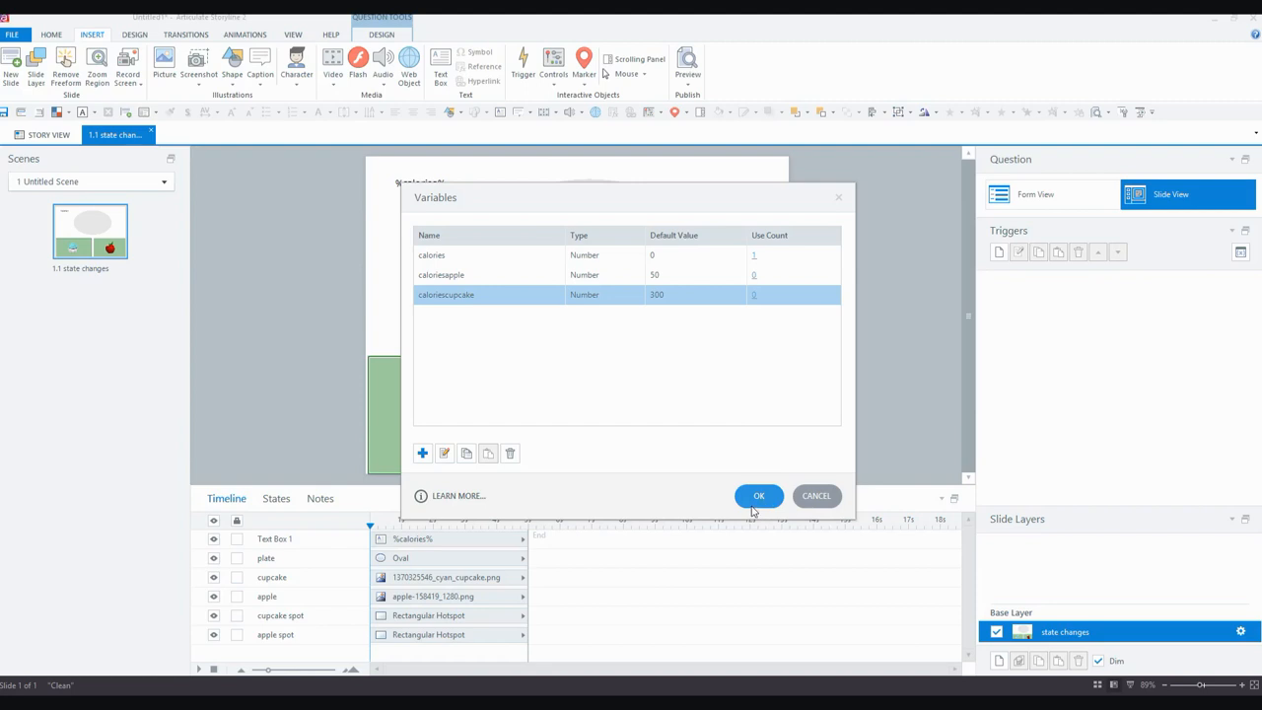
pyautogui.click(757, 497)
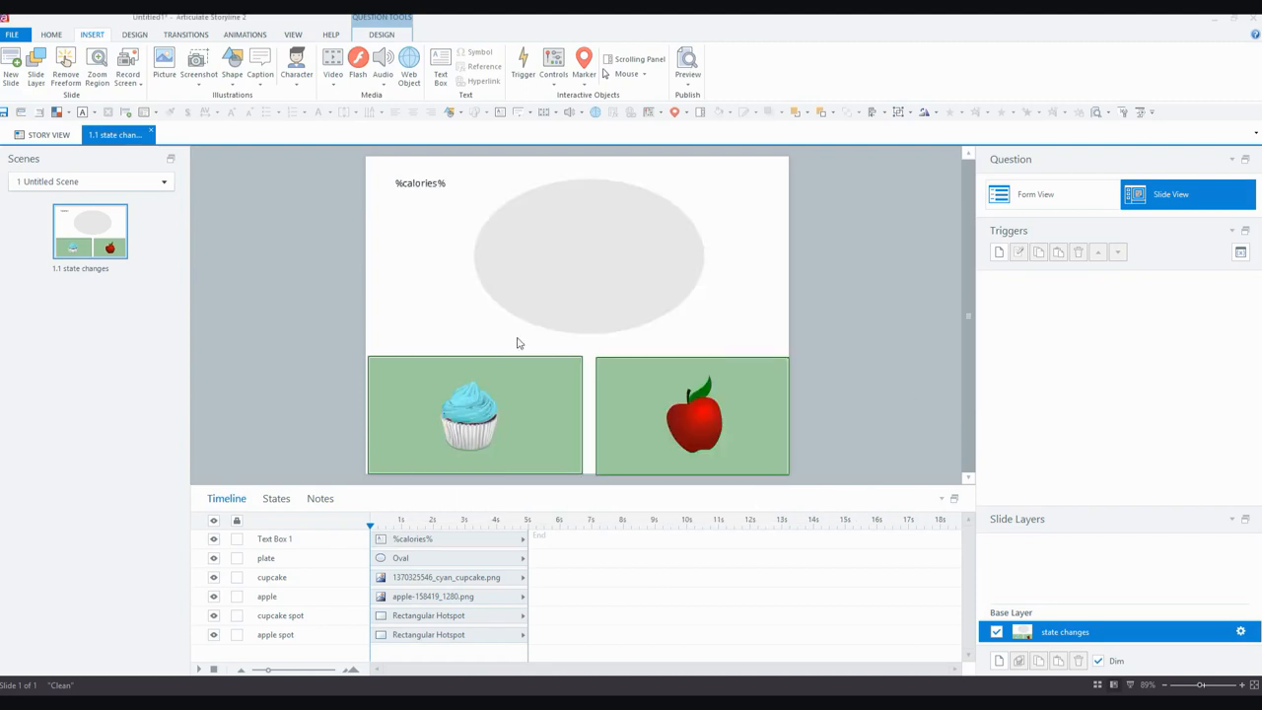
# Select the cupcake picture and show its states, currently only Normal.
pyautogui.click(420, 183)
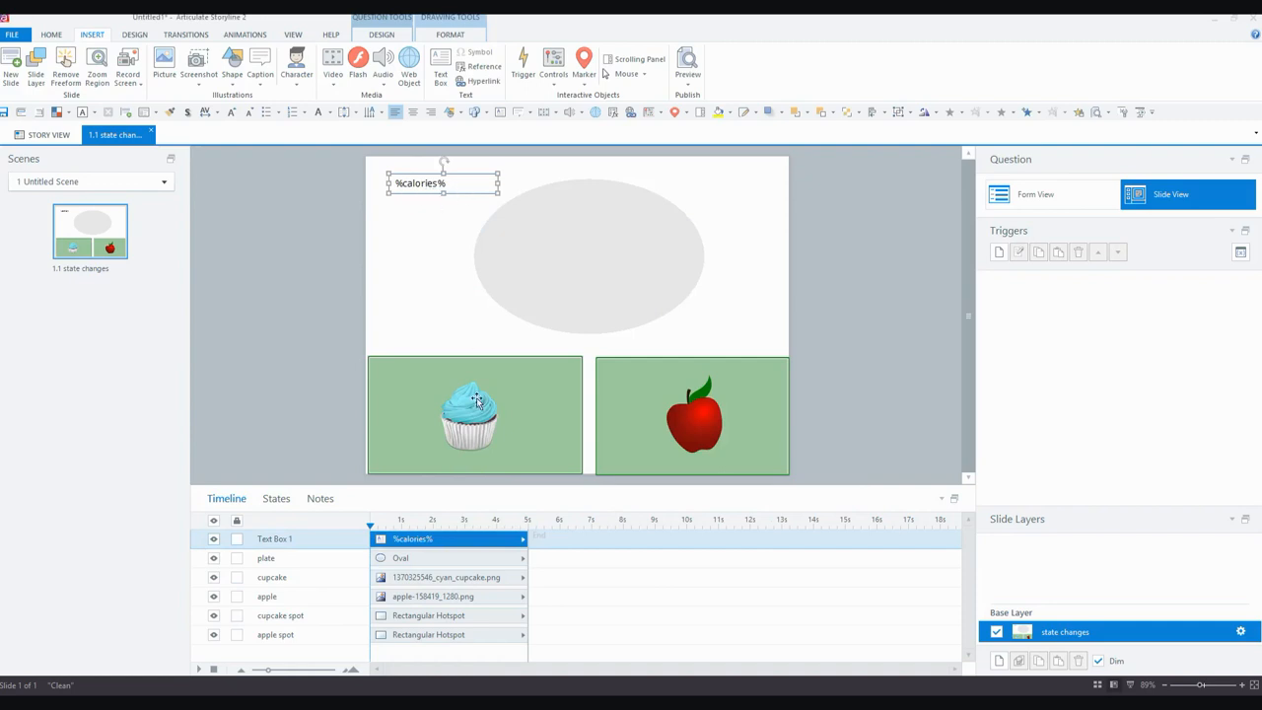
pyautogui.click(469, 408)
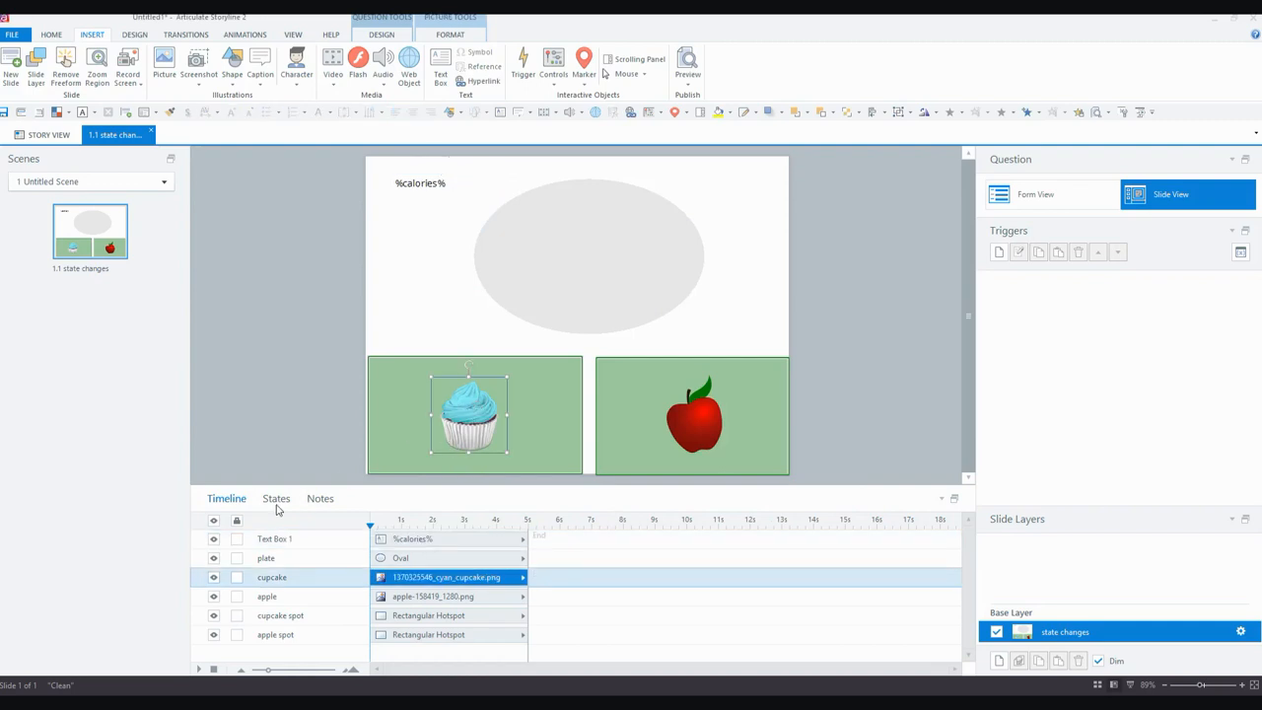
pyautogui.click(276, 497)
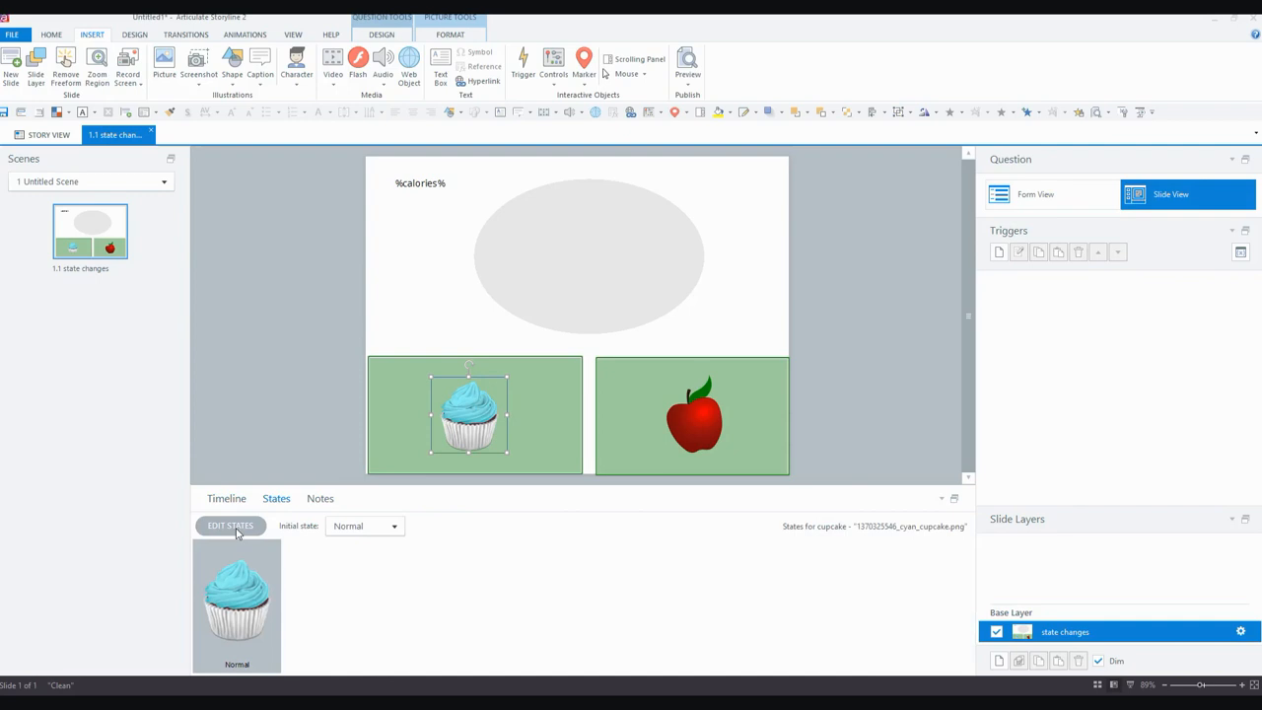
# Create two new cupcake states named onplate and off plate in the state editor.
pyautogui.click(229, 524)
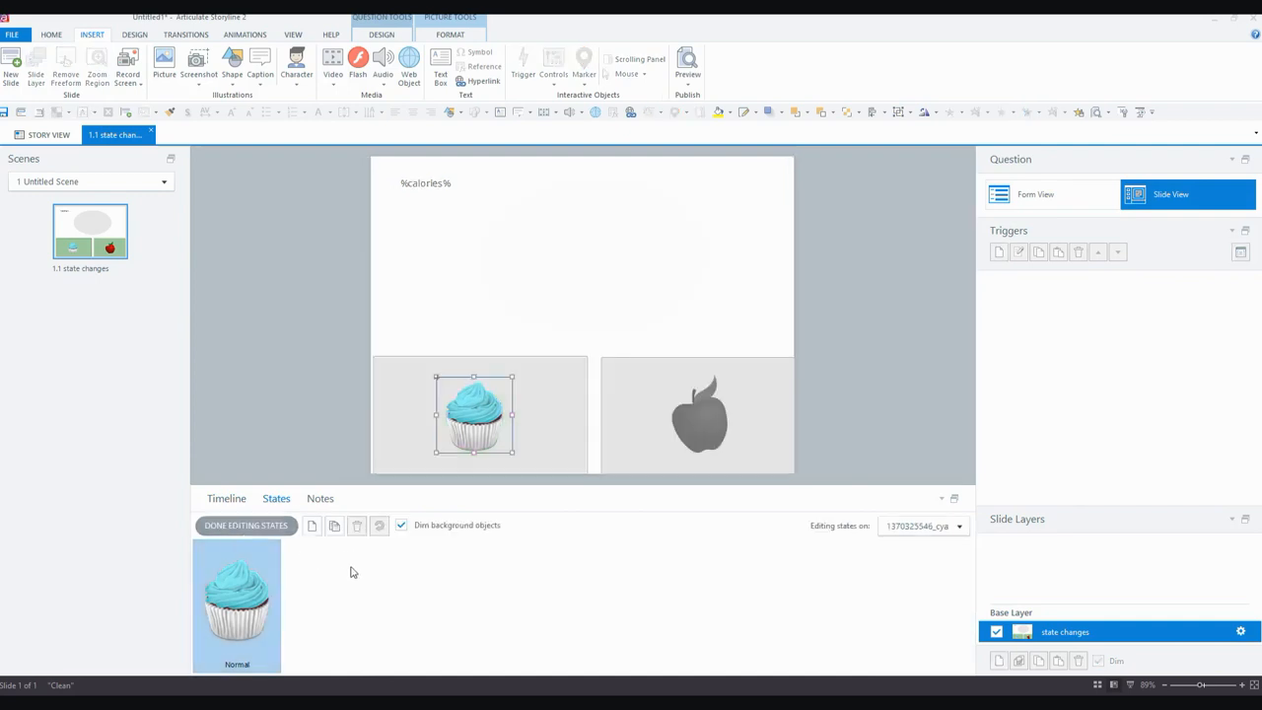
pyautogui.click(311, 524)
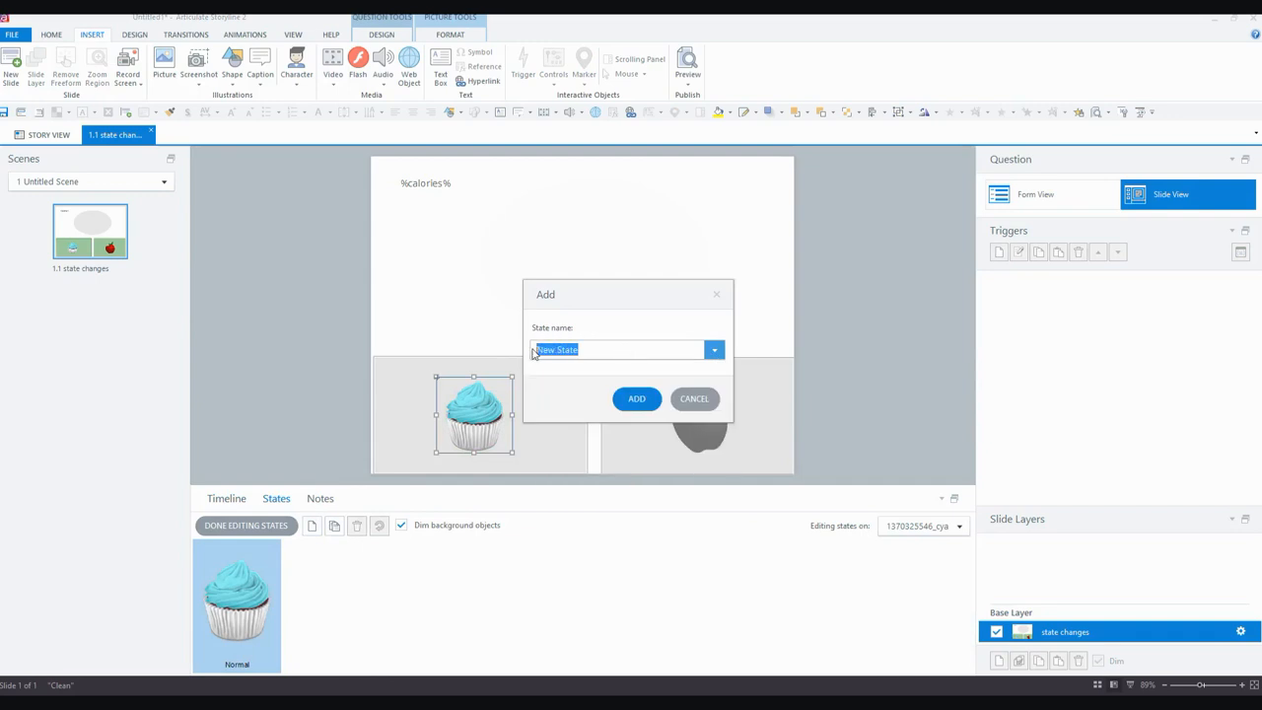
pyautogui.write('onplate')
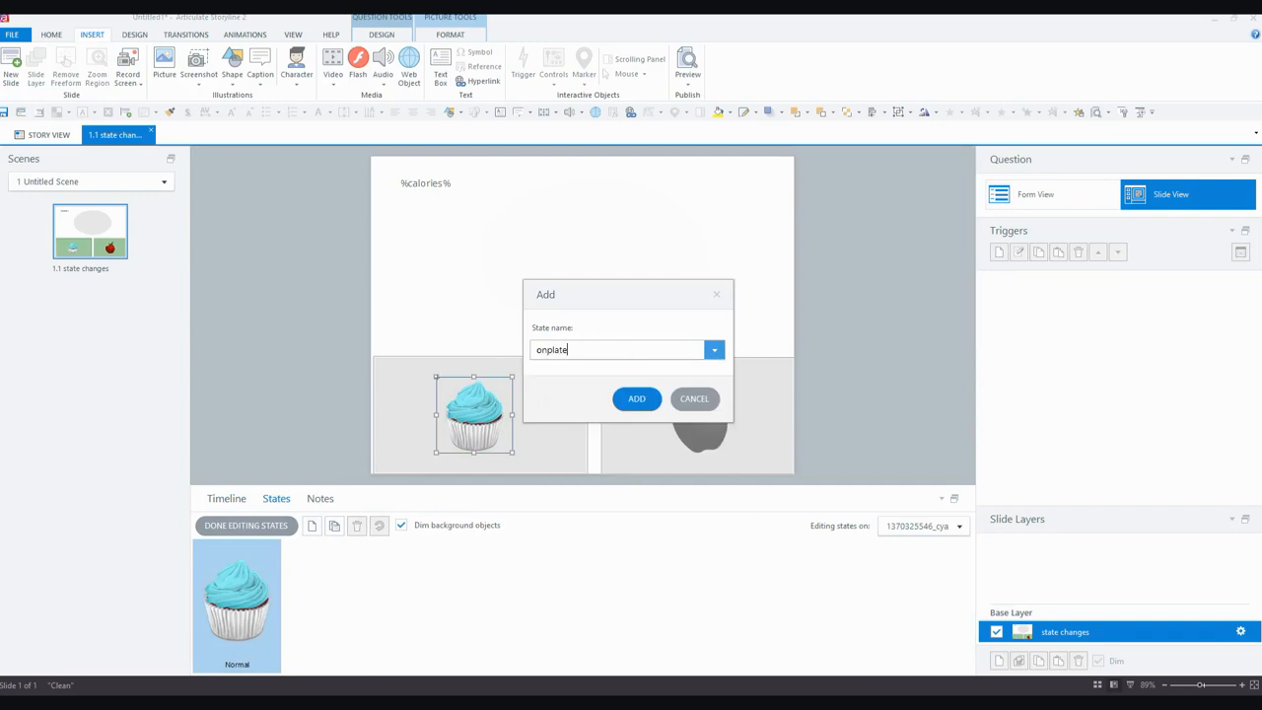
pyautogui.click(635, 398)
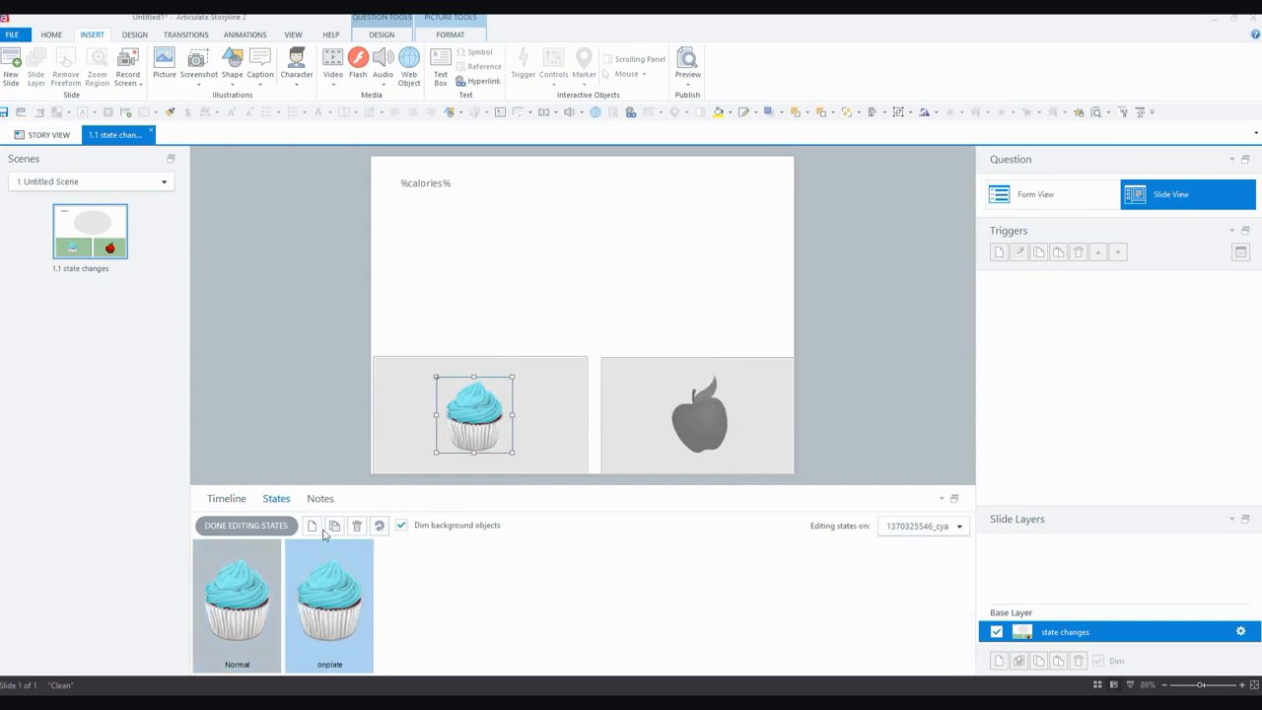
pyautogui.click(311, 524)
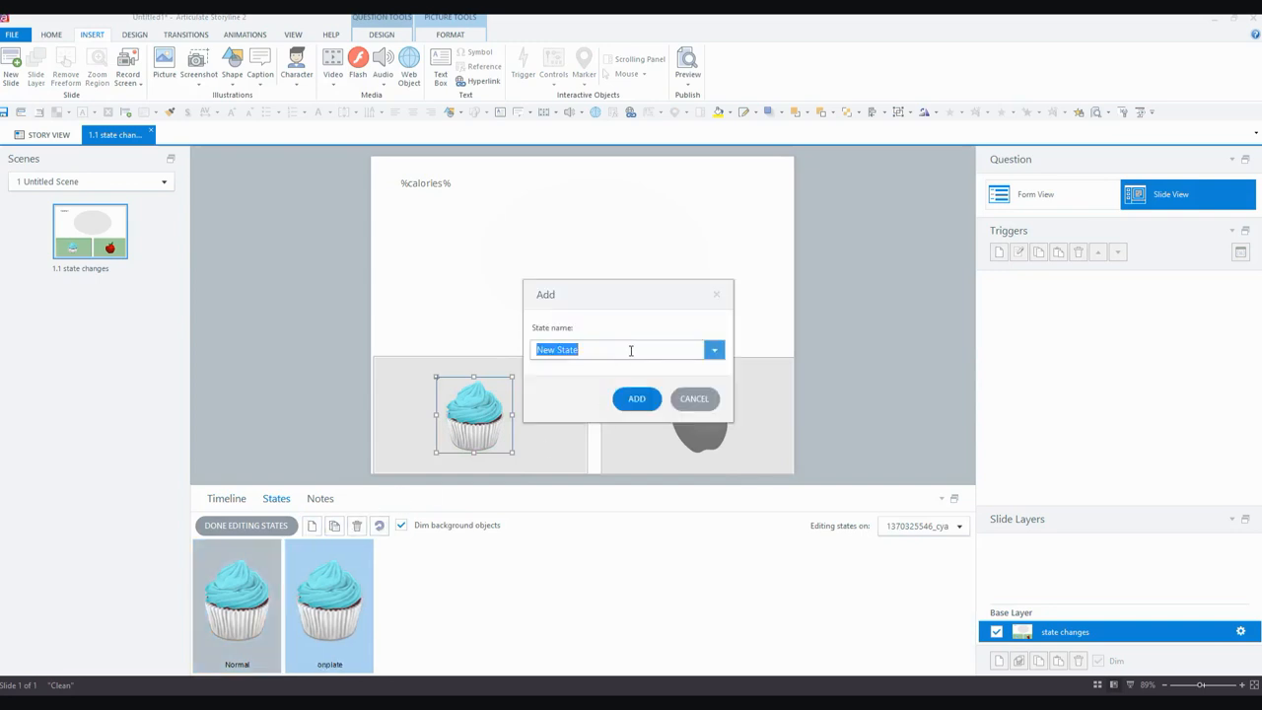
pyautogui.write('off plate')
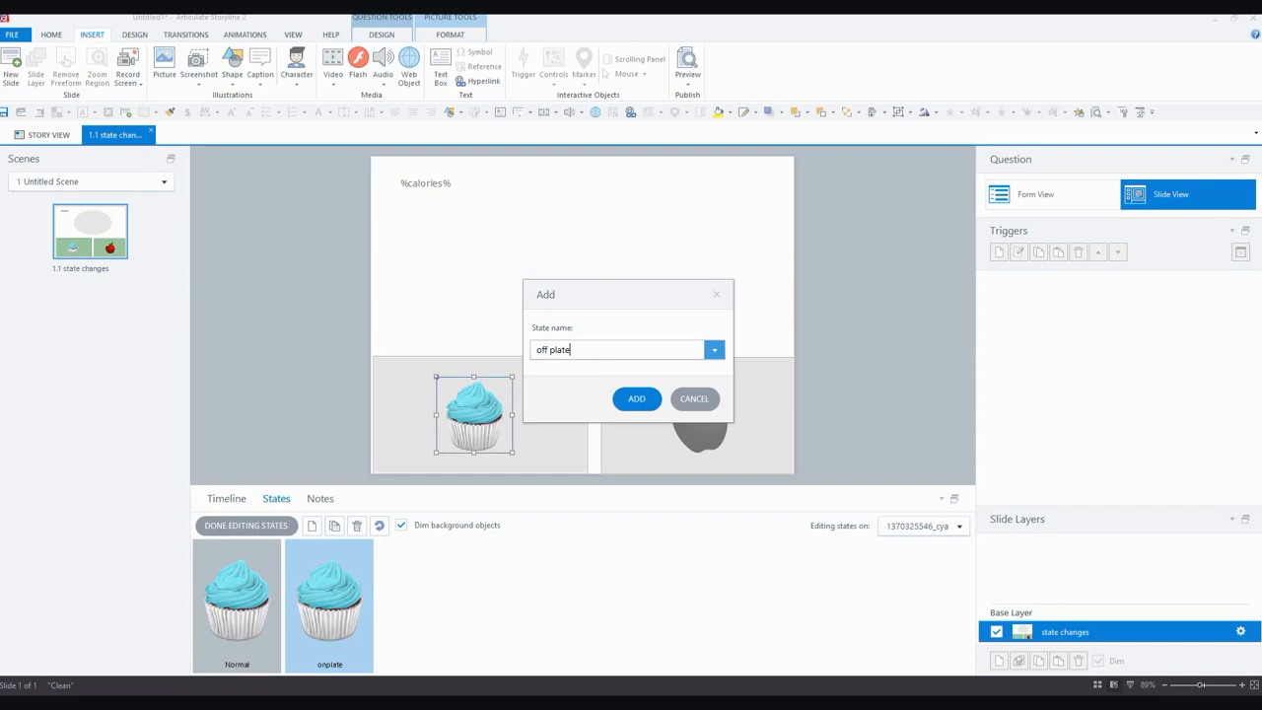
pyautogui.click(634, 398)
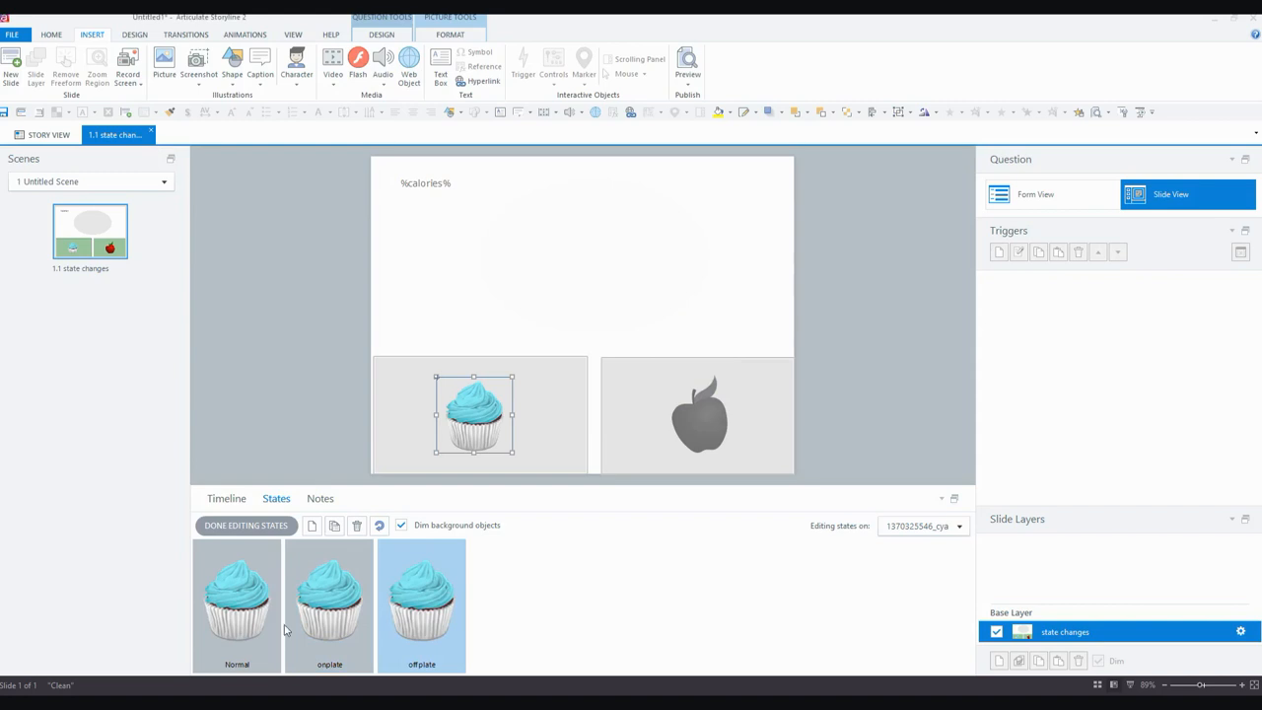
pyautogui.moveTo(444, 603)
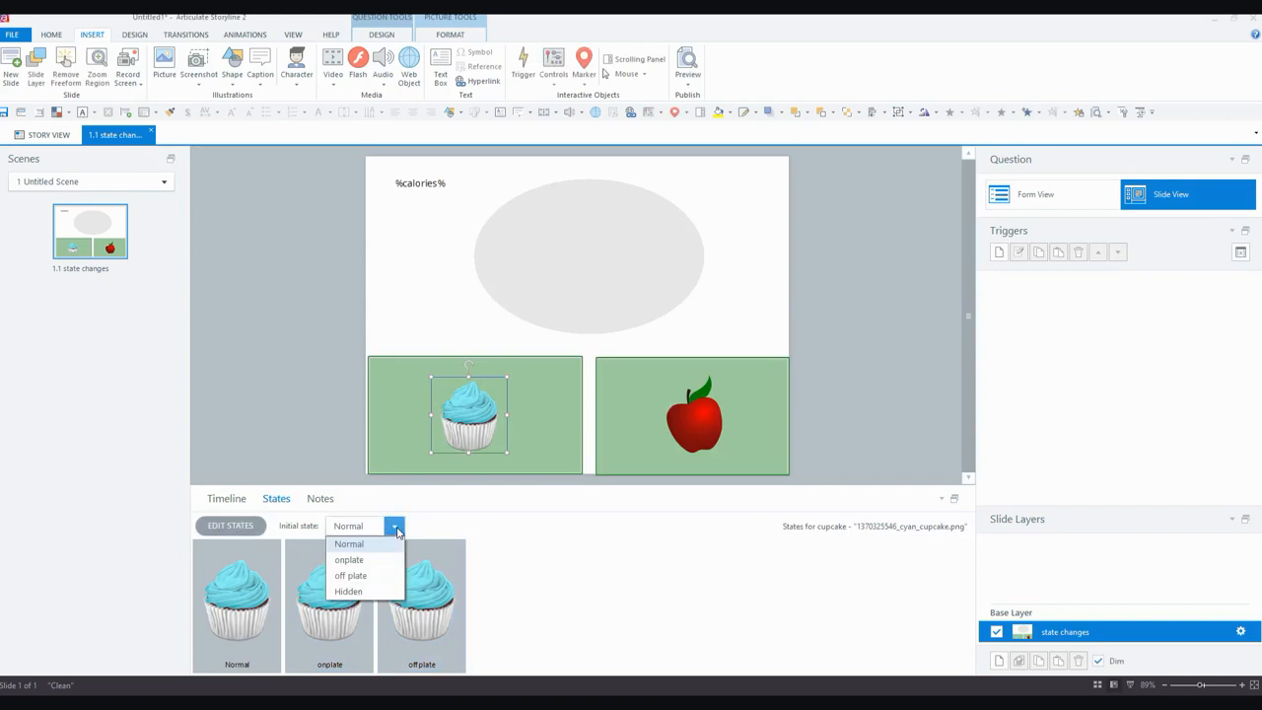
pyautogui.moveTo(386, 577)
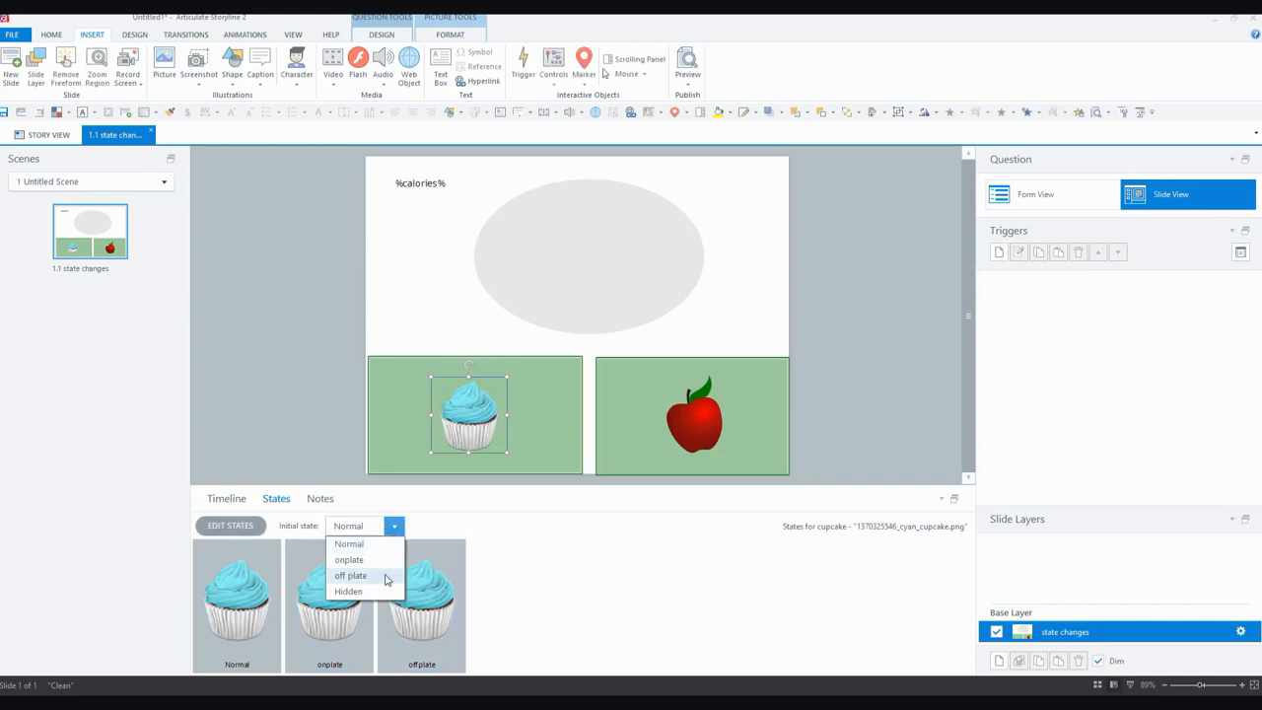
# Set the initial state of both the cupcake and the apple to off plate.
pyautogui.click(351, 576)
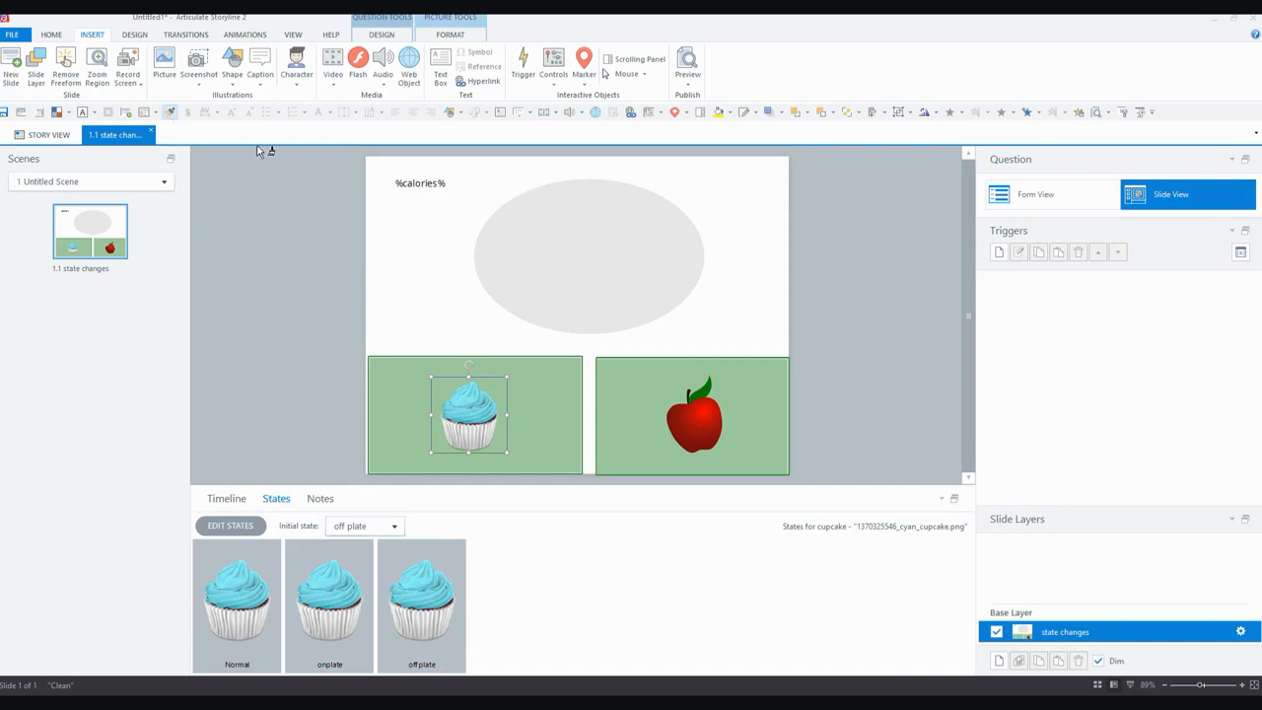
pyautogui.click(694, 414)
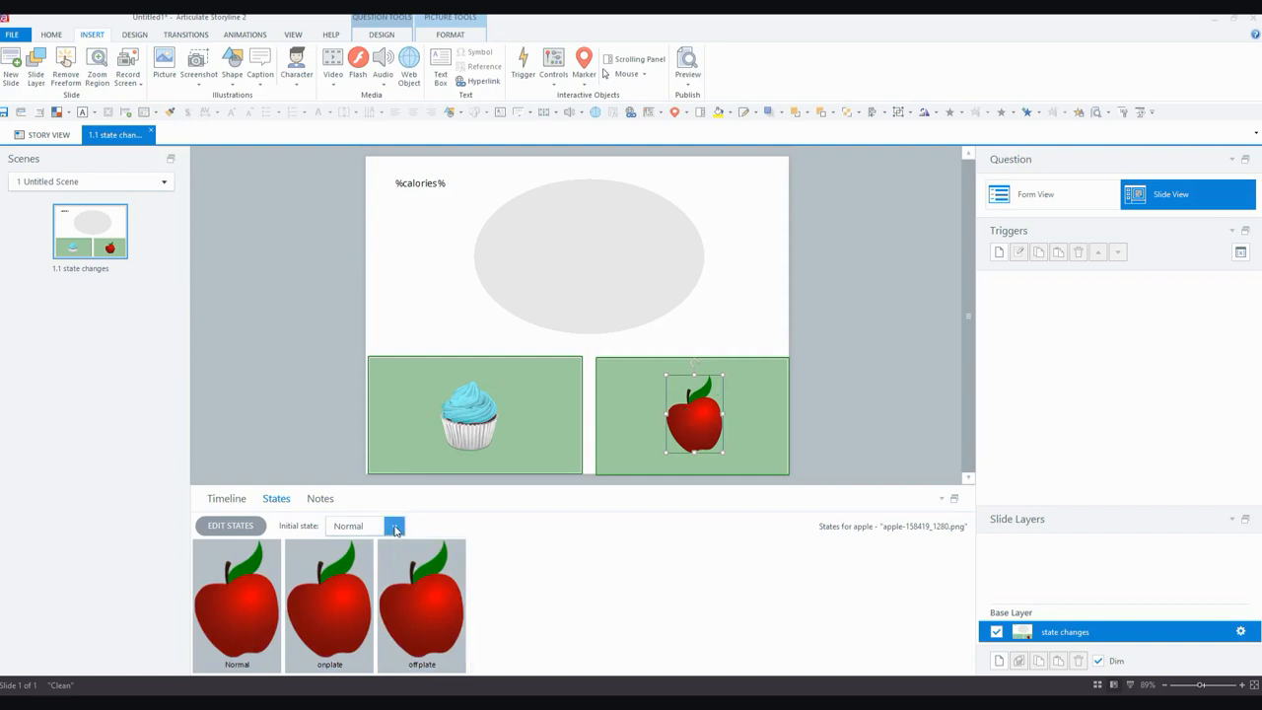
pyautogui.click(394, 525)
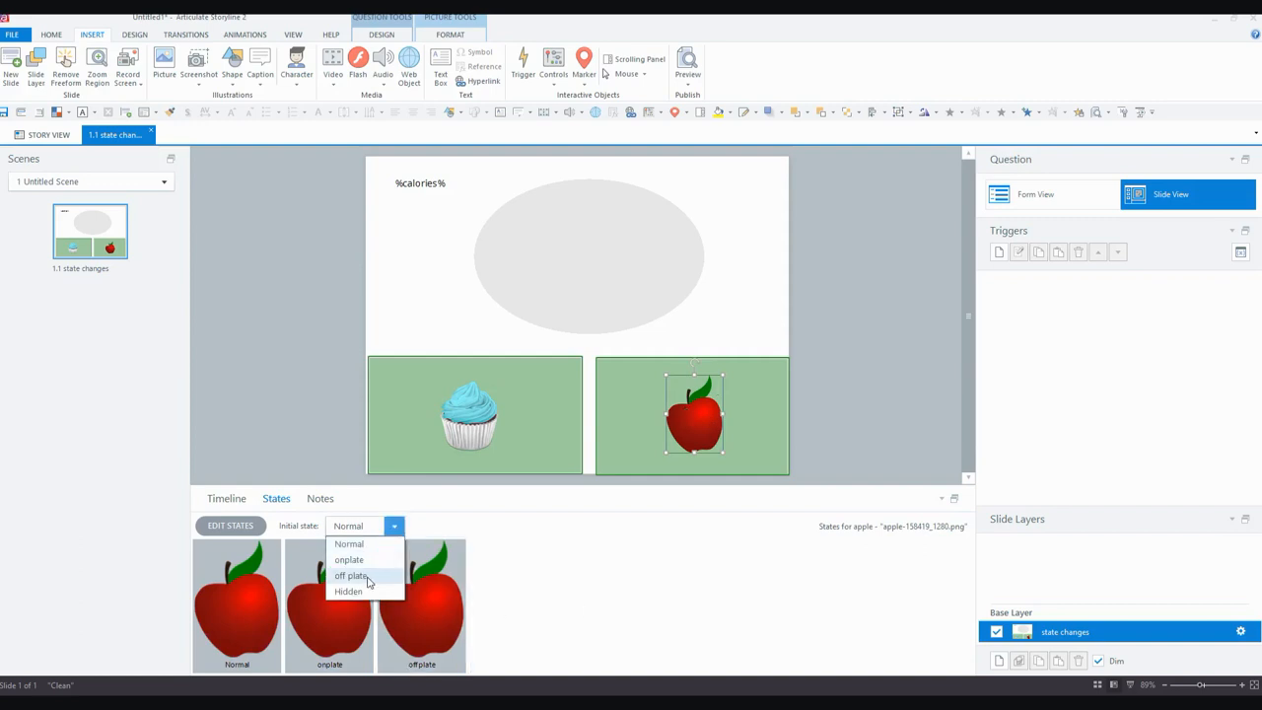
pyautogui.click(351, 576)
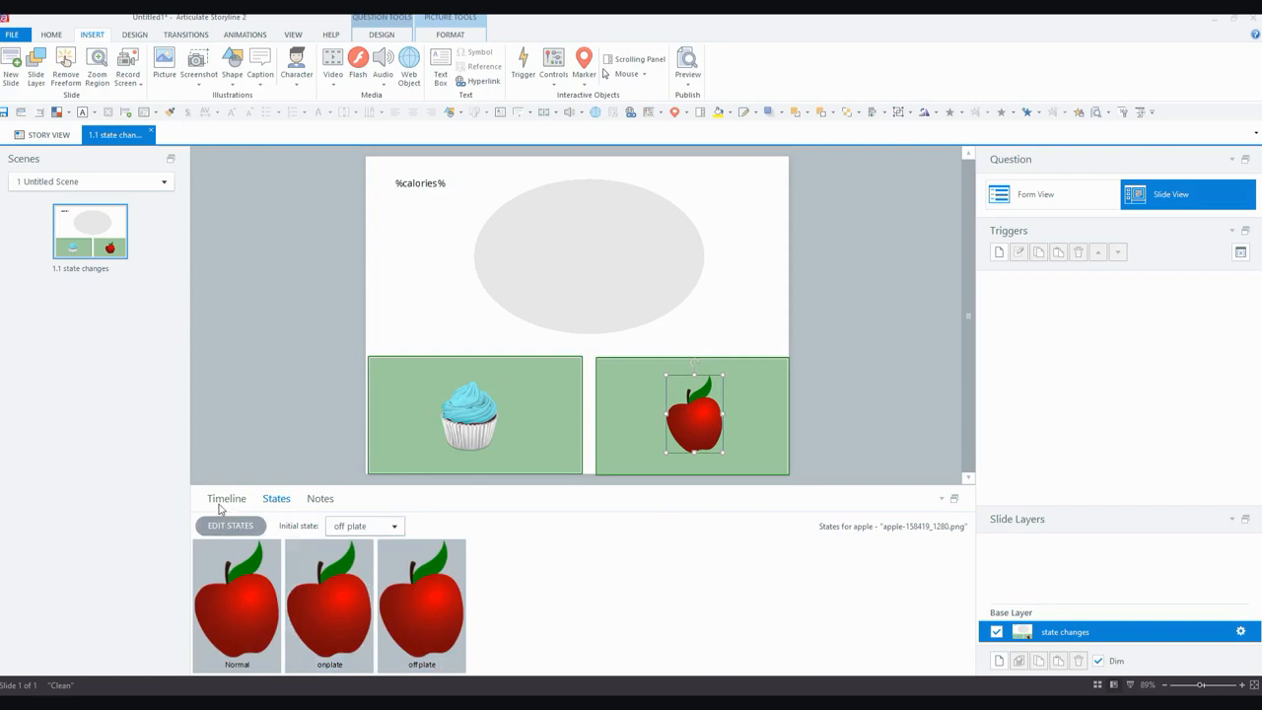
pyautogui.click(225, 497)
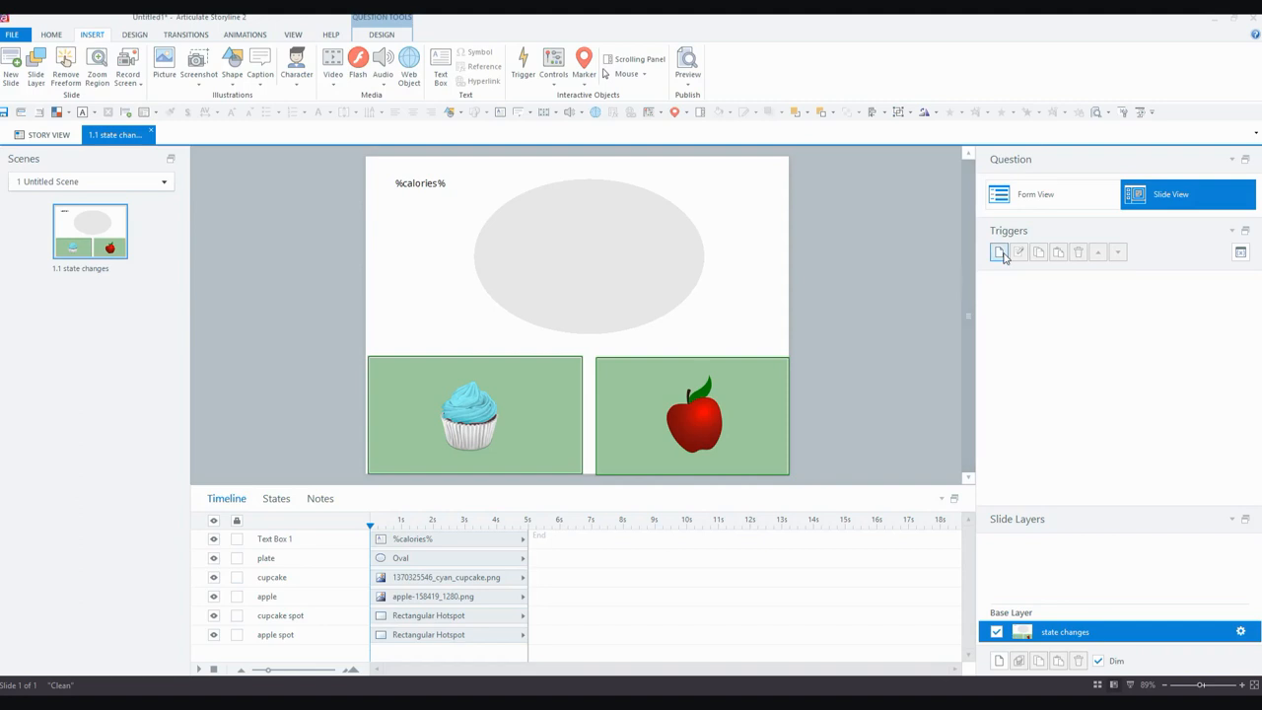
# Start a new trigger that adjusts calories by adding the variable caloriesapple.
pyautogui.click(998, 252)
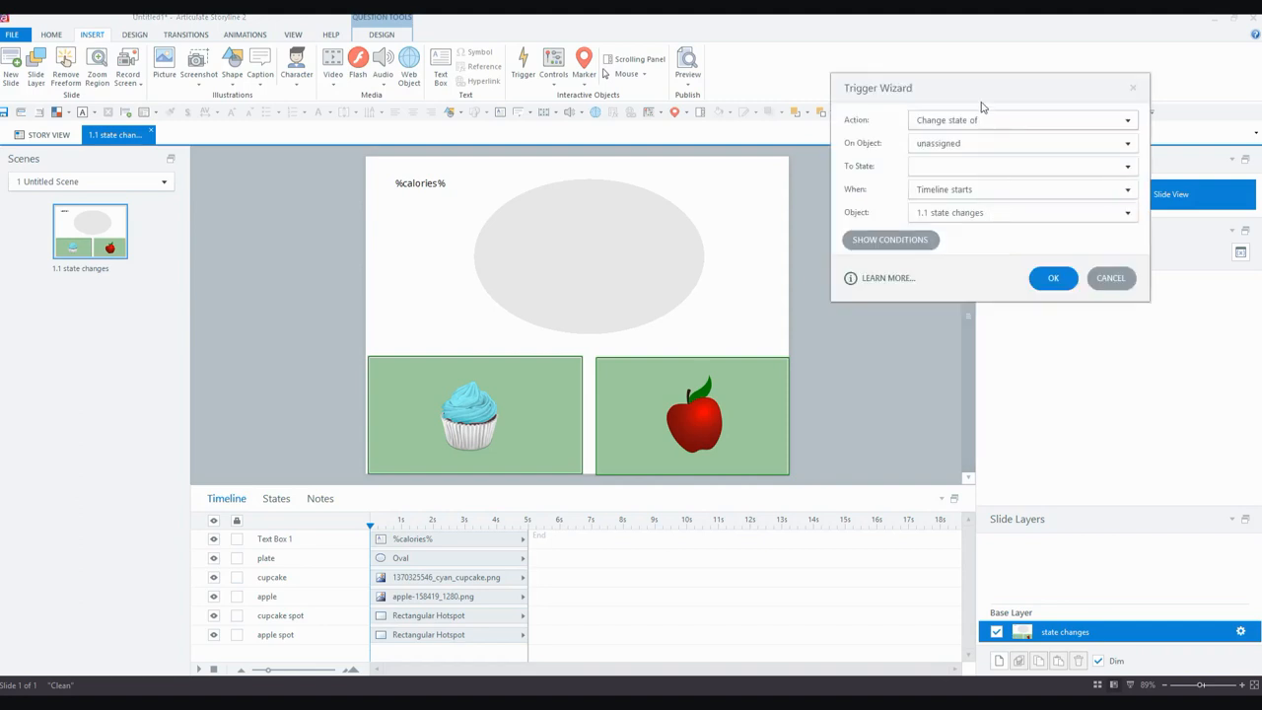
pyautogui.click(1124, 121)
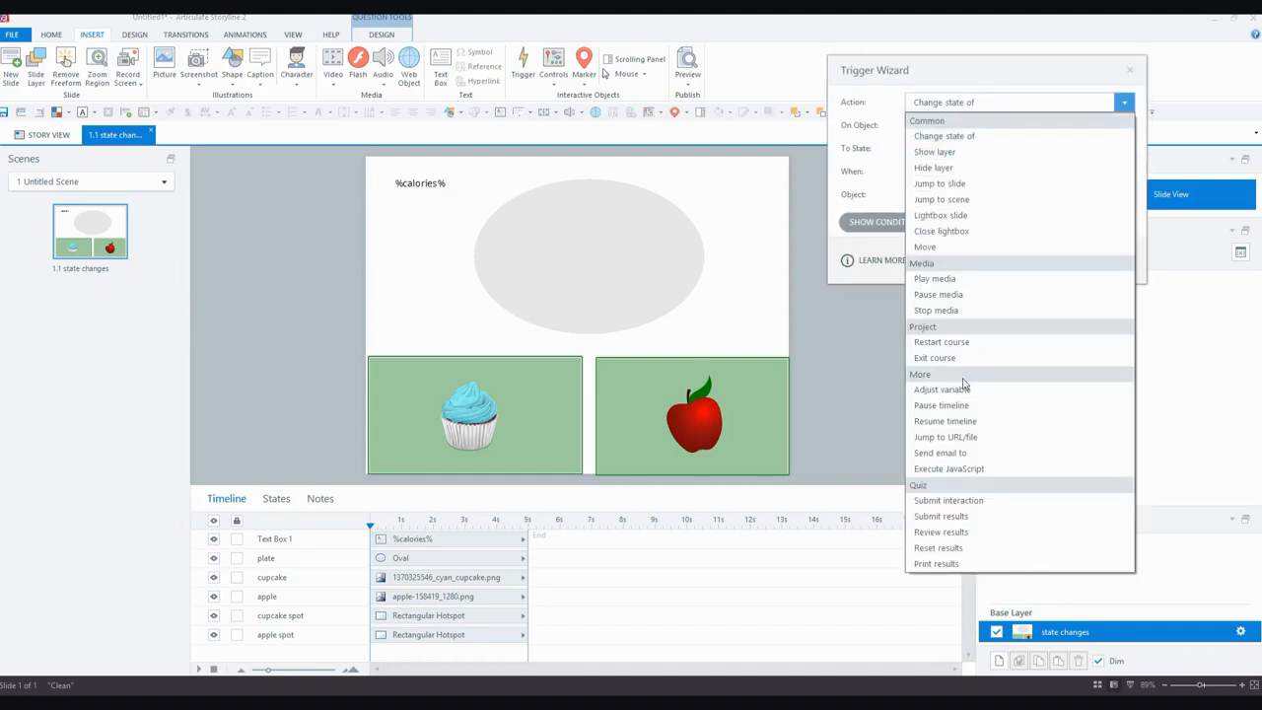
pyautogui.click(943, 388)
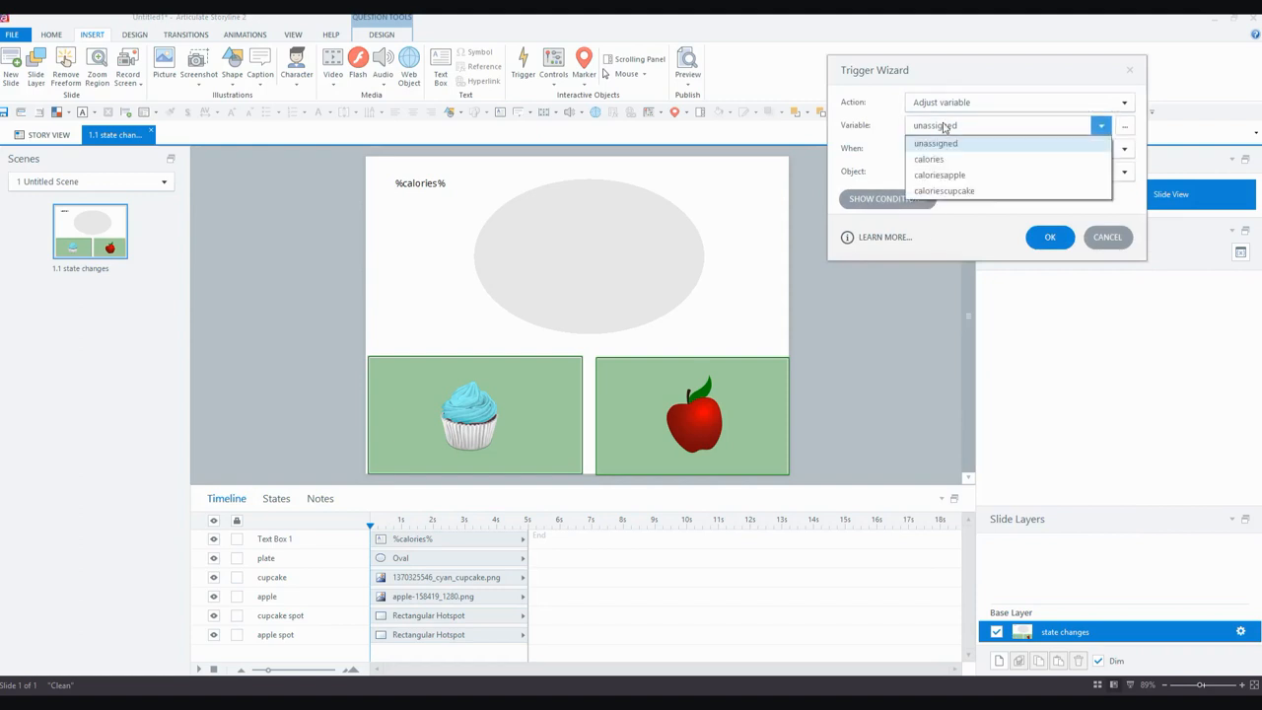
pyautogui.click(926, 158)
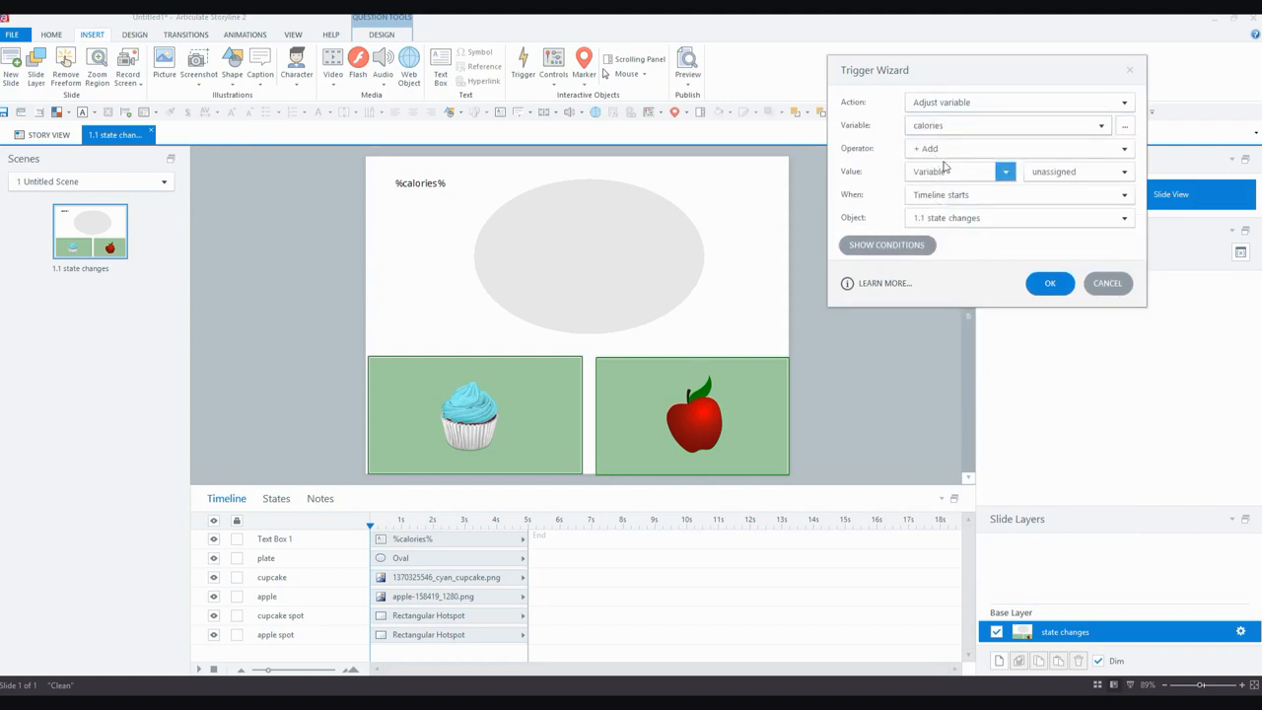
pyautogui.click(1123, 171)
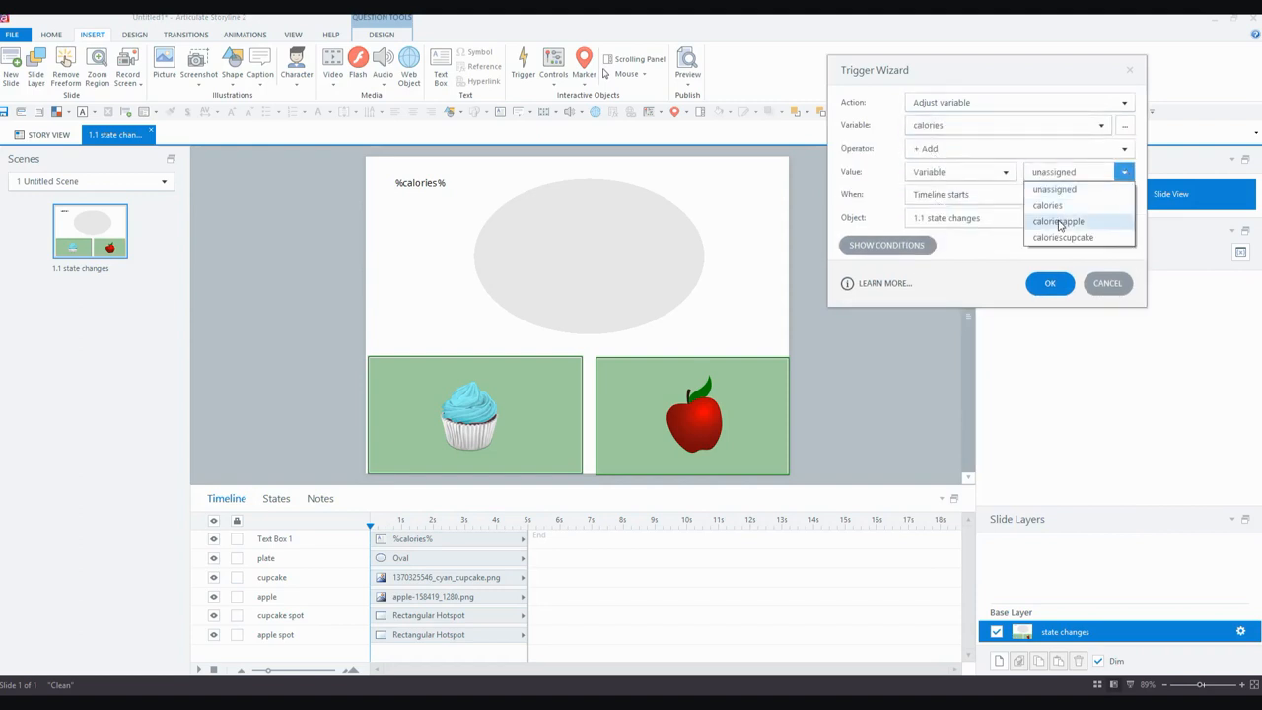
pyautogui.click(1056, 221)
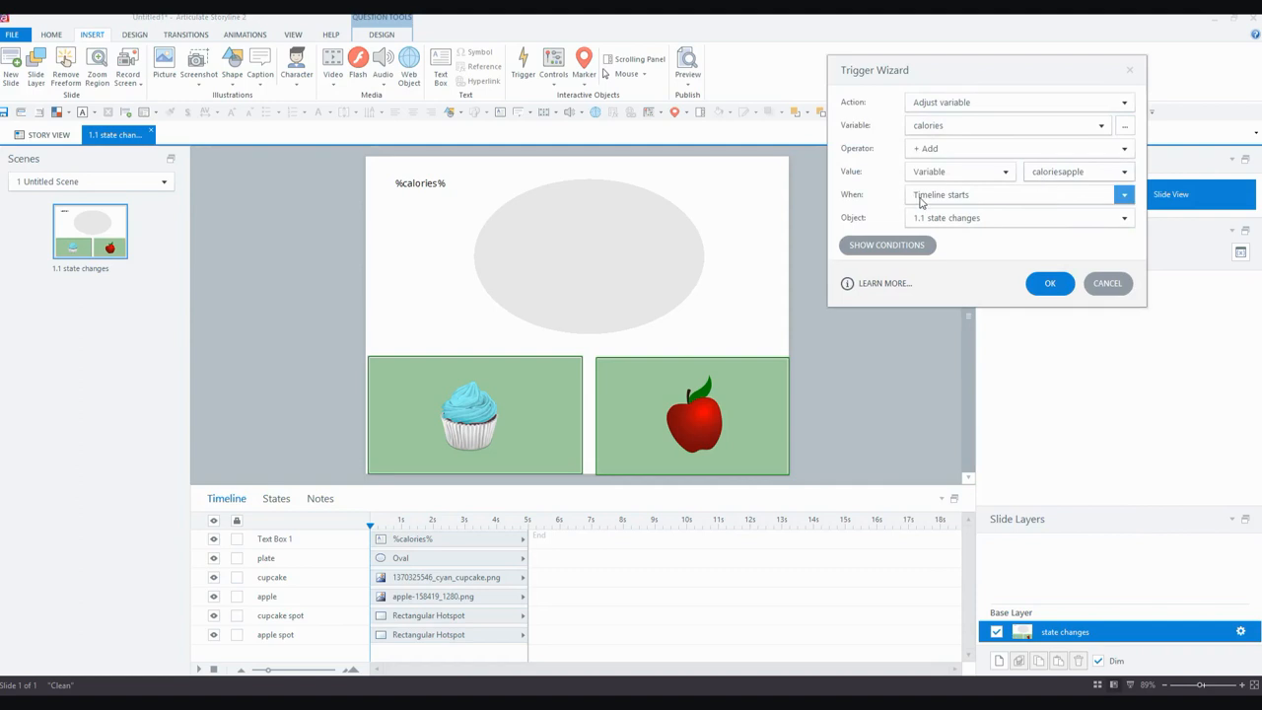
# Fire it when the apple is dropped on the plate, and save the trigger.
pyautogui.click(1015, 195)
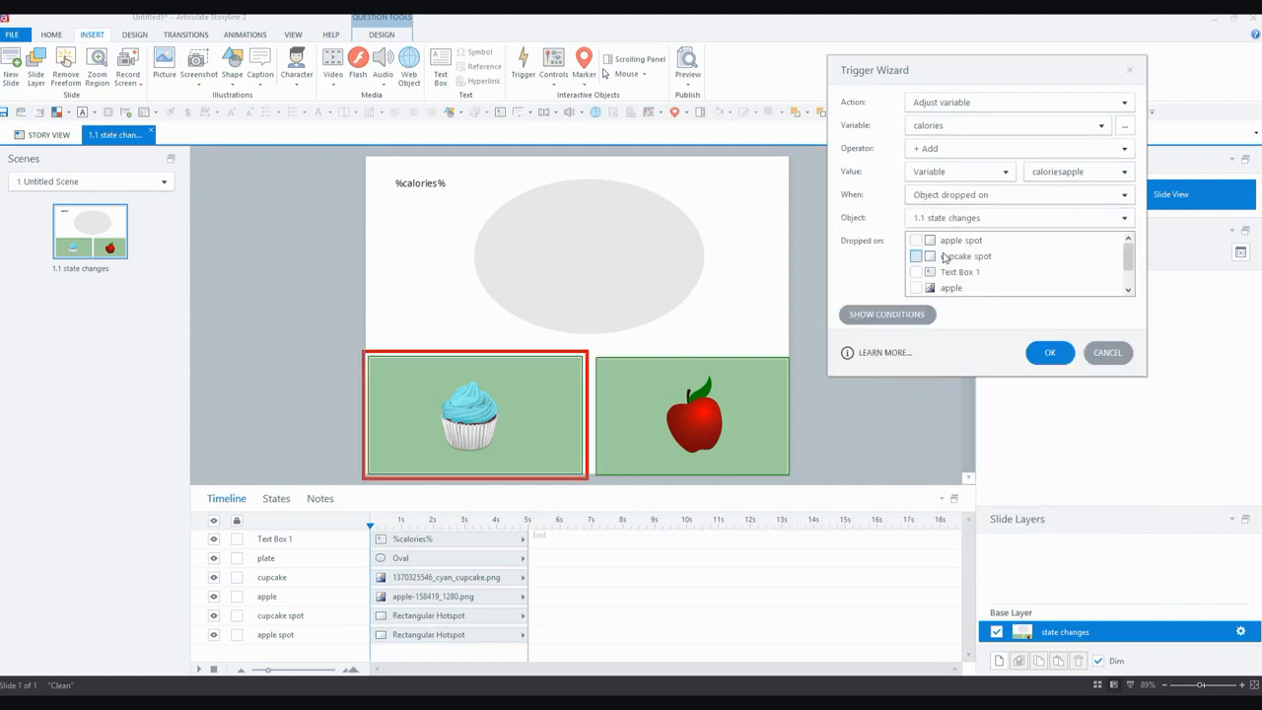
pyautogui.click(1015, 217)
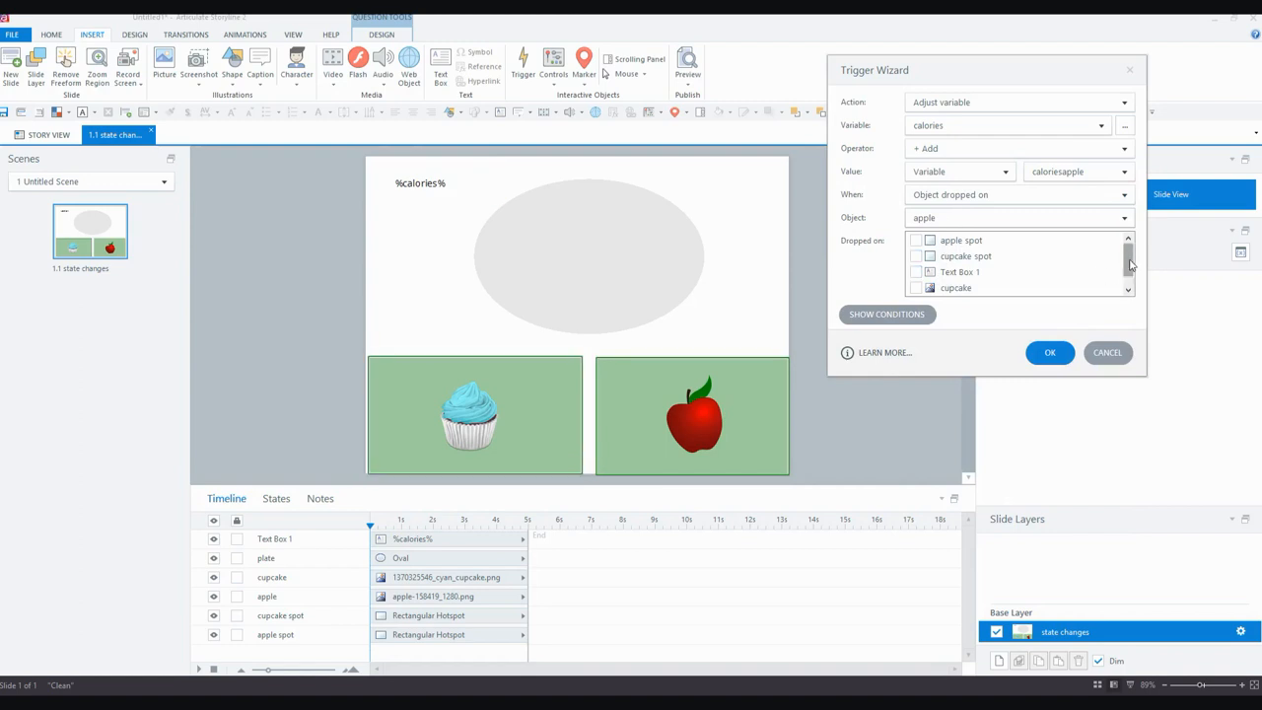
pyautogui.click(917, 288)
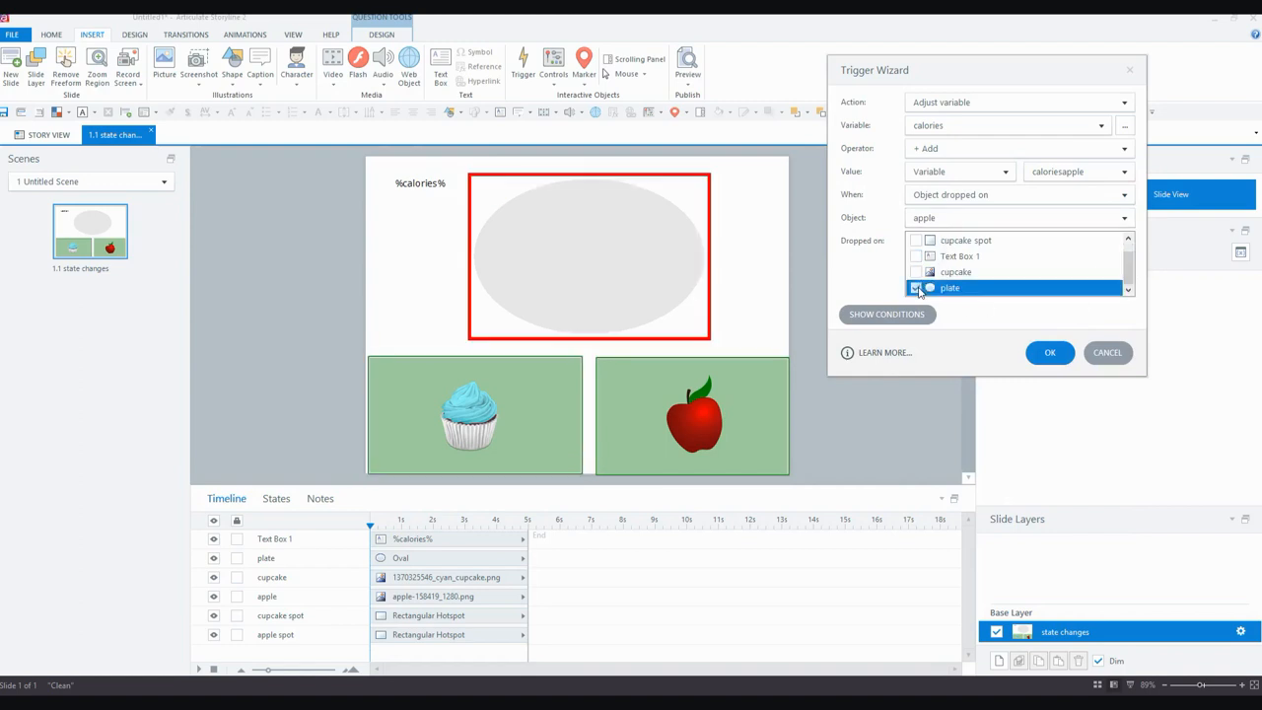
pyautogui.click(915, 288)
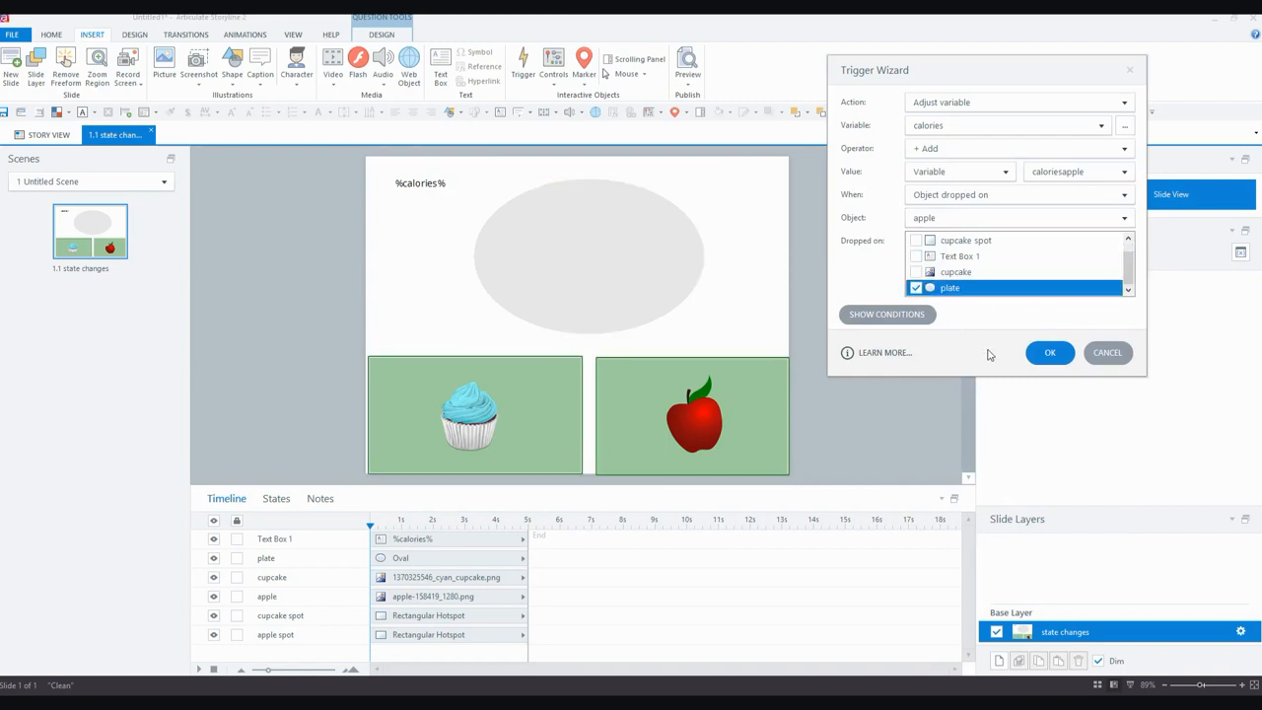
pyautogui.click(1049, 351)
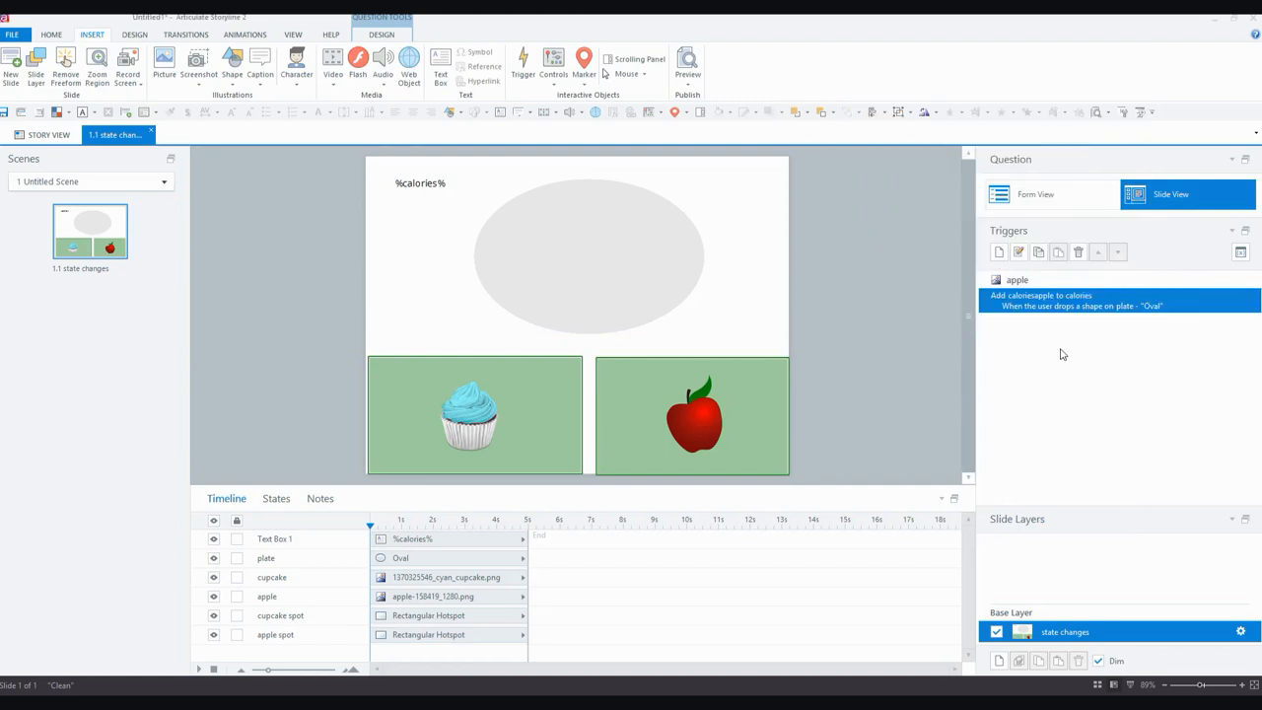
pyautogui.click(686, 63)
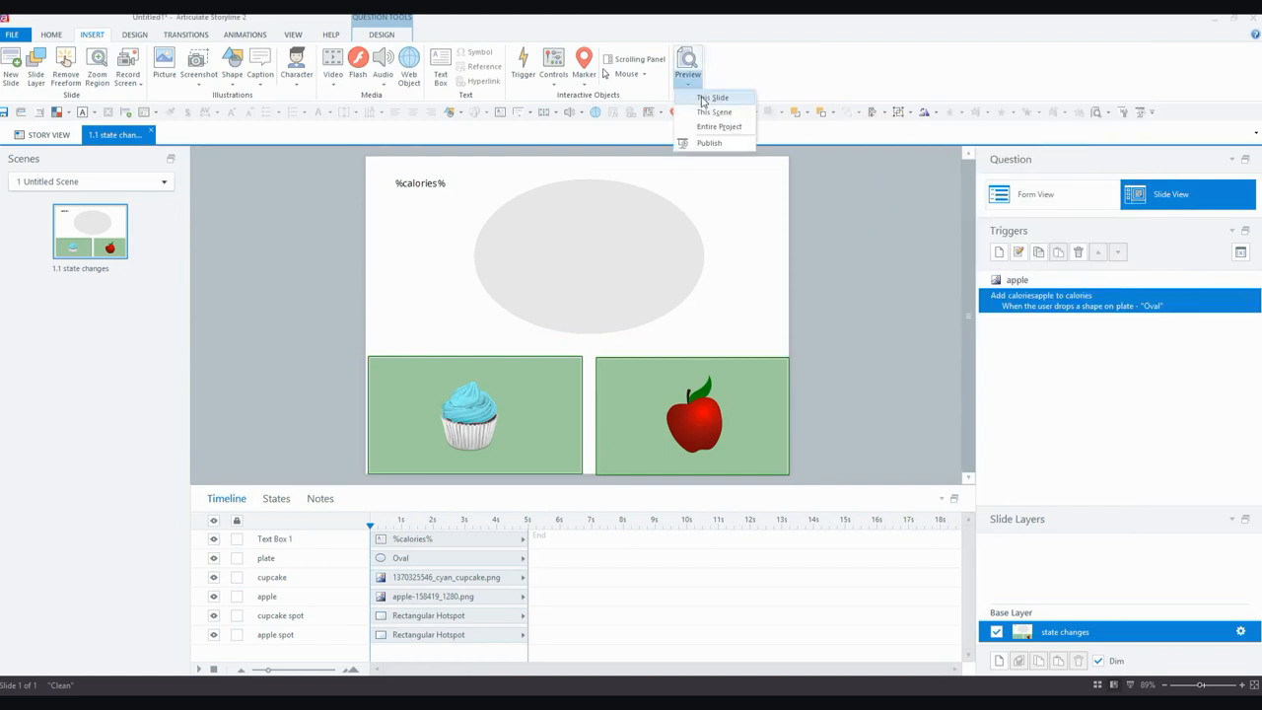
pyautogui.click(714, 97)
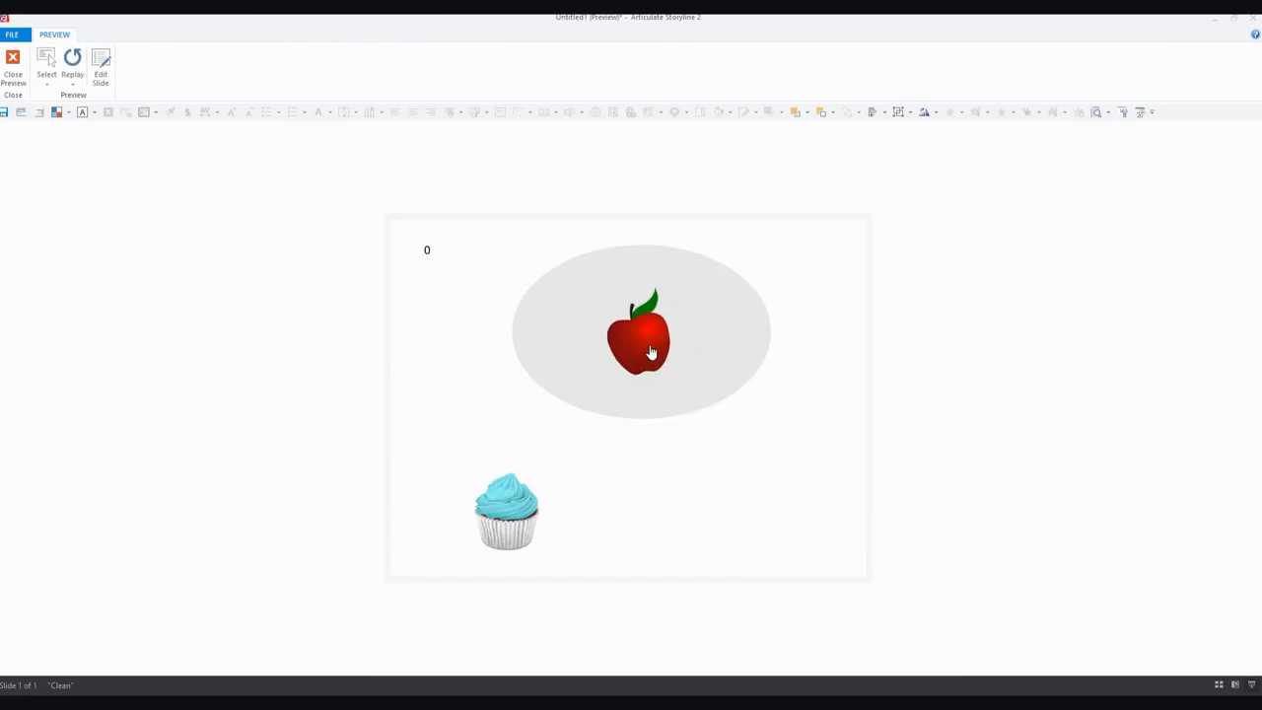
pyautogui.click(641, 339)
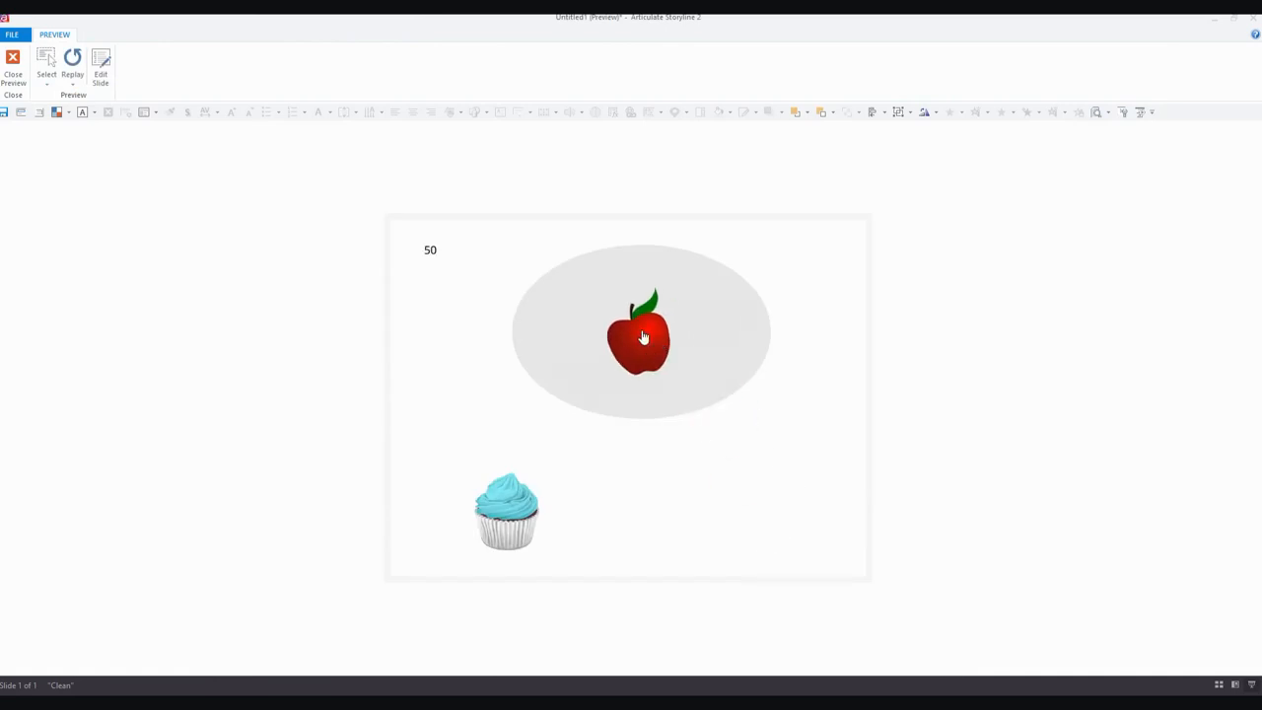
pyautogui.moveTo(643, 335); pyautogui.dragTo(758, 508)
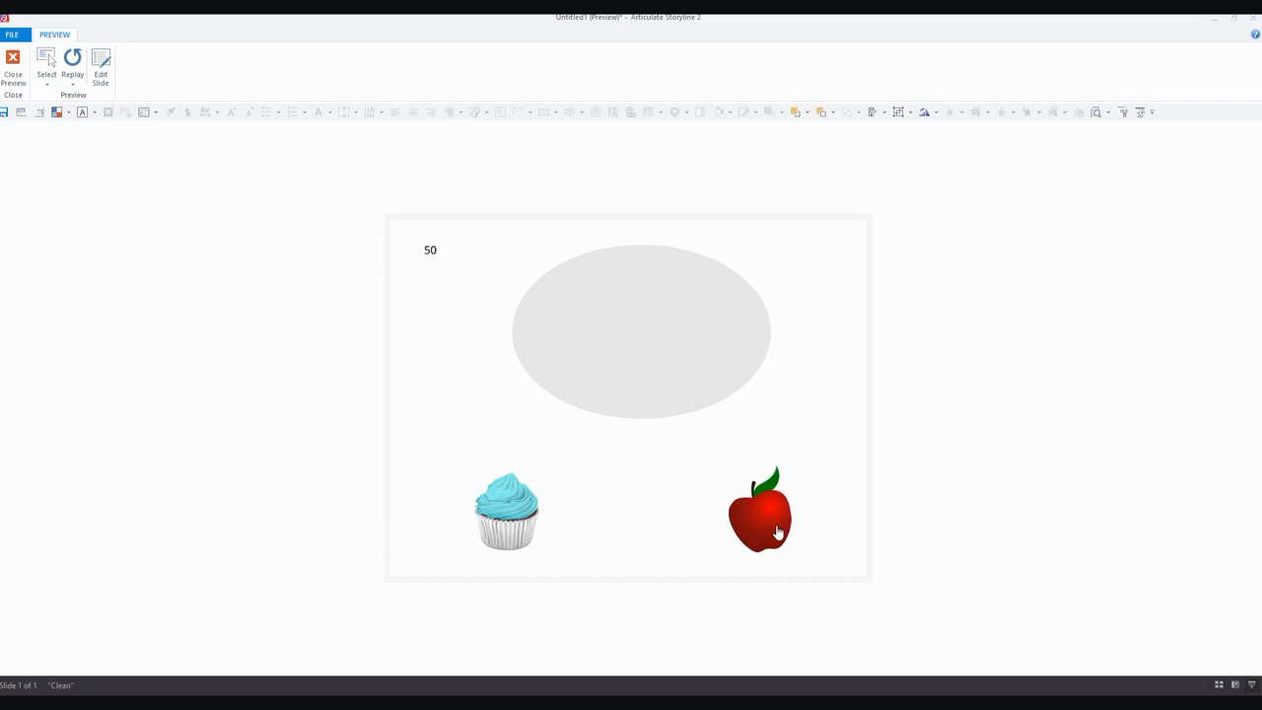
pyautogui.moveTo(759, 509); pyautogui.dragTo(631, 345)
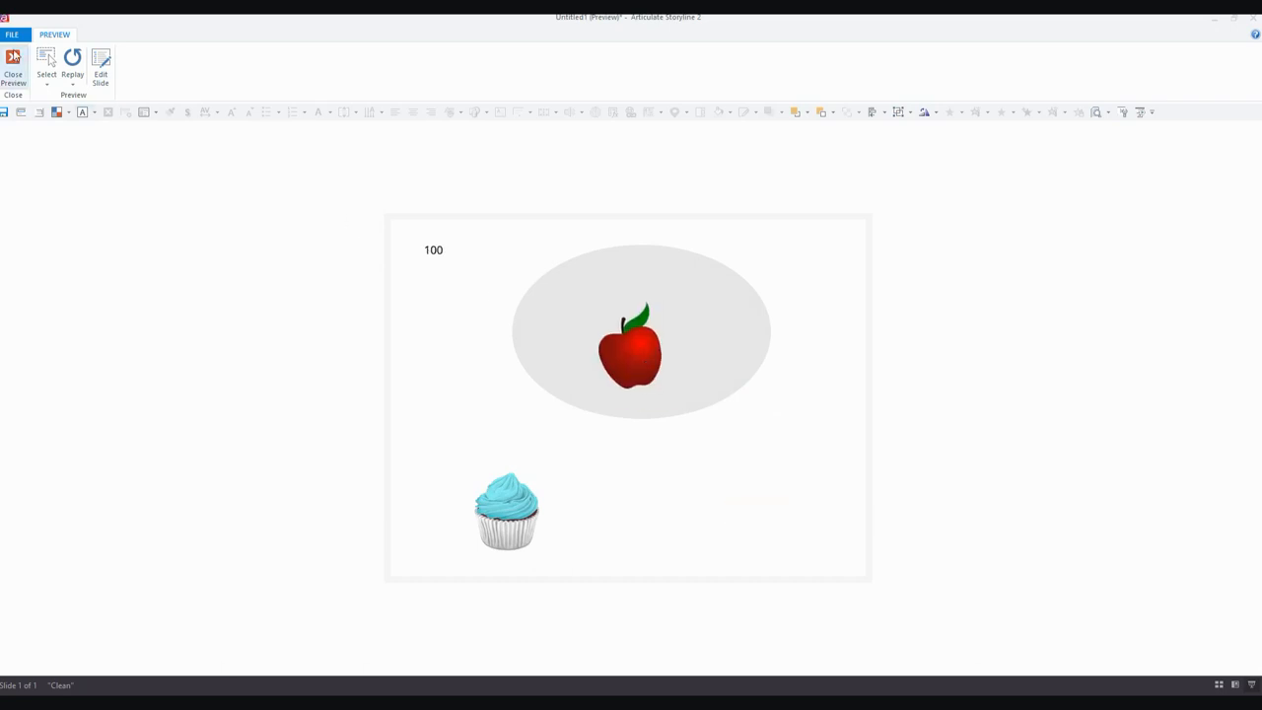
pyautogui.click(12, 69)
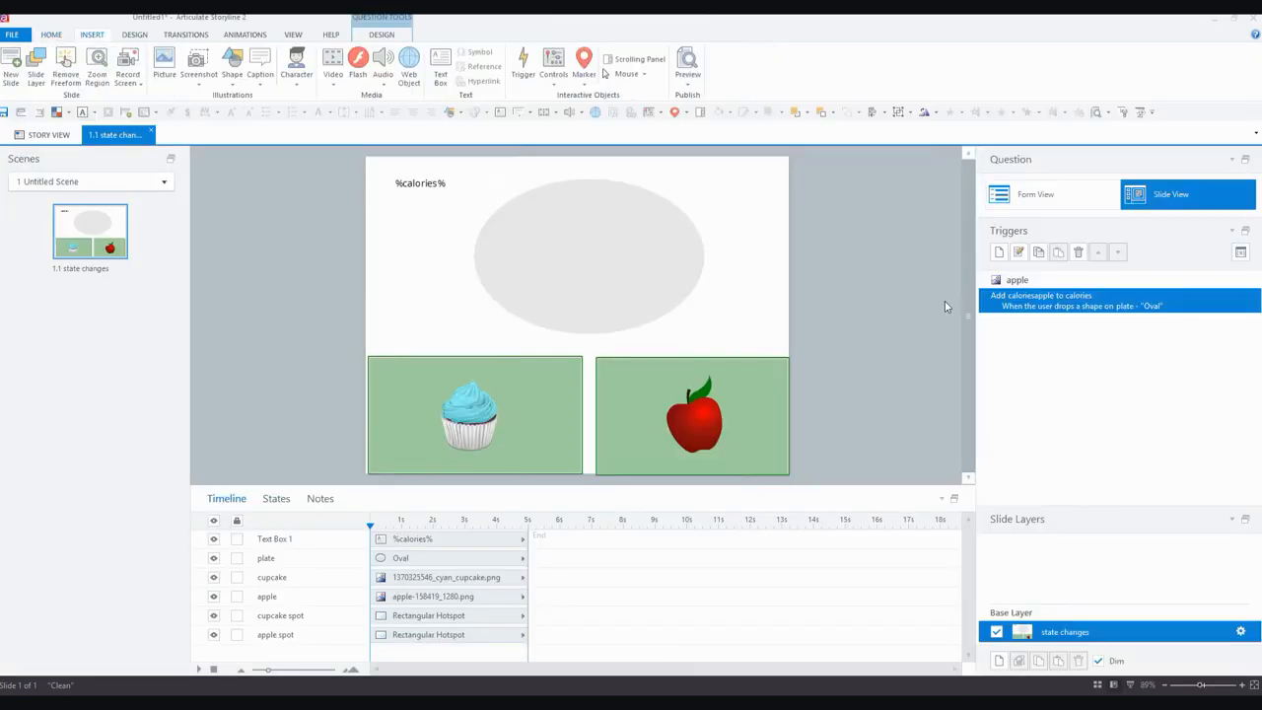
# Add a trigger subtracting caloriesapple from calories when the apple lands on the apple spot.
pyautogui.click(998, 252)
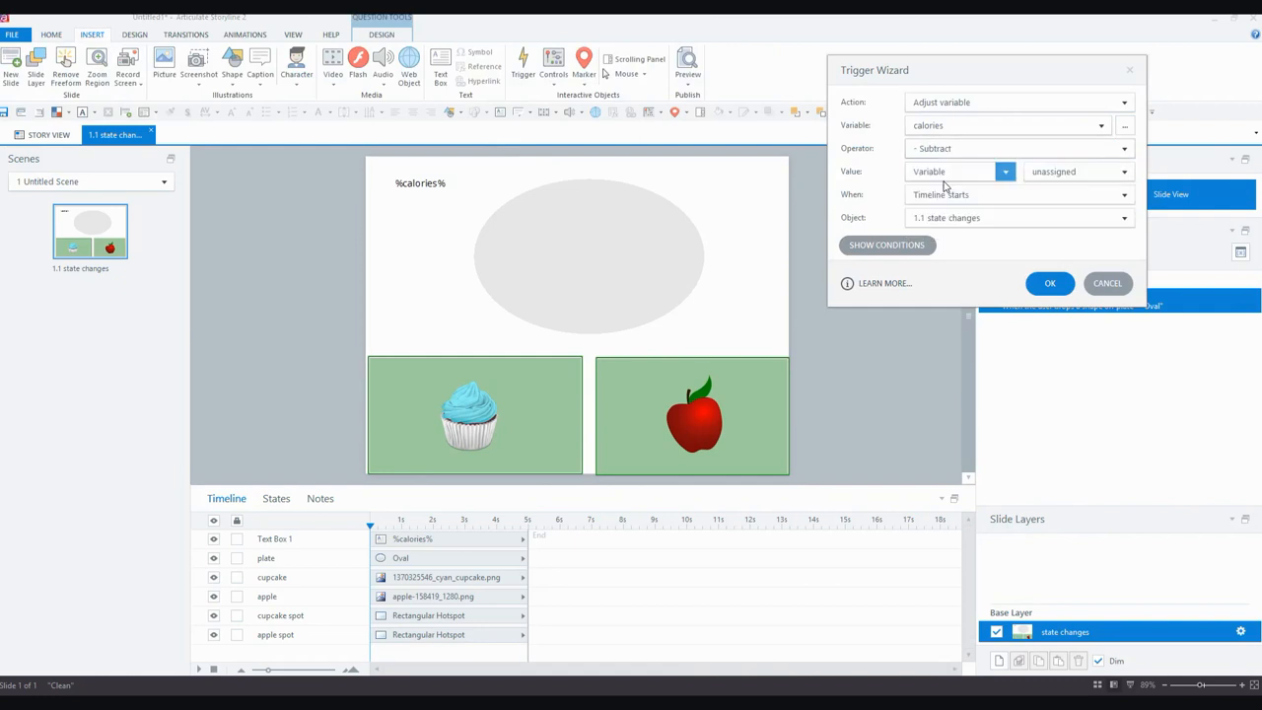
pyautogui.click(1123, 169)
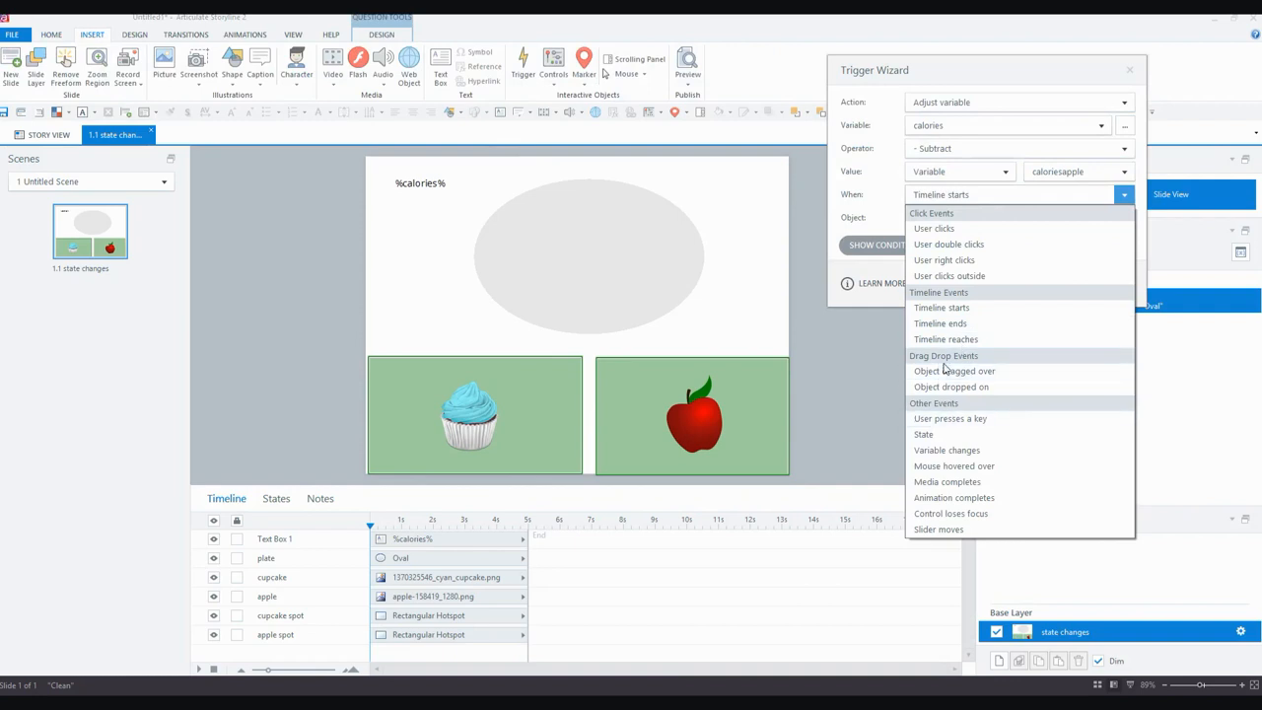
pyautogui.click(950, 387)
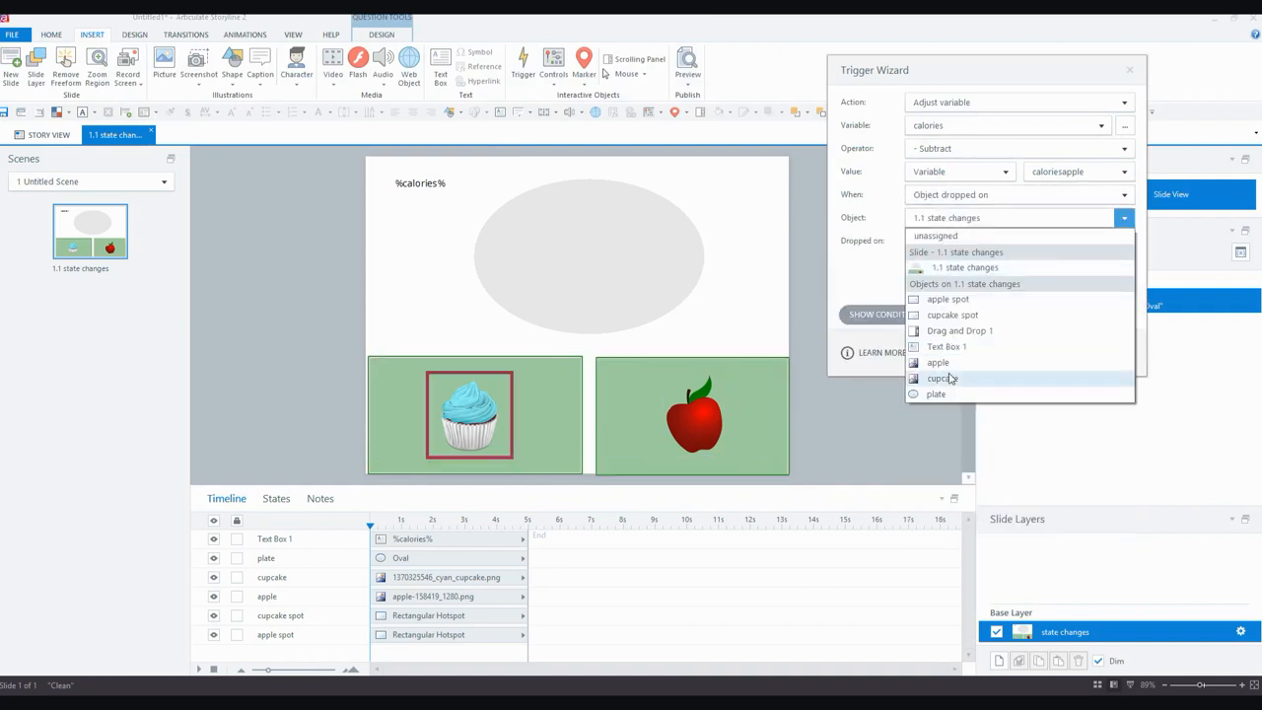
pyautogui.click(938, 362)
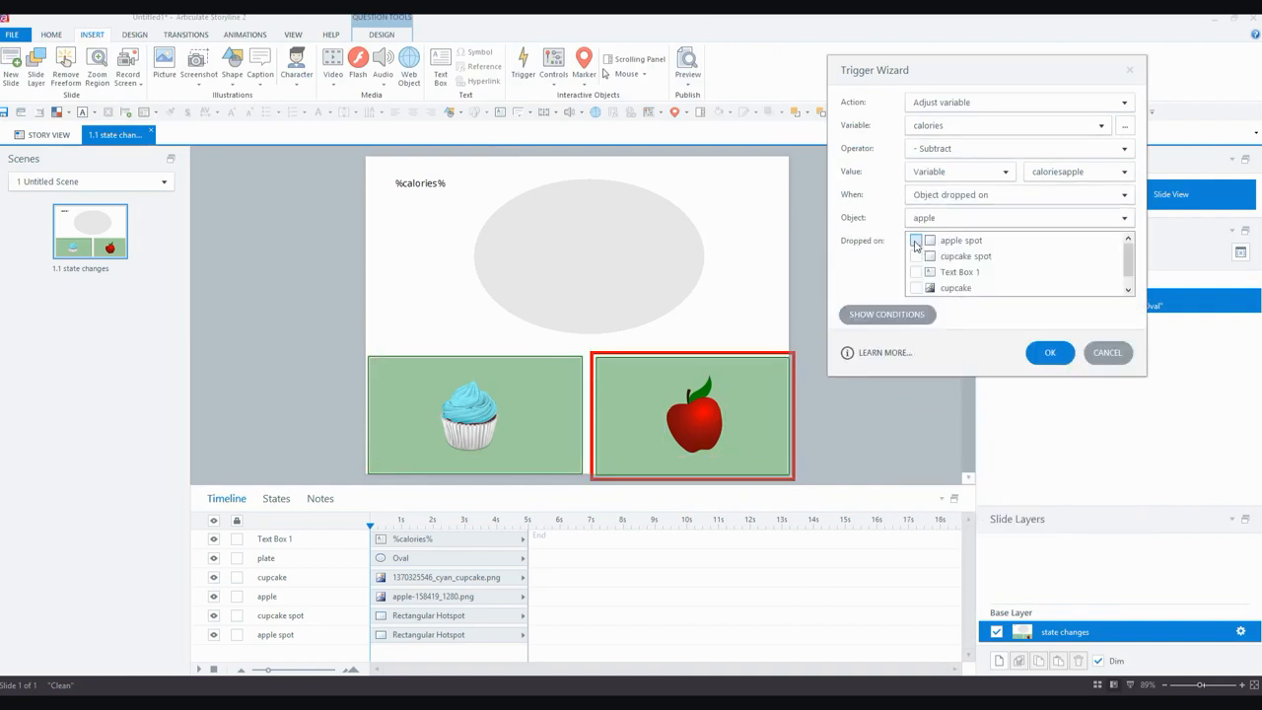
pyautogui.click(915, 241)
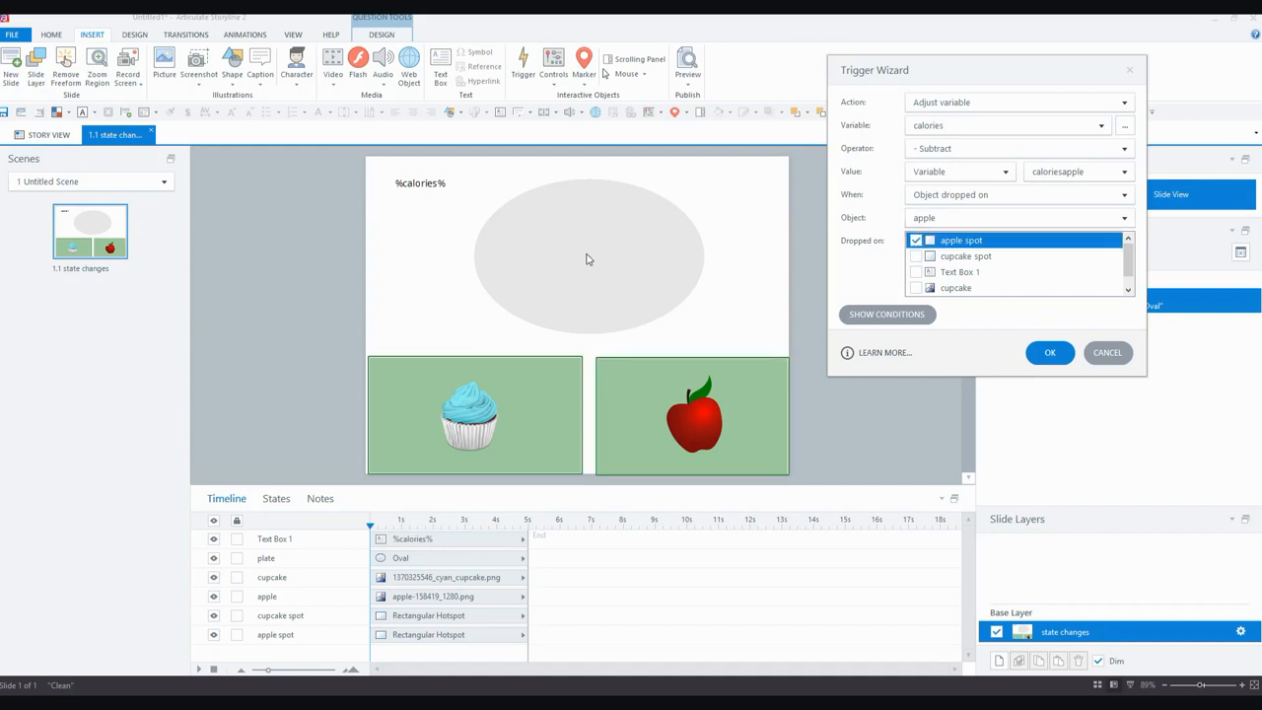
pyautogui.moveTo(741, 438)
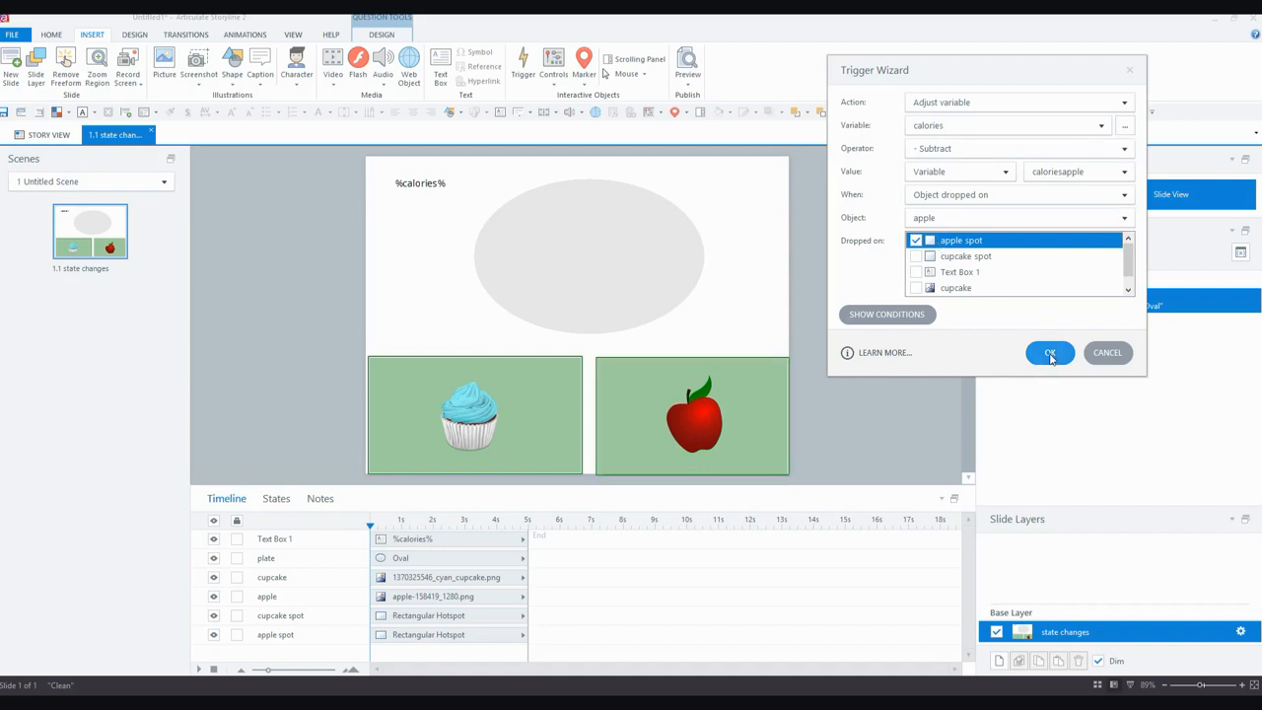
pyautogui.click(1049, 353)
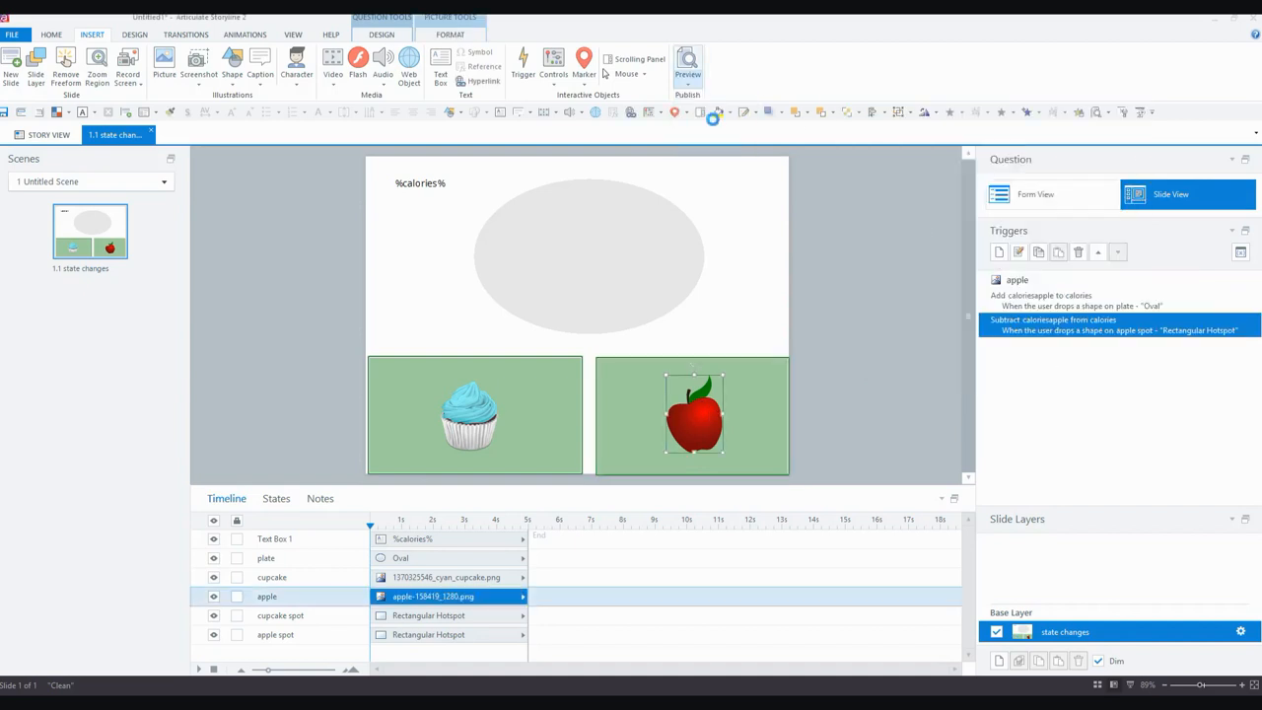
# In the preview, drag the apple onto the plate and off again; calories stay at 0.
pyautogui.click(686, 61)
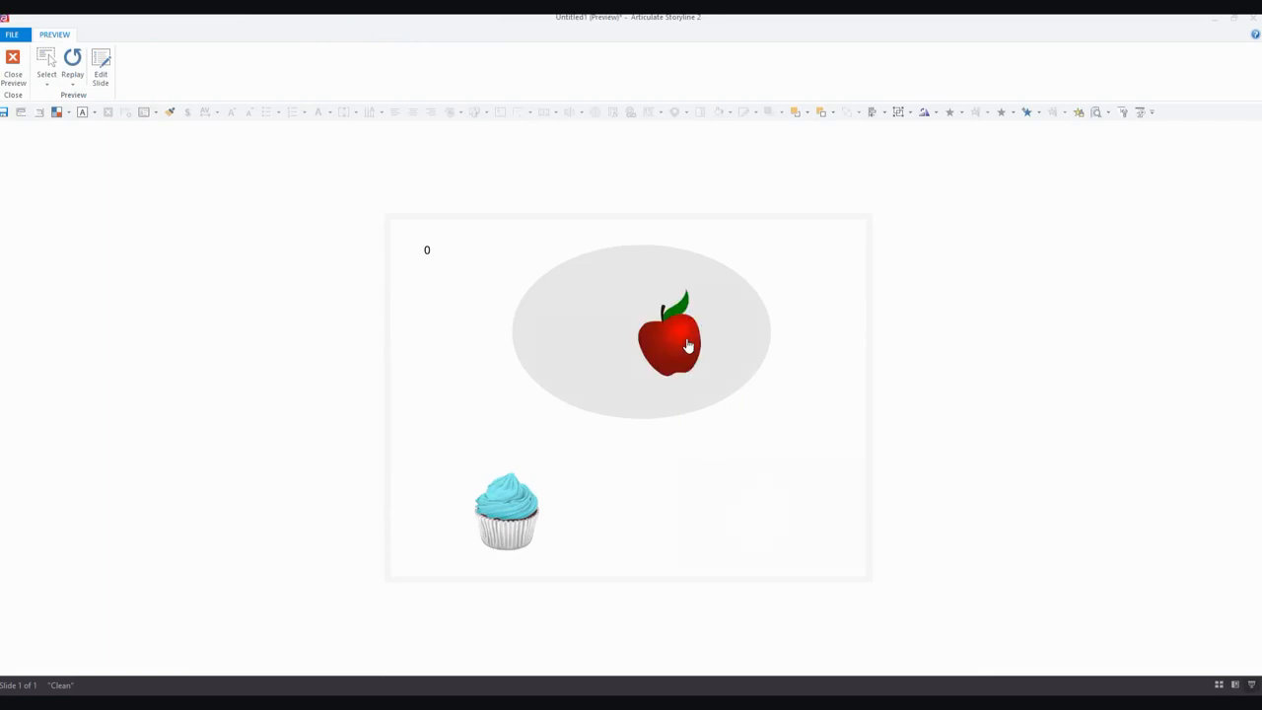
pyautogui.moveTo(669, 343); pyautogui.dragTo(753, 493)
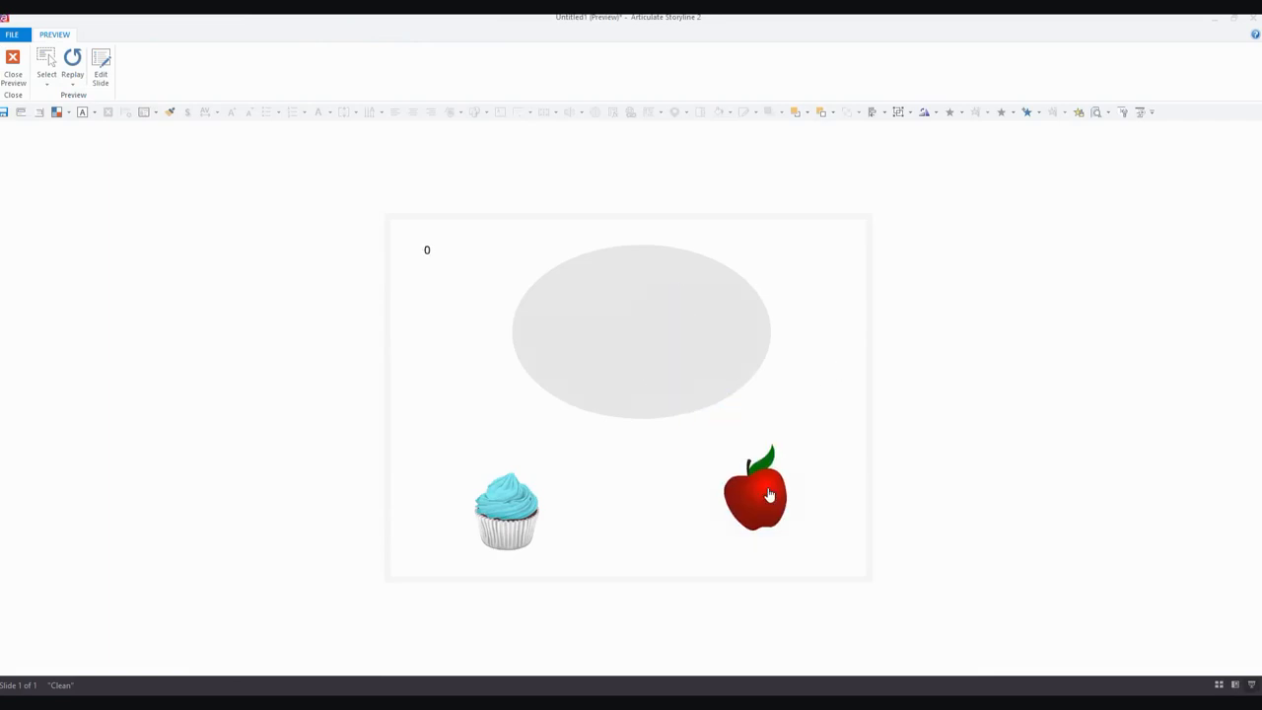
pyautogui.moveTo(765, 504)
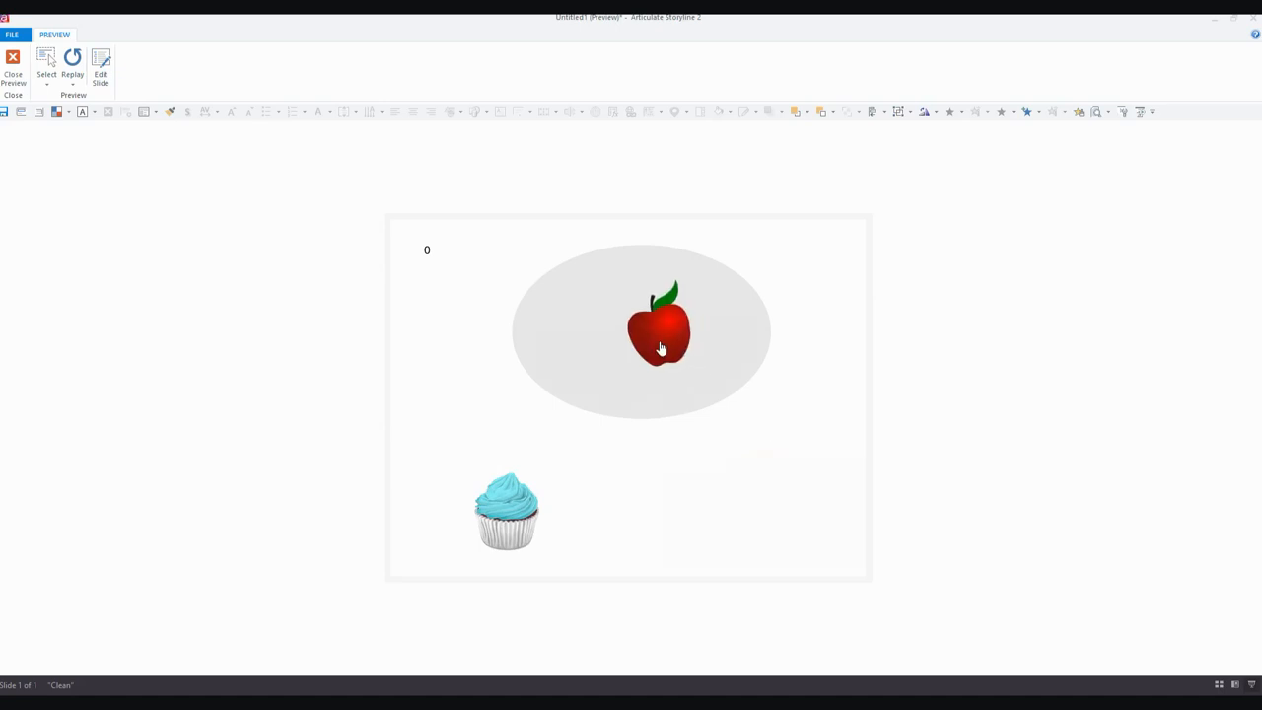
pyautogui.moveTo(659, 327); pyautogui.dragTo(769, 520)
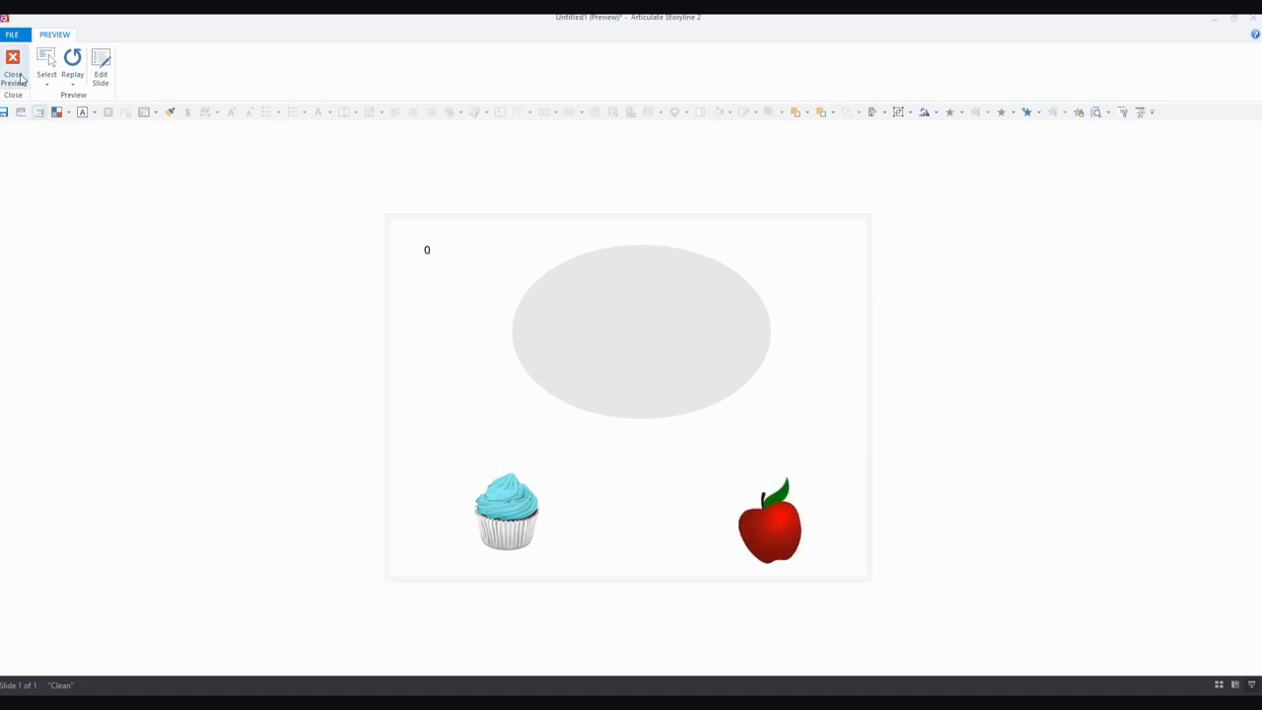
# Close the preview, select the cupcake drop spot, and bring up the preview choices.
pyautogui.click(12, 59)
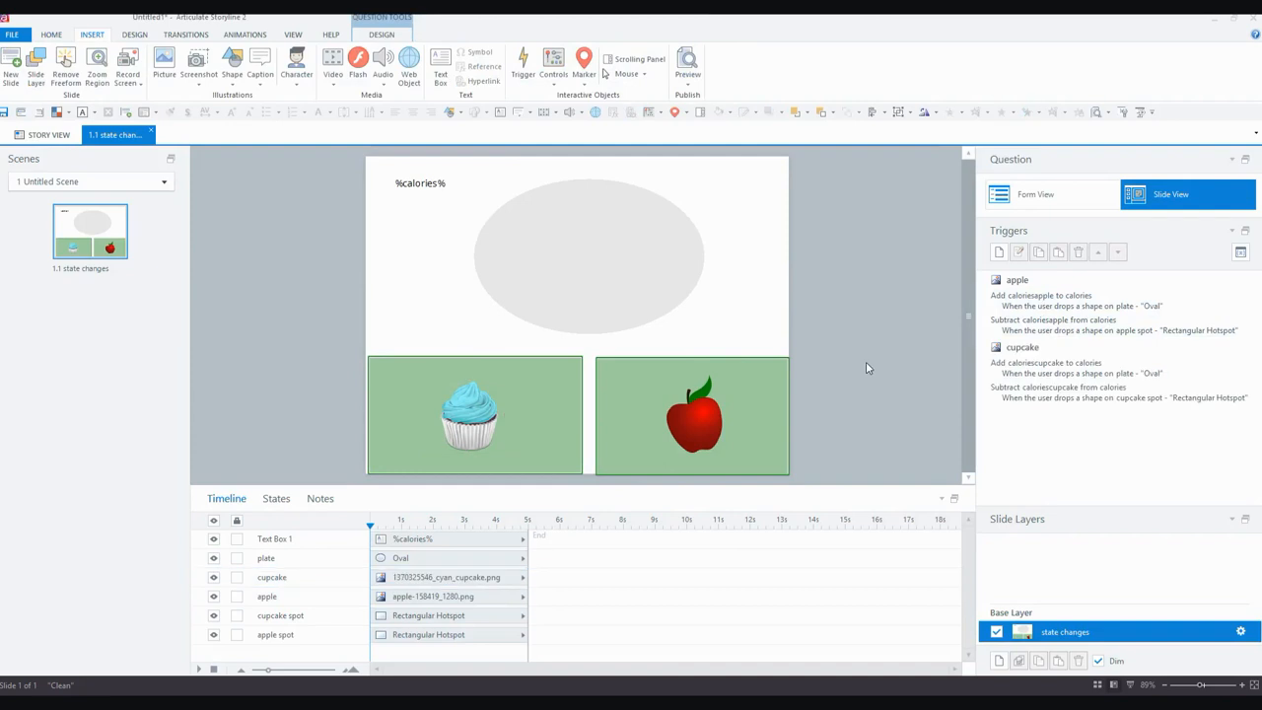
pyautogui.click(1074, 367)
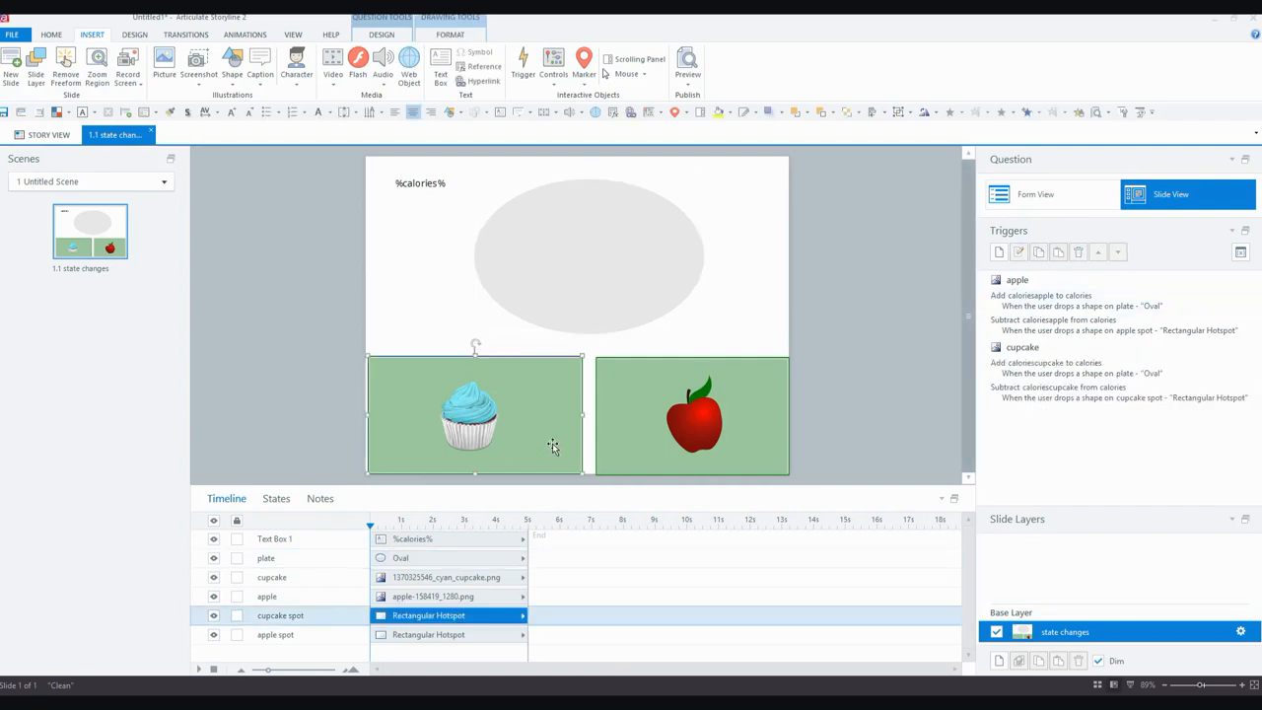
pyautogui.click(686, 61)
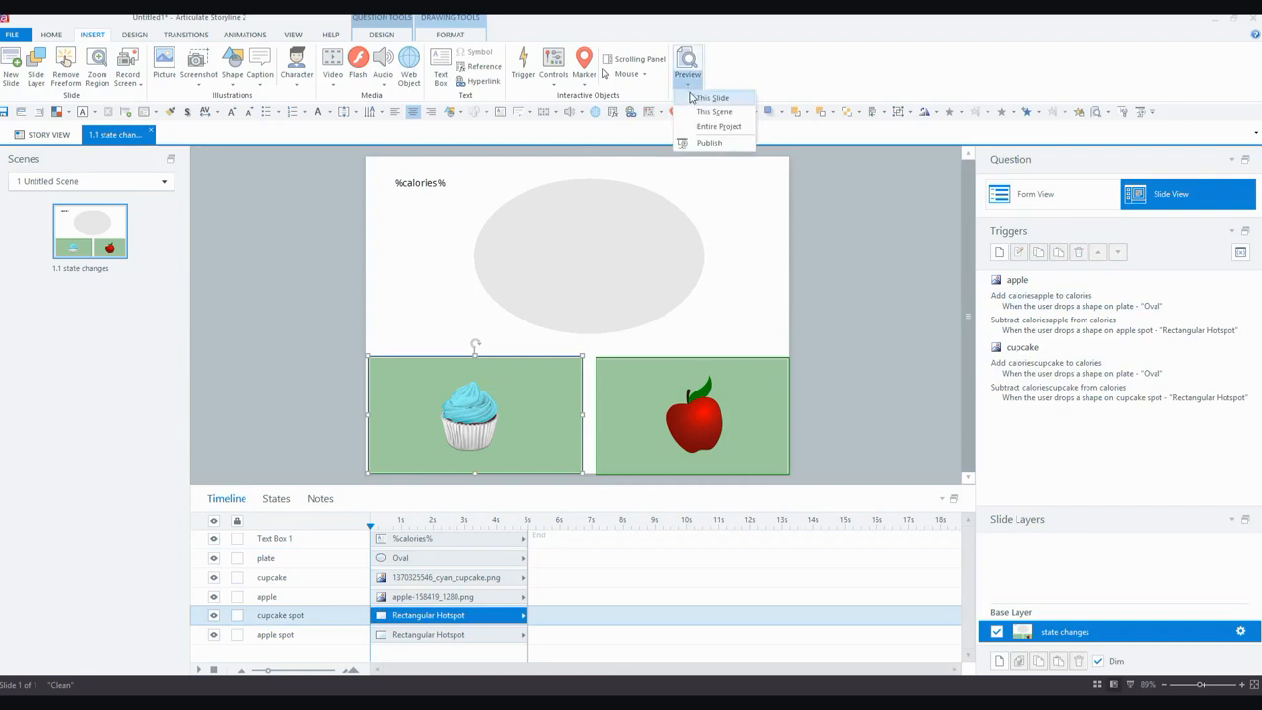
# Preview this slide, drop the cupcake and apple repeatedly so calories hit -50 then 150, and close.
pyautogui.click(710, 97)
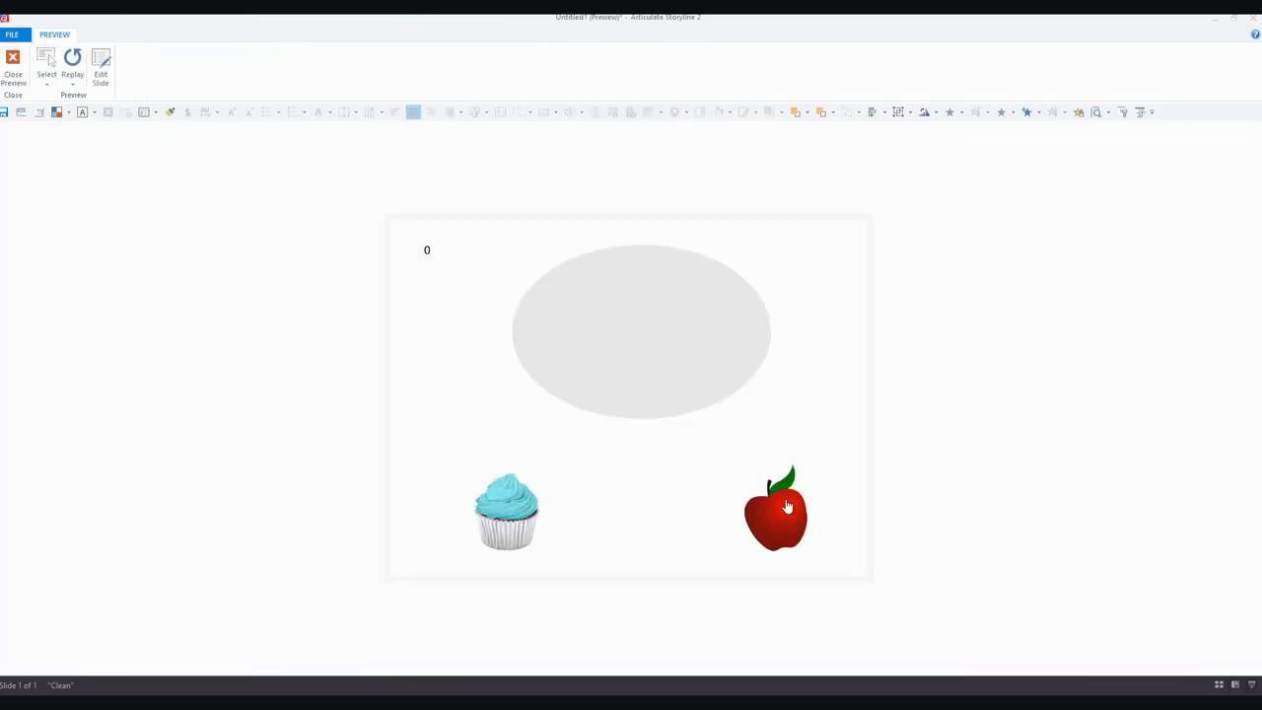
pyautogui.moveTo(777, 506); pyautogui.dragTo(668, 323)
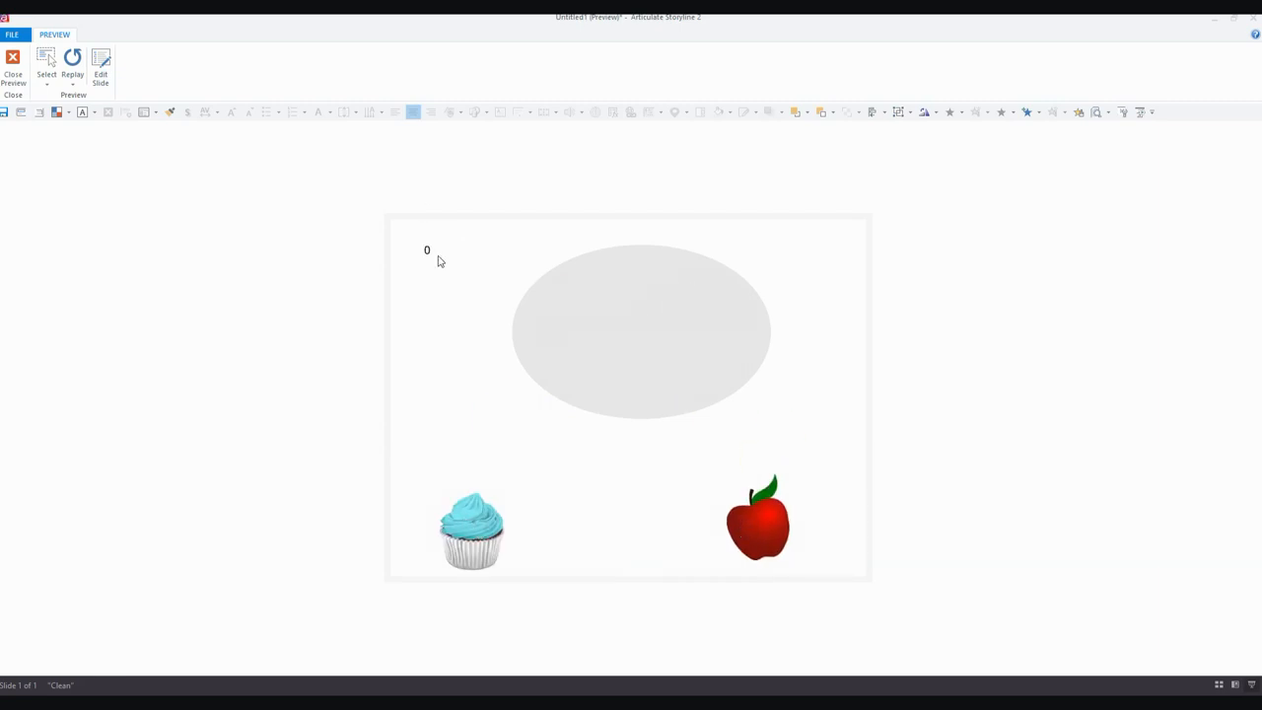
pyautogui.moveTo(836, 390)
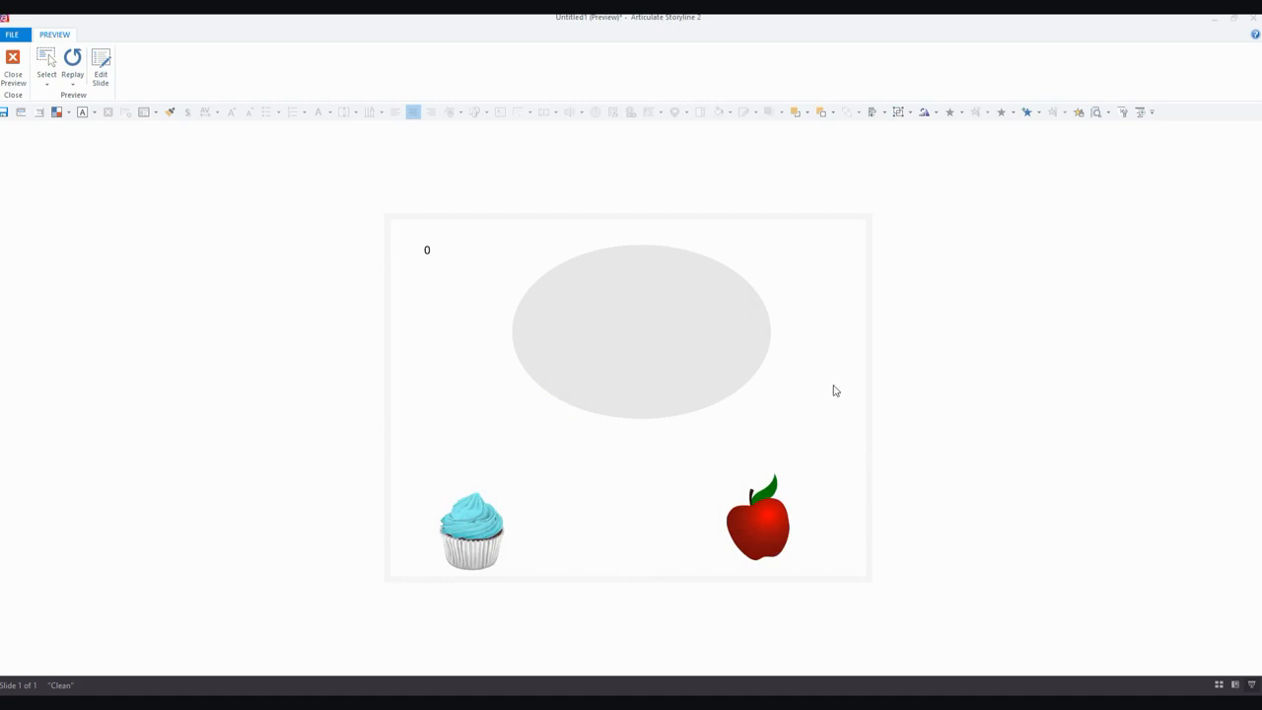
pyautogui.moveTo(773, 532)
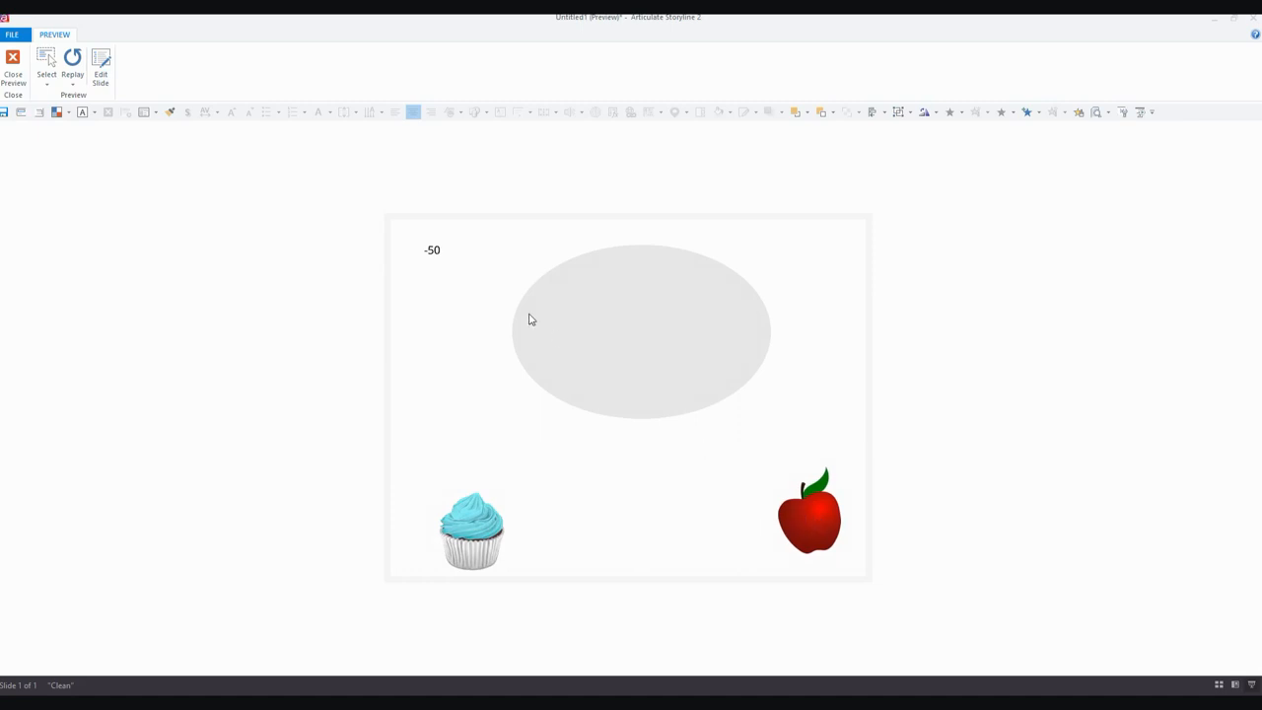
pyautogui.moveTo(432, 272)
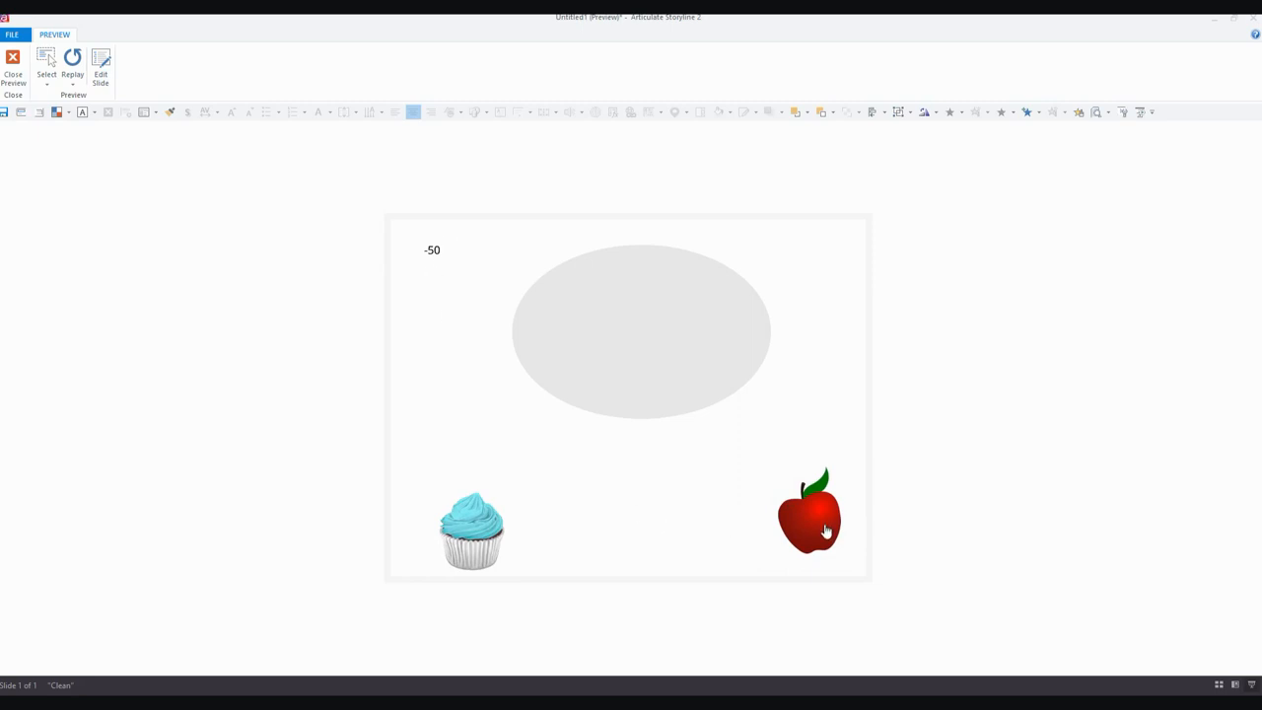
pyautogui.moveTo(808, 512); pyautogui.dragTo(651, 299)
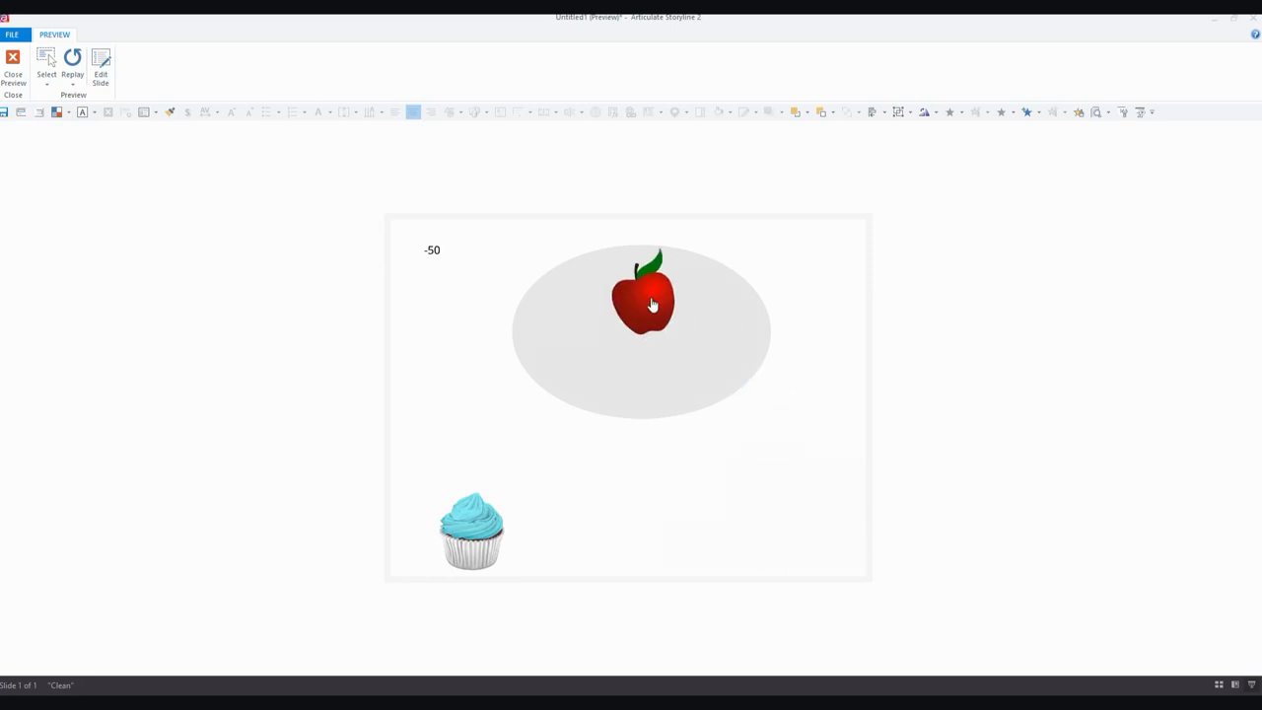
pyautogui.click(647, 296)
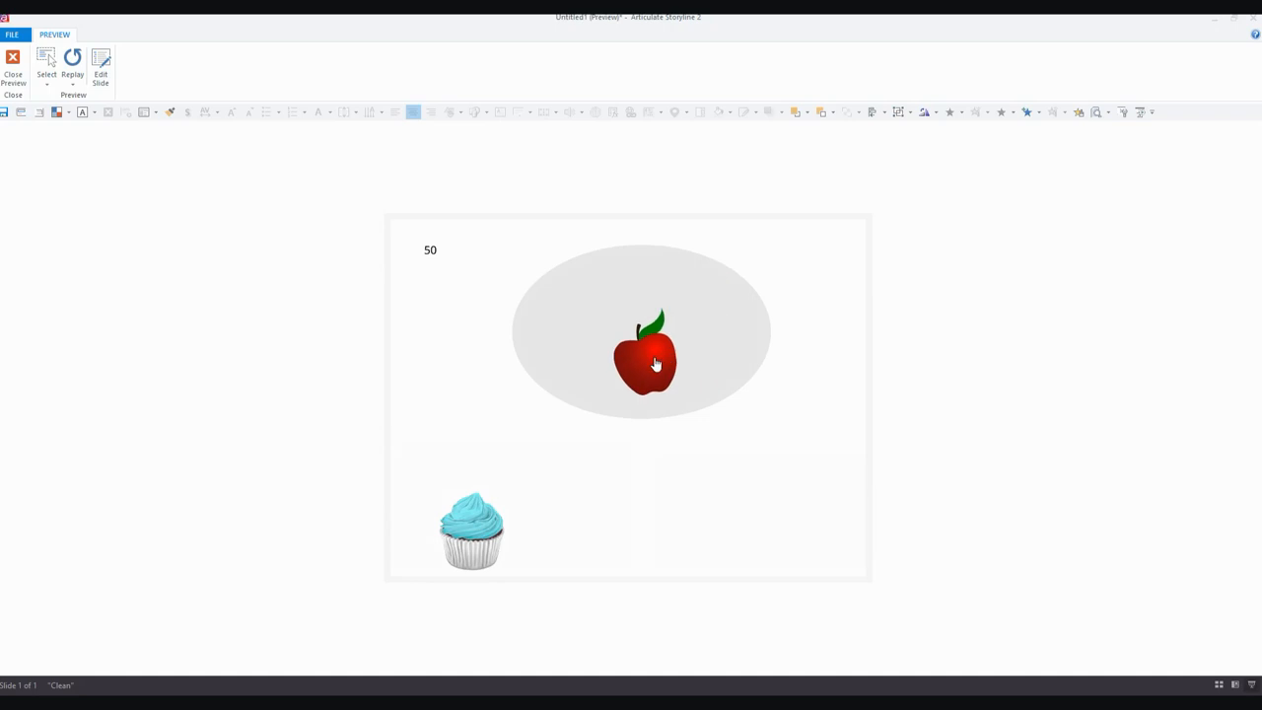
pyautogui.click(655, 362)
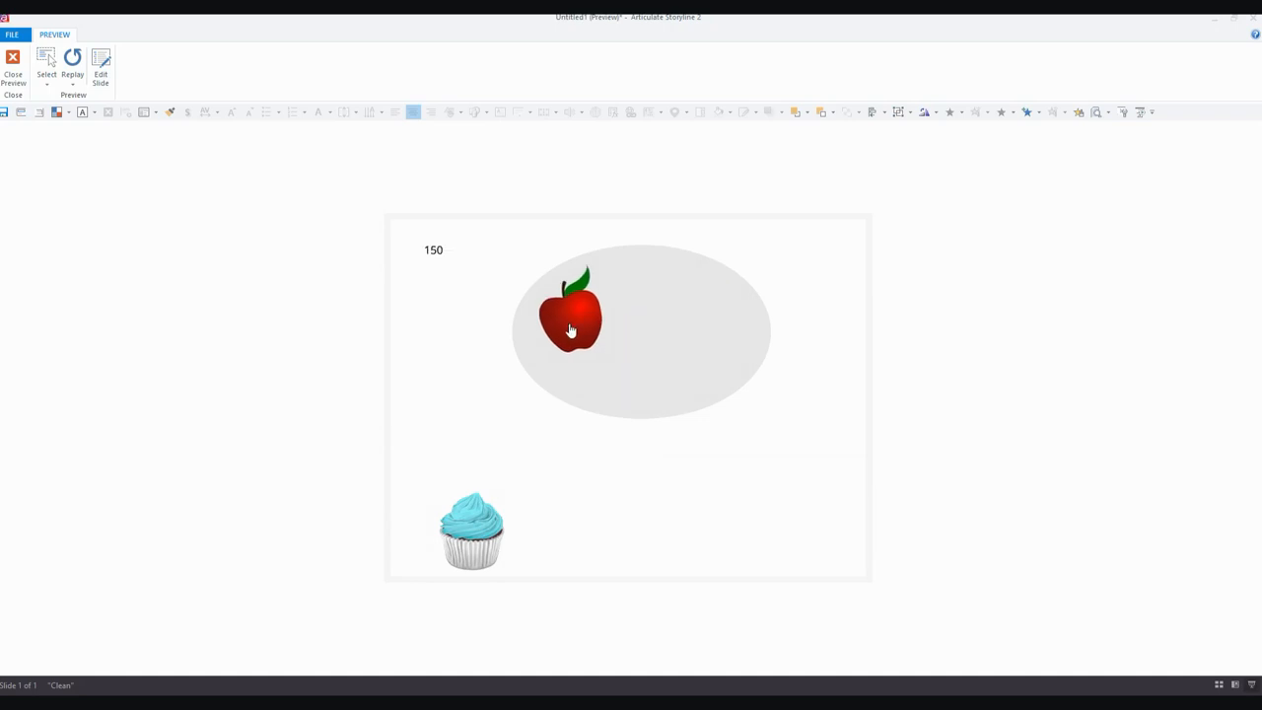
pyautogui.click(12, 69)
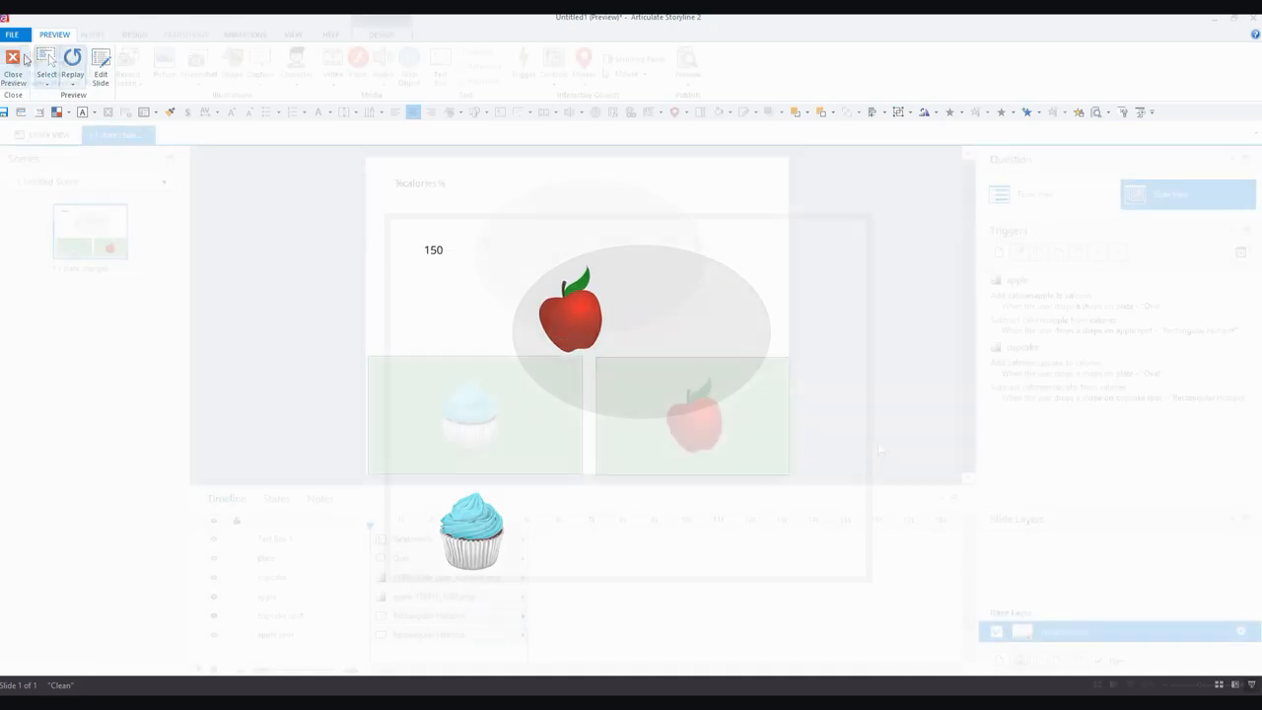
# Check the states of the apple and the cupcake on the slide.
pyautogui.click(12, 69)
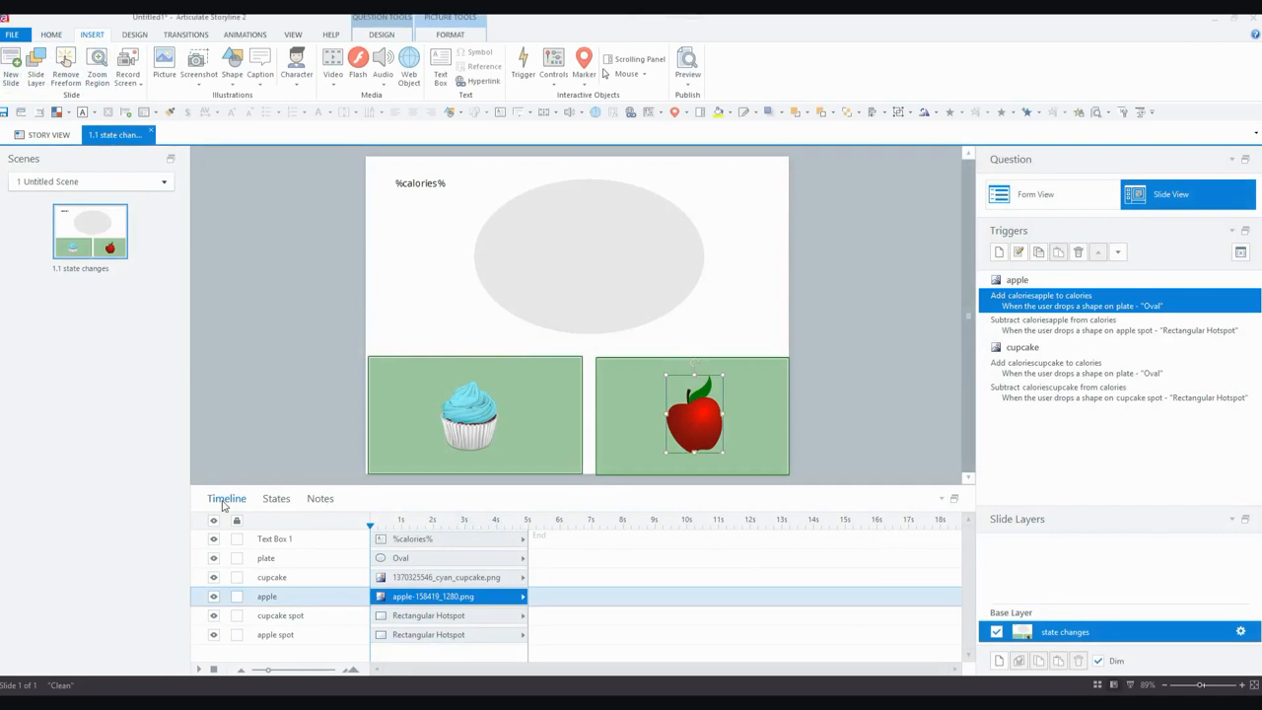
pyautogui.click(276, 497)
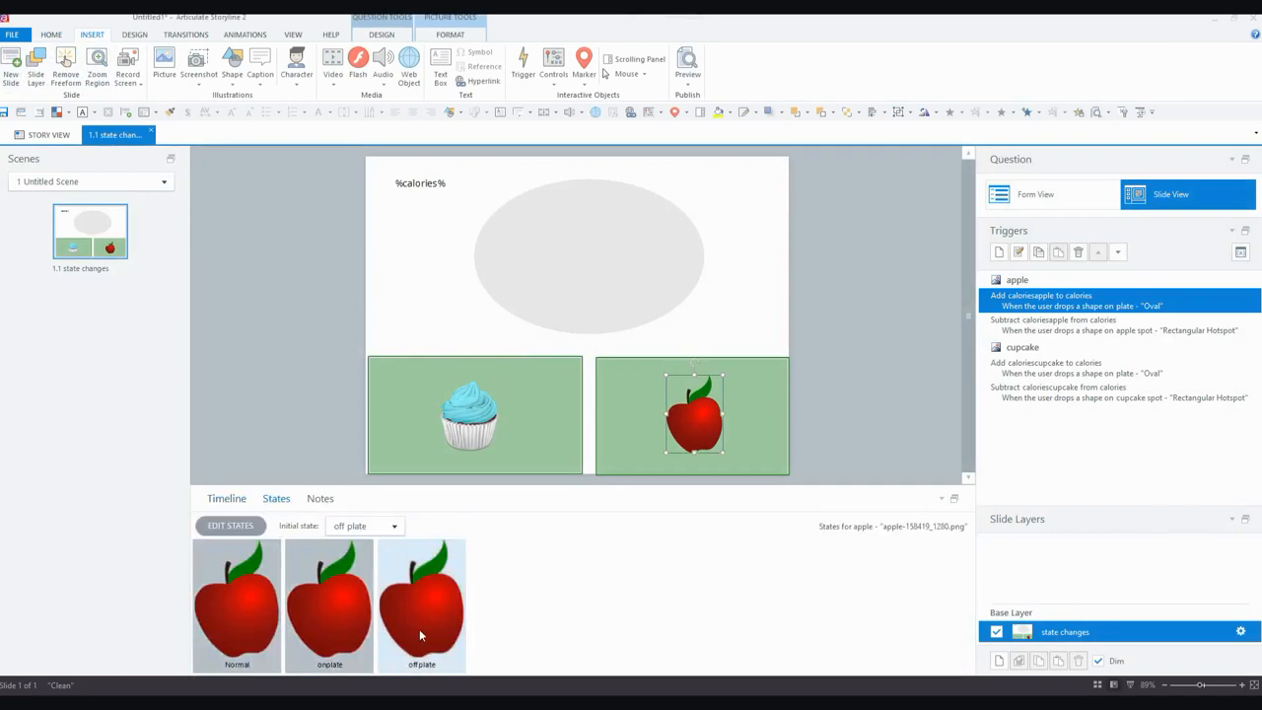
pyautogui.click(469, 412)
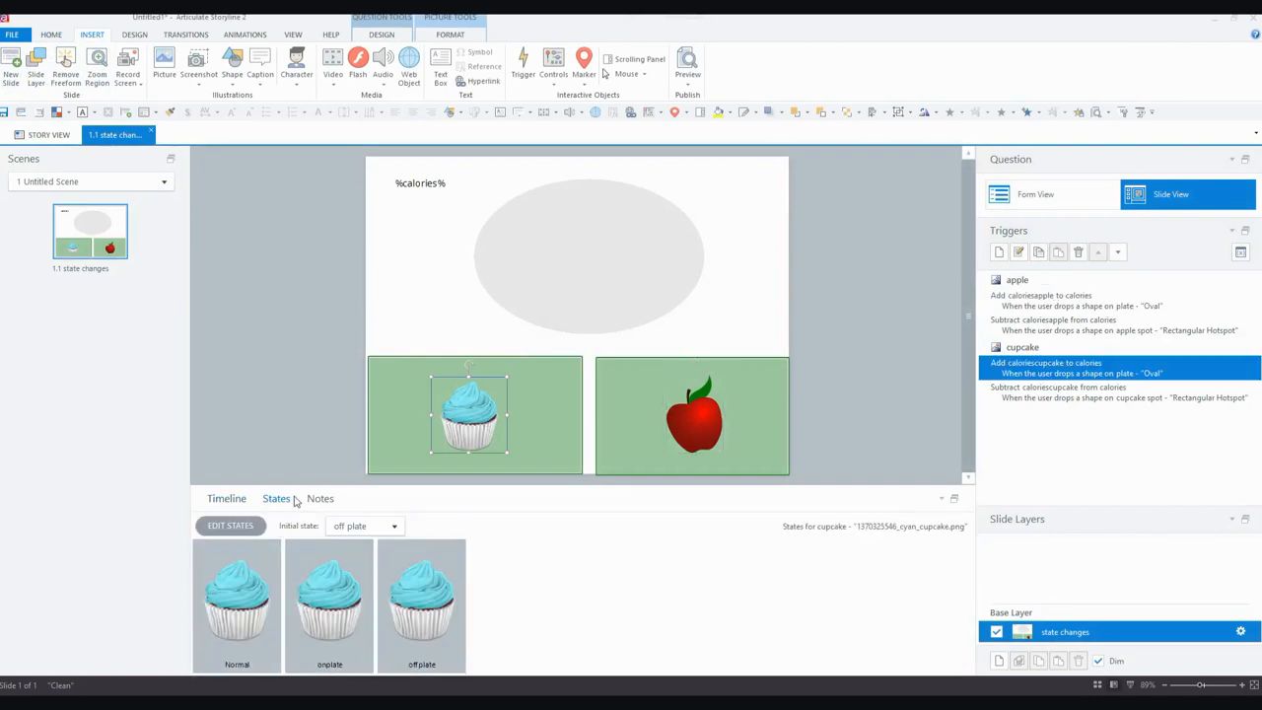
# Add a trigger changing the apple to onplate when it is dropped on the plate.
pyautogui.click(224, 497)
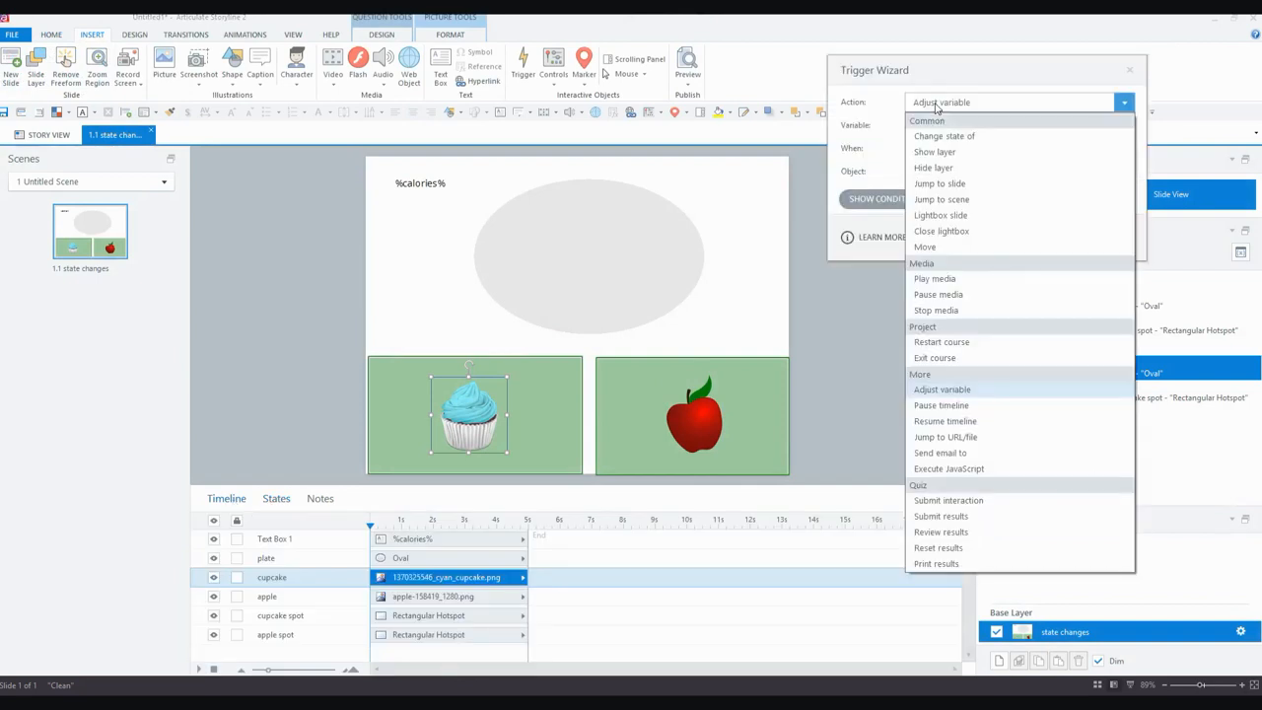
pyautogui.click(943, 136)
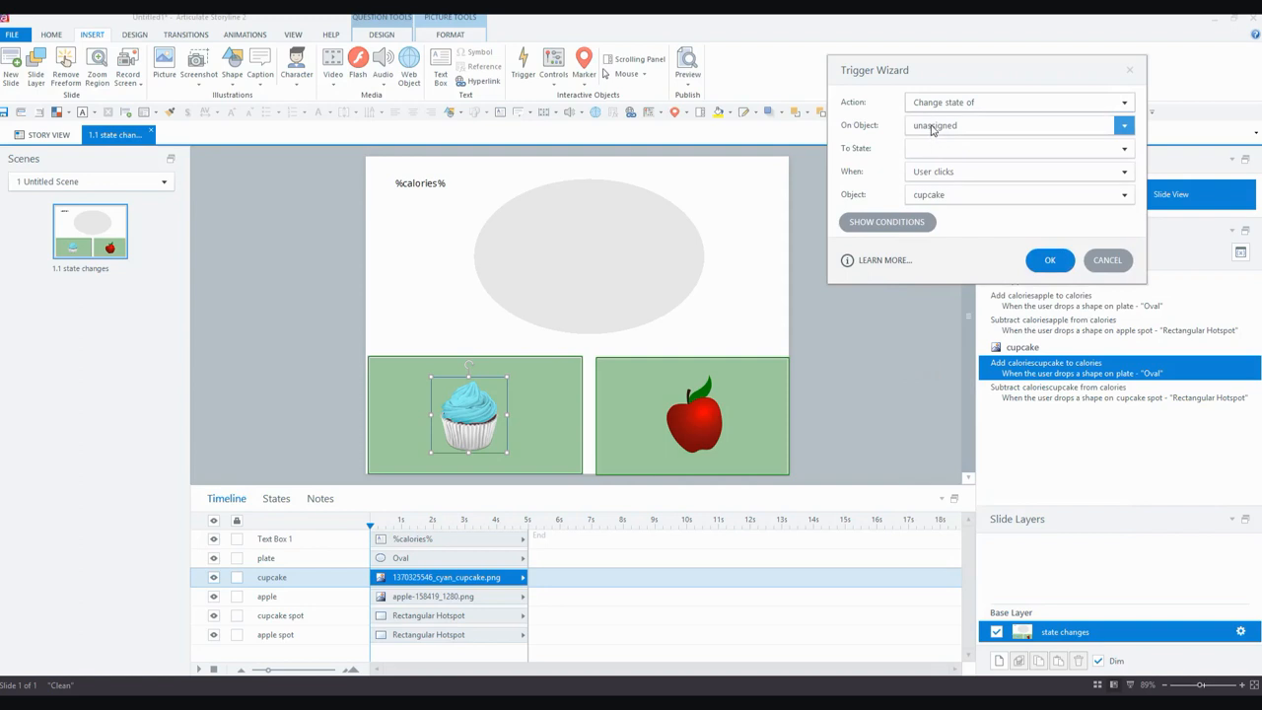
pyautogui.click(1017, 126)
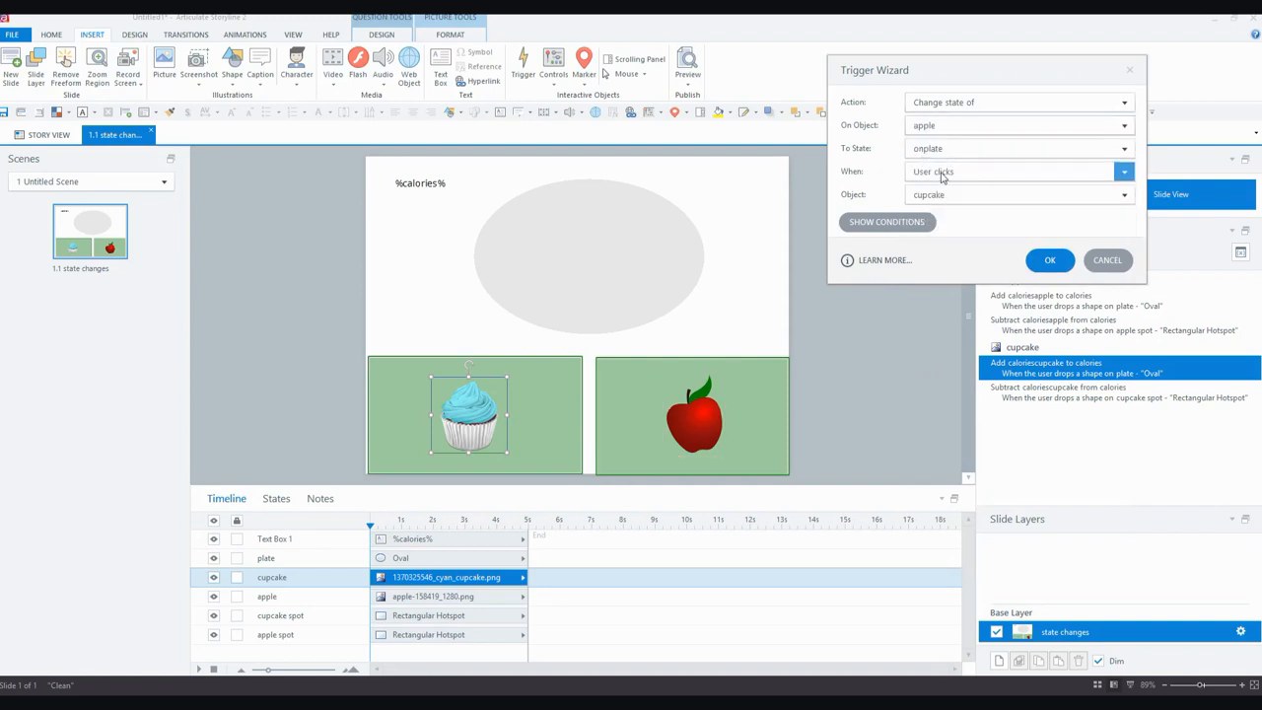
pyautogui.click(1124, 171)
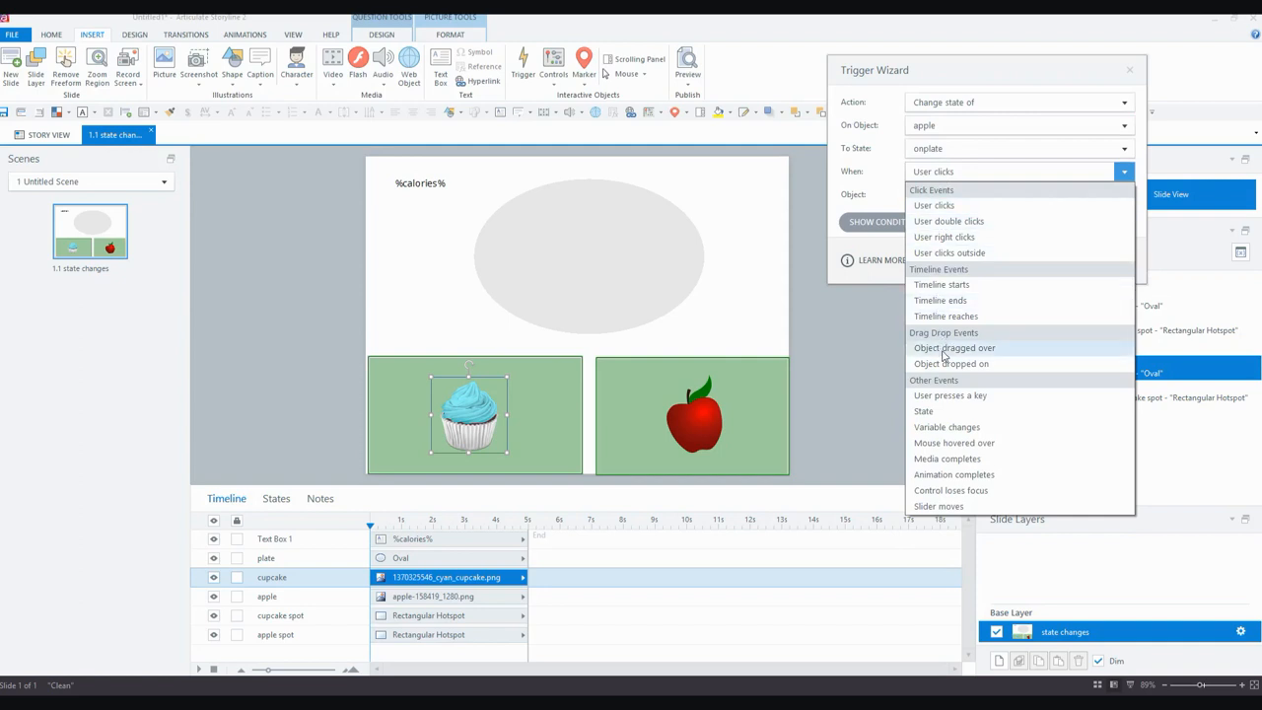
pyautogui.click(950, 362)
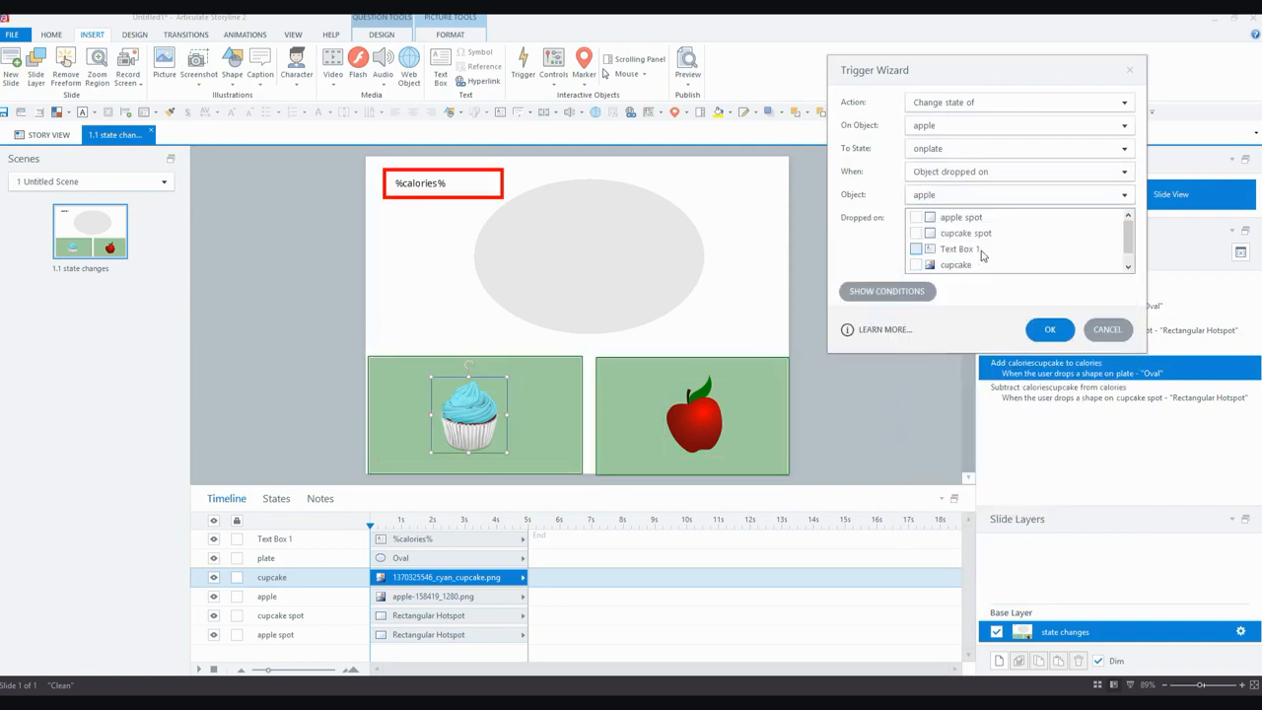
pyautogui.scroll(-3)
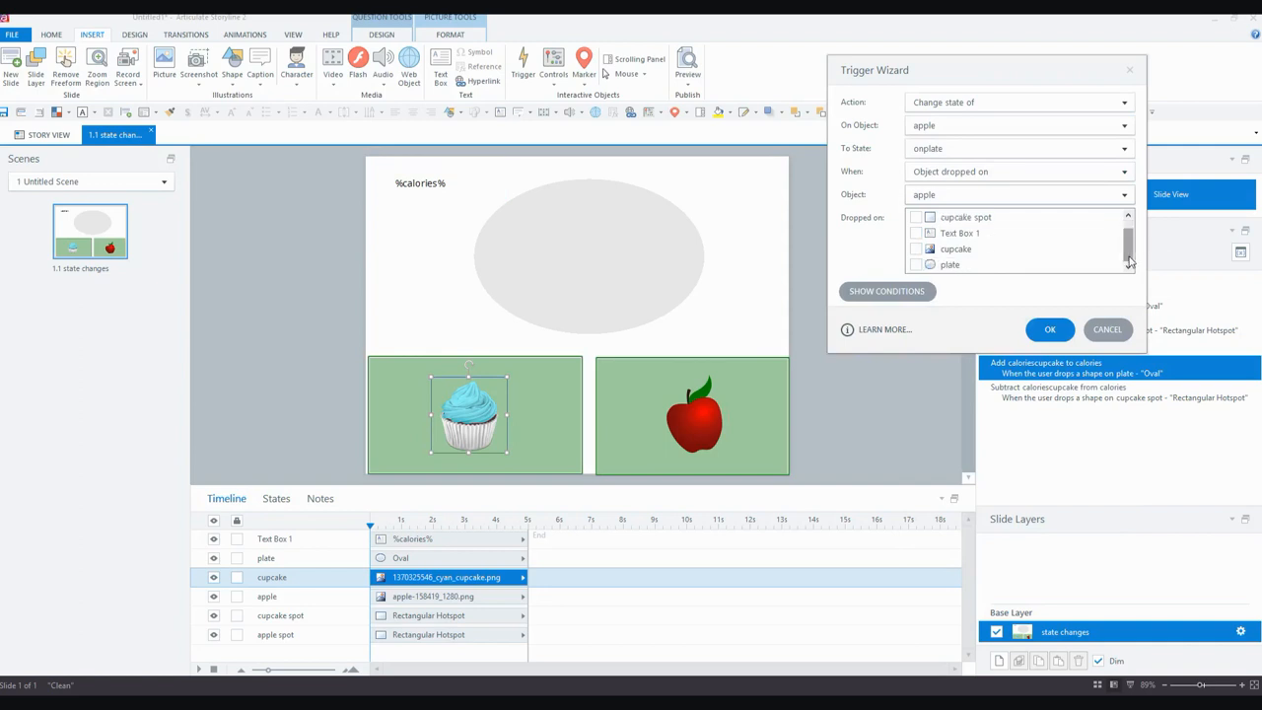
pyautogui.click(915, 264)
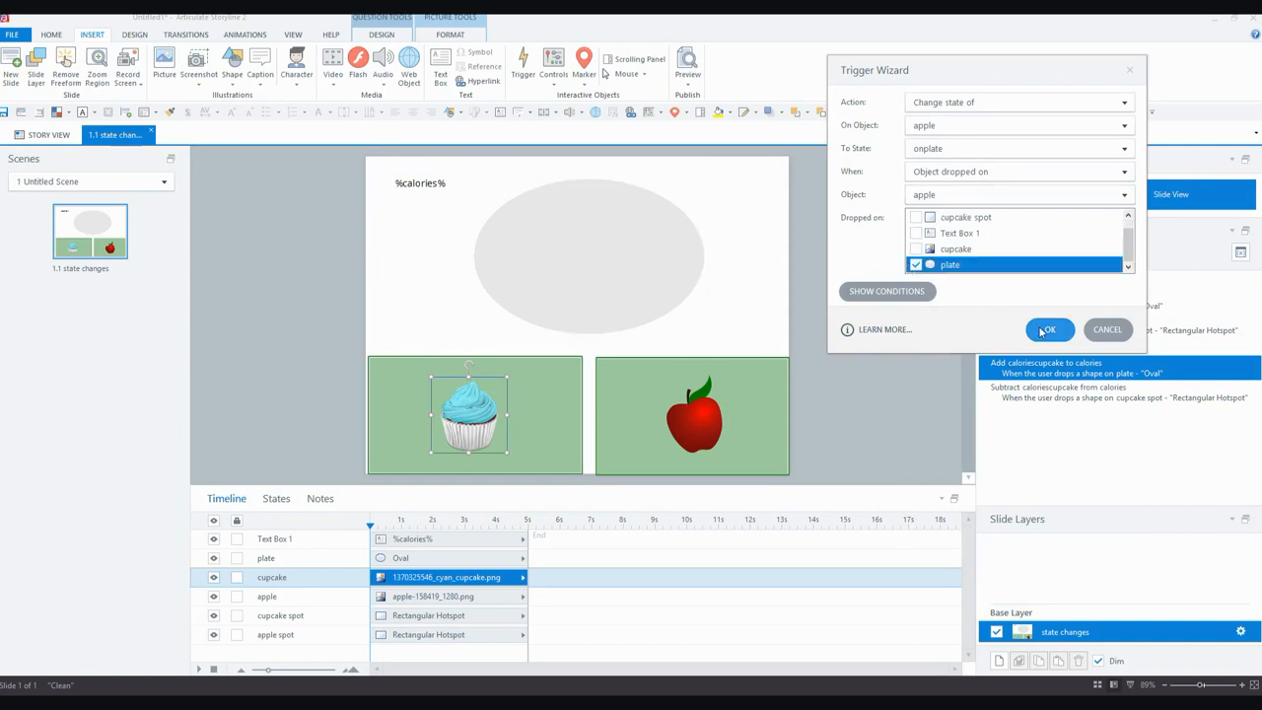
pyautogui.click(1048, 329)
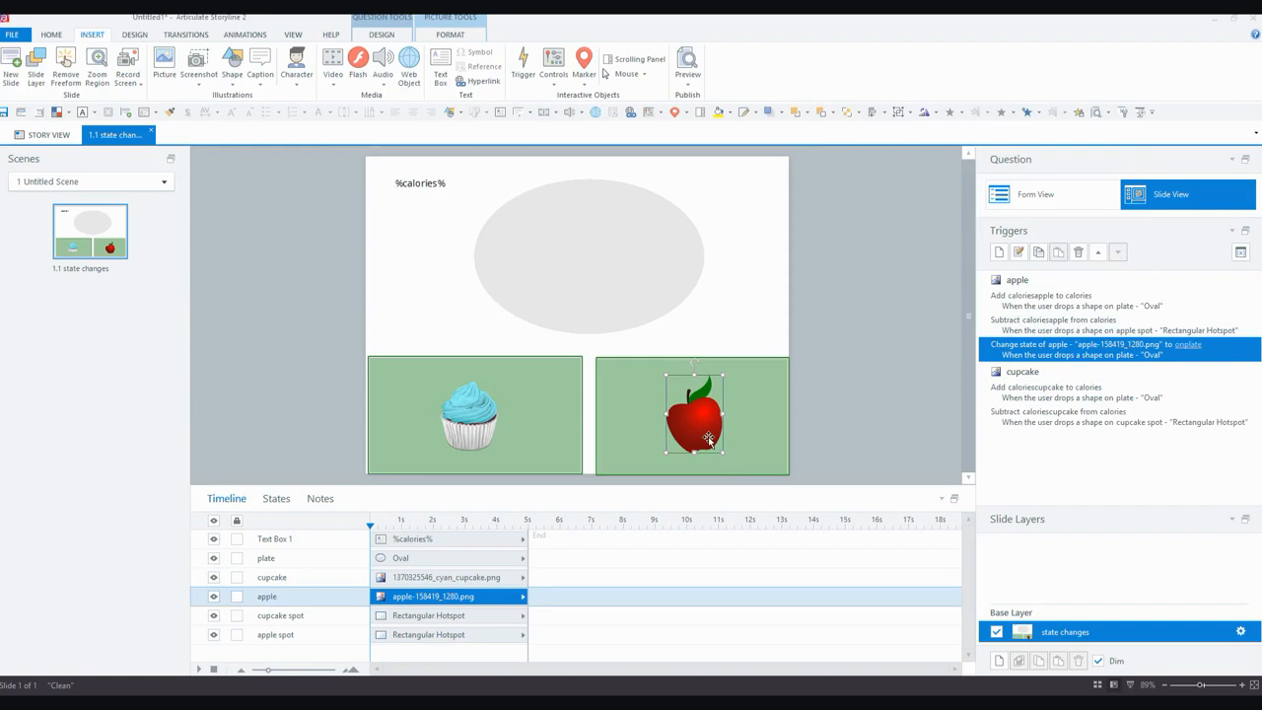
# Add a trigger changing the apple to off plate when it is dropped on the apple spot.
pyautogui.click(276, 496)
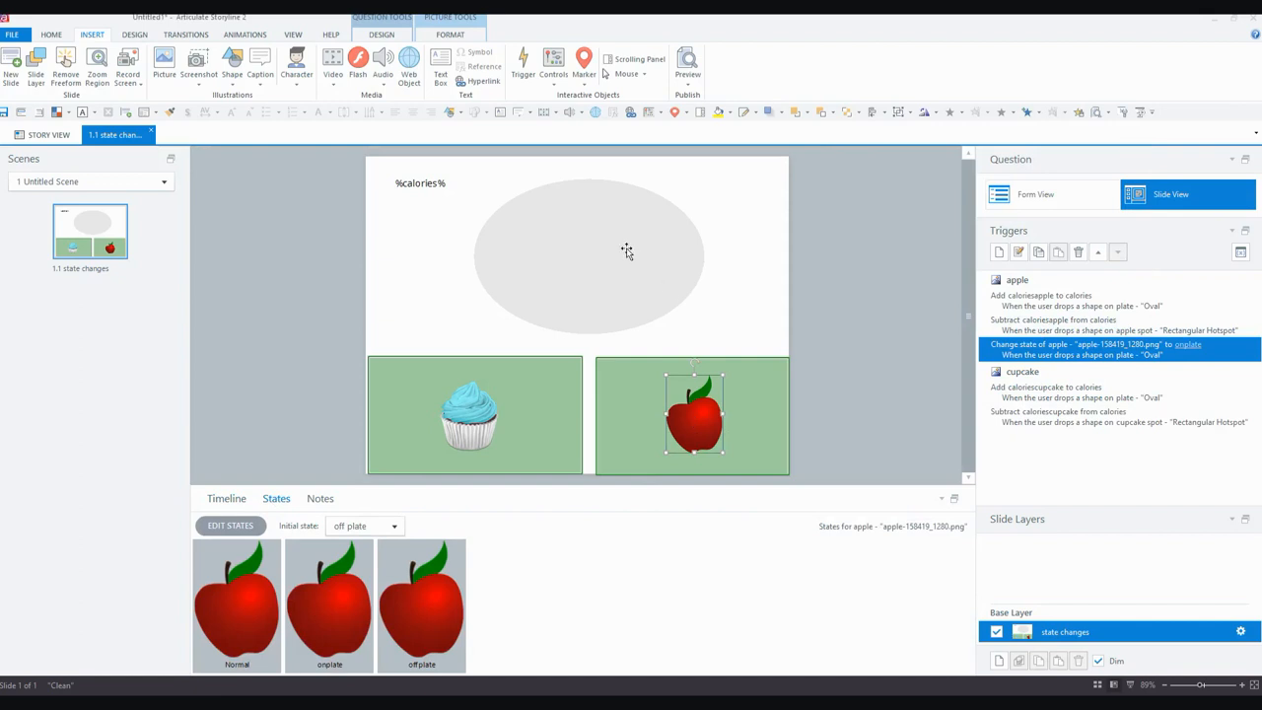
pyautogui.click(1041, 300)
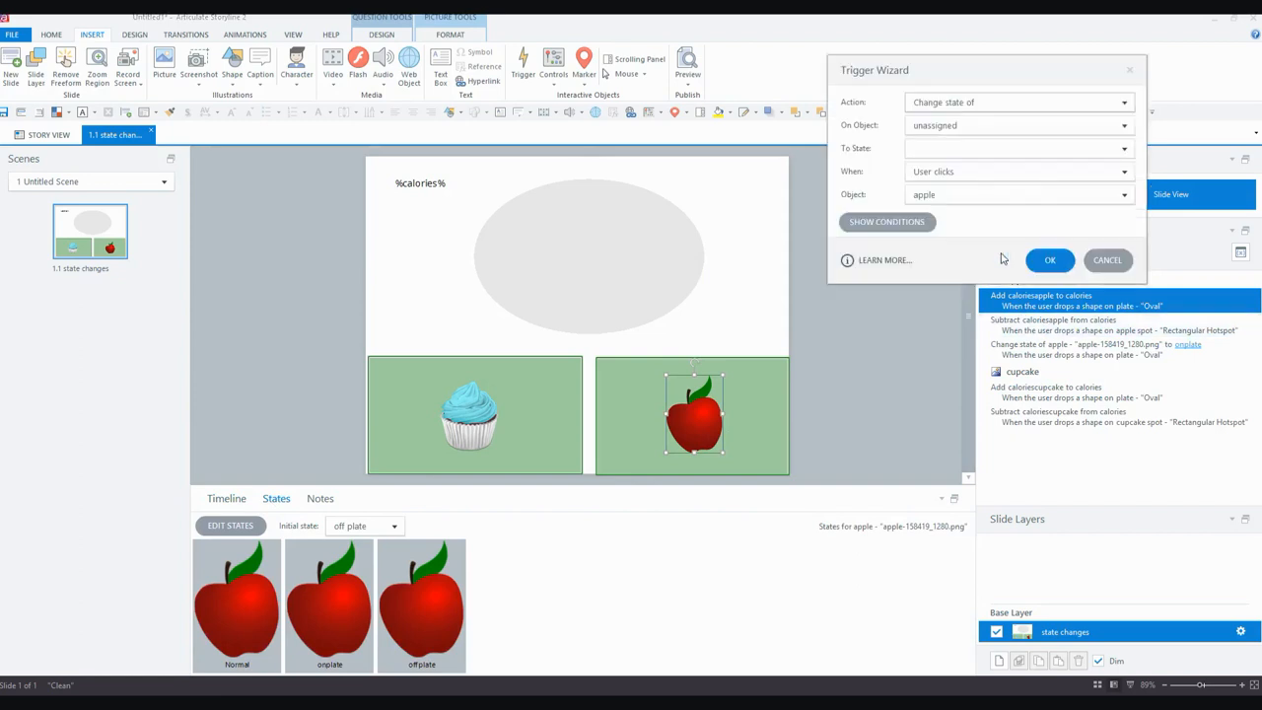
pyautogui.click(1123, 126)
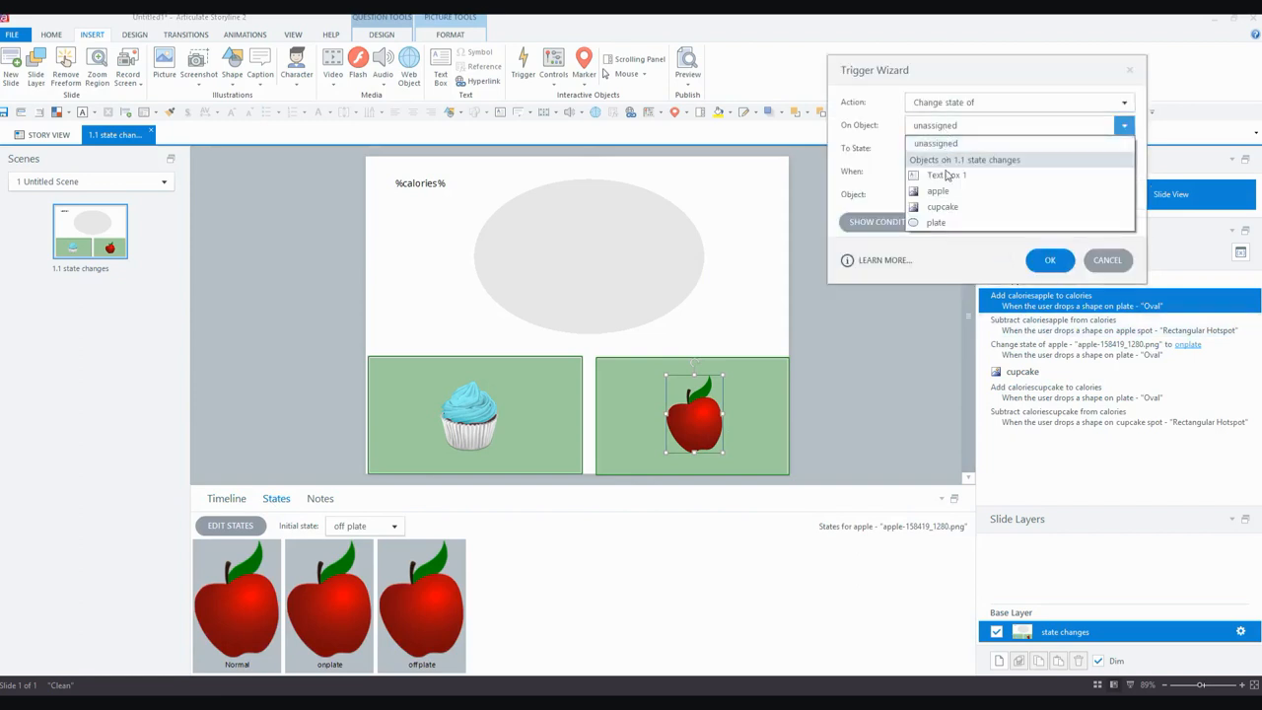
pyautogui.click(938, 189)
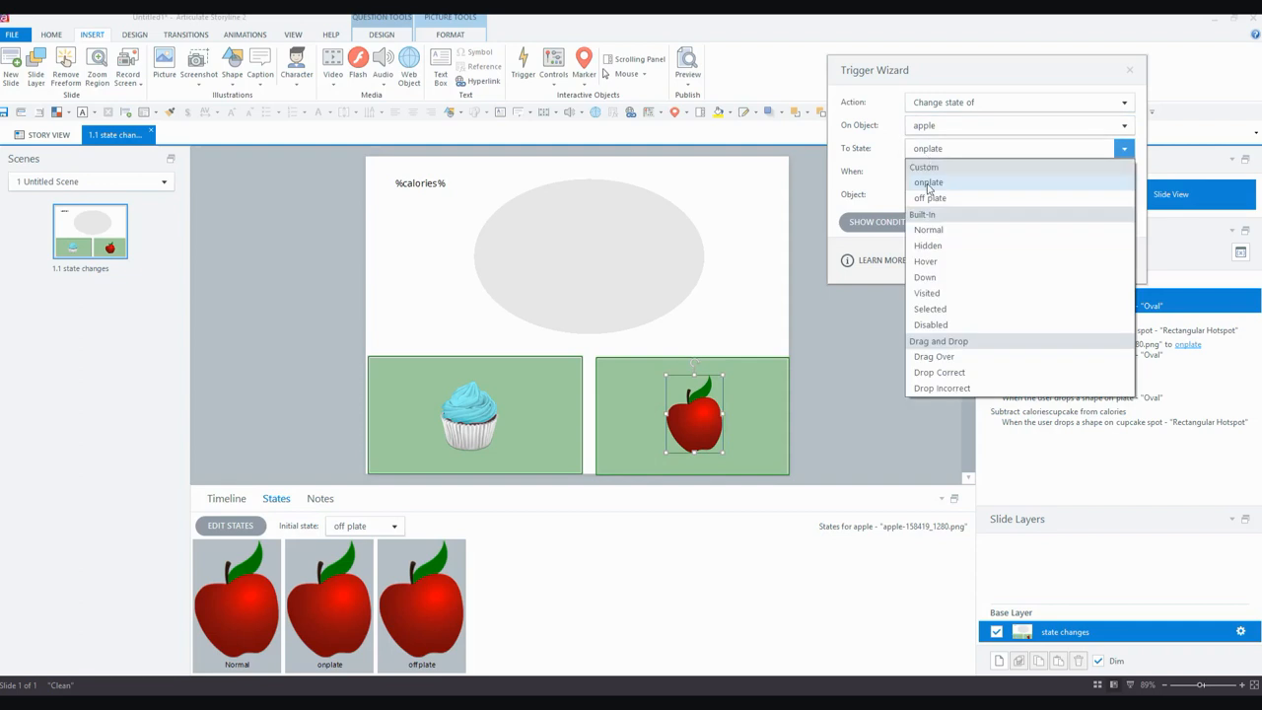
pyautogui.click(931, 197)
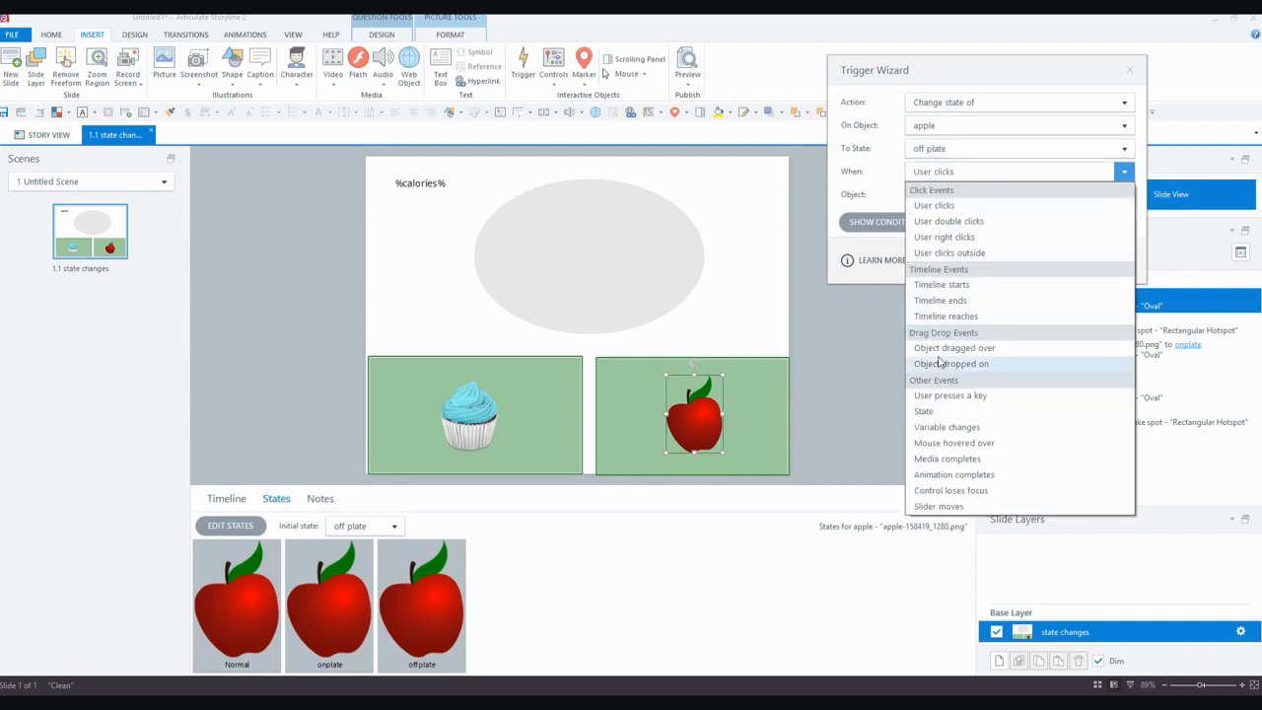
pyautogui.click(951, 362)
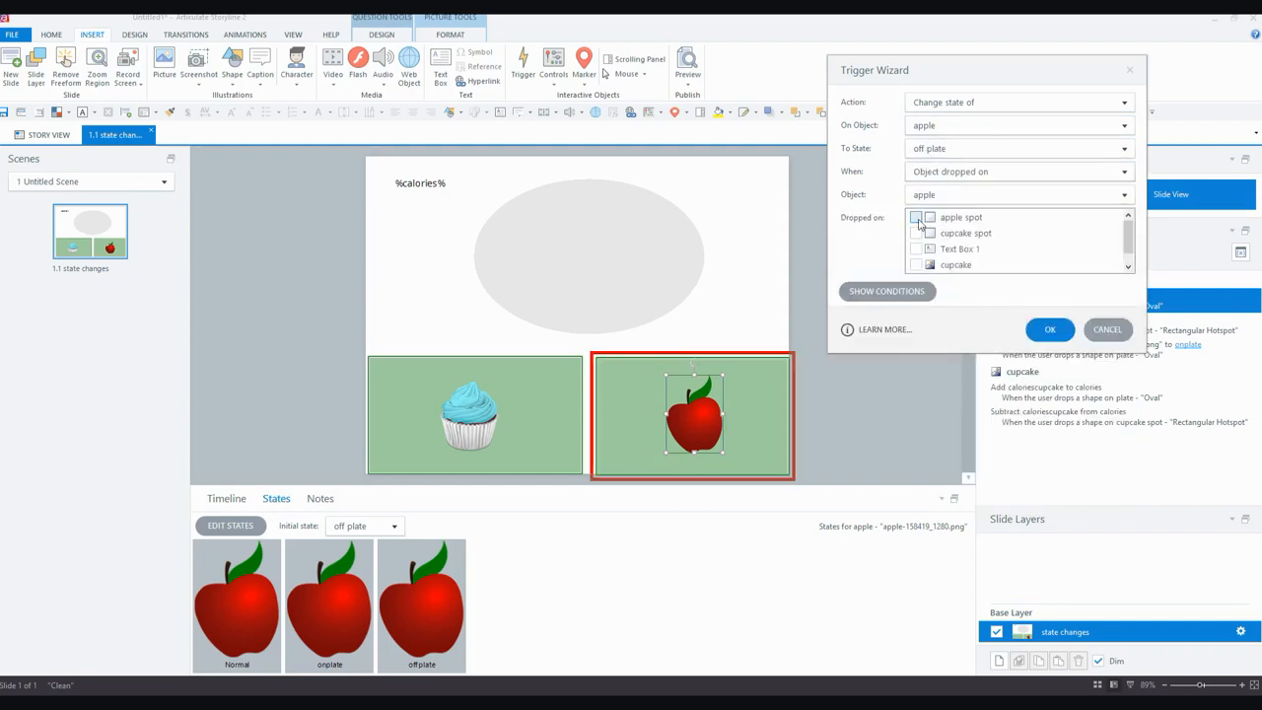
pyautogui.click(915, 217)
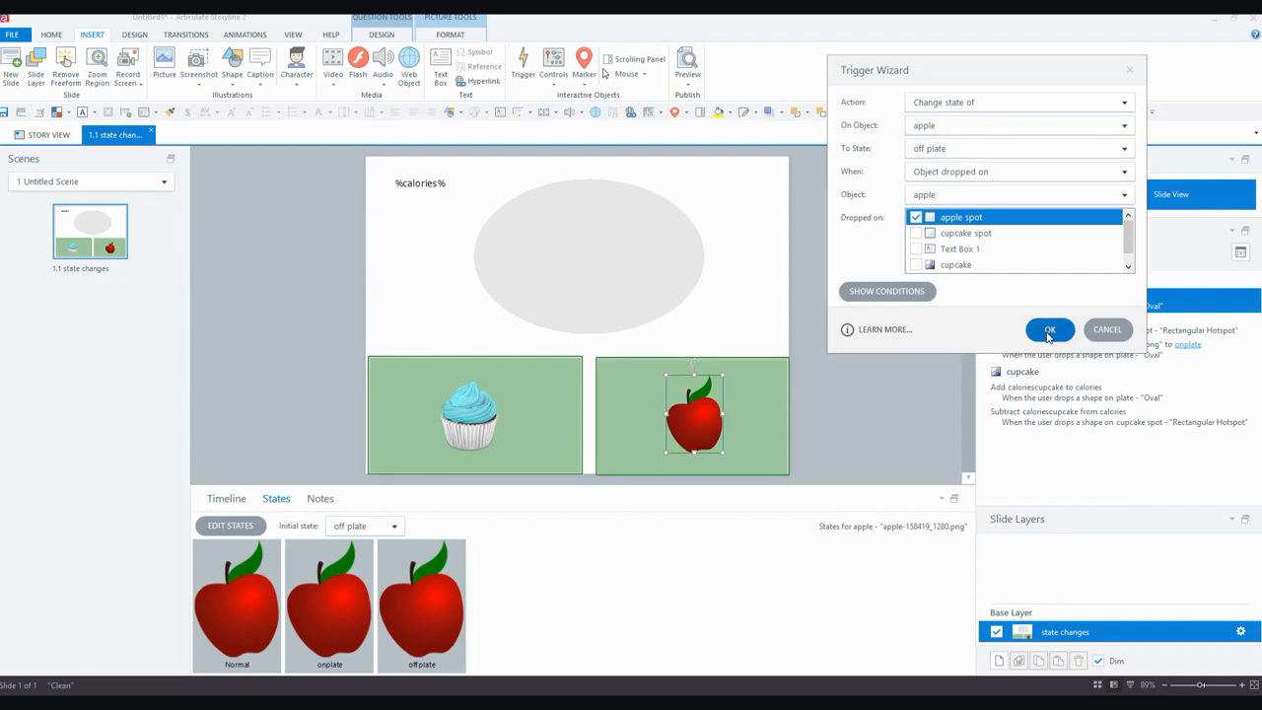
pyautogui.click(1049, 330)
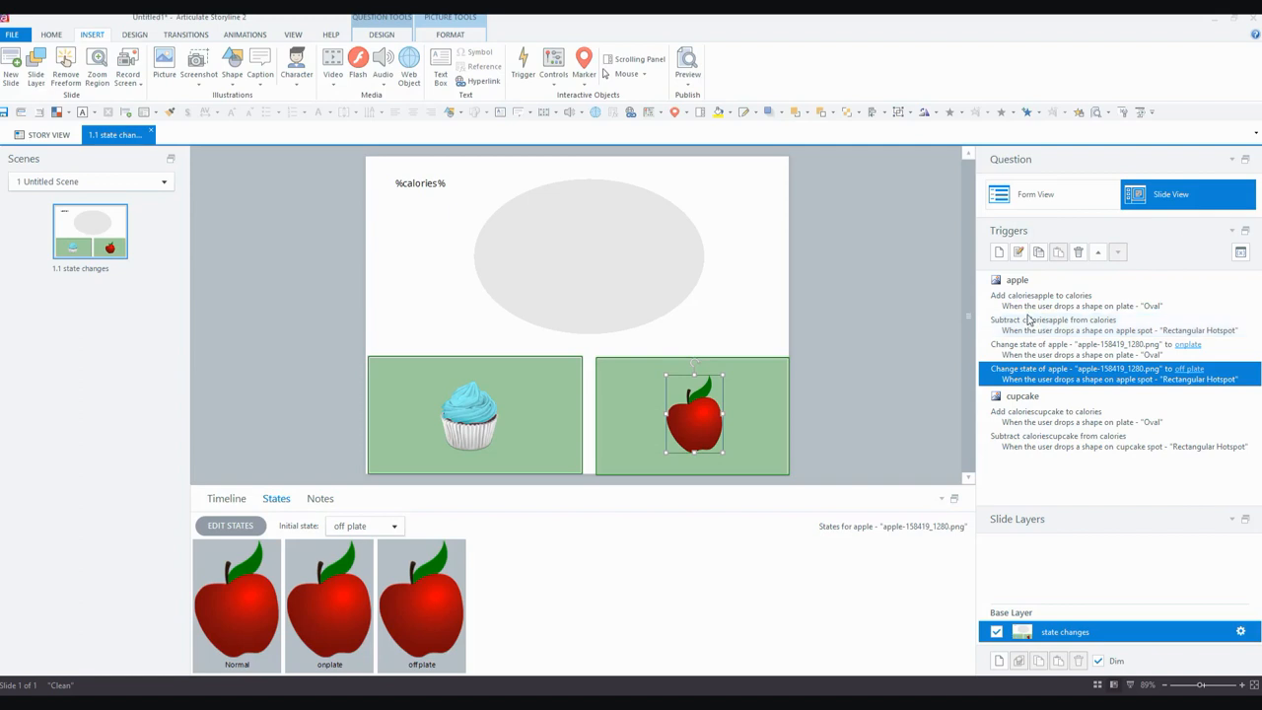
pyautogui.moveTo(1021, 299)
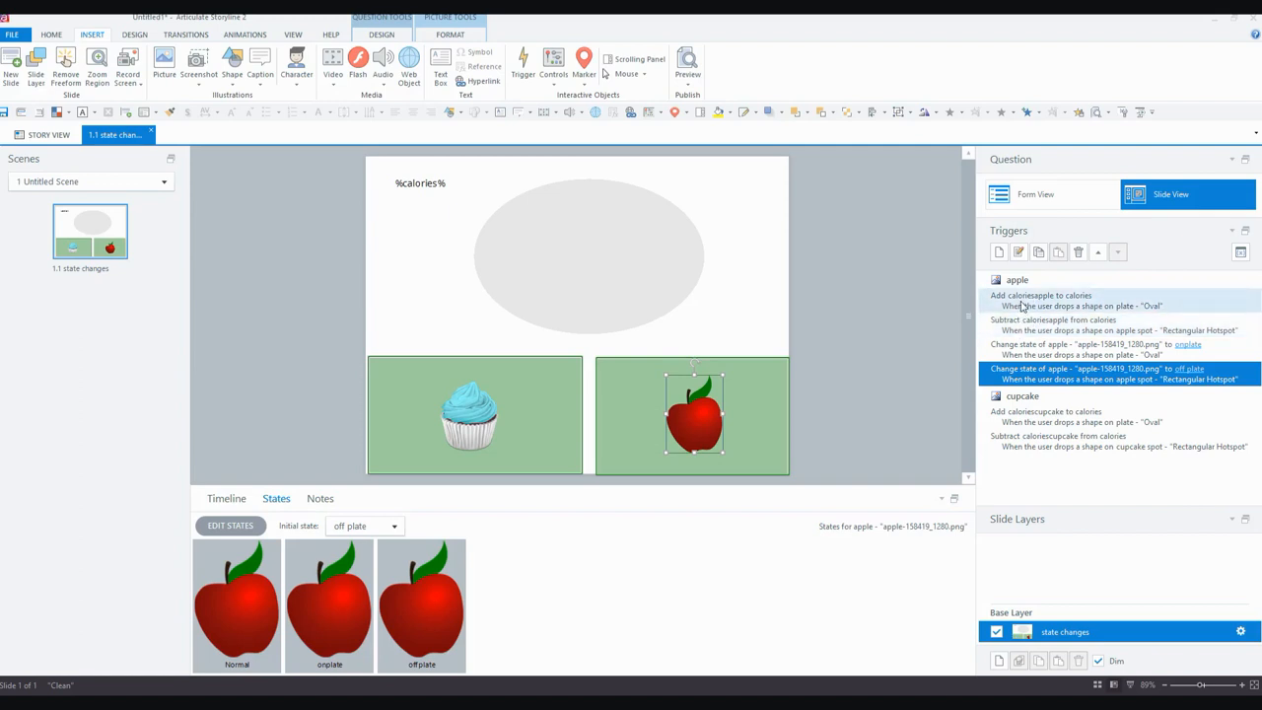
pyautogui.moveTo(1043, 304)
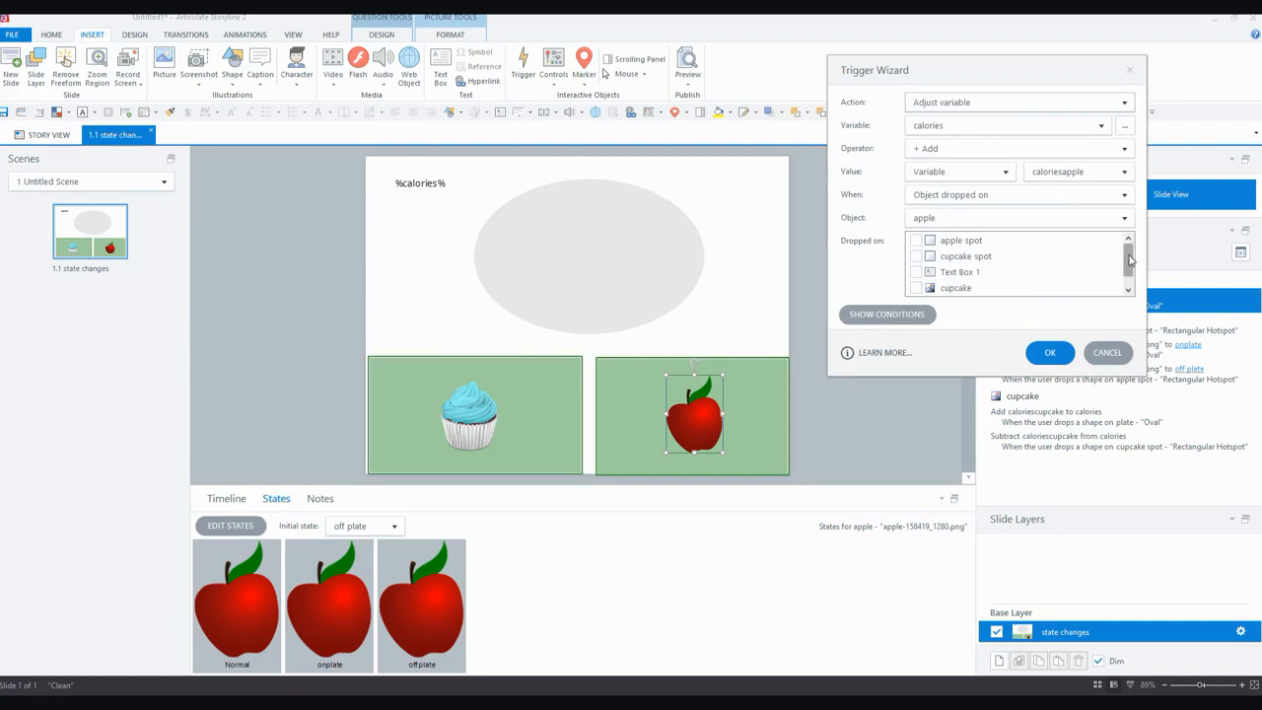
# Add a condition so the add-calories trigger fires only when the apple's state equals offplate.
pyautogui.click(885, 313)
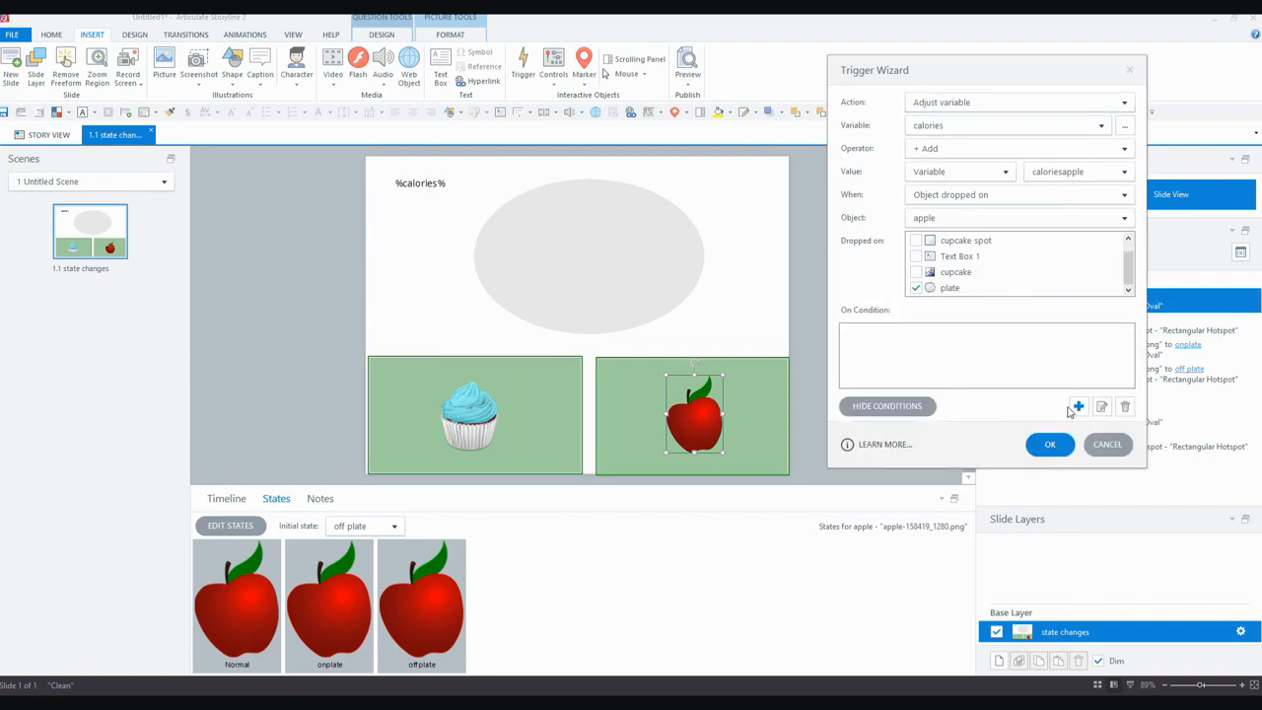
pyautogui.click(1076, 406)
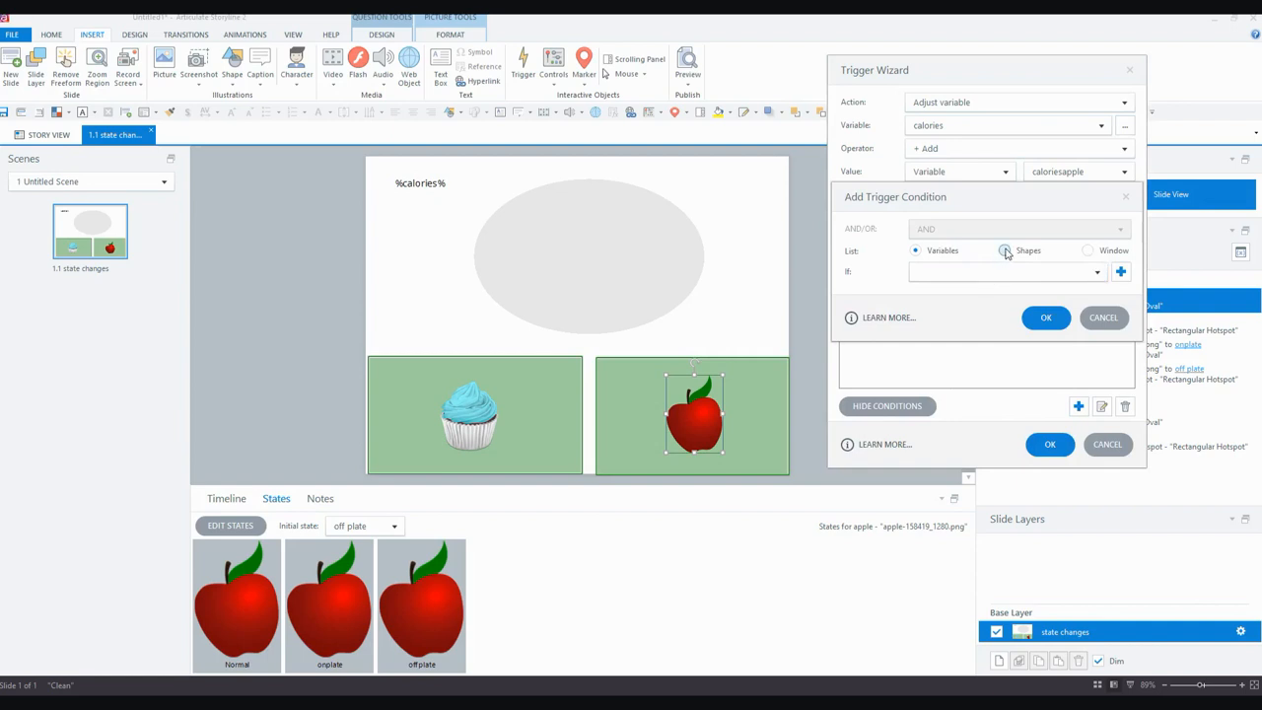
pyautogui.click(1006, 248)
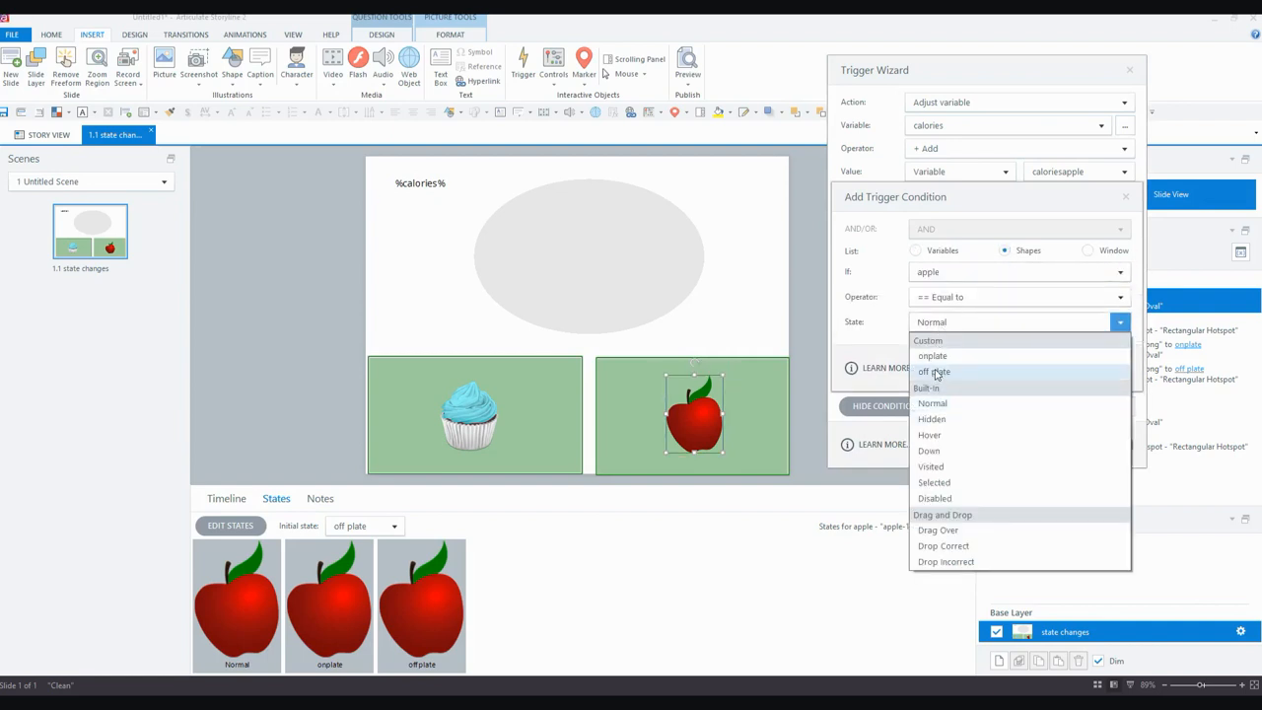
pyautogui.click(935, 371)
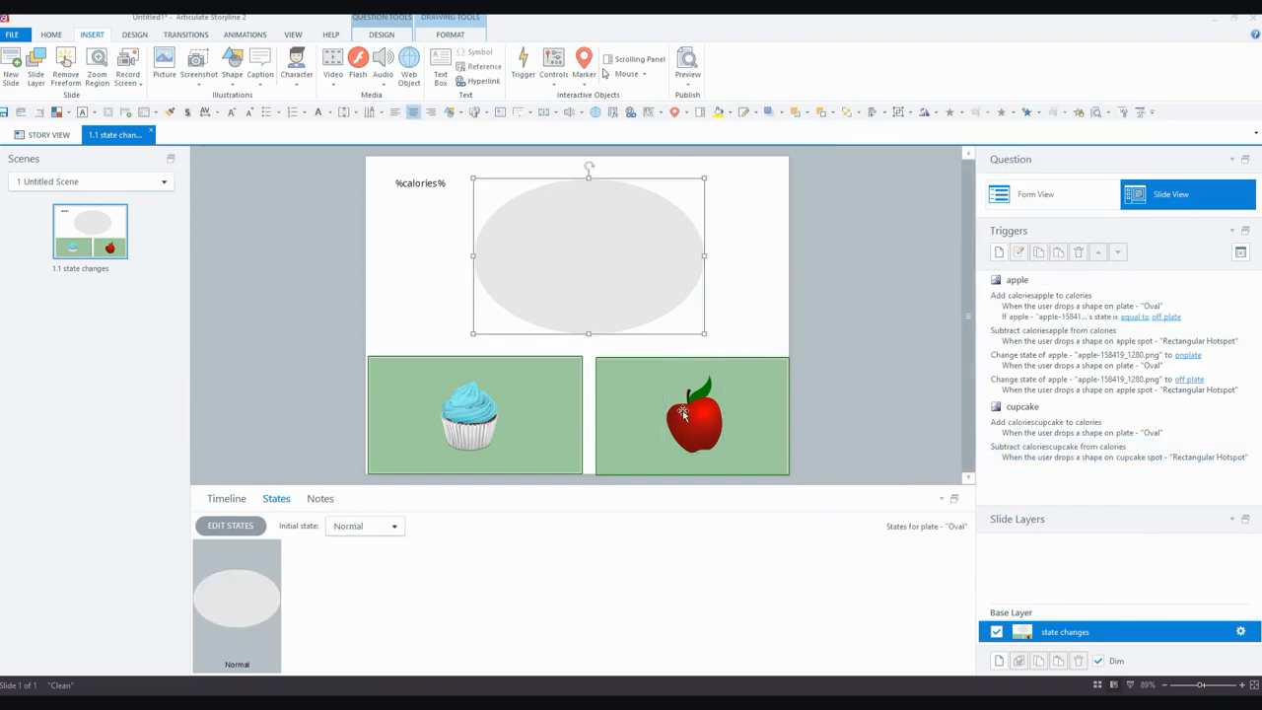
# Condition the apple's subtract-calories trigger on the apple's state being equal to onplate.
pyautogui.click(694, 414)
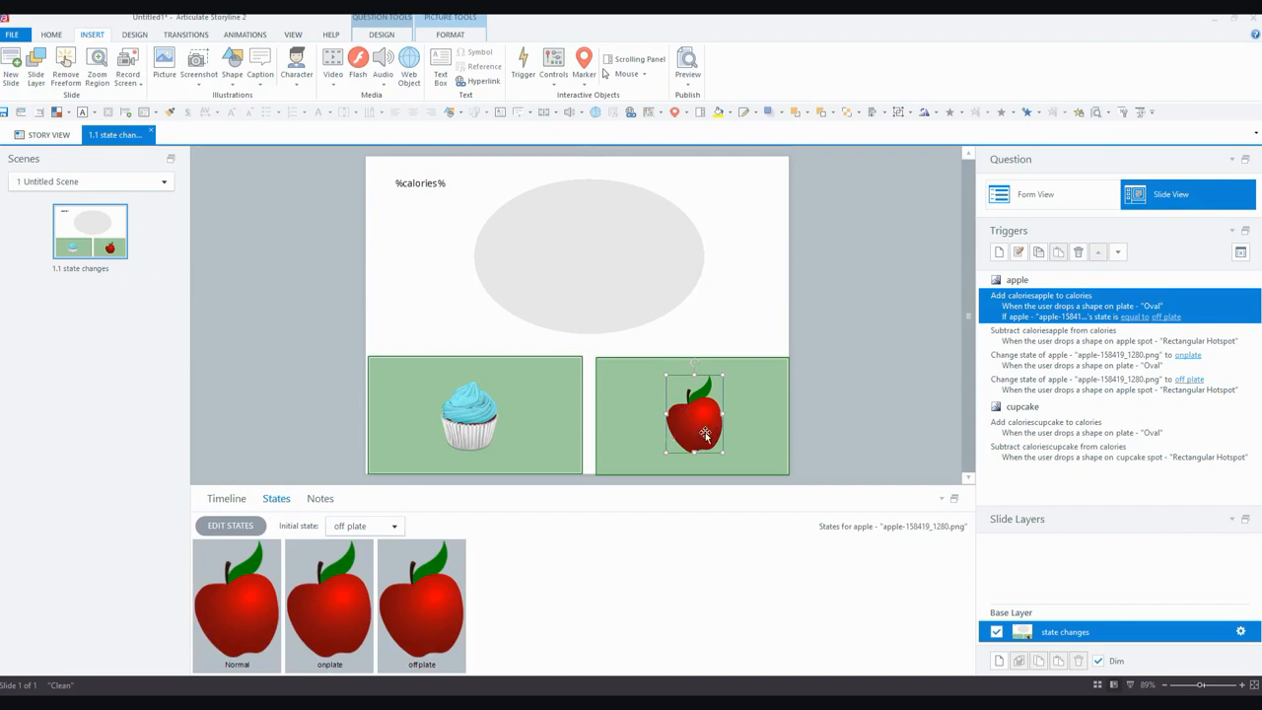
pyautogui.moveTo(997, 252)
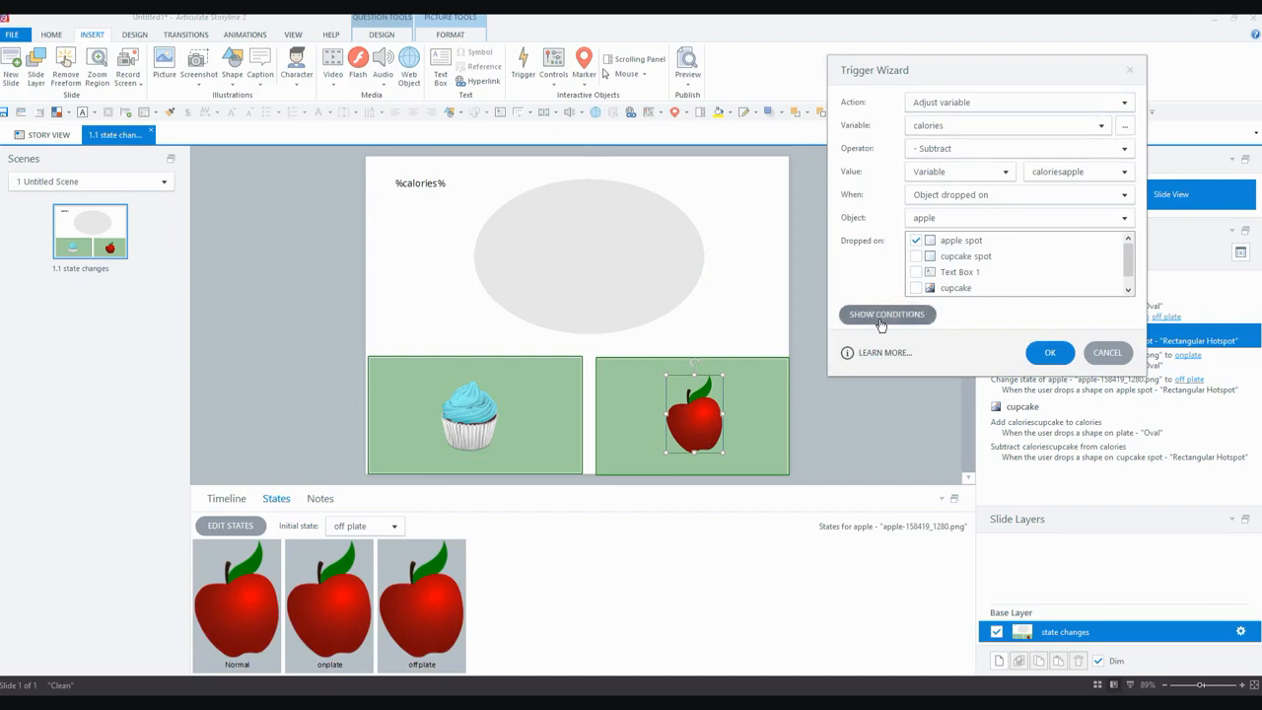
pyautogui.click(885, 314)
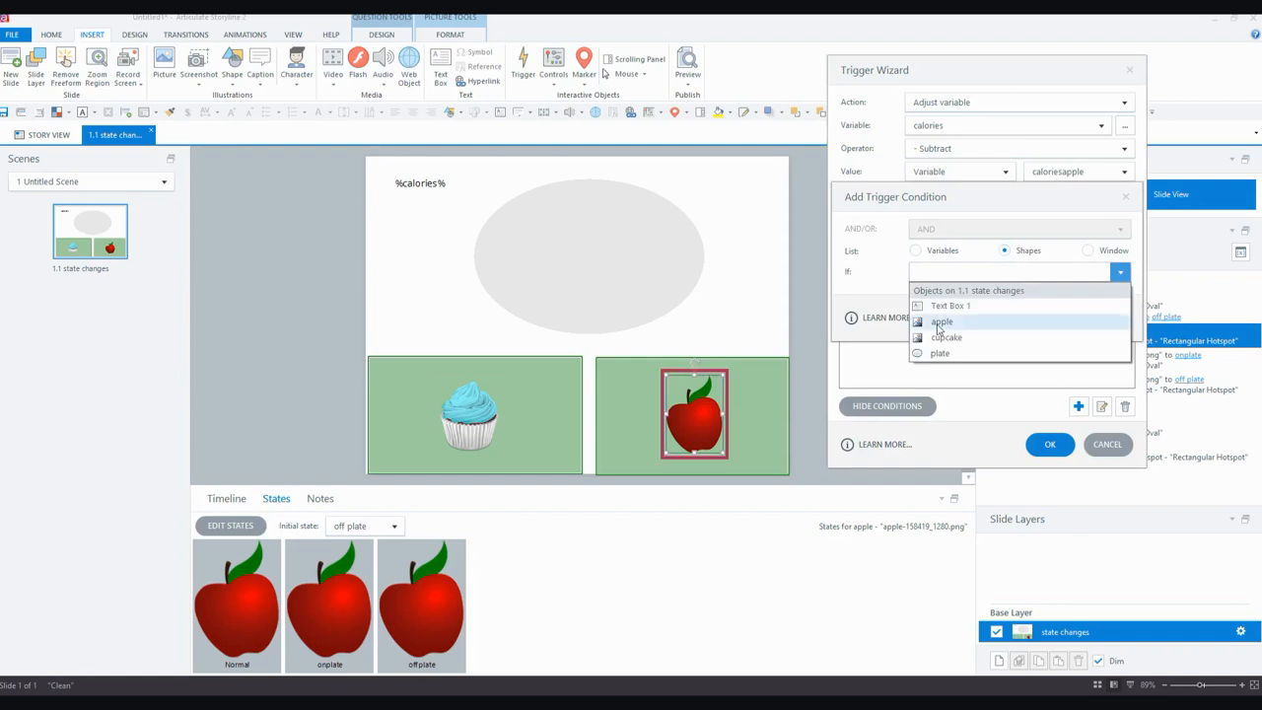
pyautogui.click(940, 322)
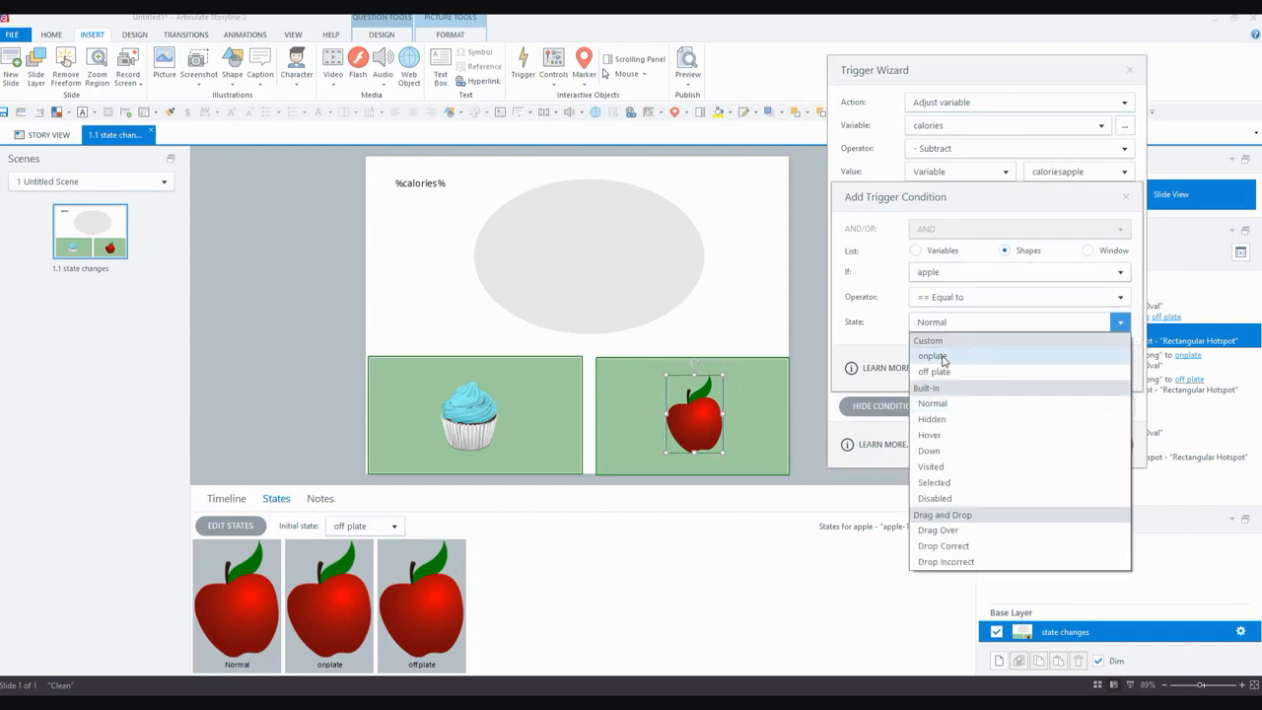
pyautogui.click(933, 354)
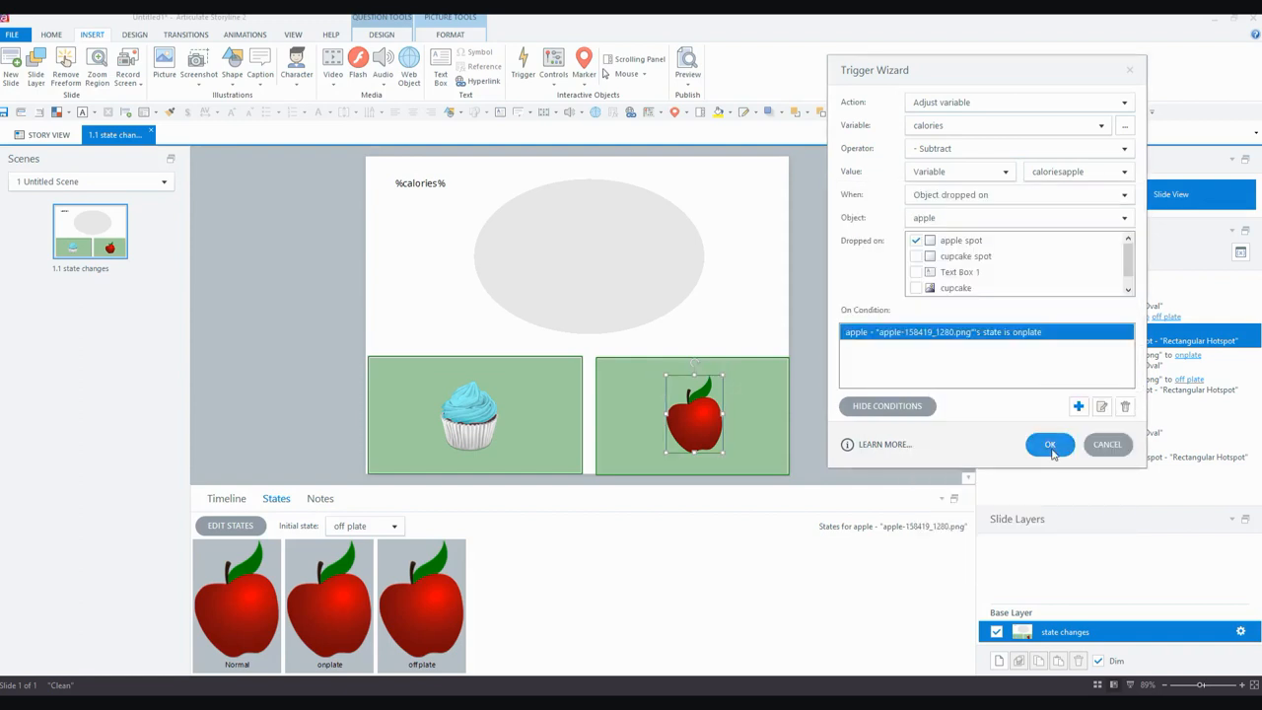
pyautogui.click(1049, 443)
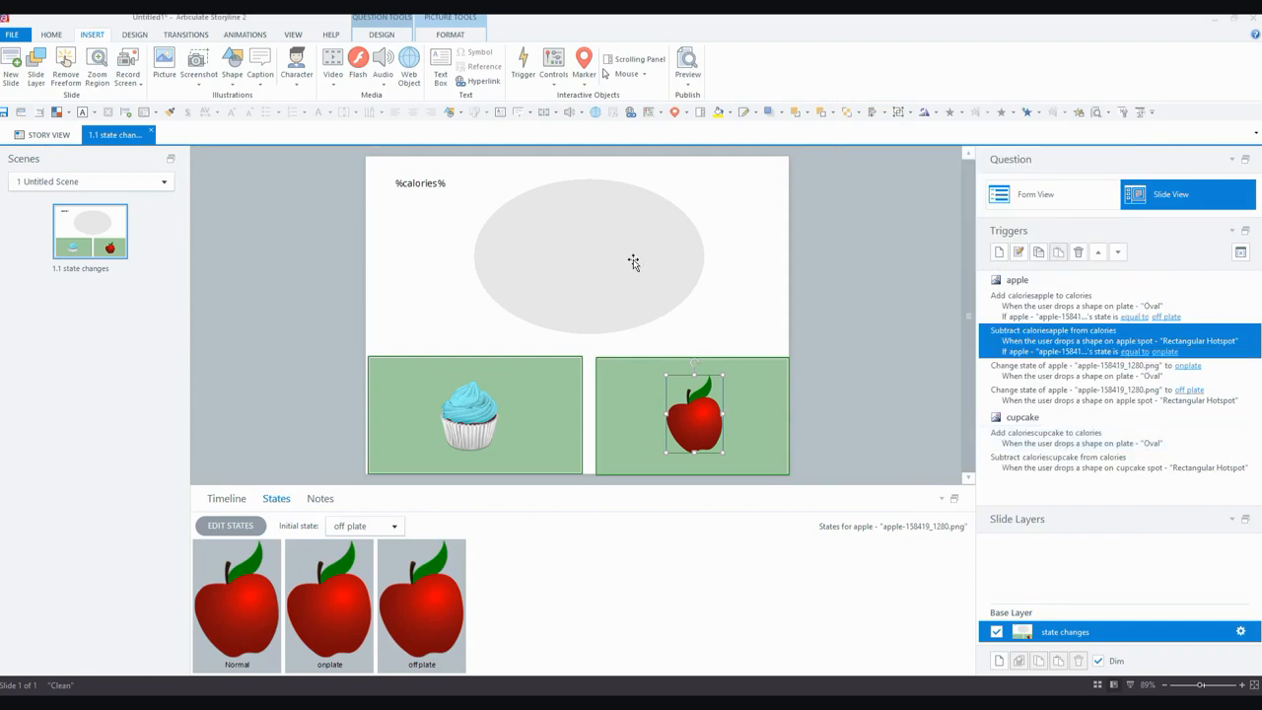
pyautogui.click(587, 257)
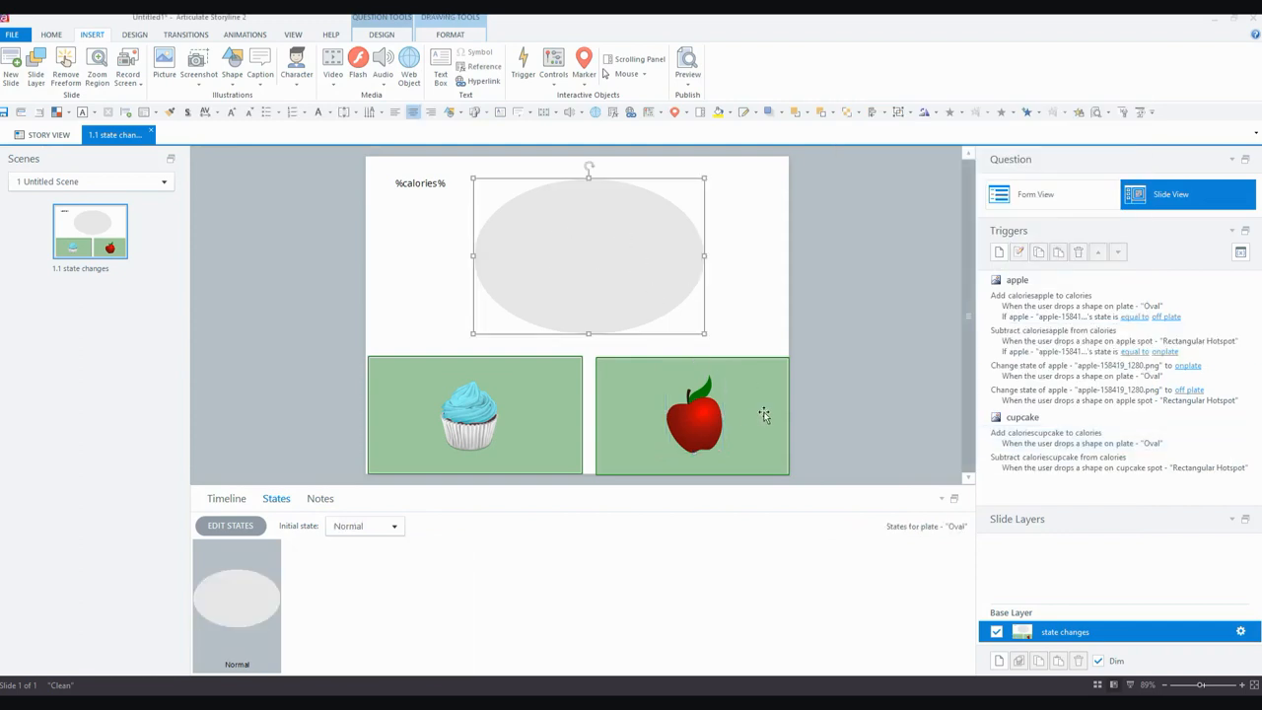
pyautogui.moveTo(759, 430)
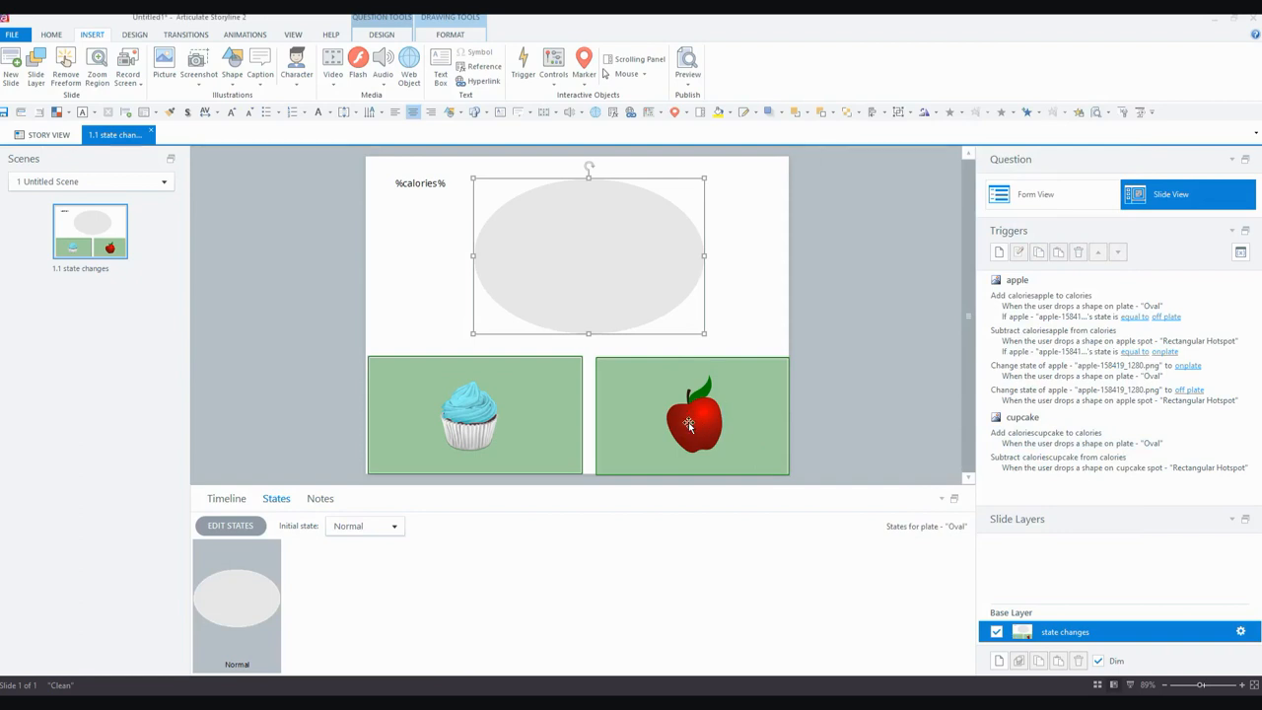
pyautogui.moveTo(700, 424)
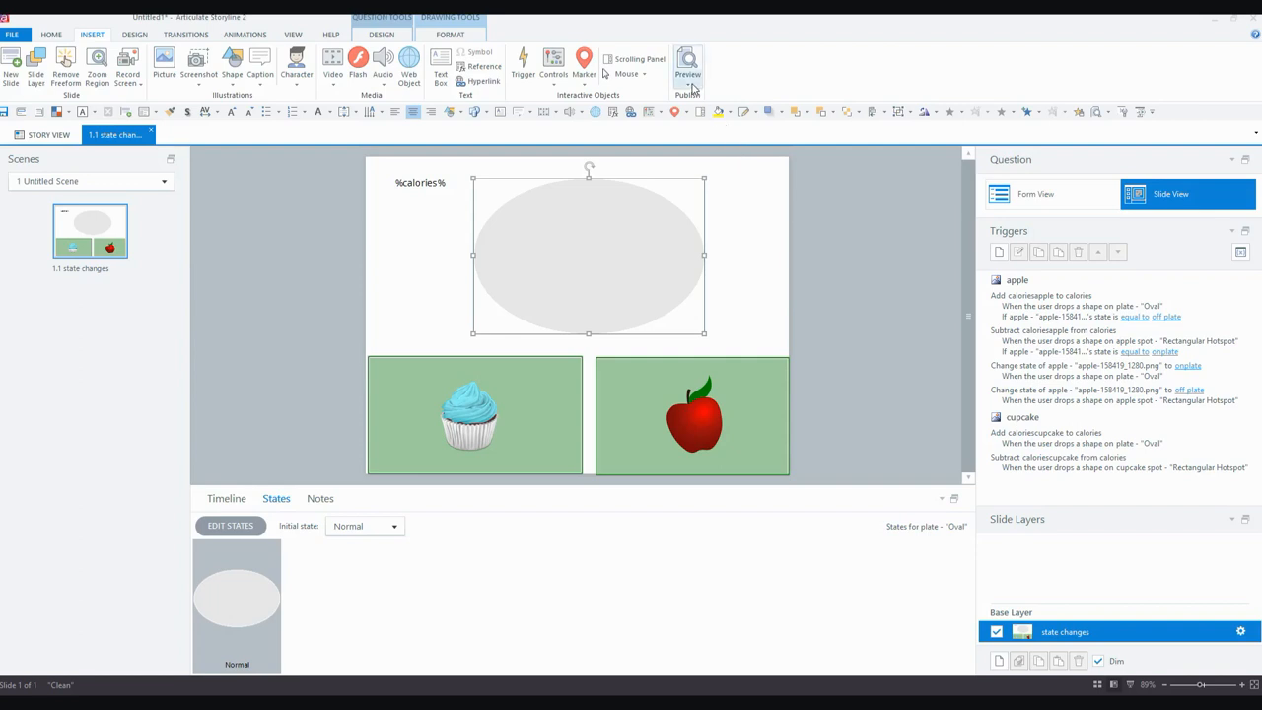
pyautogui.click(686, 63)
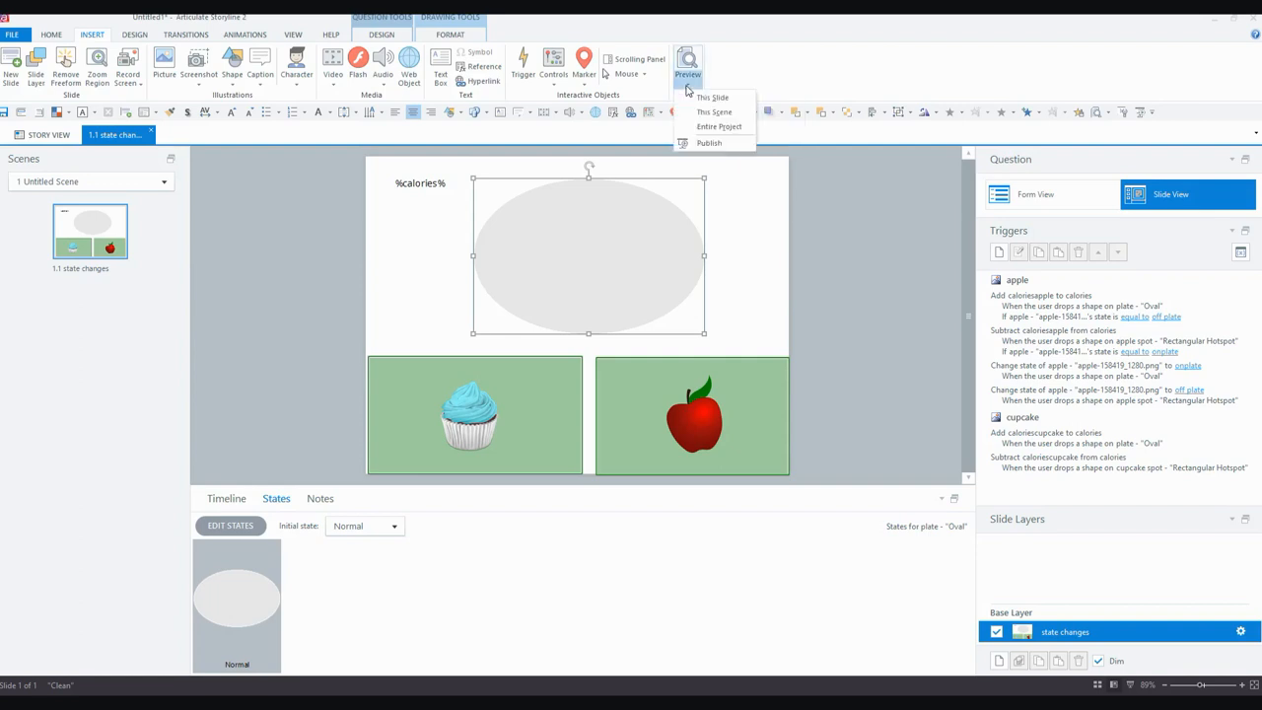
pyautogui.click(711, 96)
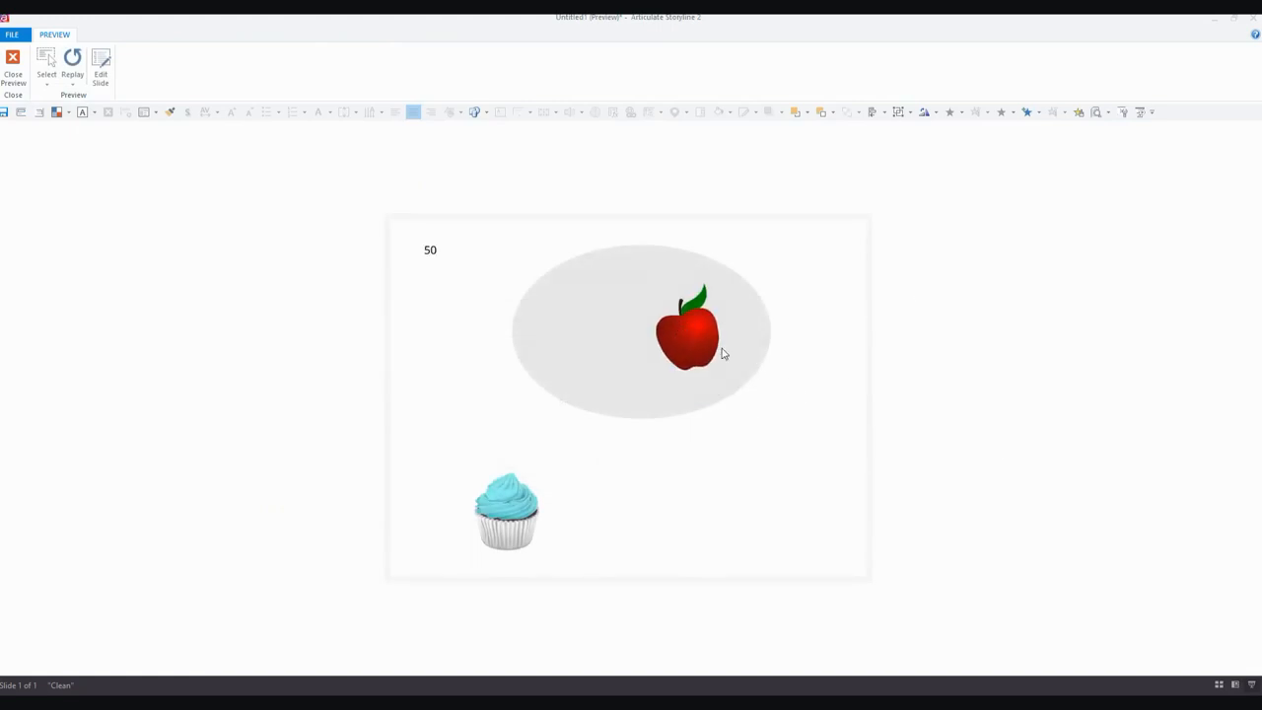
pyautogui.moveTo(690, 332); pyautogui.dragTo(765, 511)
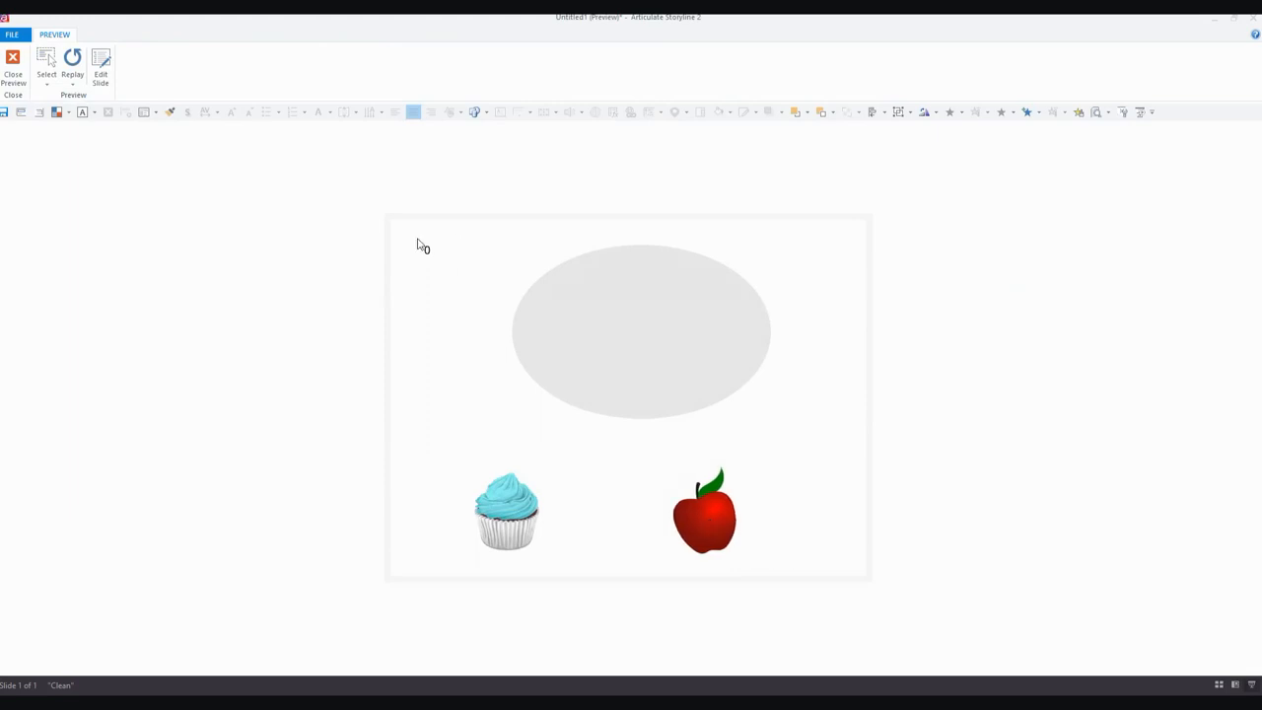
pyautogui.click(704, 520)
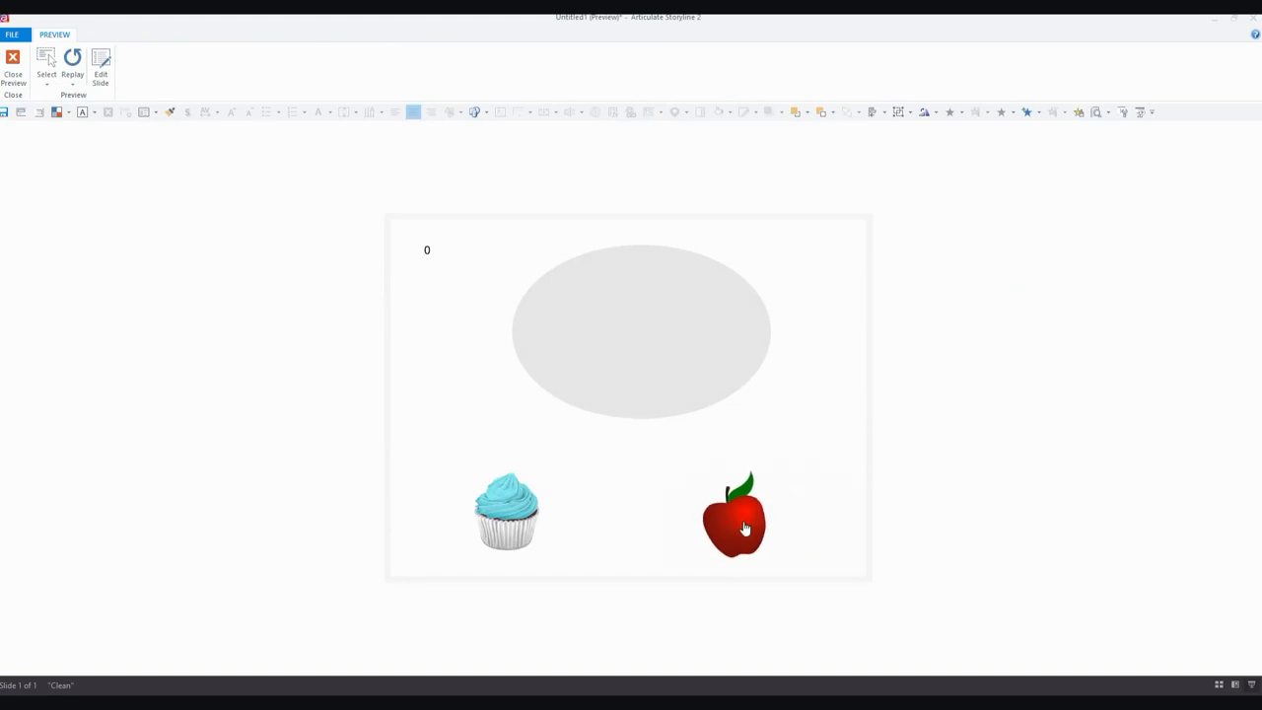
pyautogui.moveTo(733, 512); pyautogui.dragTo(660, 292)
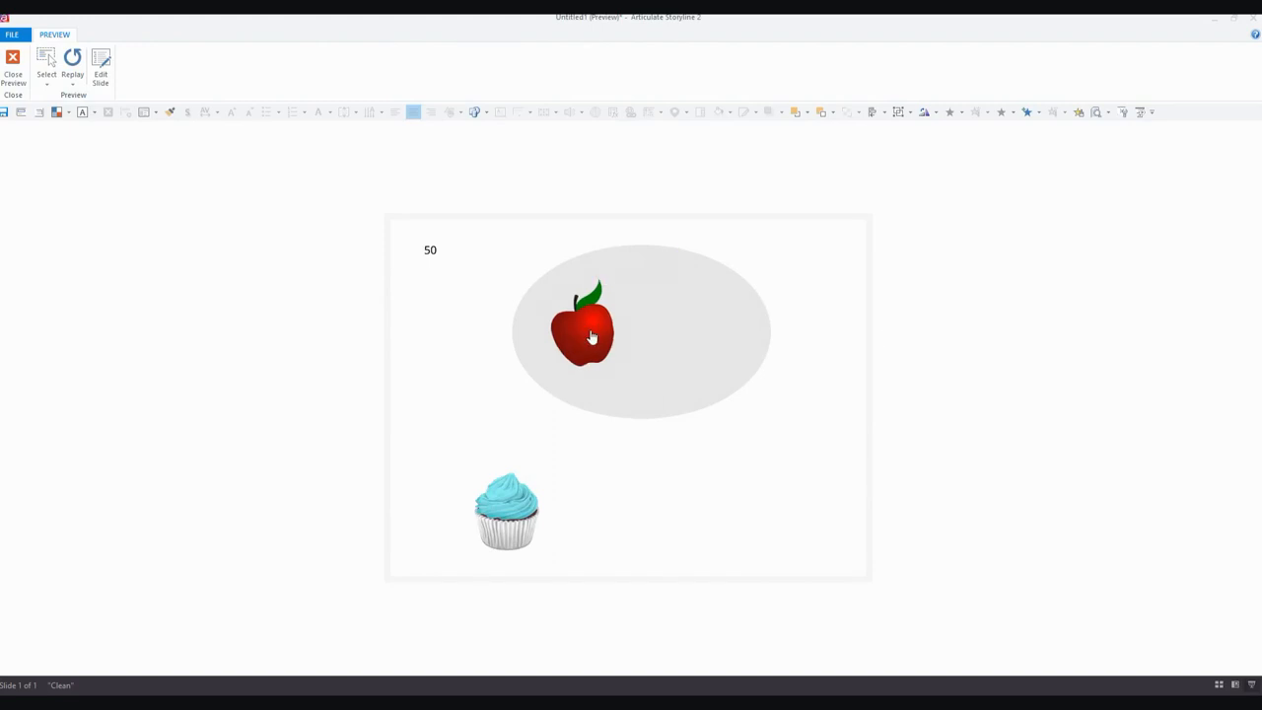
pyautogui.moveTo(581, 331); pyautogui.dragTo(737, 327)
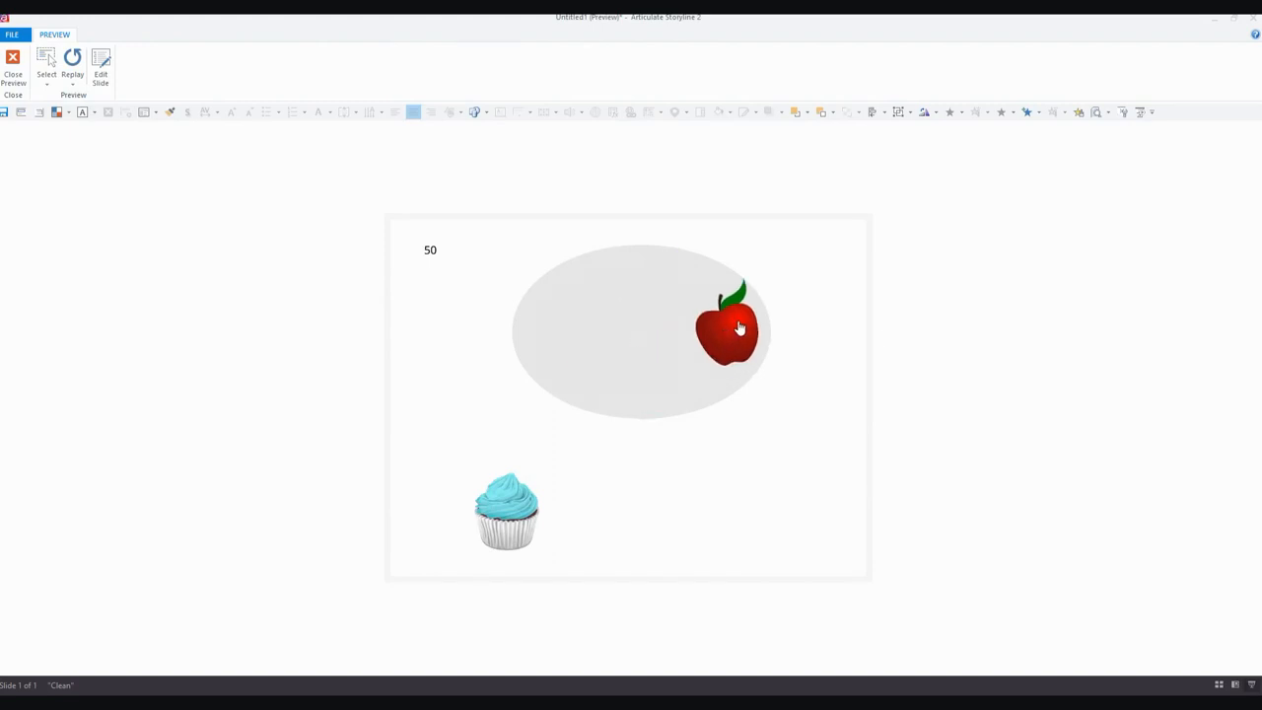
pyautogui.moveTo(726, 328); pyautogui.dragTo(773, 520)
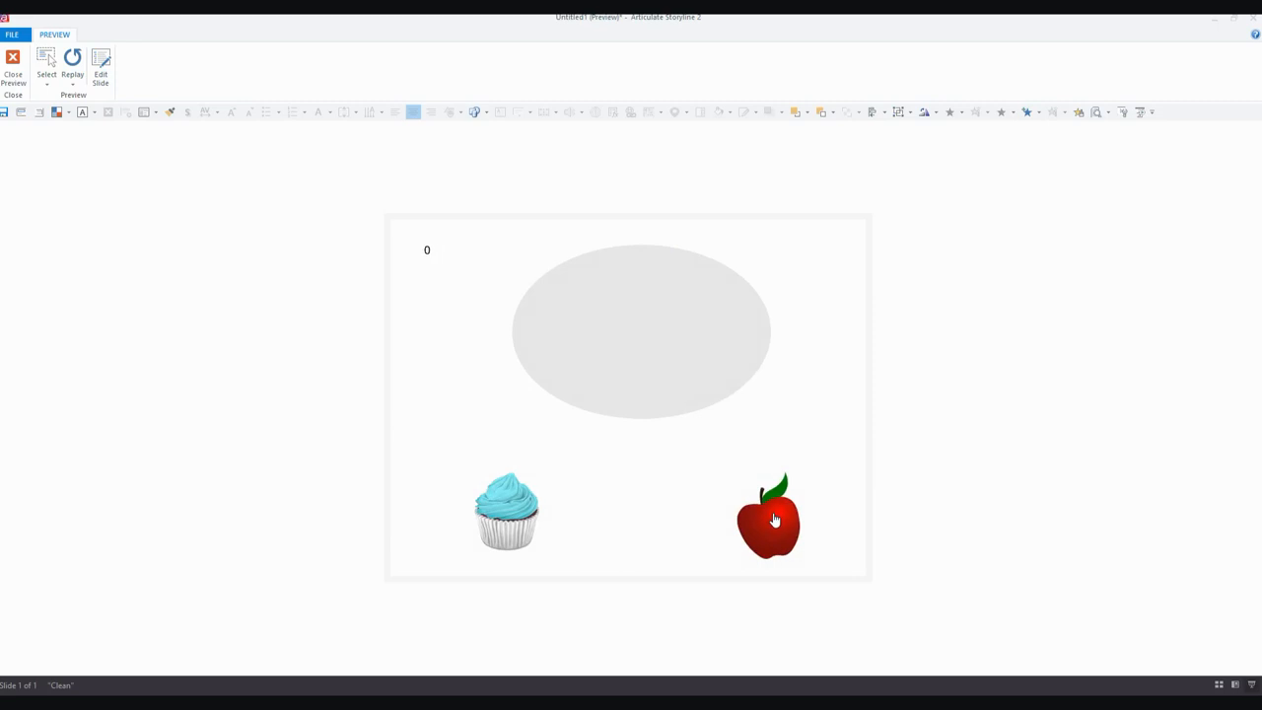
pyautogui.moveTo(773, 543)
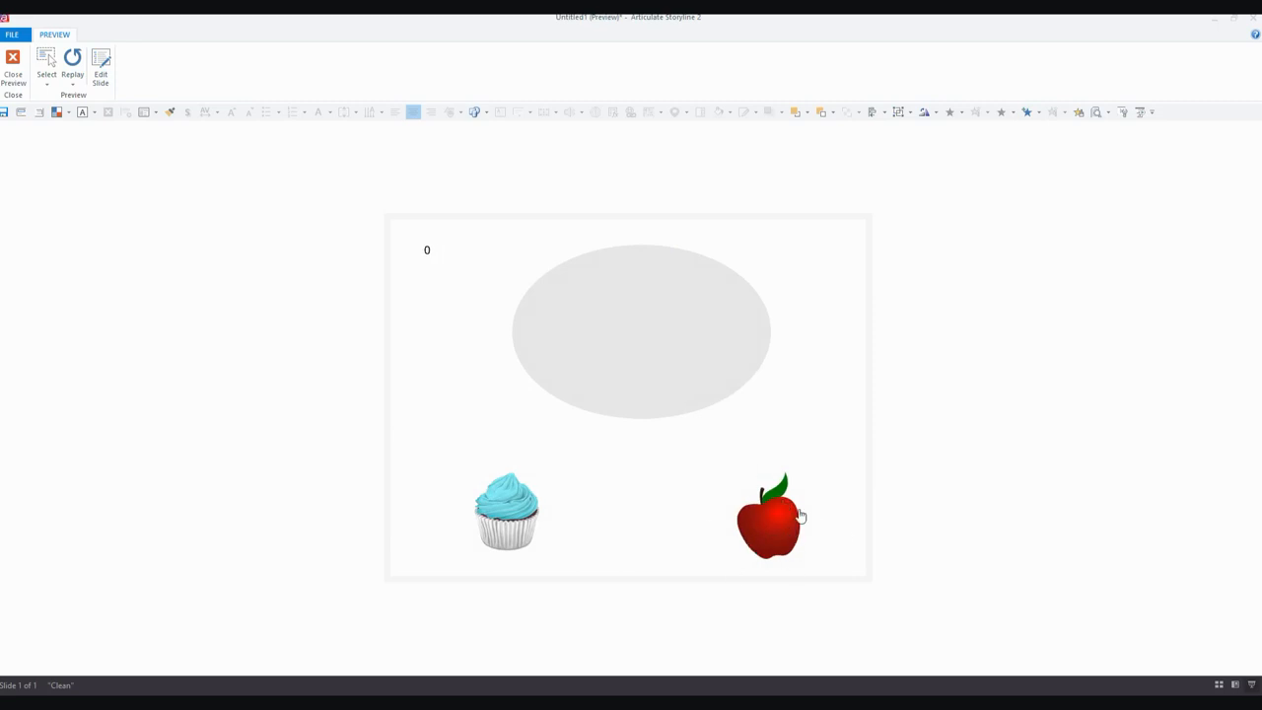
pyautogui.moveTo(430, 438)
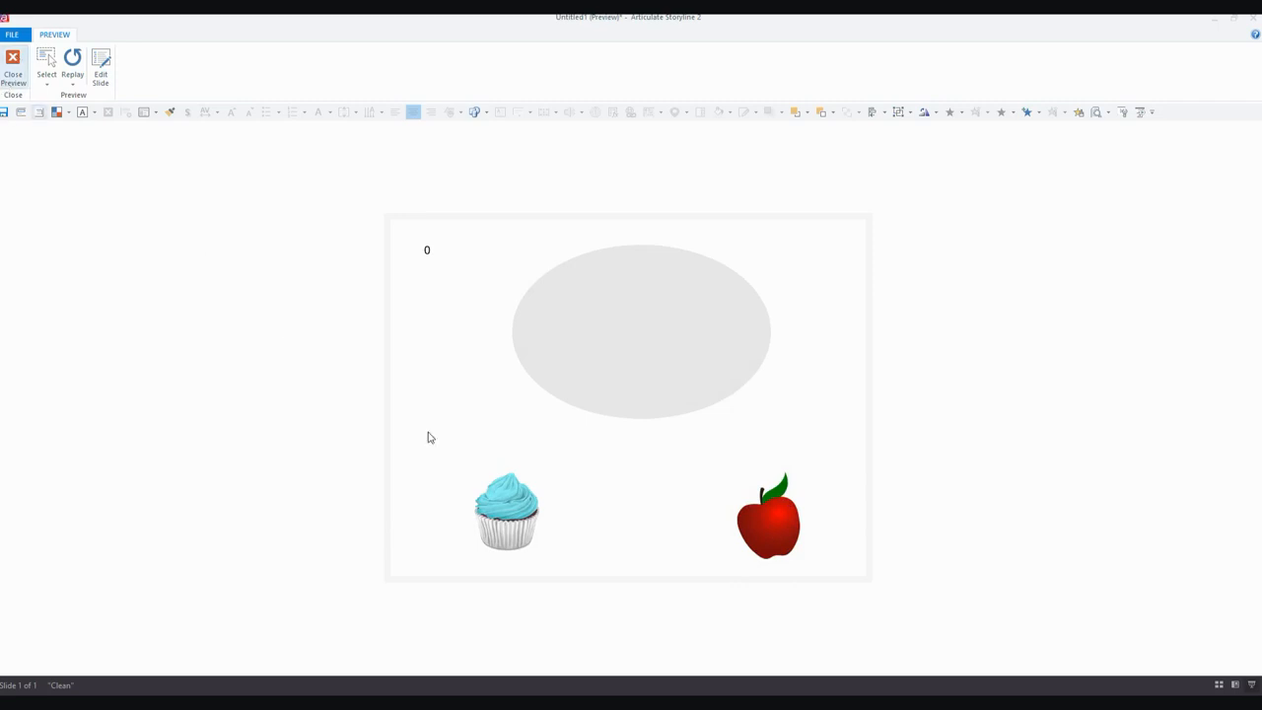
pyautogui.moveTo(504, 511); pyautogui.dragTo(640, 339)
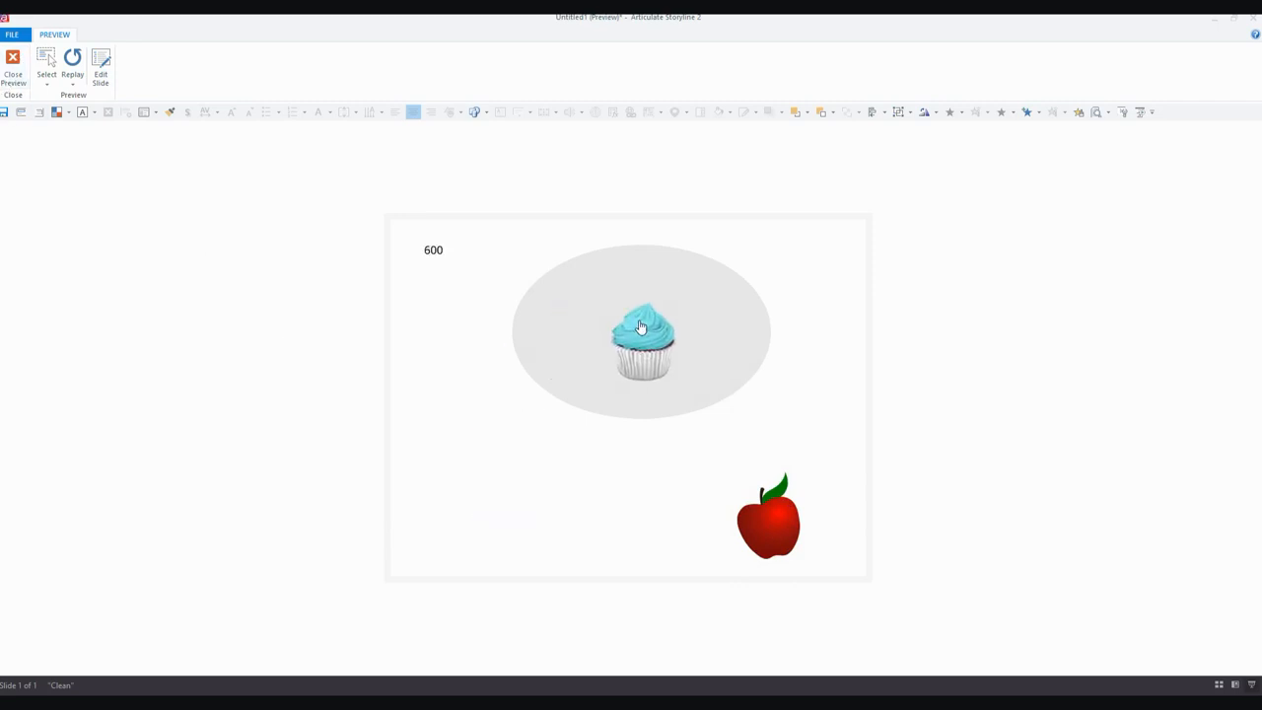
pyautogui.click(642, 343)
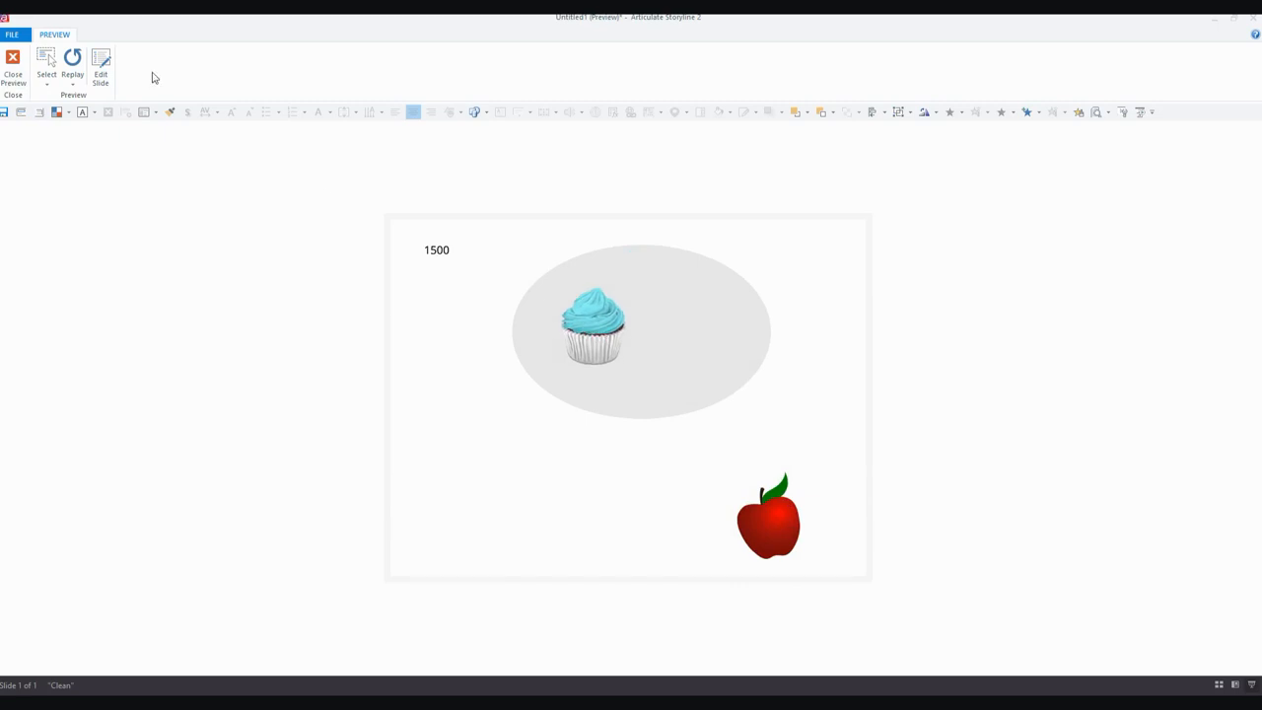
pyautogui.click(12, 59)
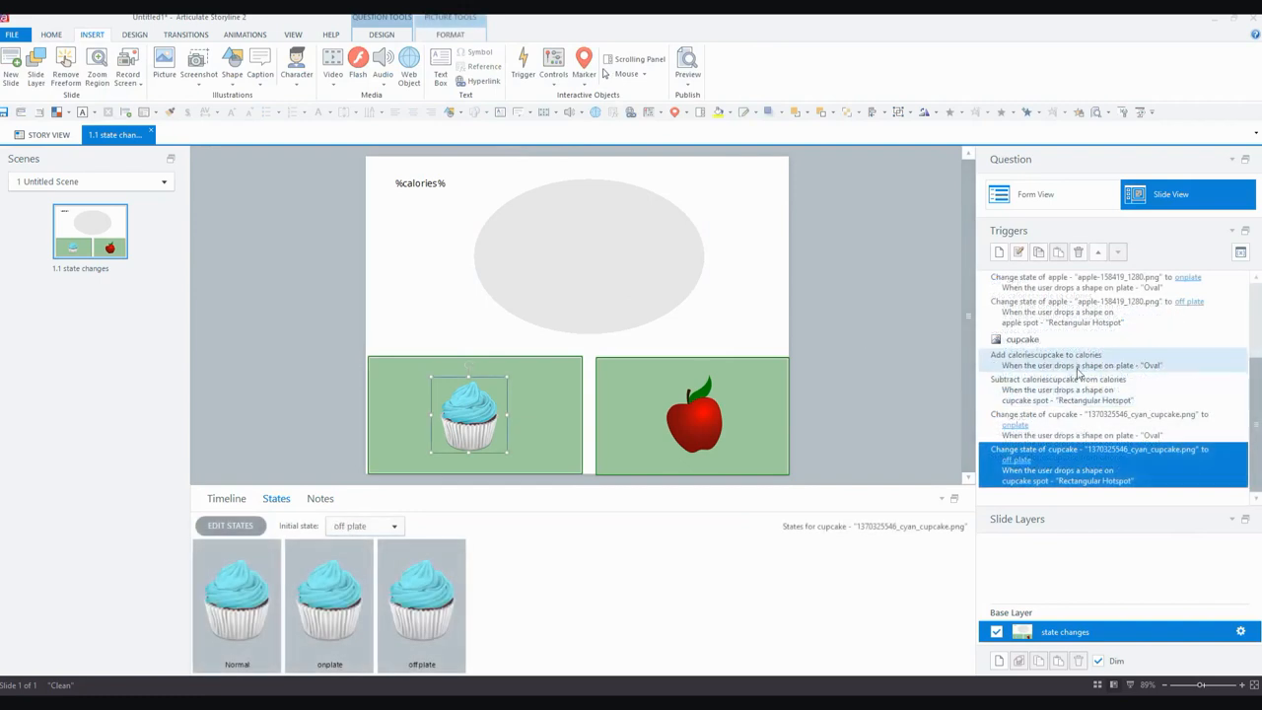
# Condition the cupcake's add-calories trigger on the cupcake being in its offplate state.
pyautogui.click(1100, 414)
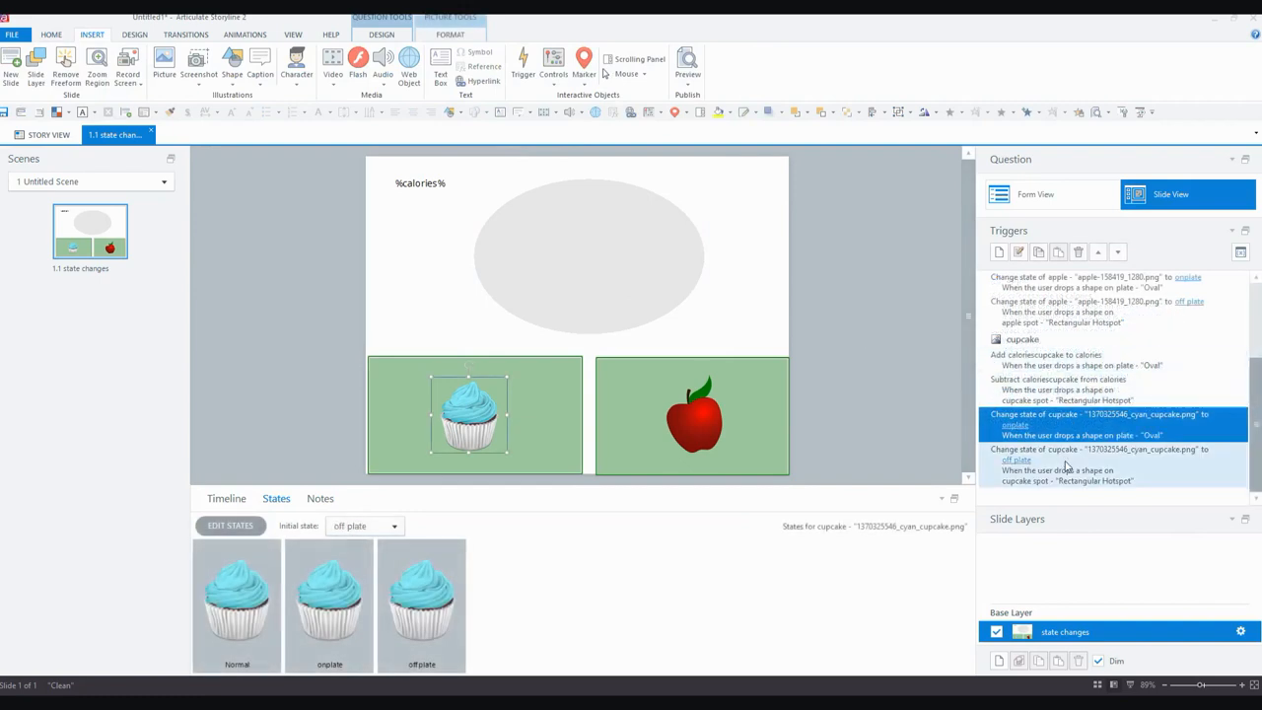
pyautogui.click(1057, 391)
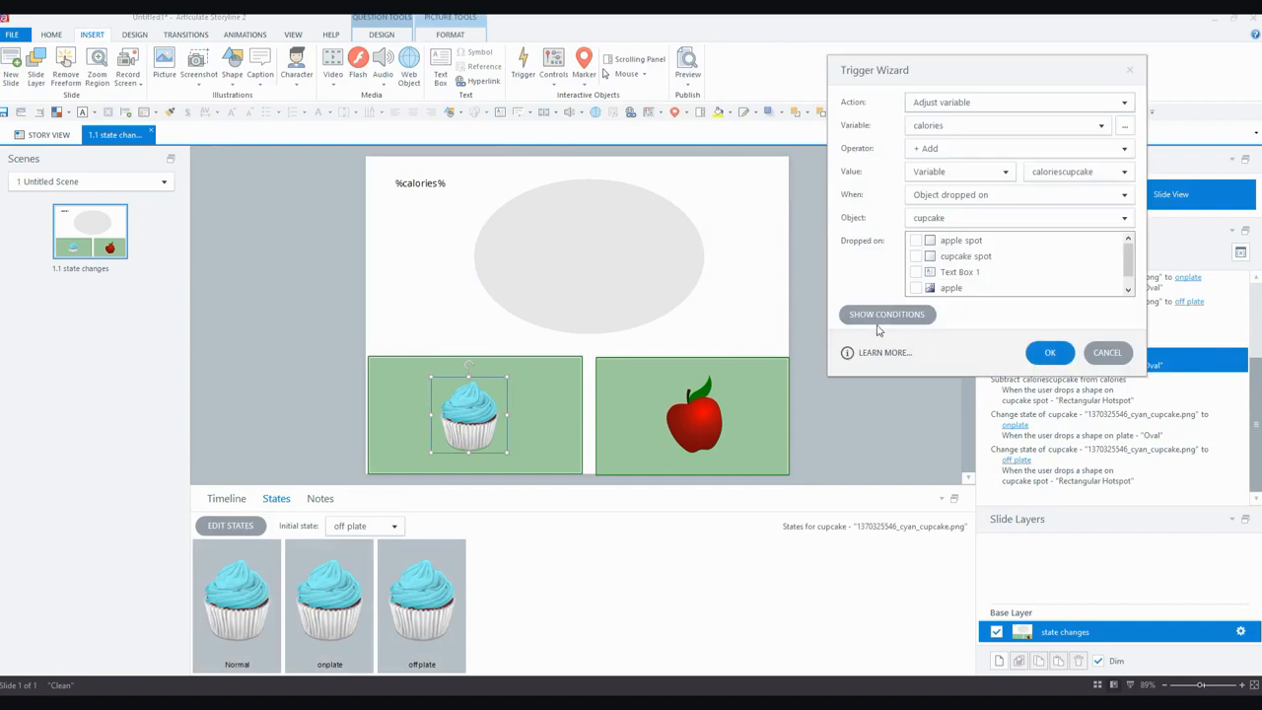
pyautogui.click(886, 314)
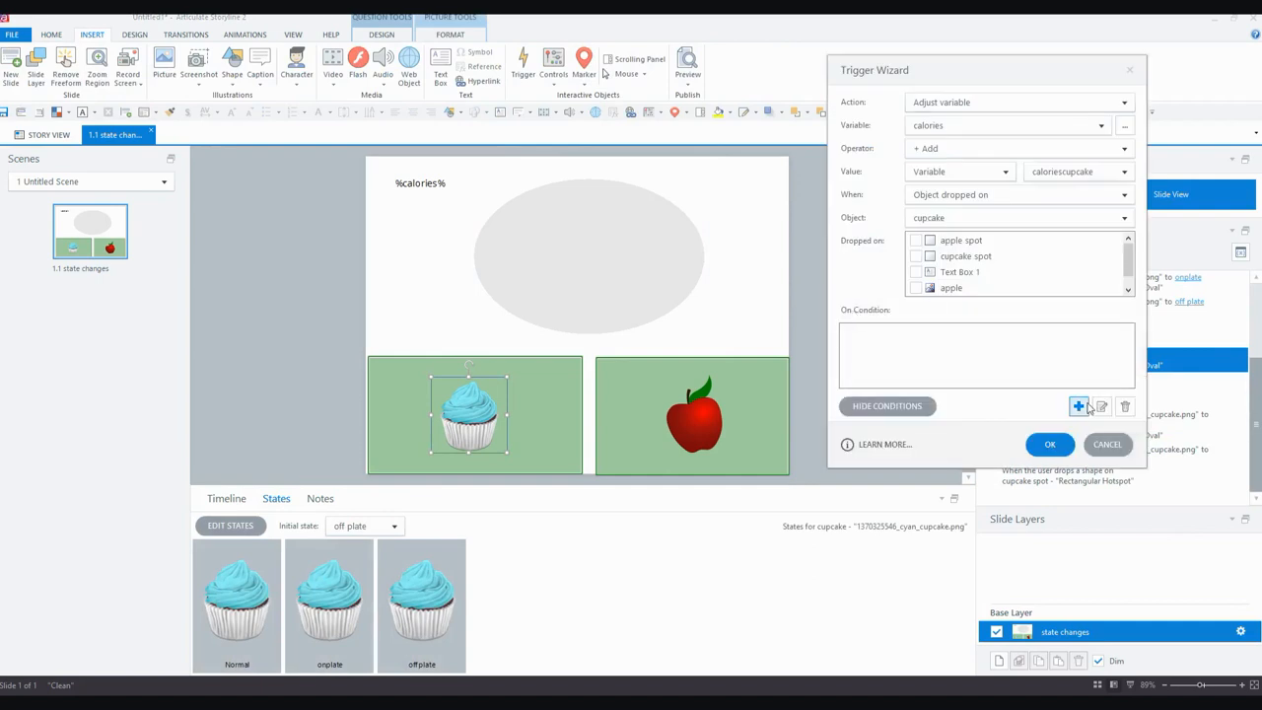
pyautogui.click(1078, 406)
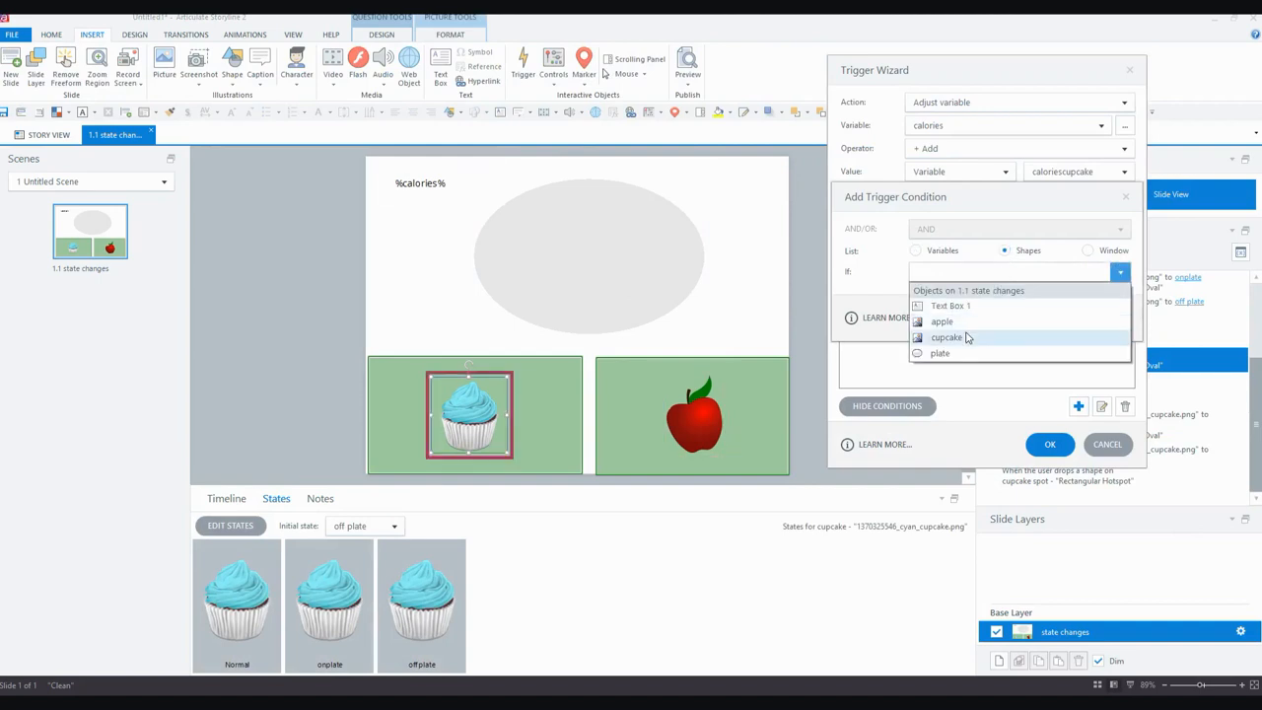
pyautogui.click(946, 337)
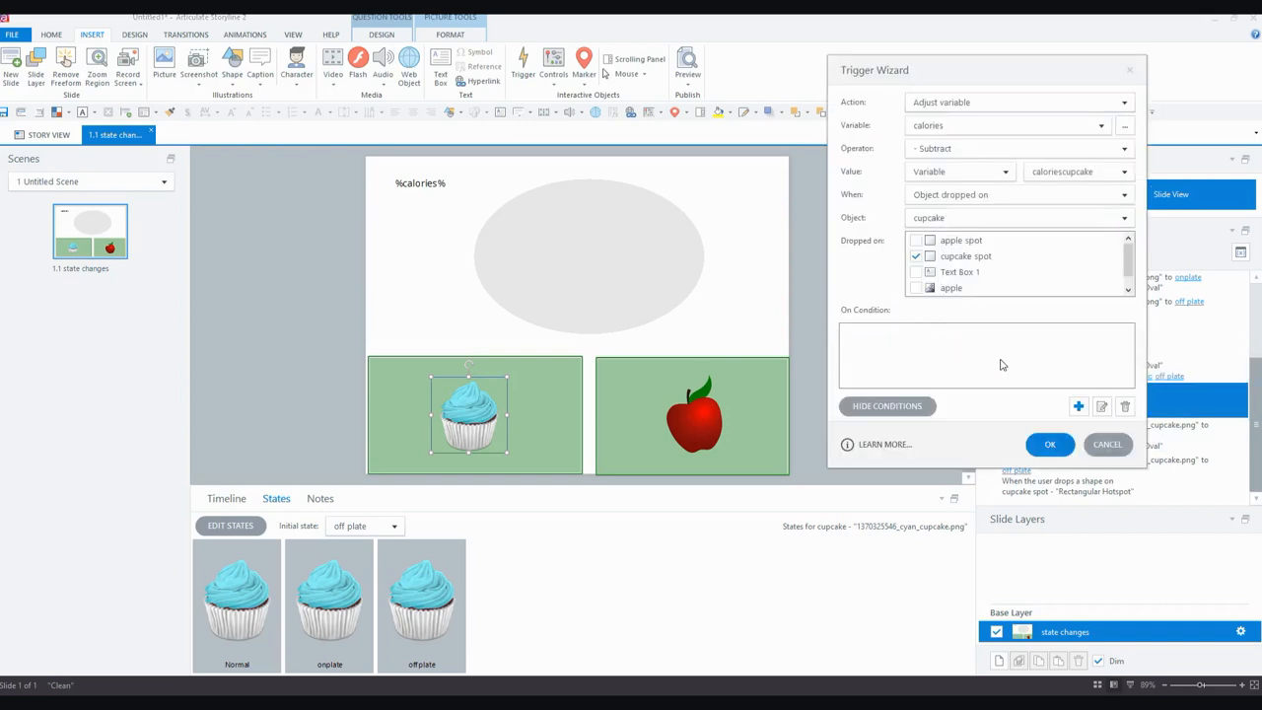
# Condition the cupcake's subtract-calories trigger on the cupcake being in its onplate state.
pyautogui.click(1078, 406)
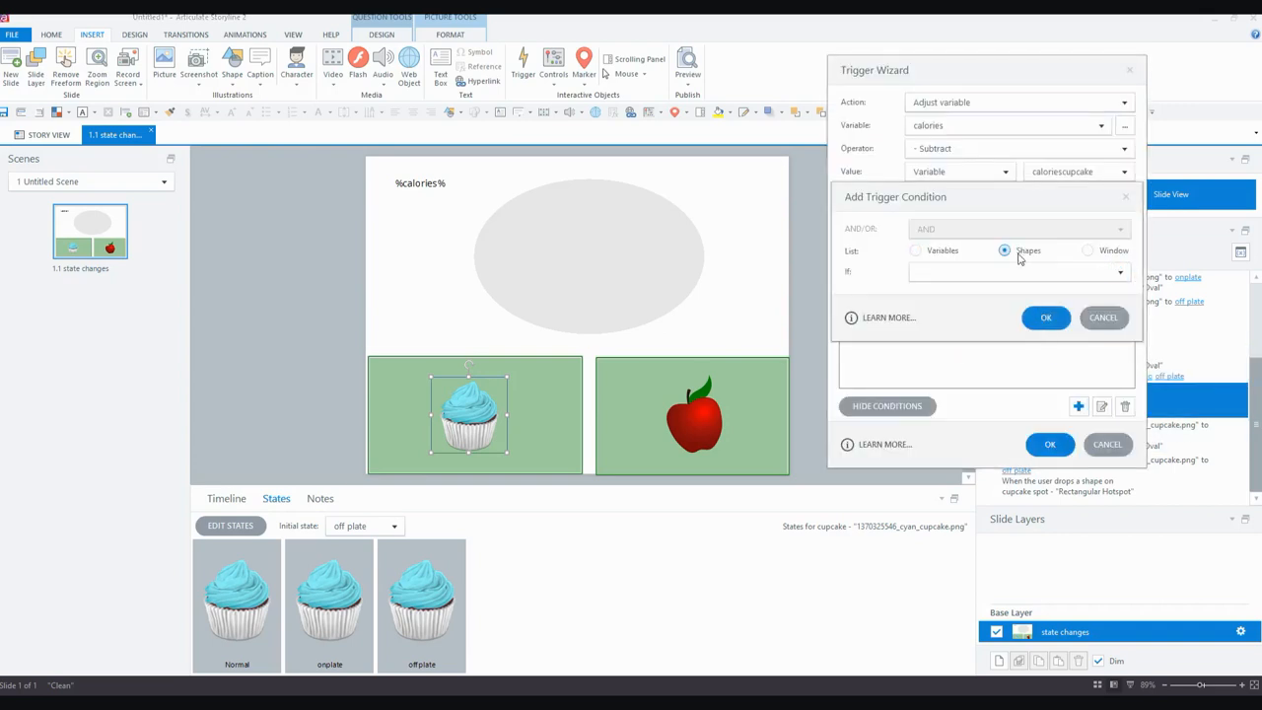
pyautogui.click(1004, 249)
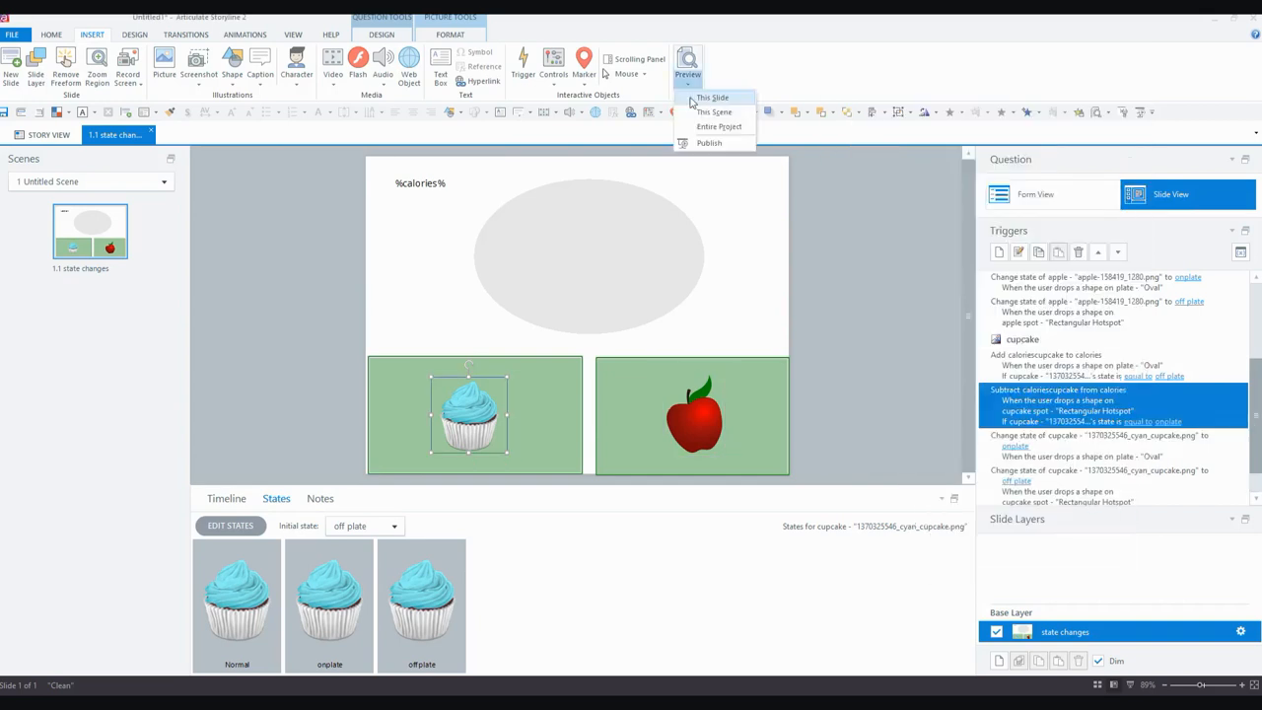
pyautogui.click(711, 96)
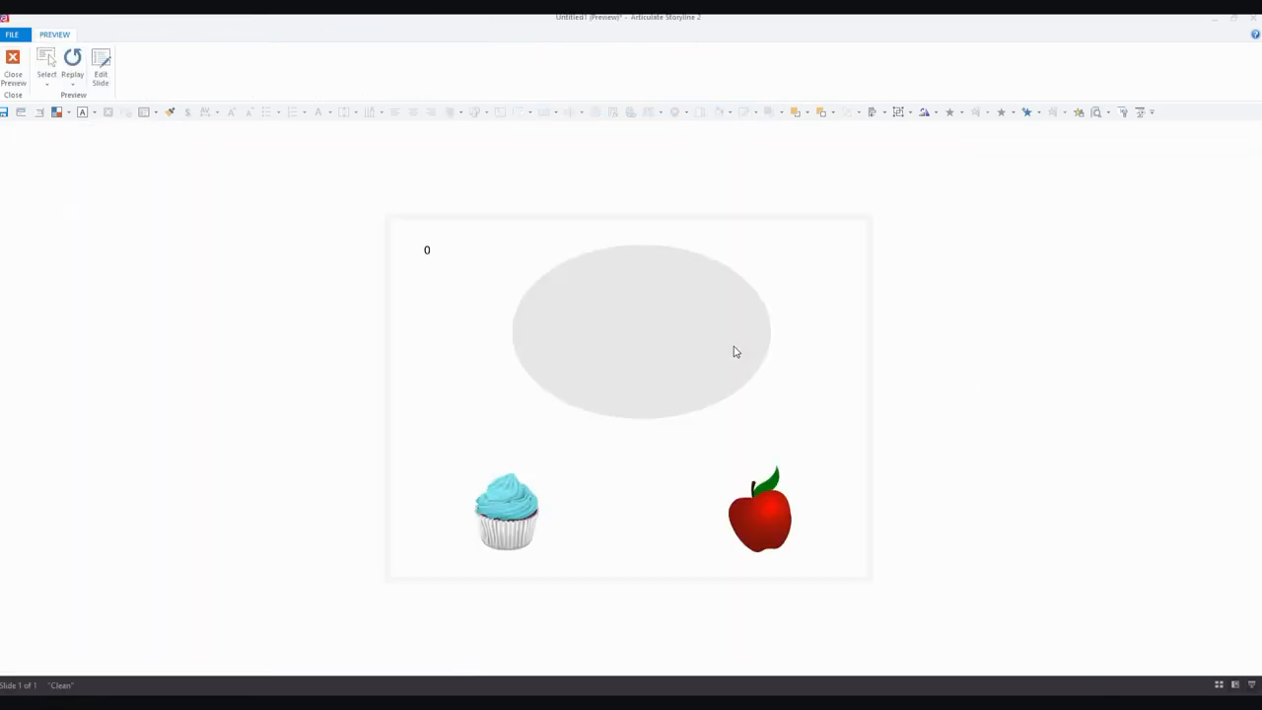
pyautogui.moveTo(759, 508); pyautogui.dragTo(650, 292)
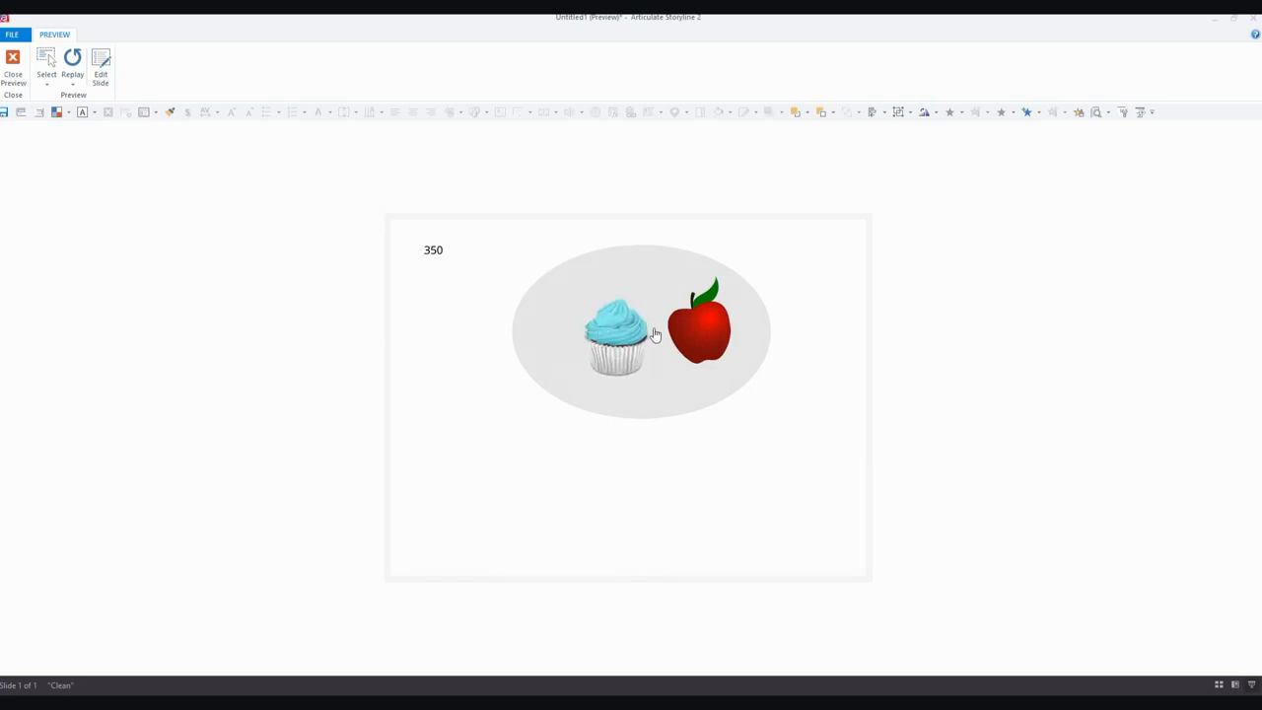
pyautogui.moveTo(615, 335); pyautogui.dragTo(492, 483)
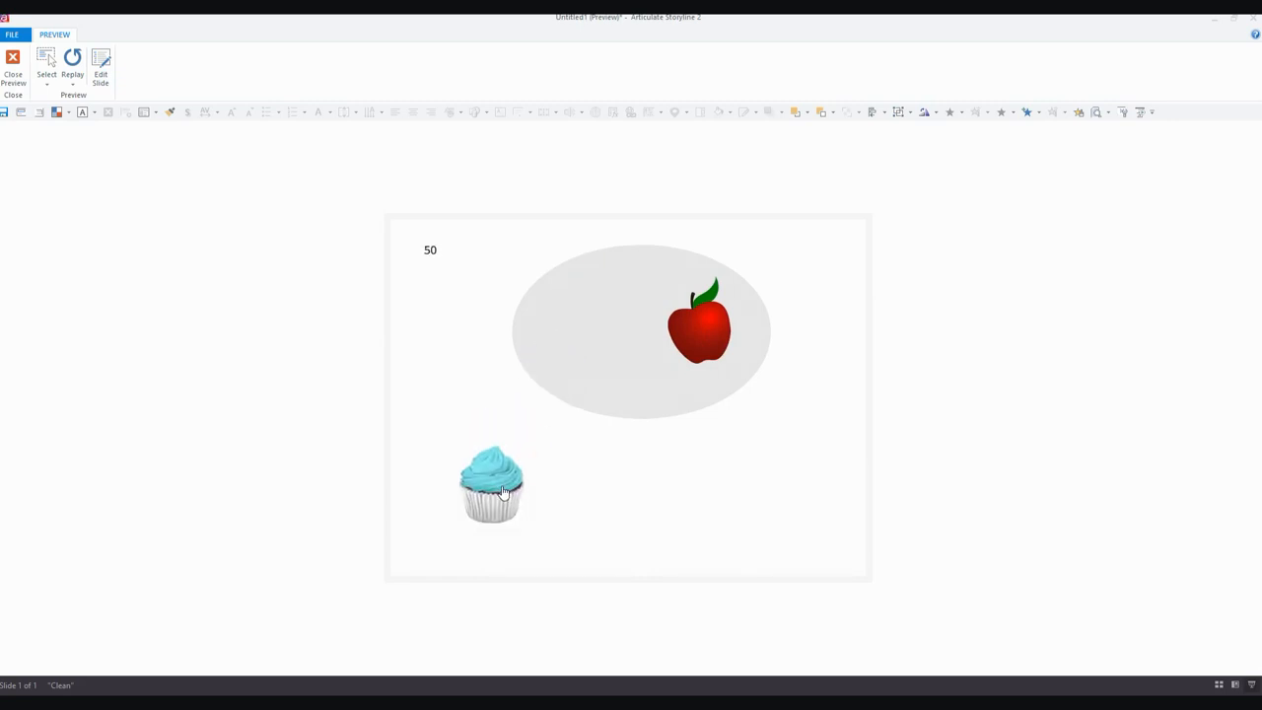
pyautogui.moveTo(699, 320); pyautogui.dragTo(773, 500)
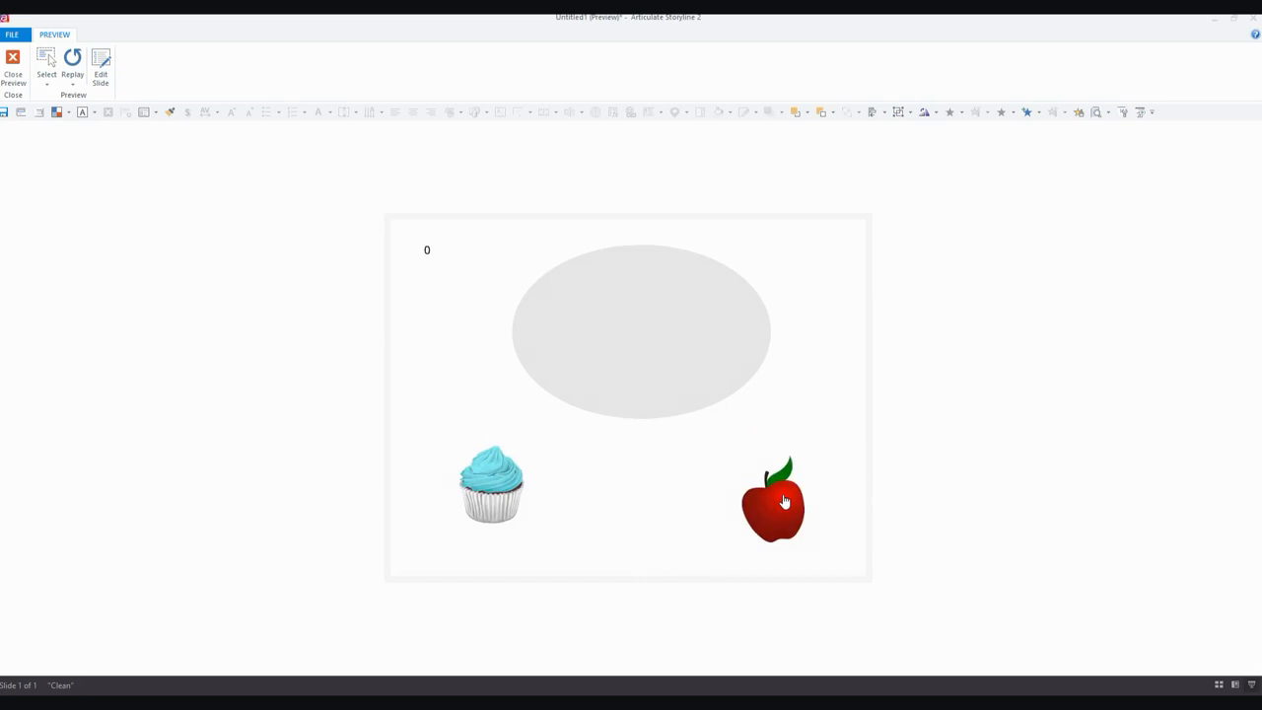
pyautogui.moveTo(12, 63)
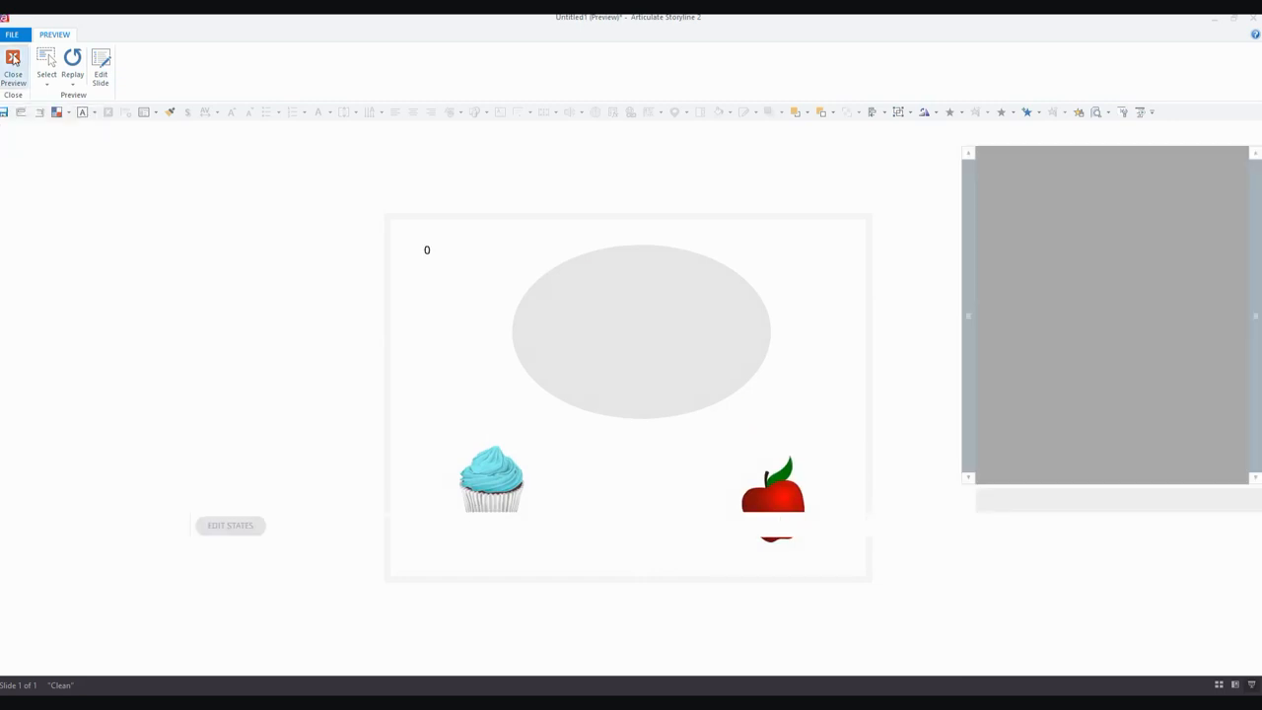
pyautogui.click(12, 69)
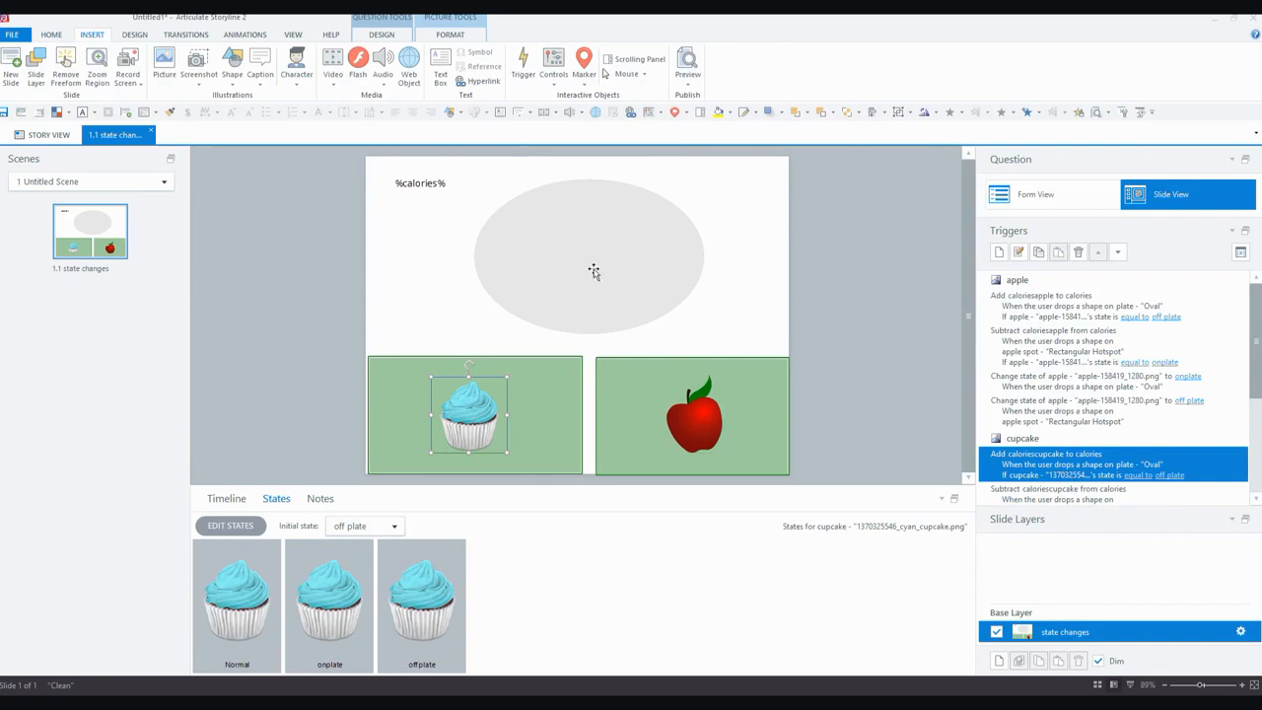
pyautogui.click(588, 254)
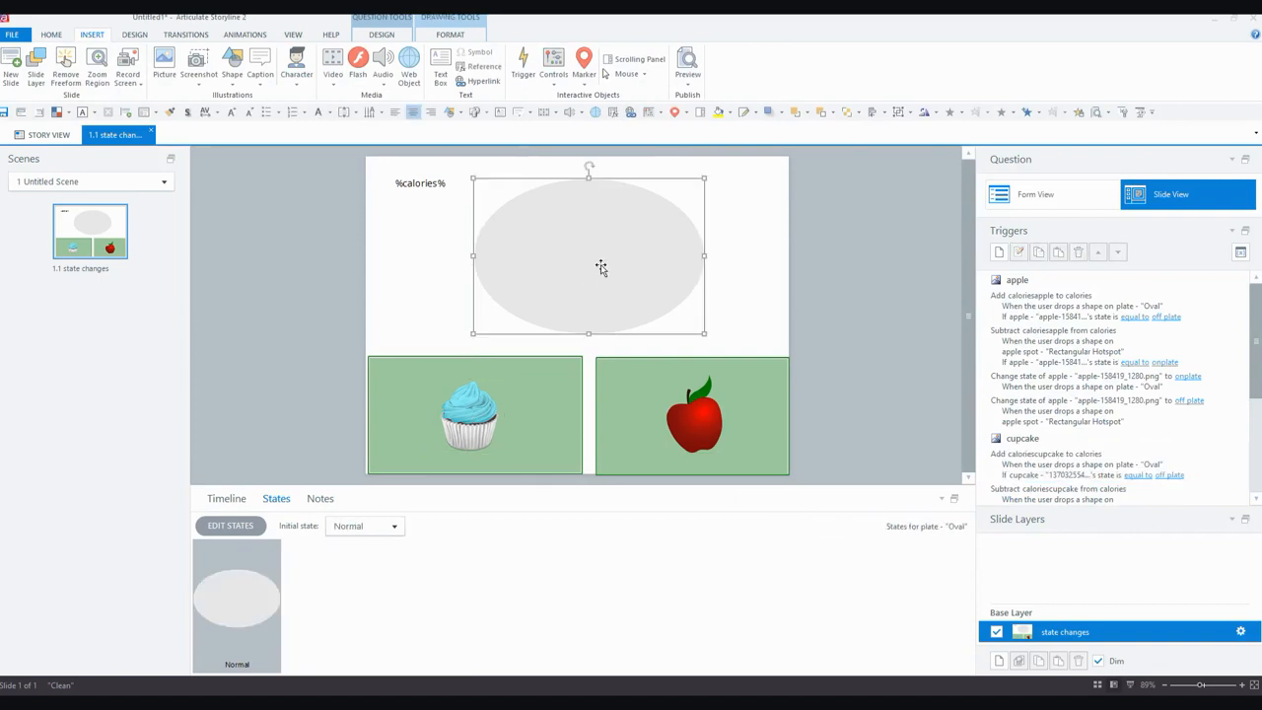
pyautogui.moveTo(587, 246)
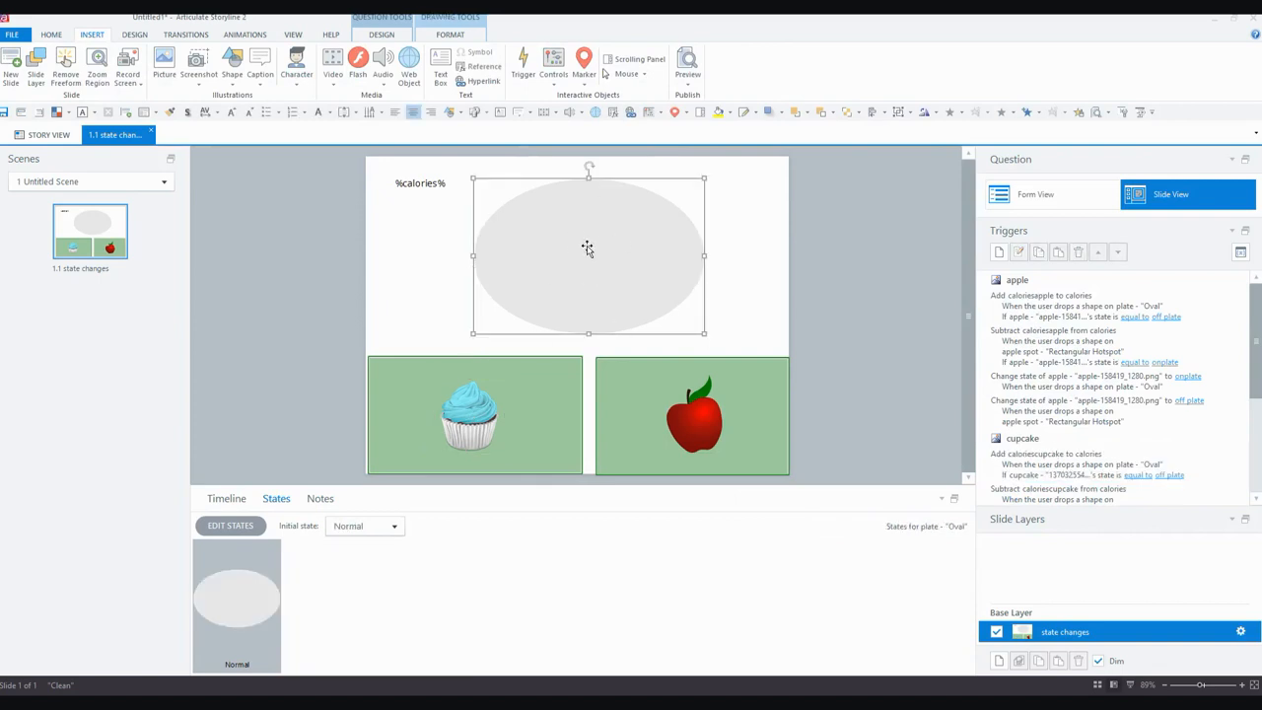
pyautogui.moveTo(609, 205)
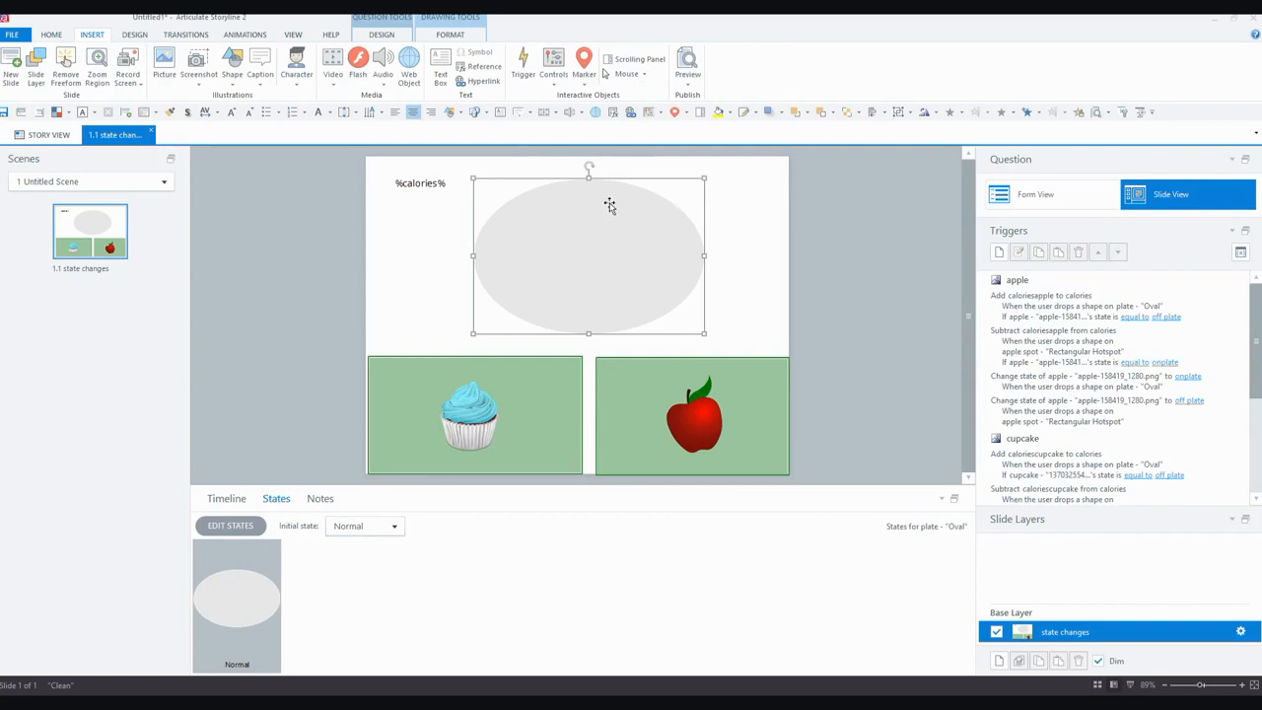
pyautogui.moveTo(505, 296)
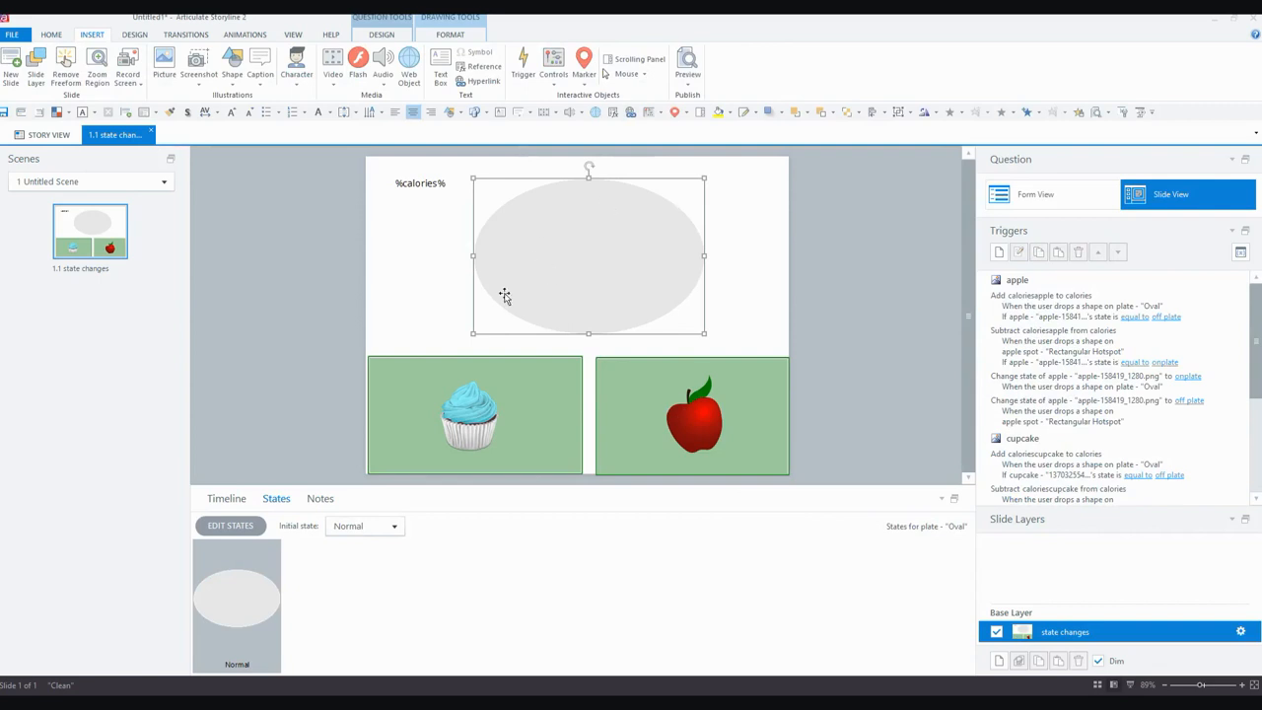
pyautogui.moveTo(599, 216)
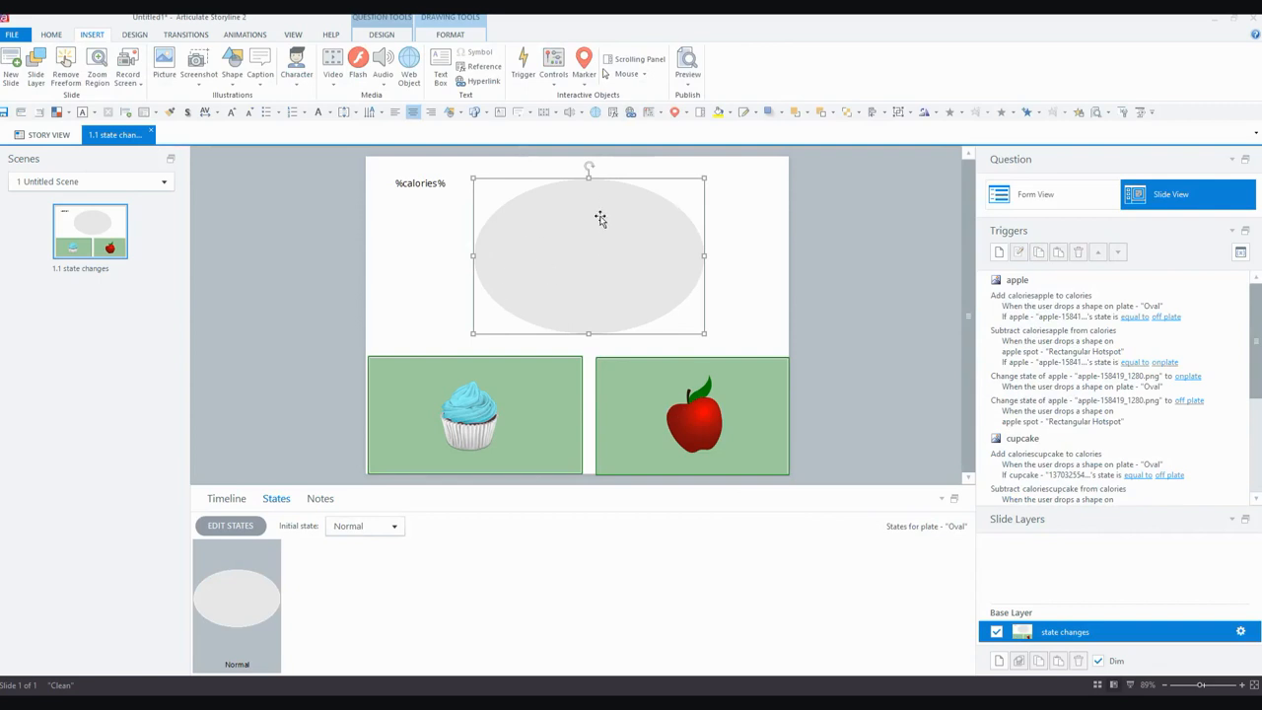
# Set the apple spot hotspot's Drag and Drop placement to Free so dropped items stay put.
pyautogui.rightClick(601, 217)
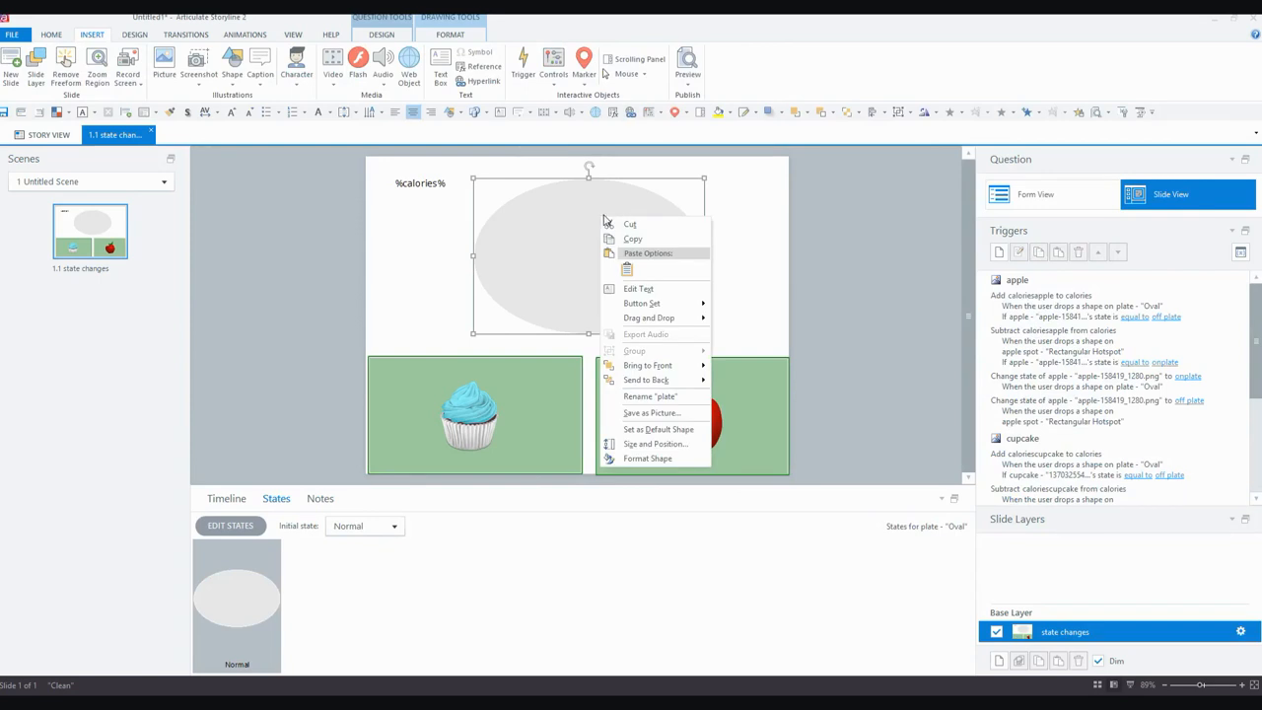
pyautogui.moveTo(666, 355)
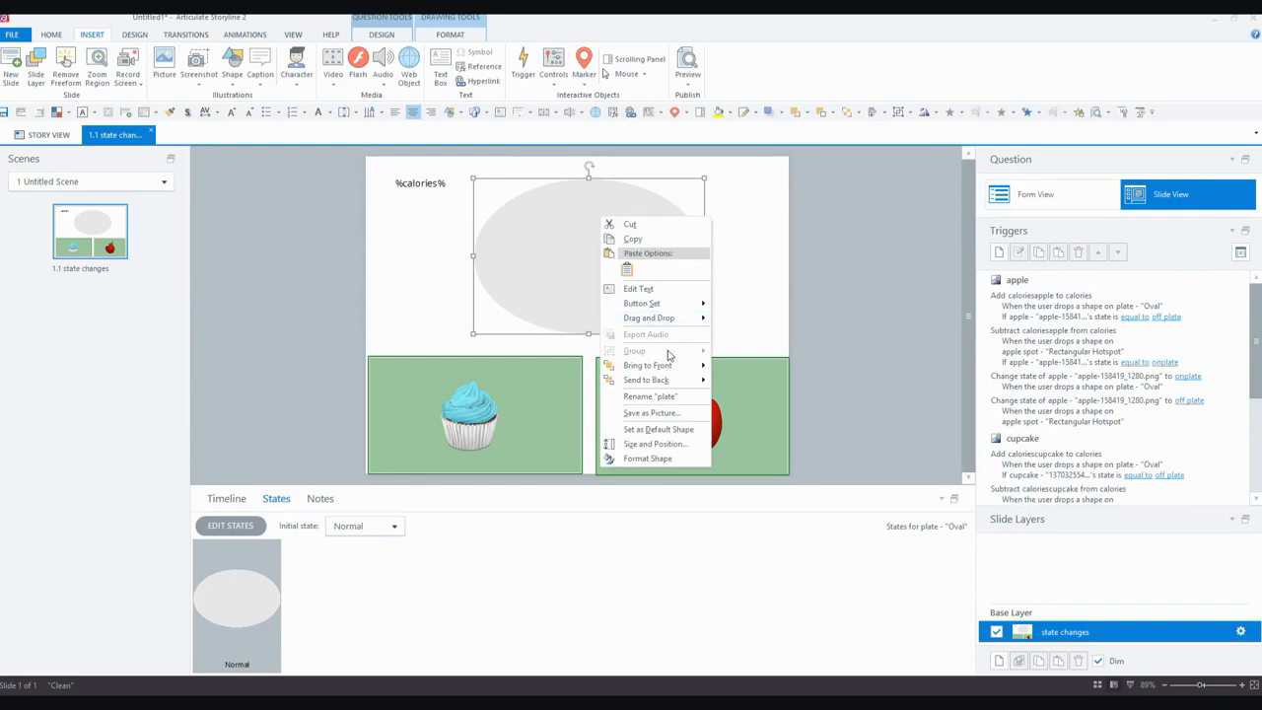
pyautogui.moveTo(649, 317)
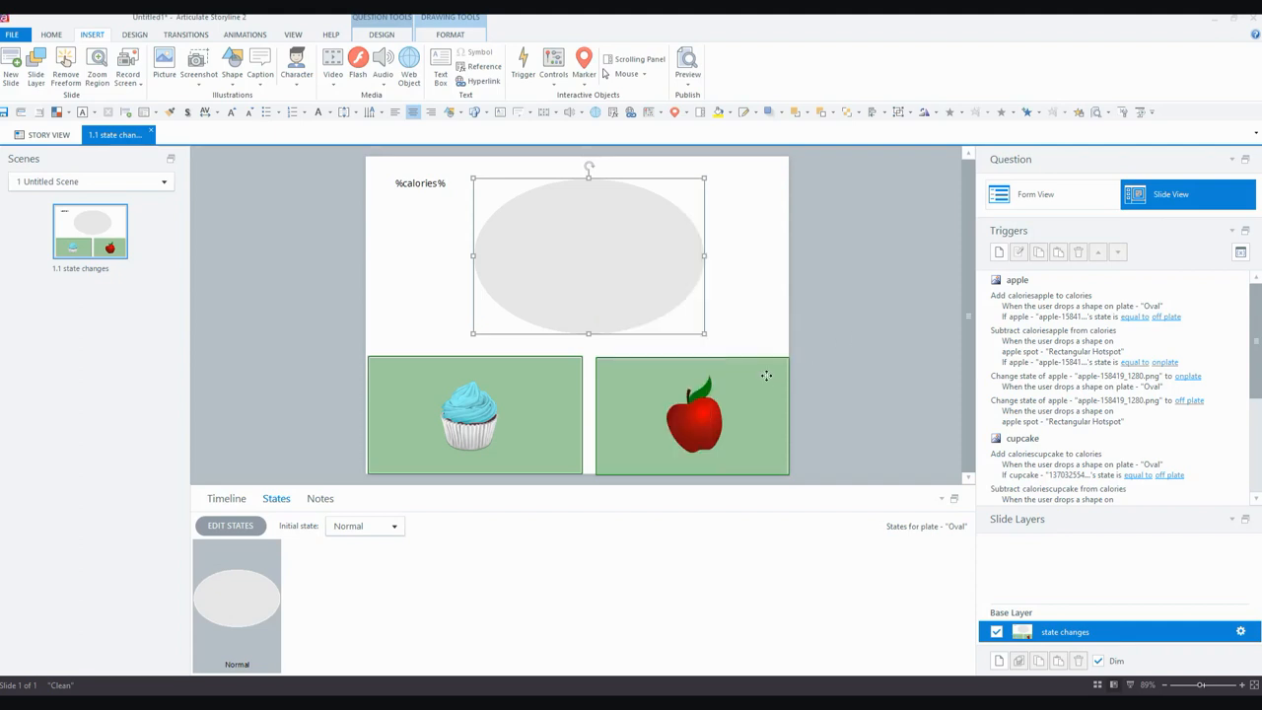
pyautogui.rightClick(690, 414)
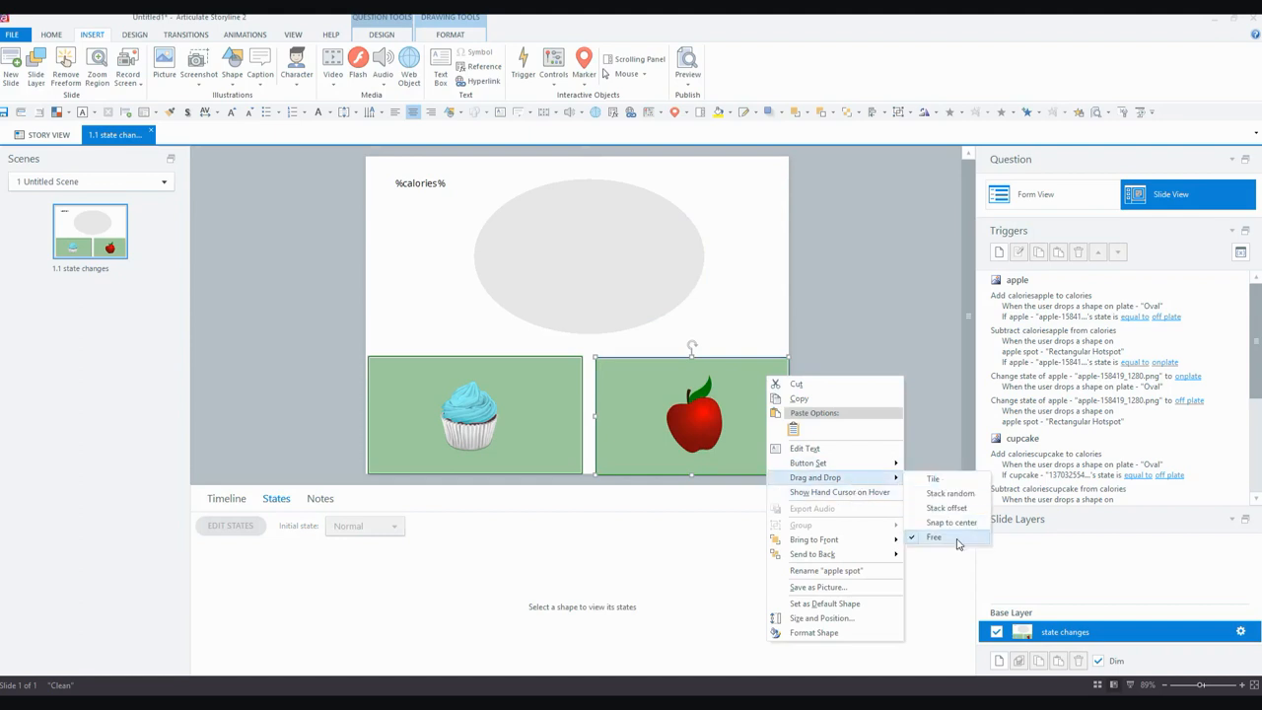
pyautogui.moveTo(935, 540)
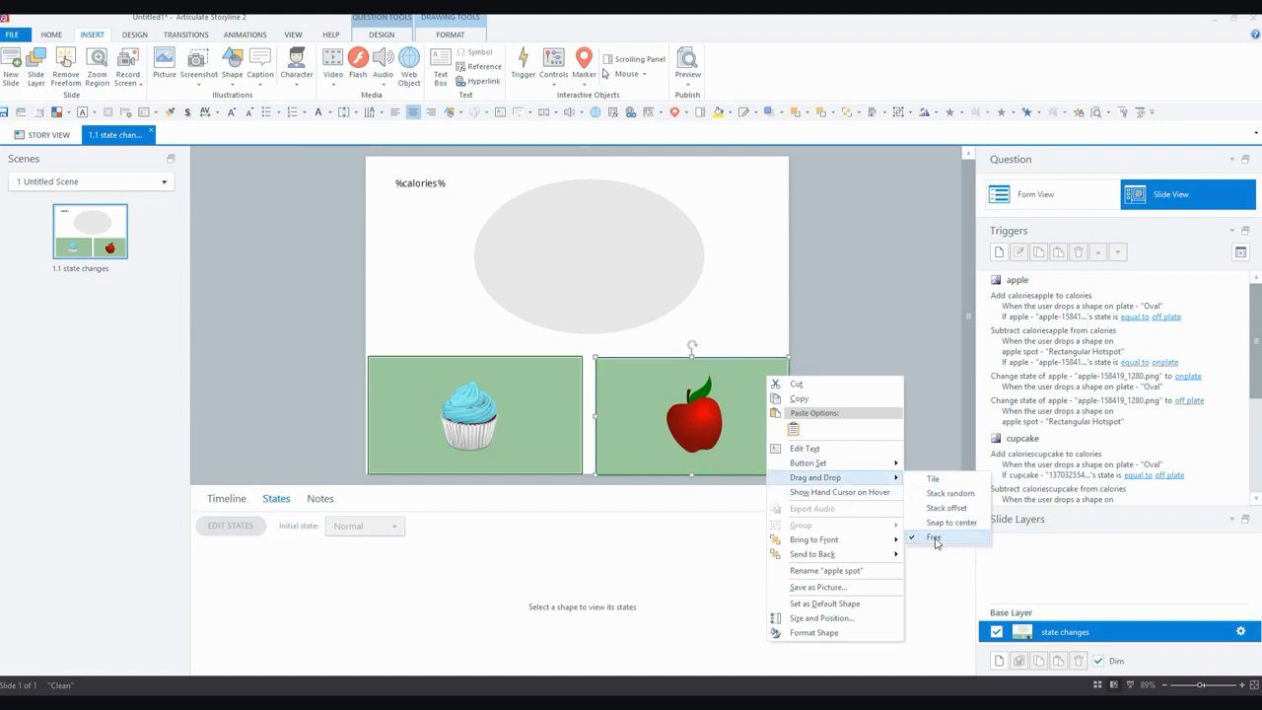
pyautogui.click(933, 536)
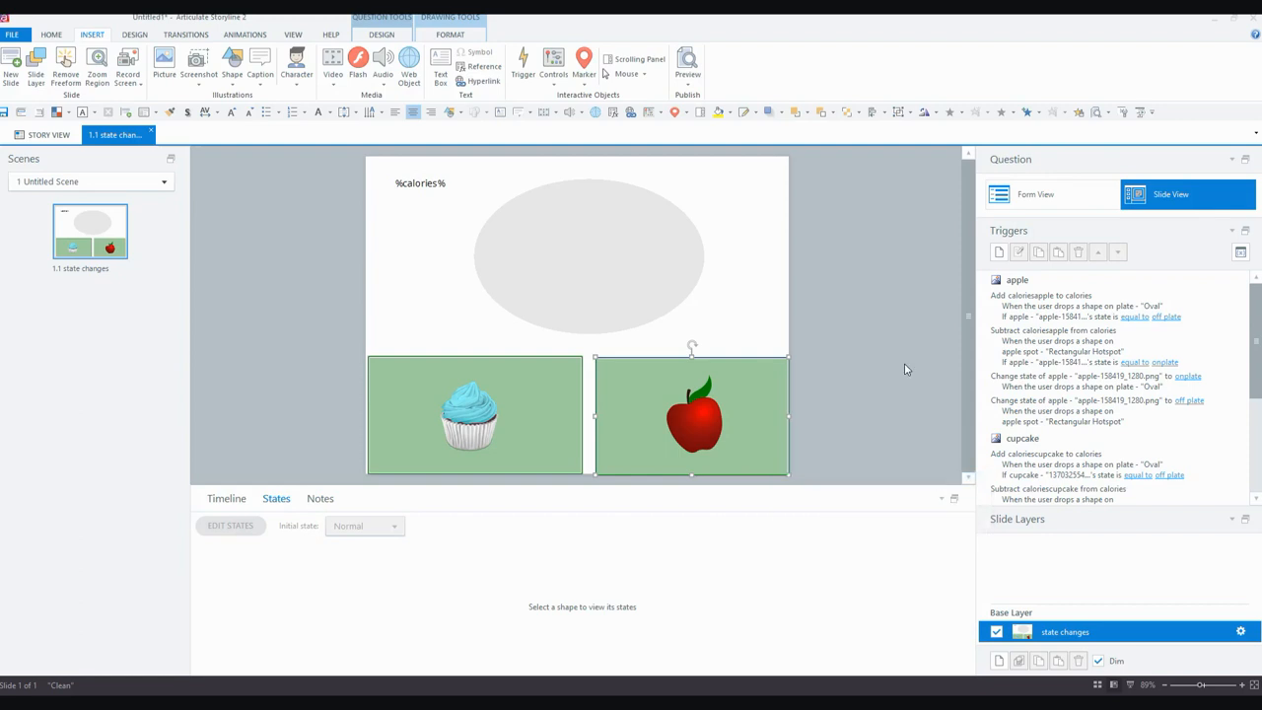
# Preview this slide and drop the apple and cupcake onto the plate, bringing calories to 350.
pyautogui.click(686, 63)
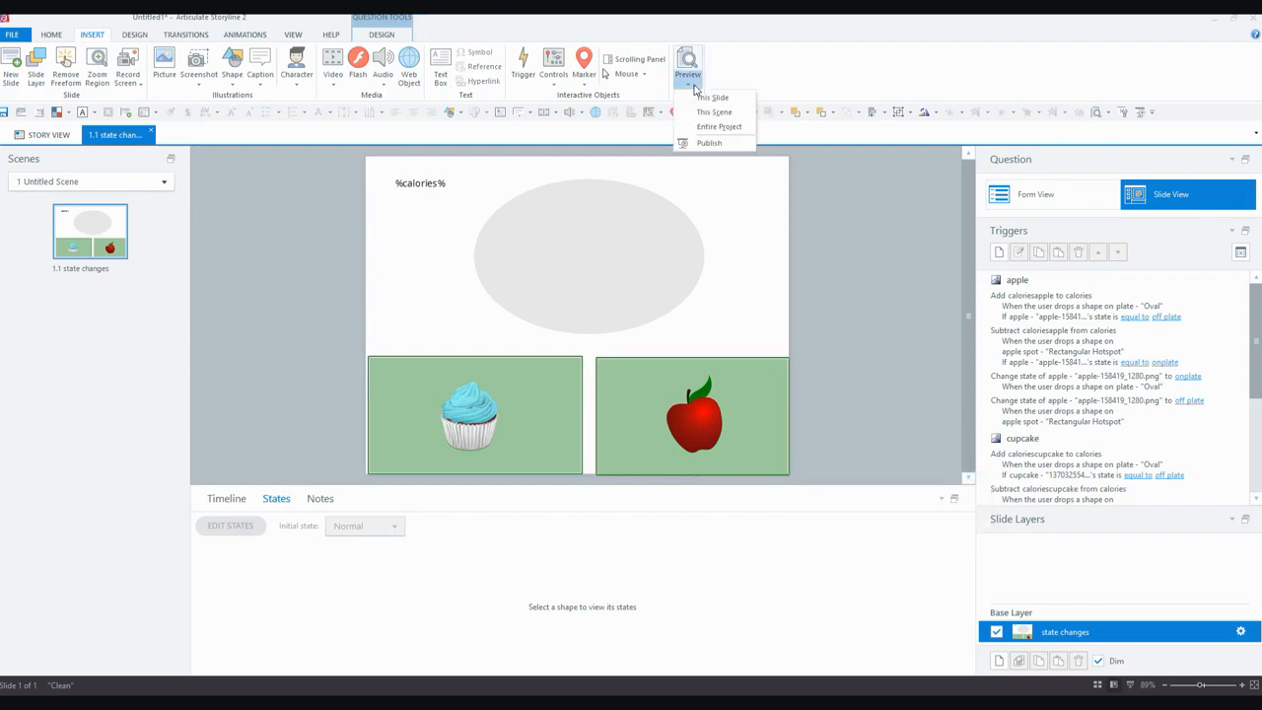
pyautogui.click(714, 99)
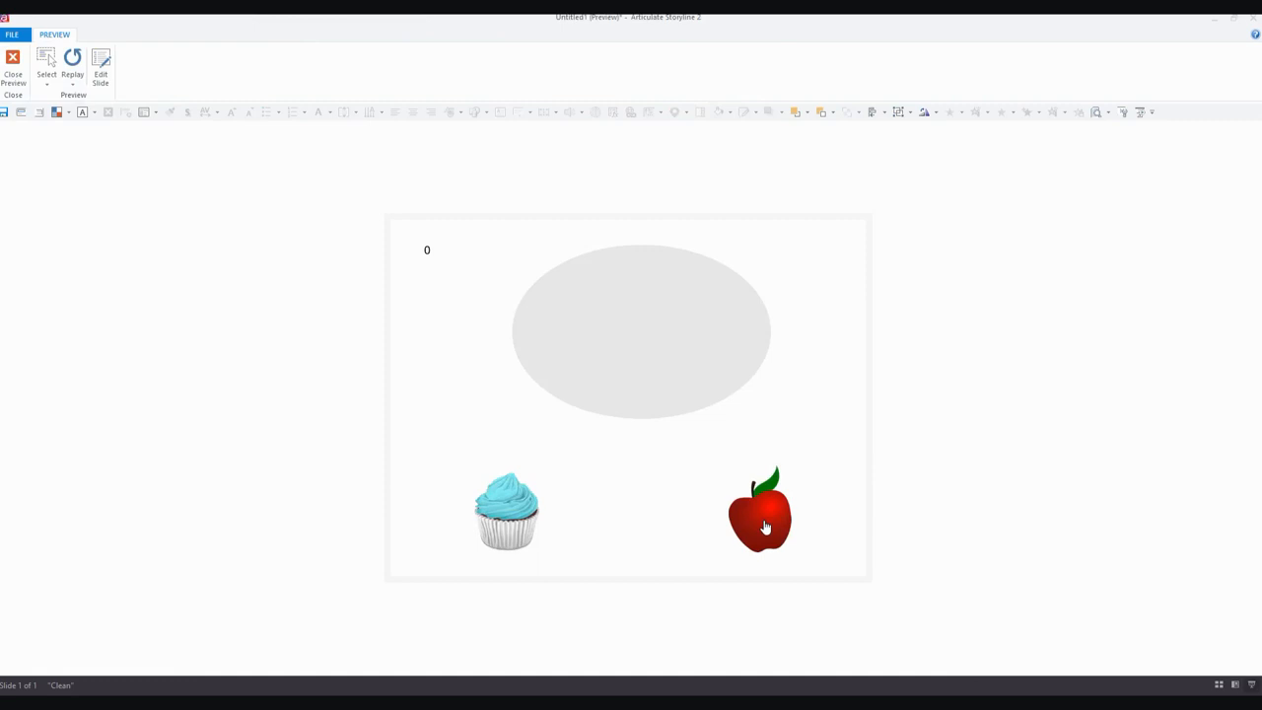
pyautogui.moveTo(759, 508); pyautogui.dragTo(700, 325)
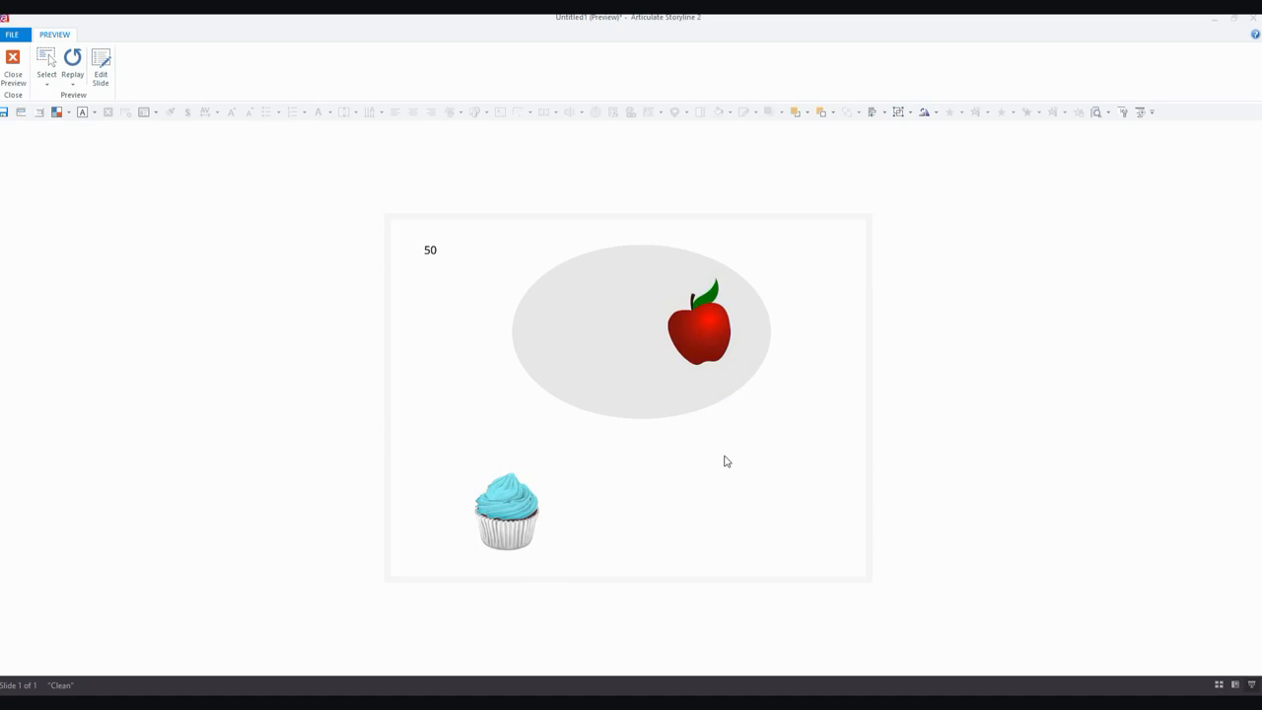
pyautogui.moveTo(505, 509); pyautogui.dragTo(591, 339)
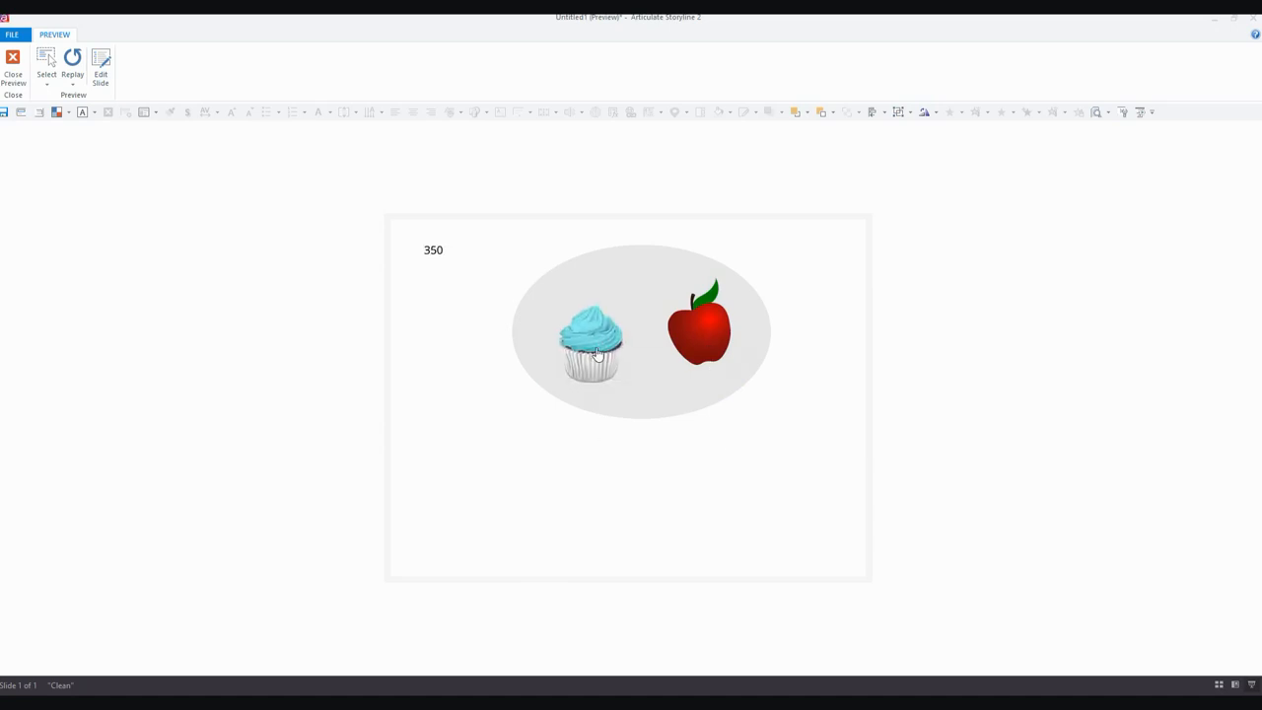
pyautogui.moveTo(808, 280)
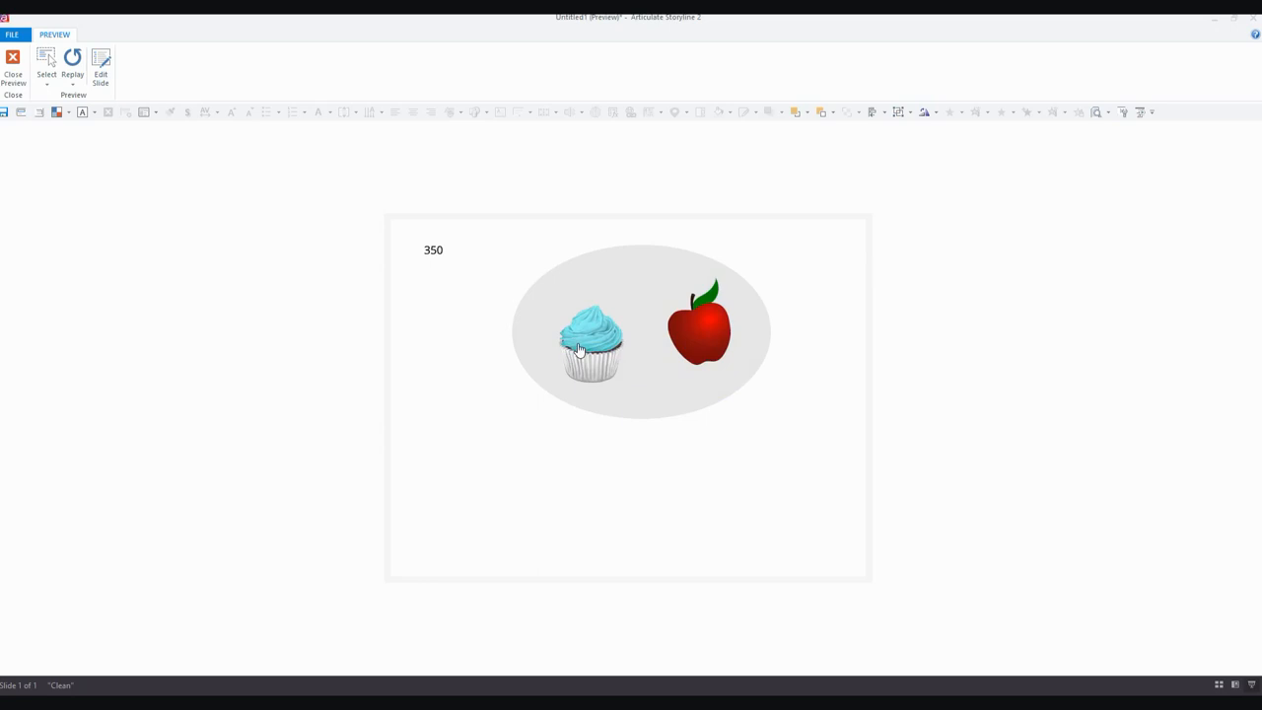
pyautogui.moveTo(418, 245)
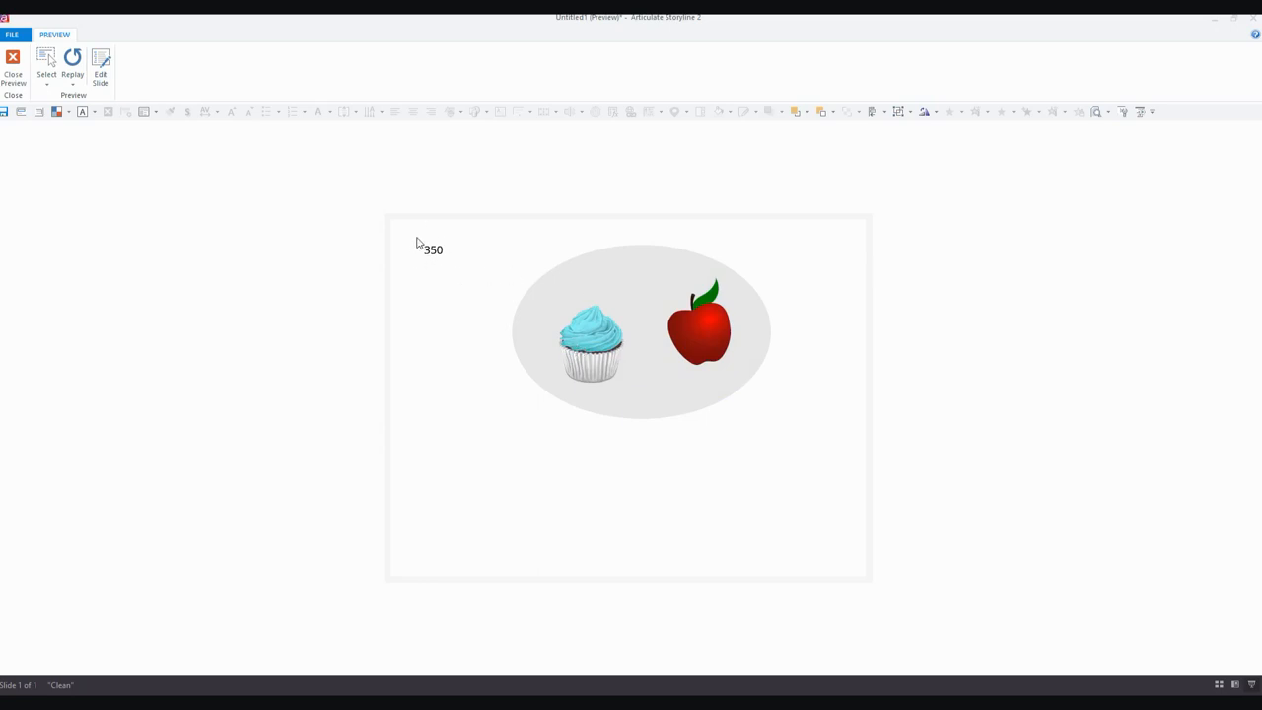
pyautogui.moveTo(591, 339); pyautogui.dragTo(509, 473)
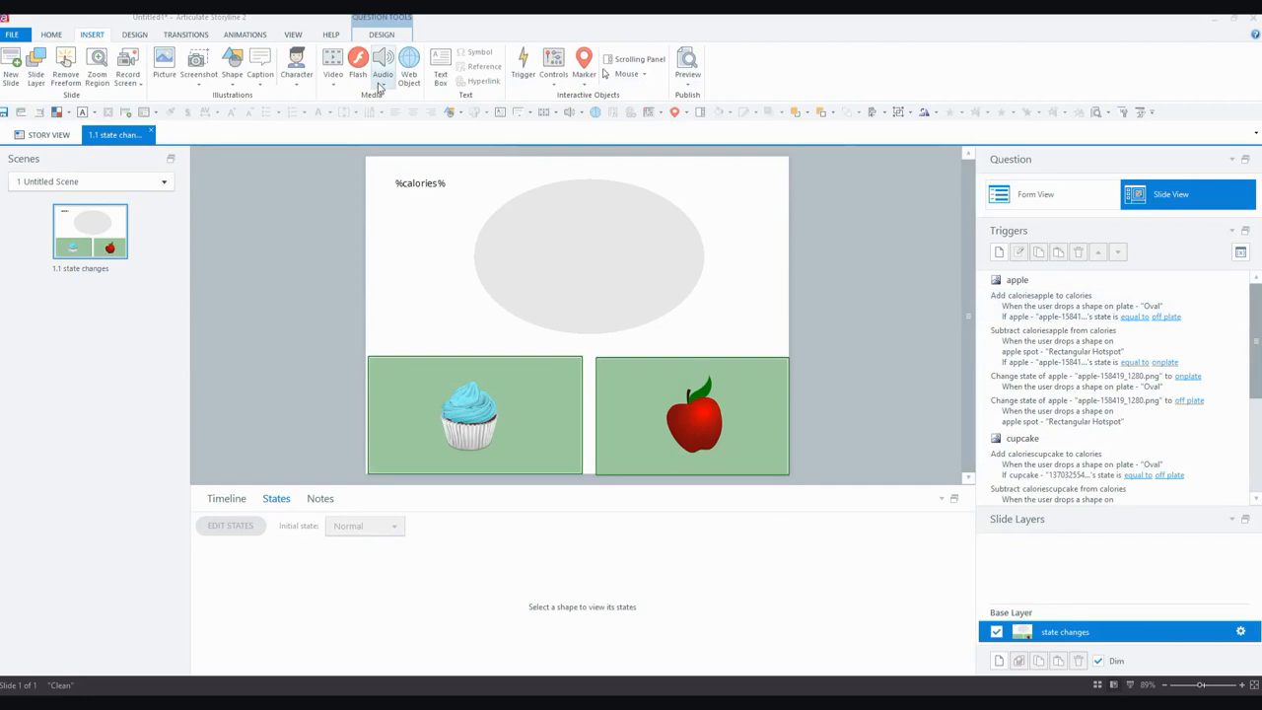
# Label the button 'Refresh' and add a trigger jumping to slide 1.1 state changes when clicked.
pyautogui.click(552, 63)
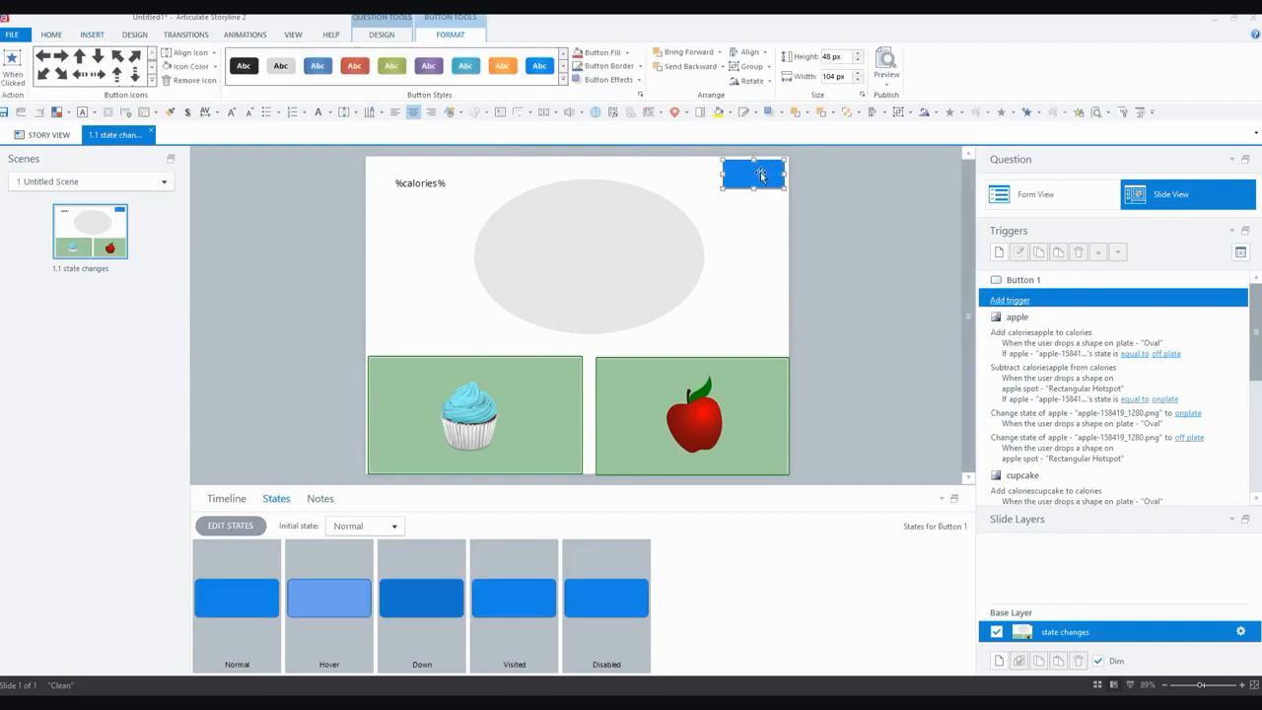
pyautogui.write('Refresh')
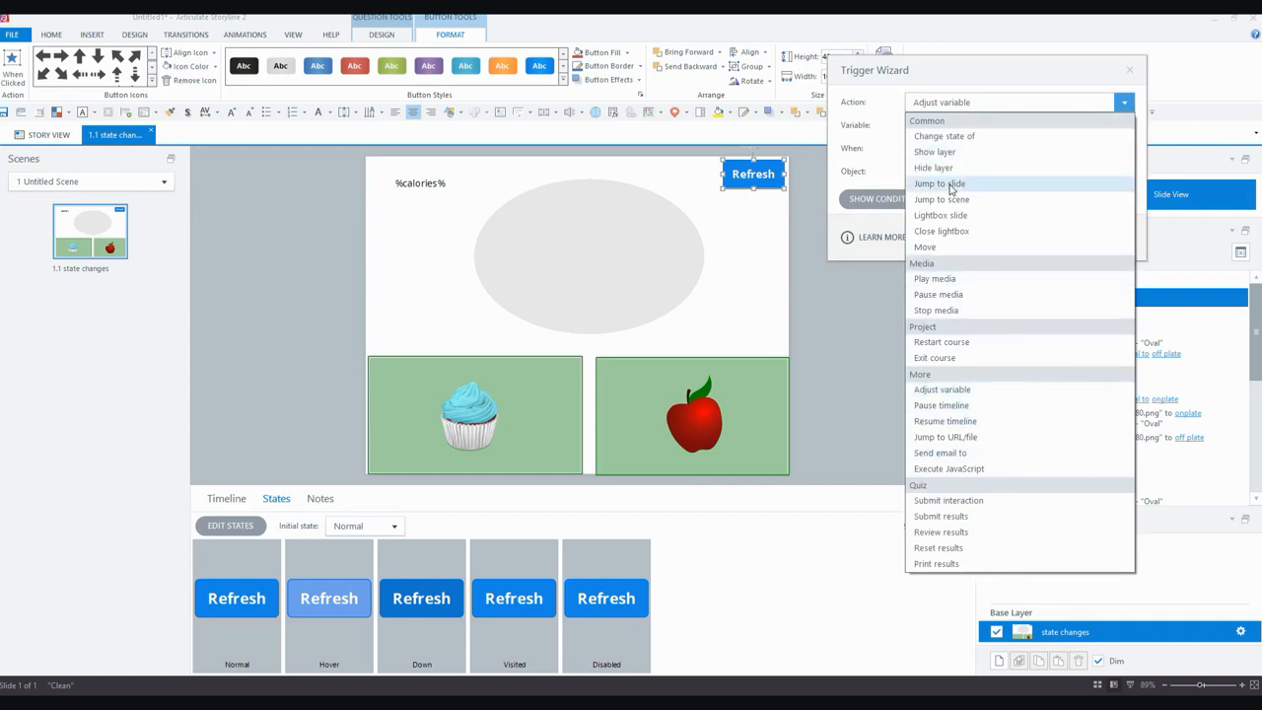
pyautogui.click(938, 183)
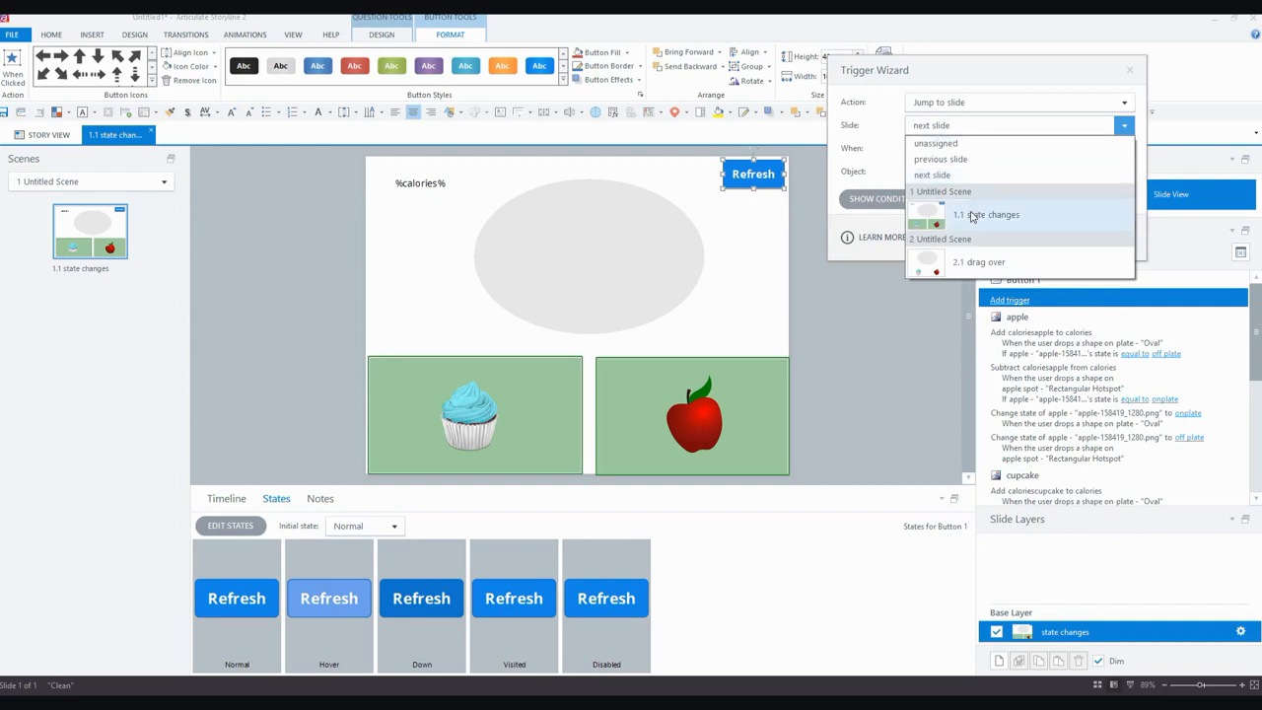
pyautogui.click(986, 212)
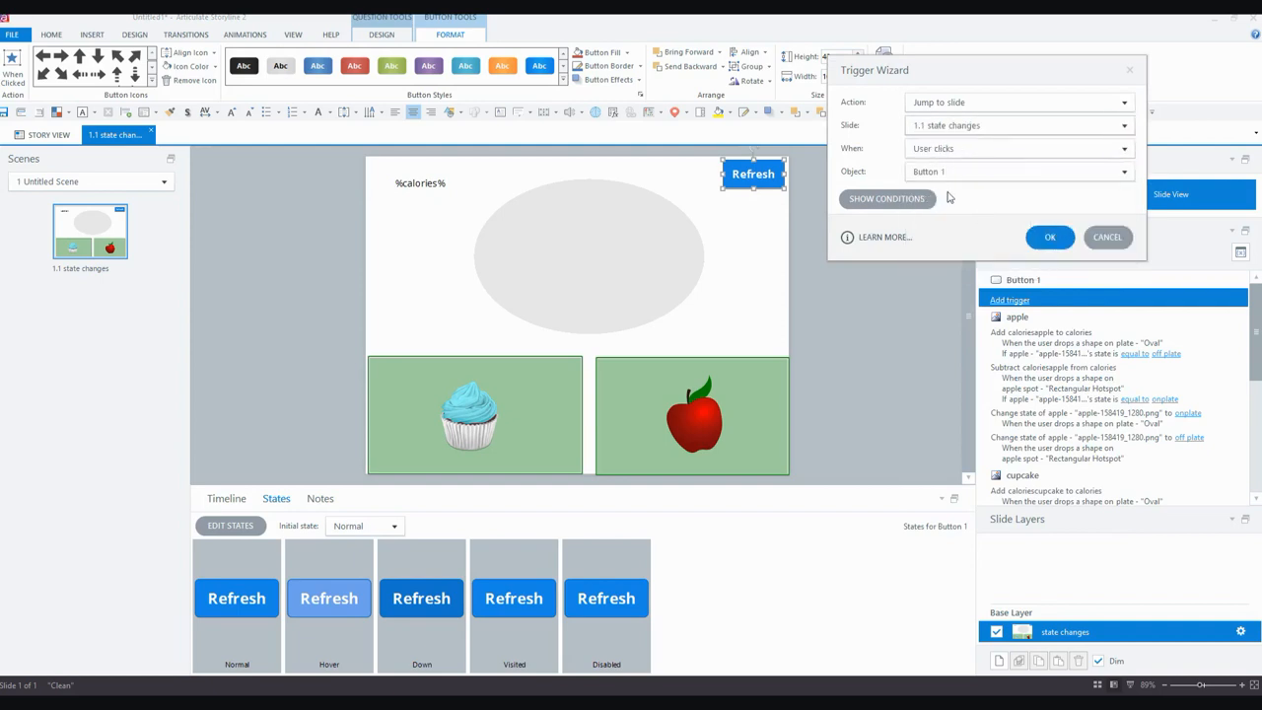
pyautogui.click(1049, 237)
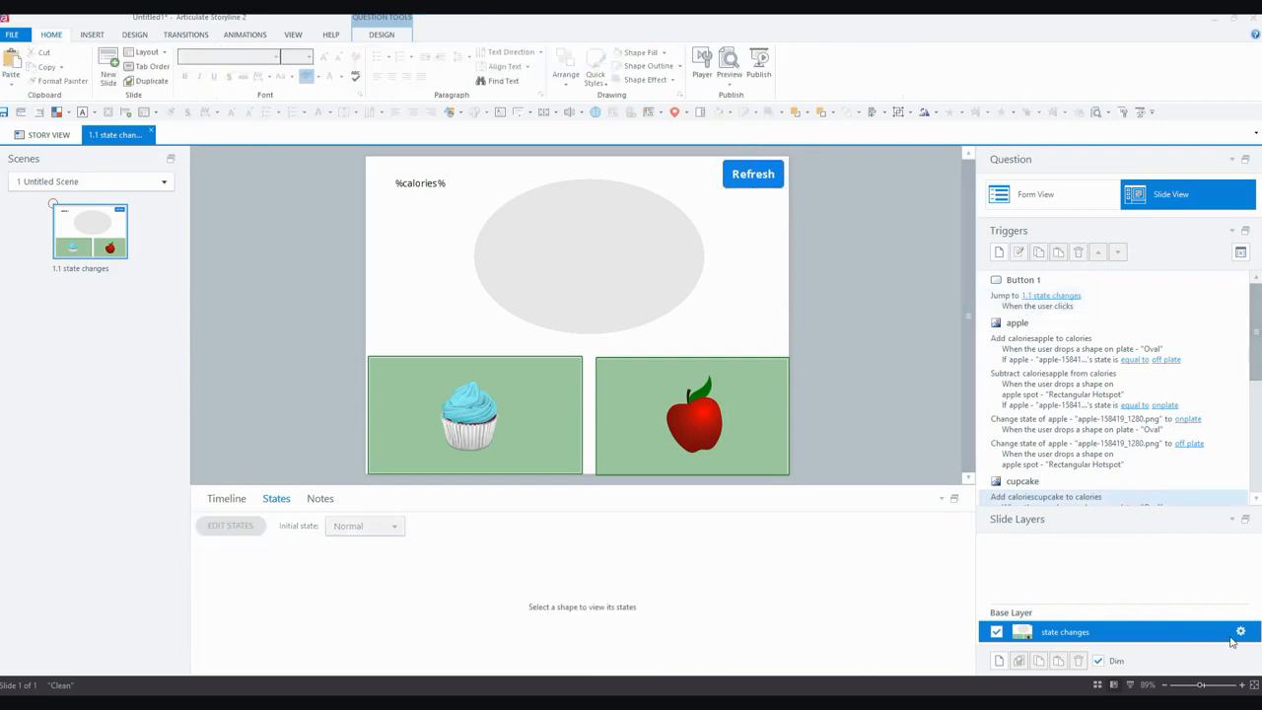
# Set the slide's 'When revisiting' property to 'Reset to initial state'.
pyautogui.click(1240, 630)
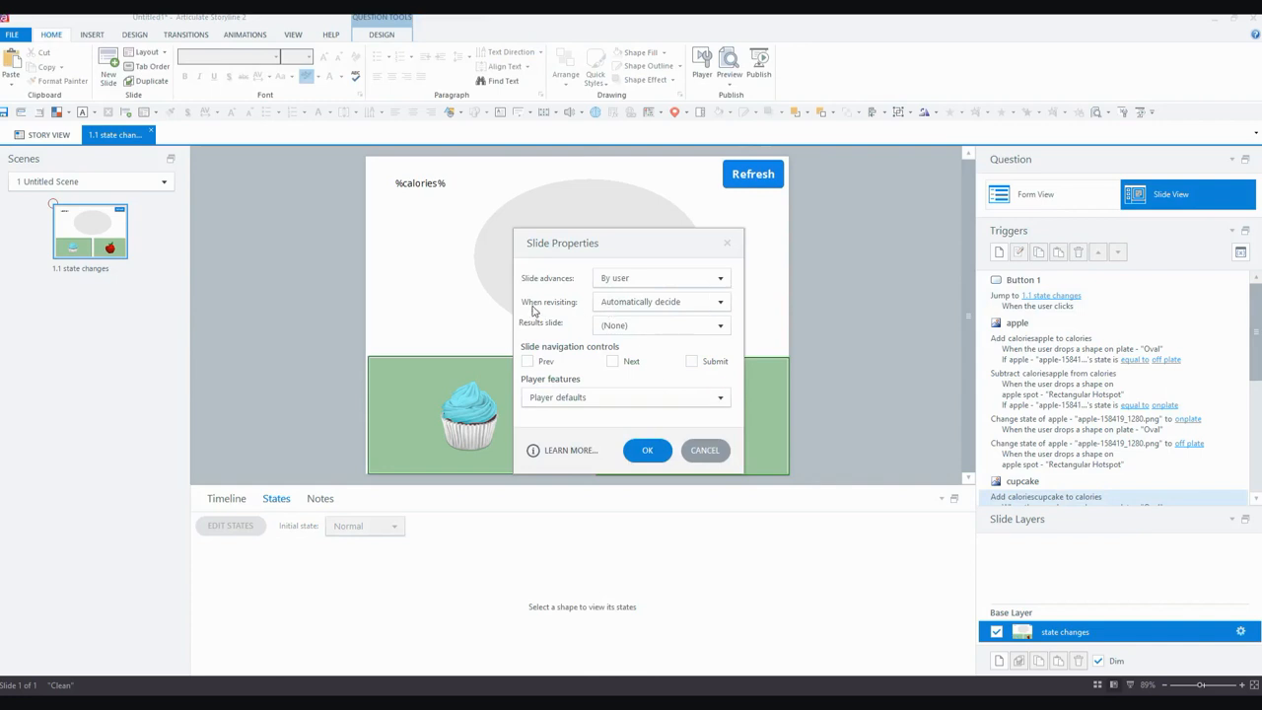
pyautogui.click(720, 302)
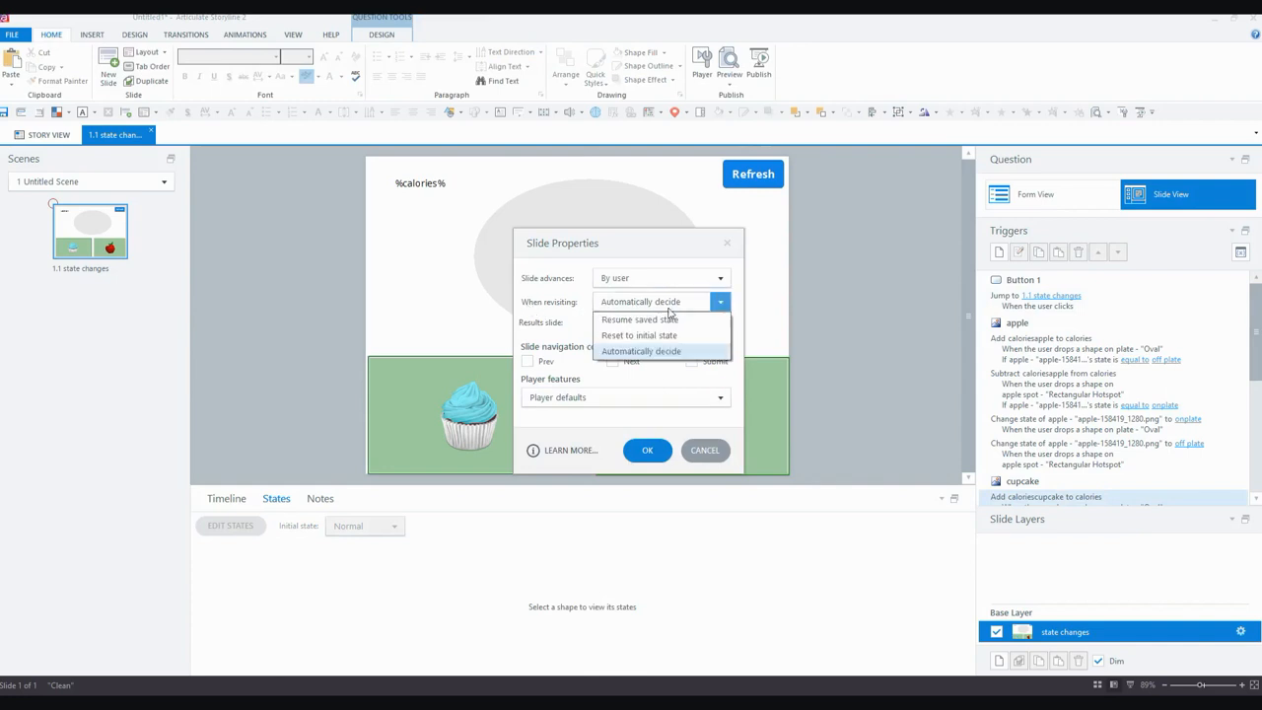
pyautogui.click(639, 335)
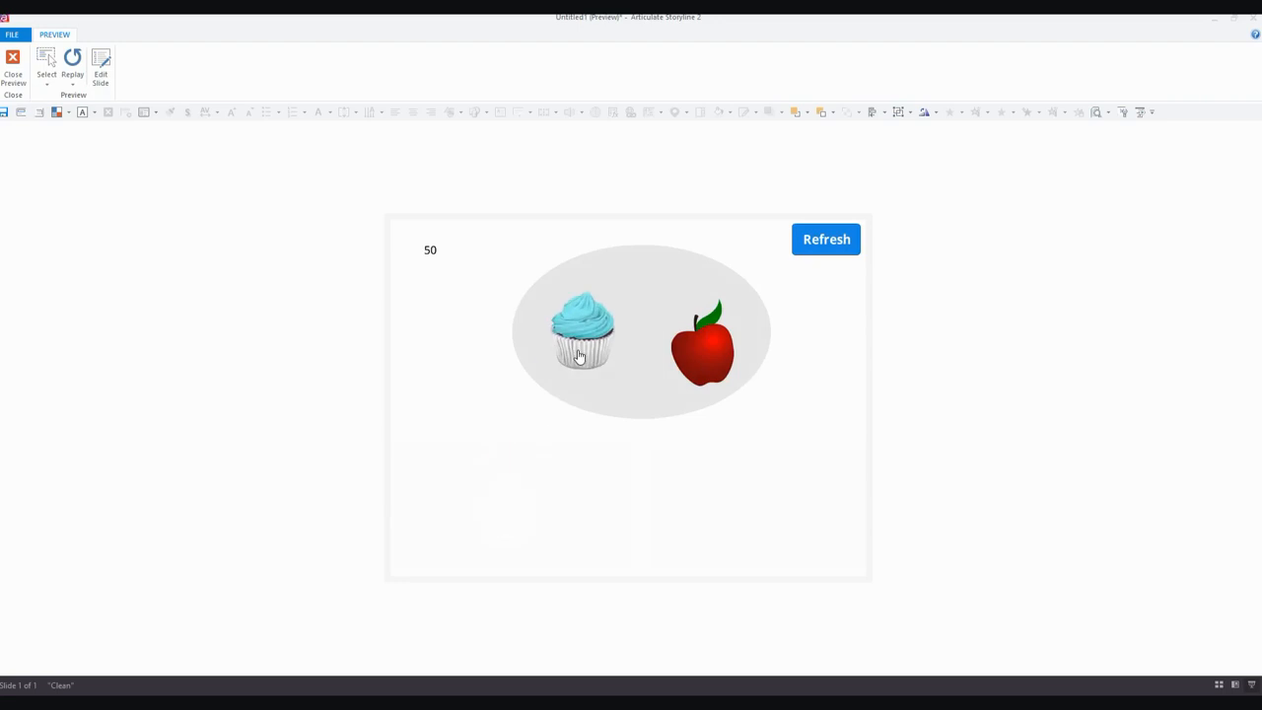
# Click Refresh in preview: foods return to their spots but calories stays at 350.
pyautogui.click(824, 238)
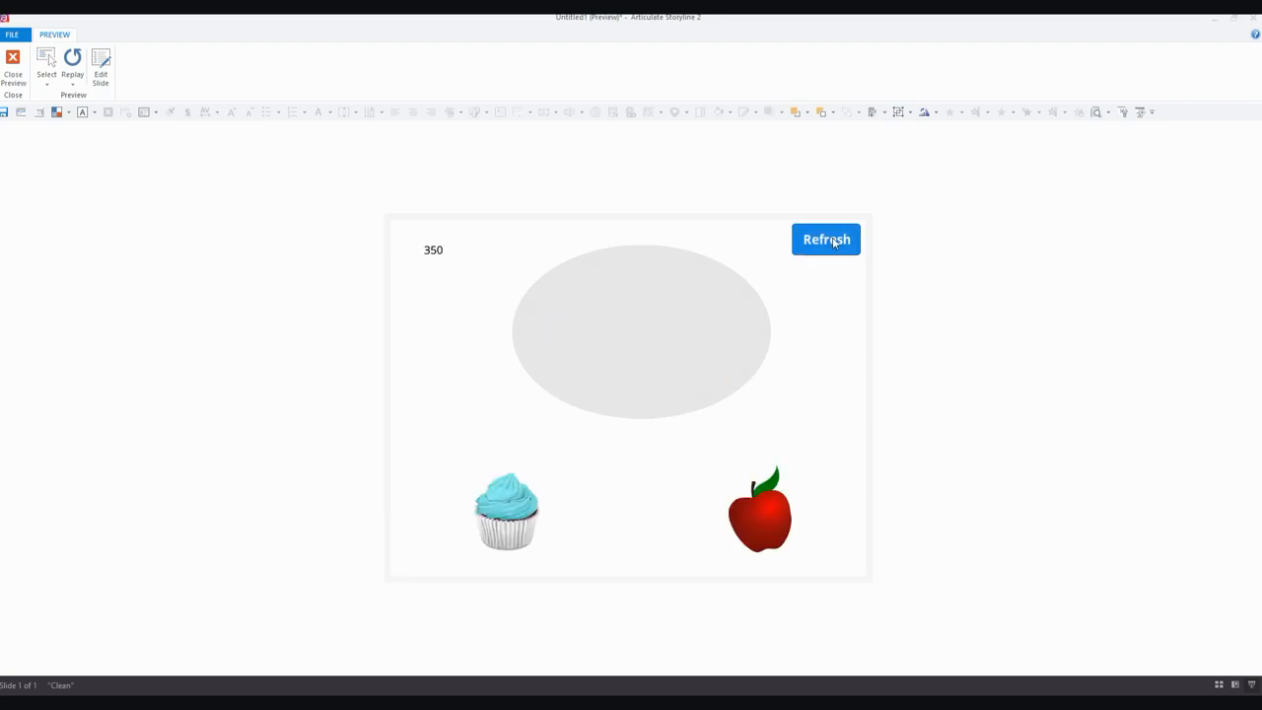
pyautogui.moveTo(540, 461)
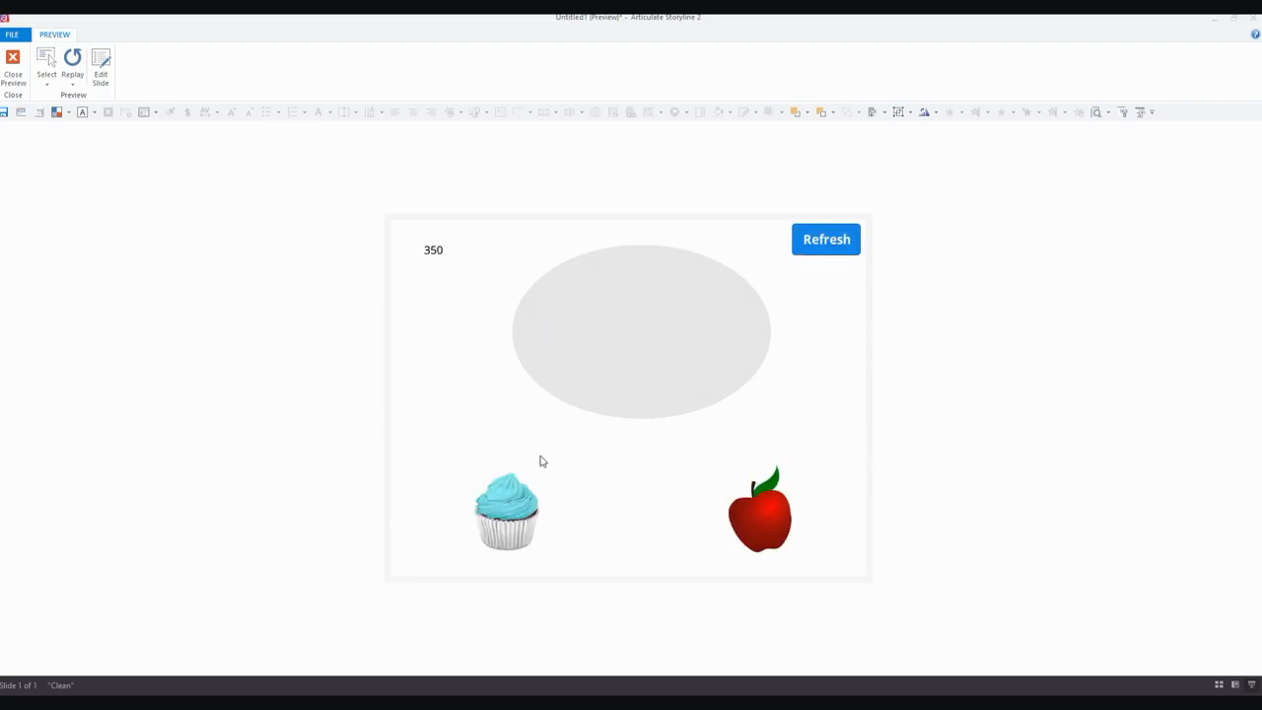
pyautogui.moveTo(391, 276)
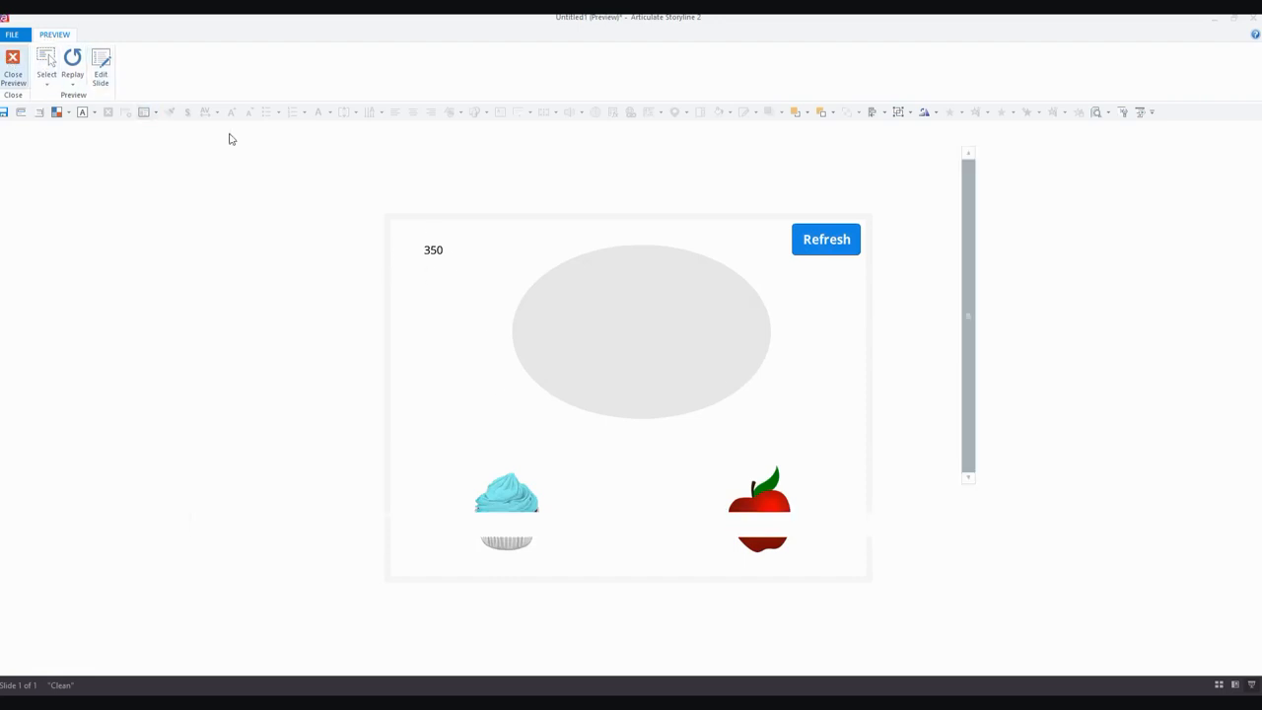
# Add a Refresh button trigger assigning the calories variable the value 0 when clicked.
pyautogui.click(12, 63)
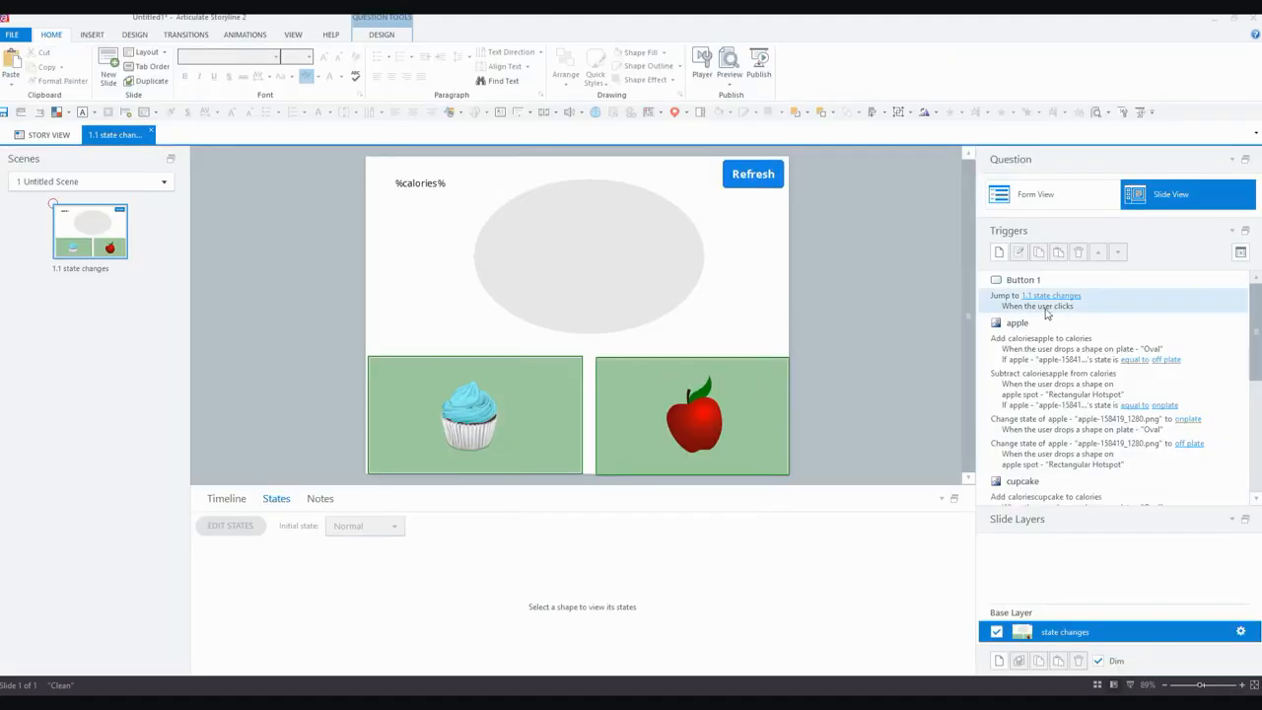
pyautogui.click(1041, 299)
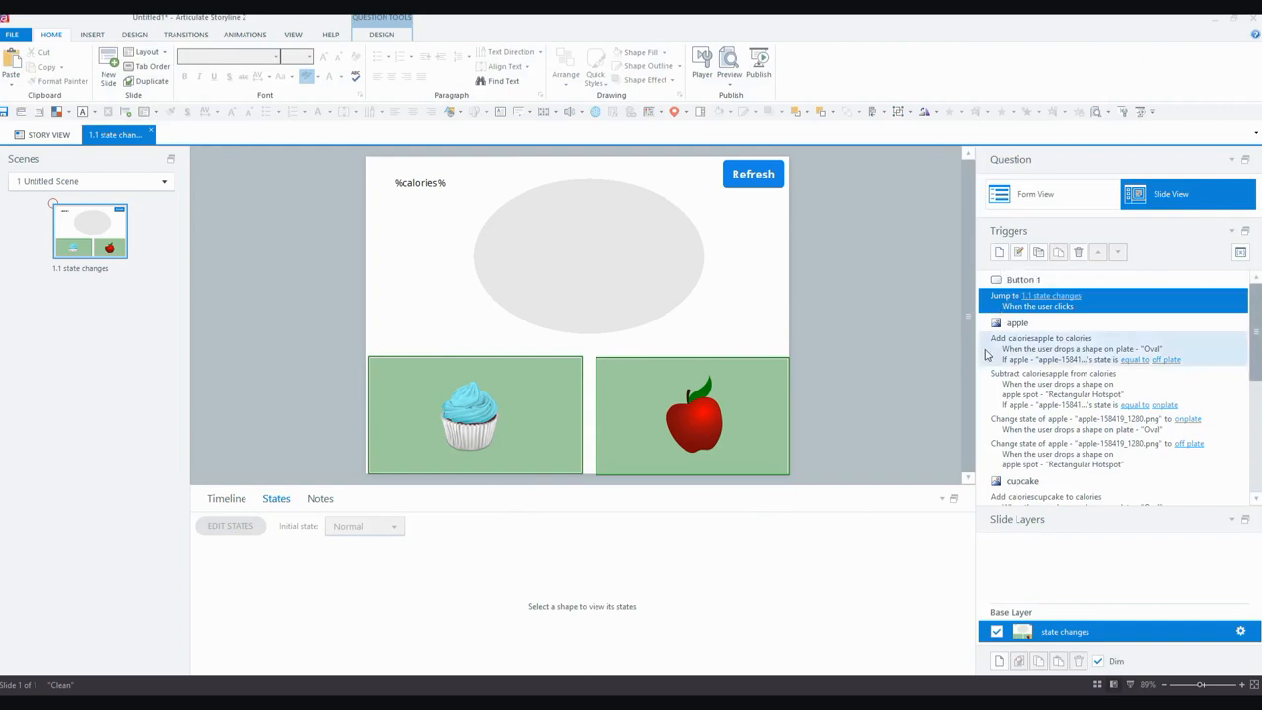
pyautogui.click(753, 173)
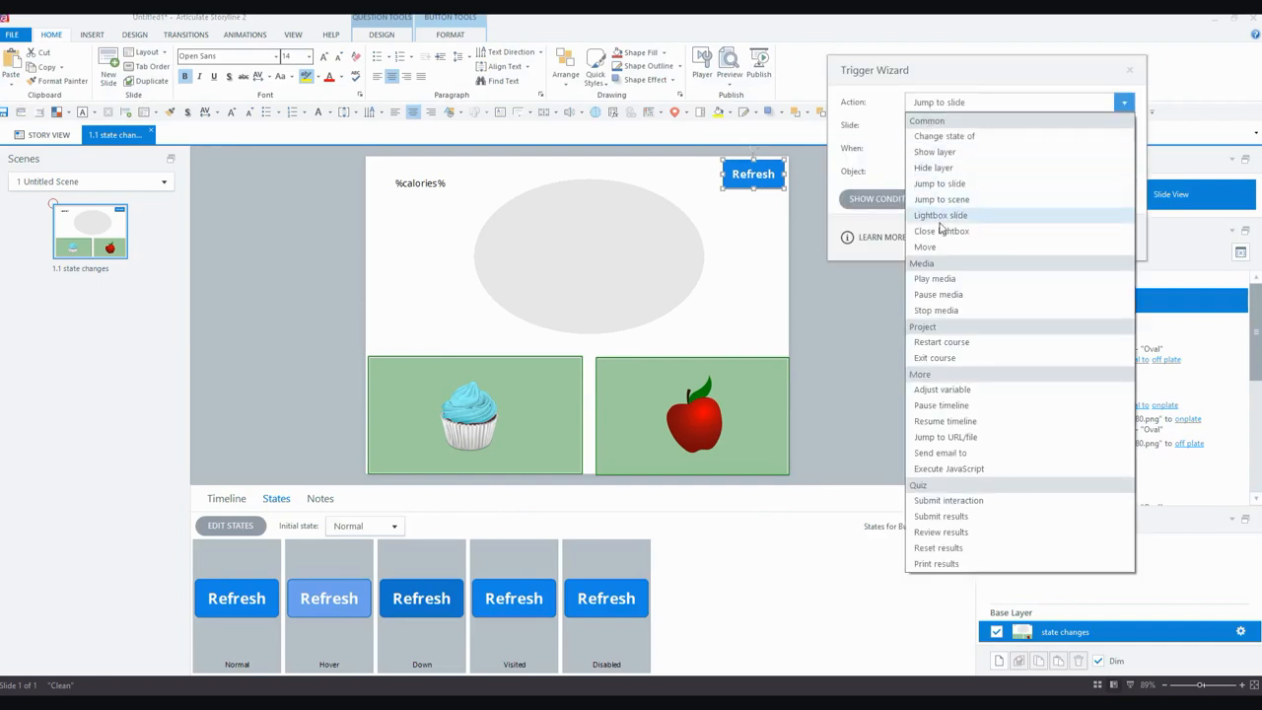
pyautogui.click(943, 388)
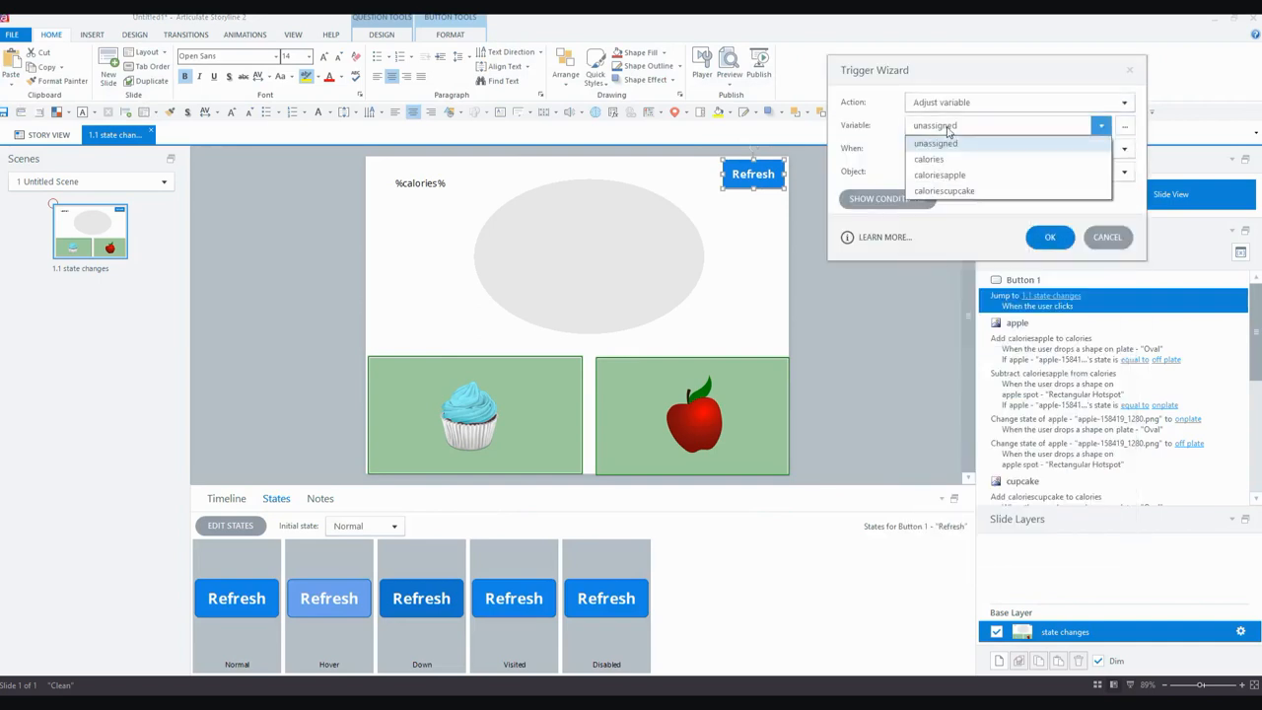
pyautogui.click(927, 158)
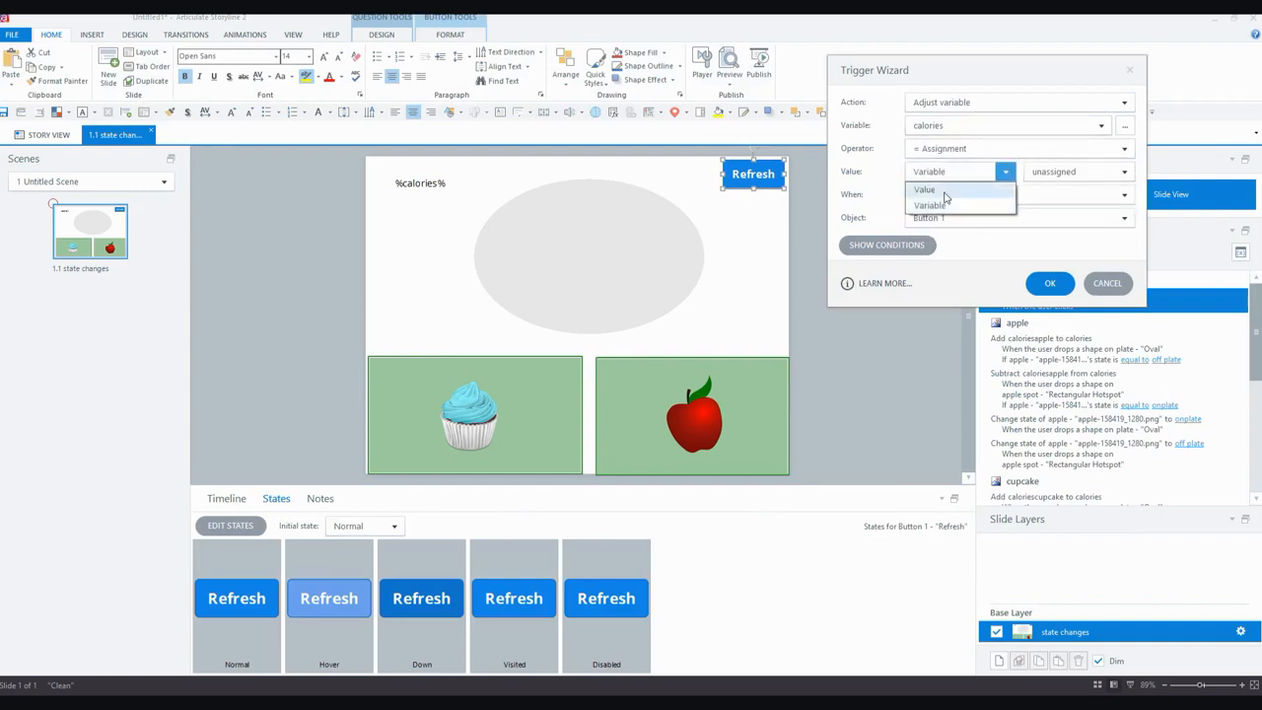
pyautogui.click(924, 189)
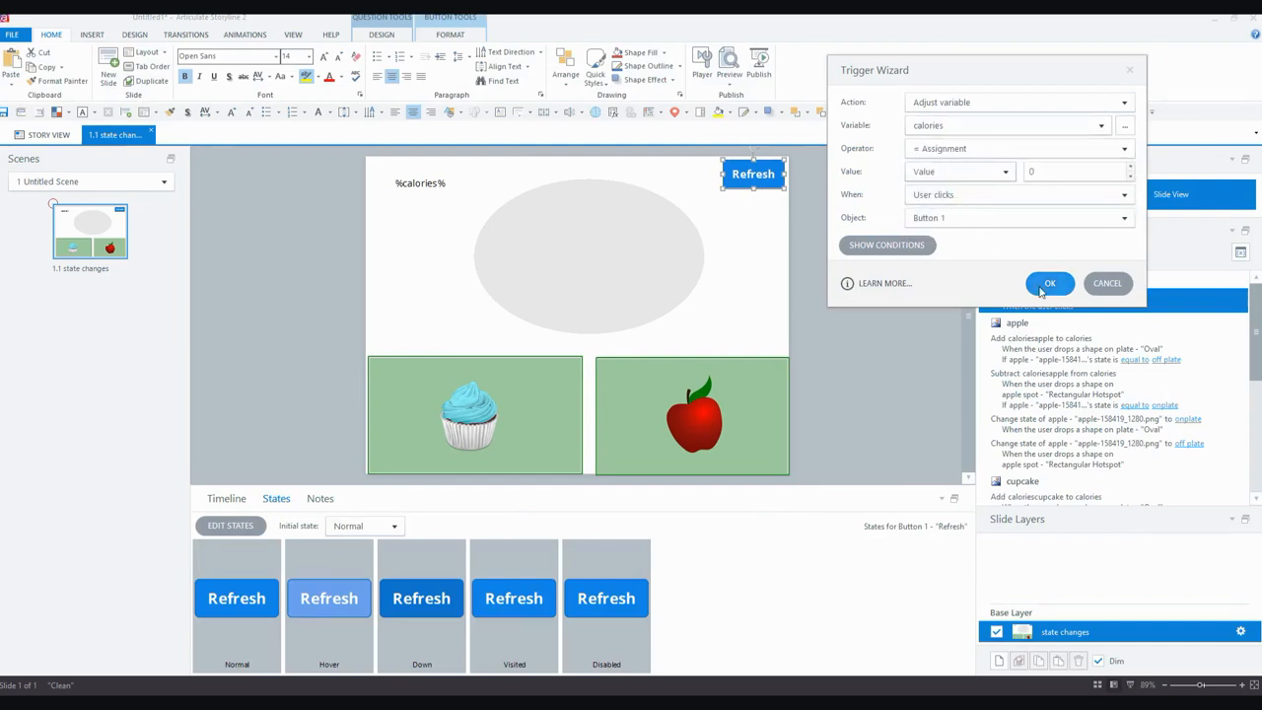
pyautogui.click(1049, 284)
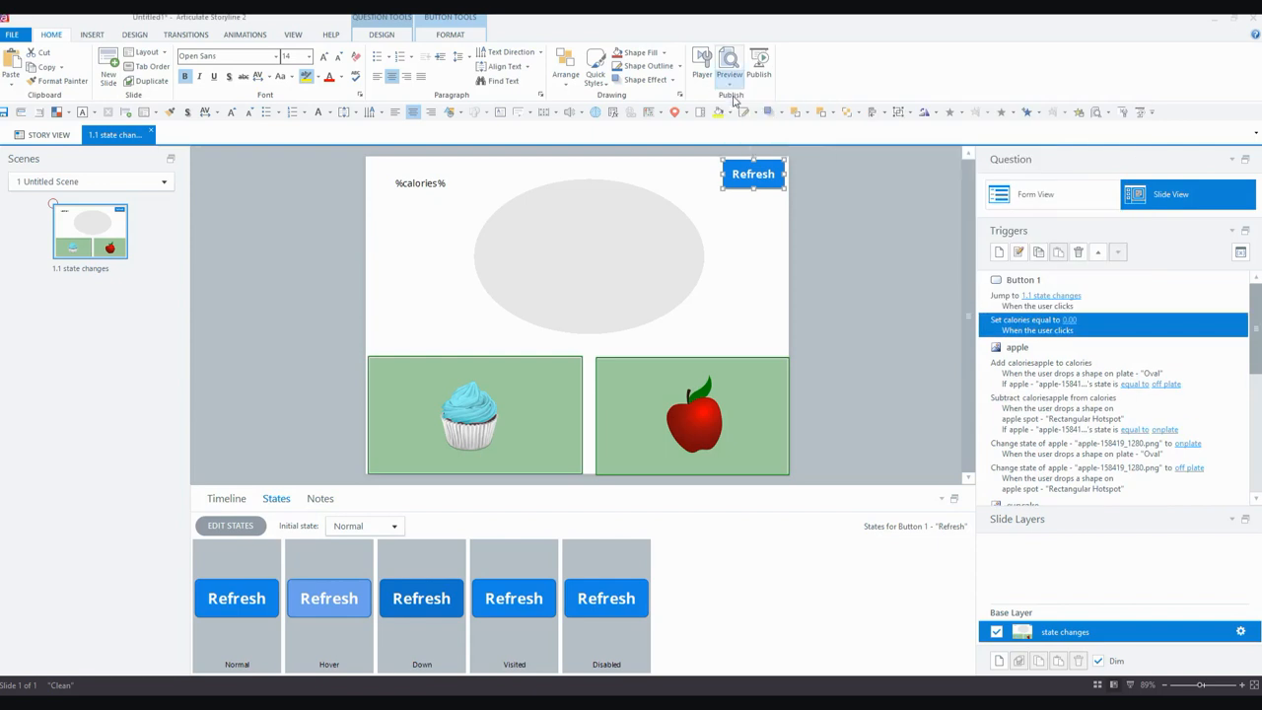
# Preview: plate both foods (350), Refresh resets calories to 0, drop the apple again, then close.
pyautogui.click(730, 61)
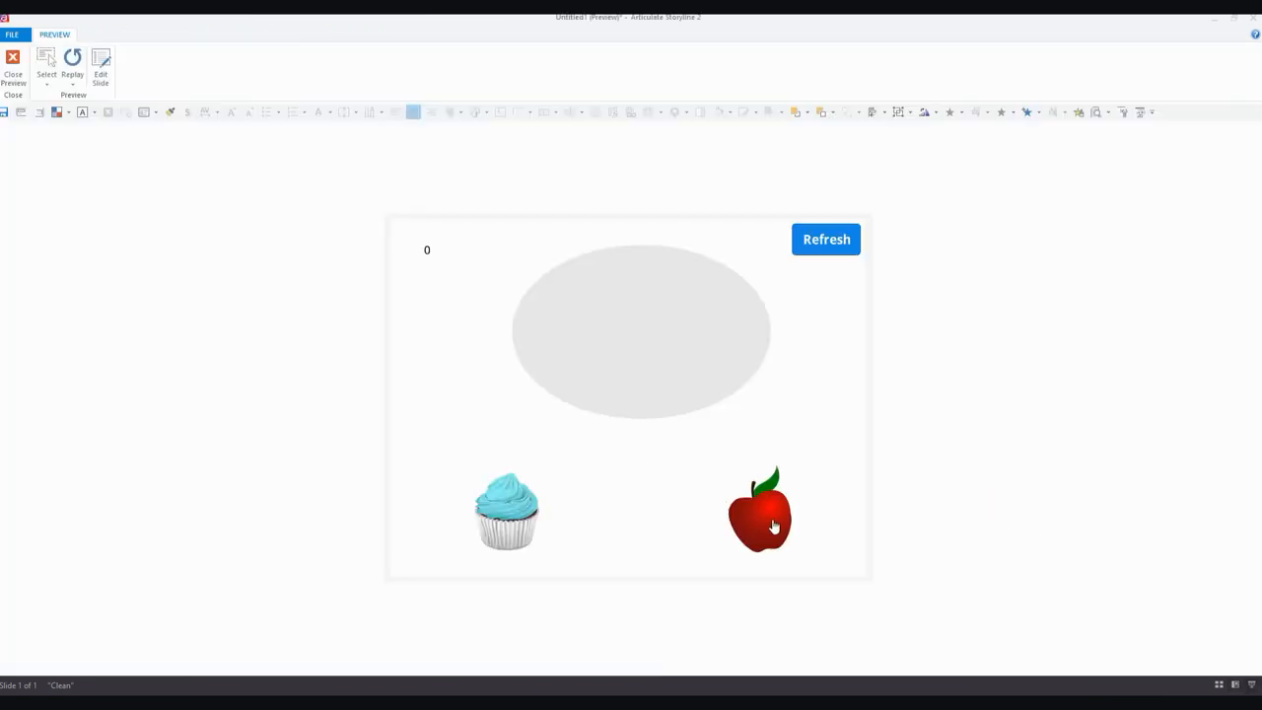
pyautogui.moveTo(759, 509); pyautogui.dragTo(700, 326)
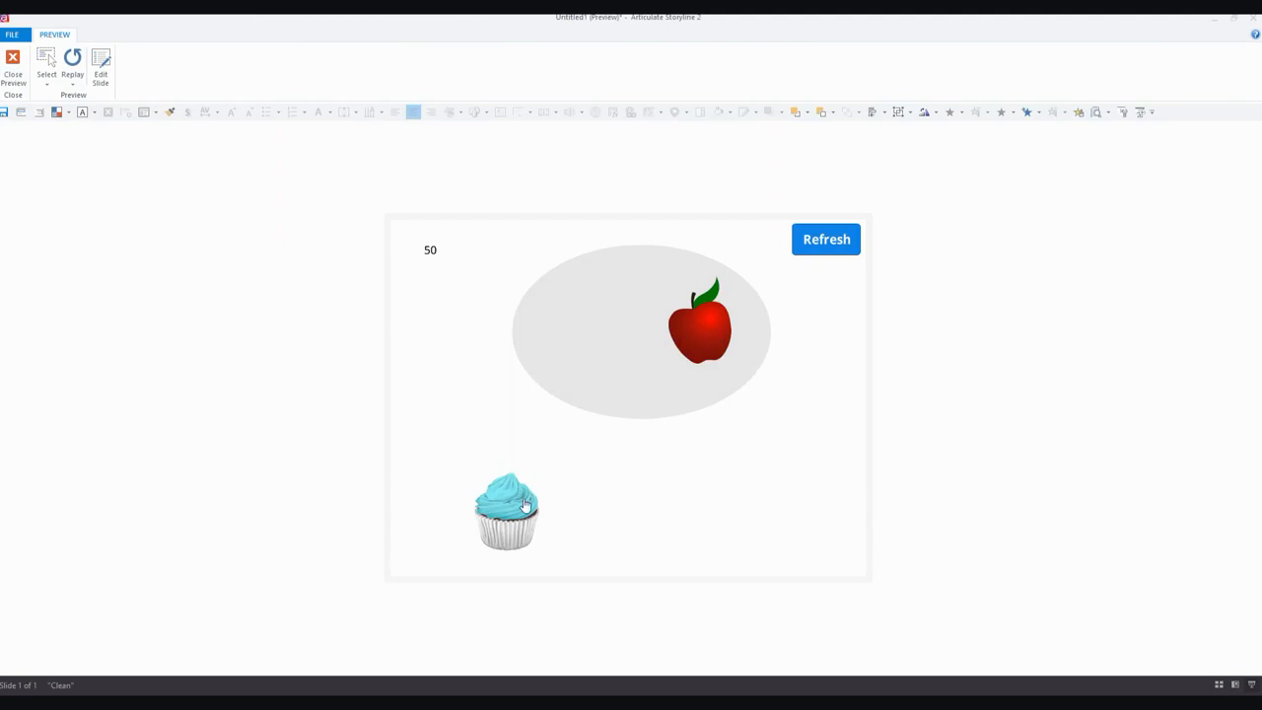
pyautogui.click(826, 240)
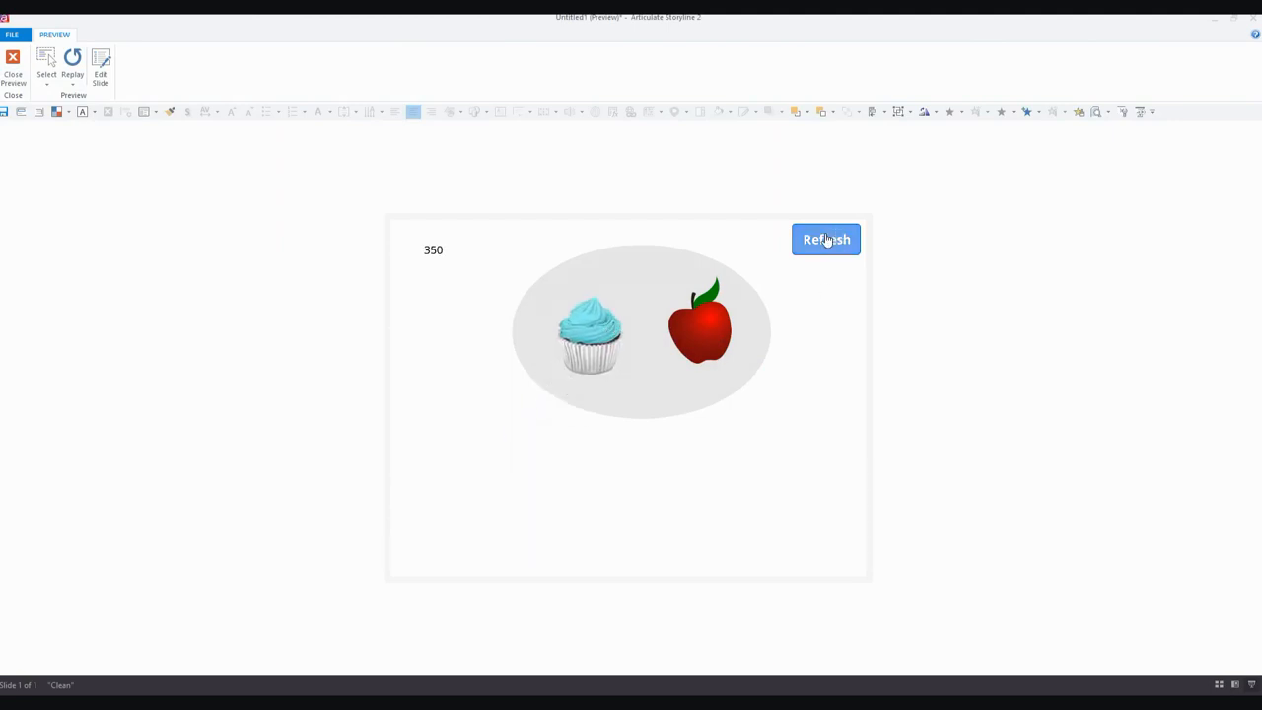
pyautogui.click(824, 238)
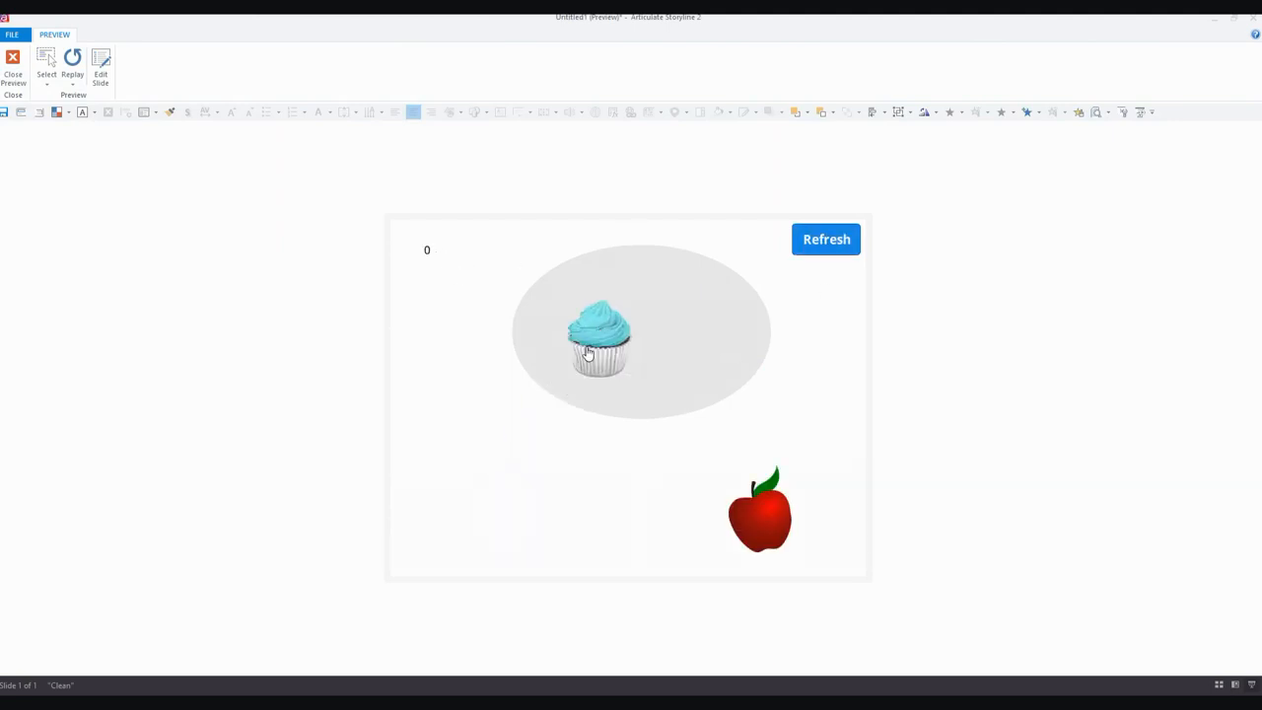
pyautogui.moveTo(759, 508); pyautogui.dragTo(674, 331)
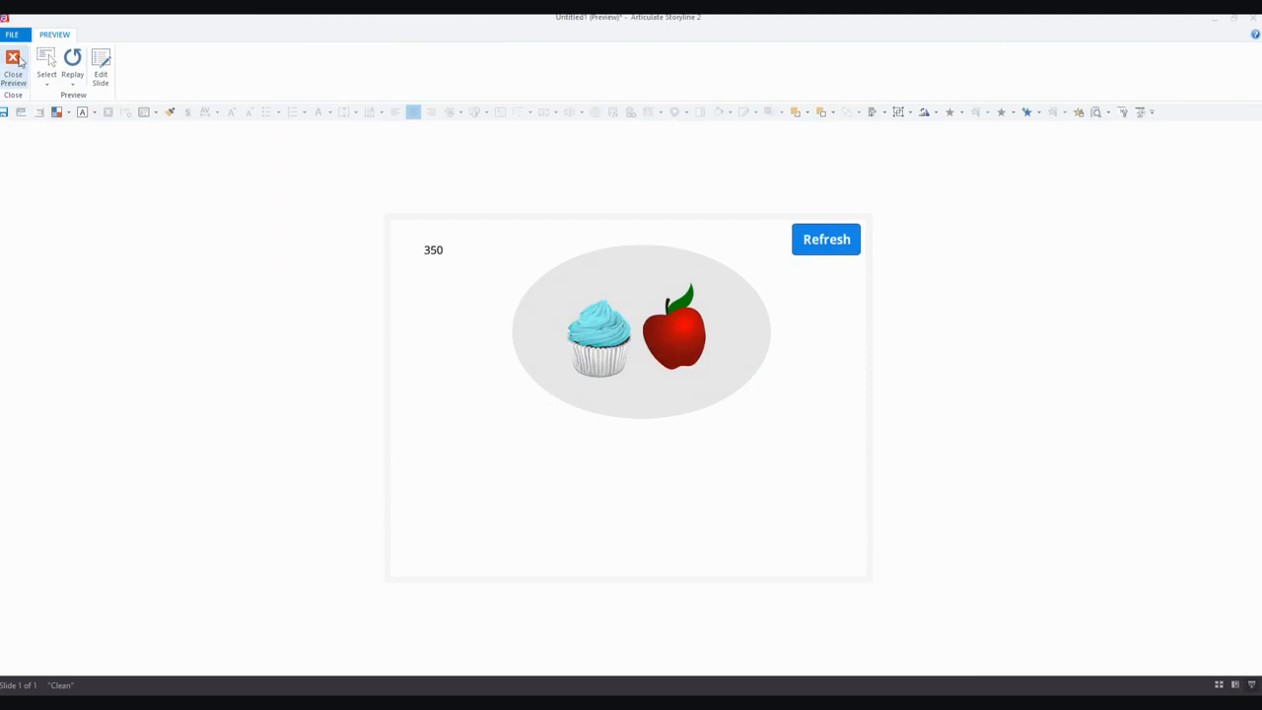
pyautogui.click(12, 61)
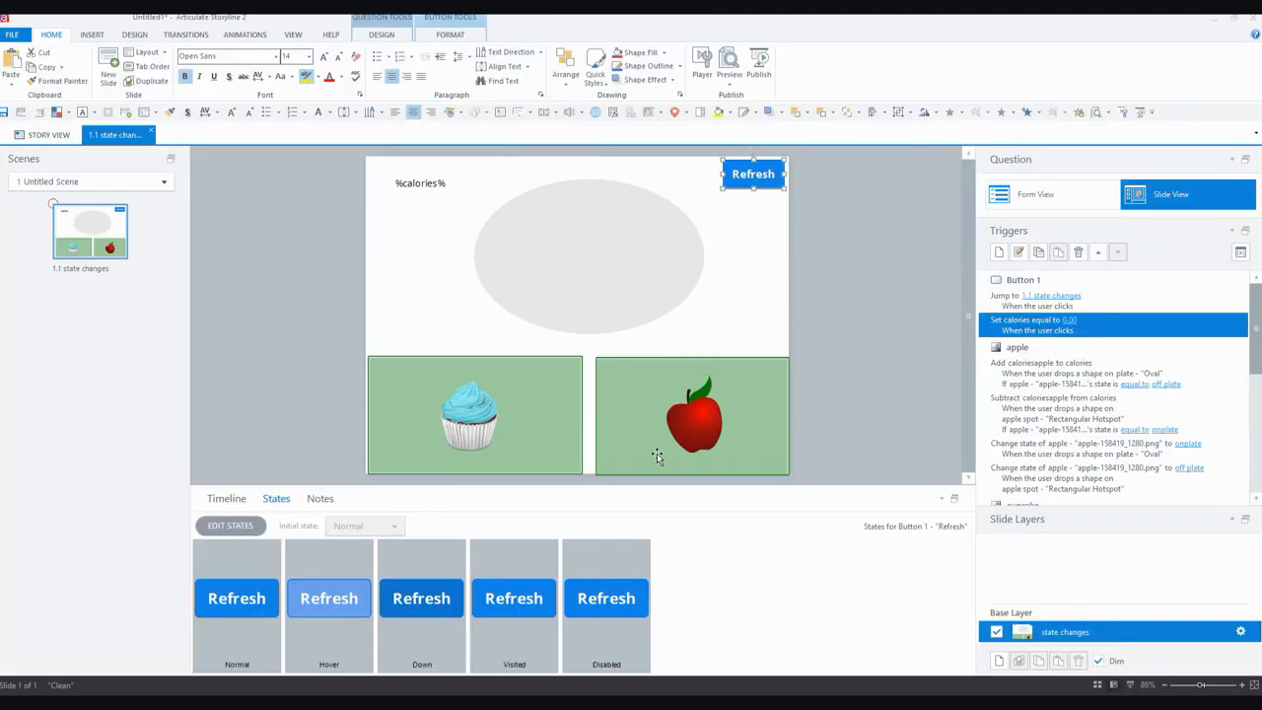
pyautogui.moveTo(854, 350)
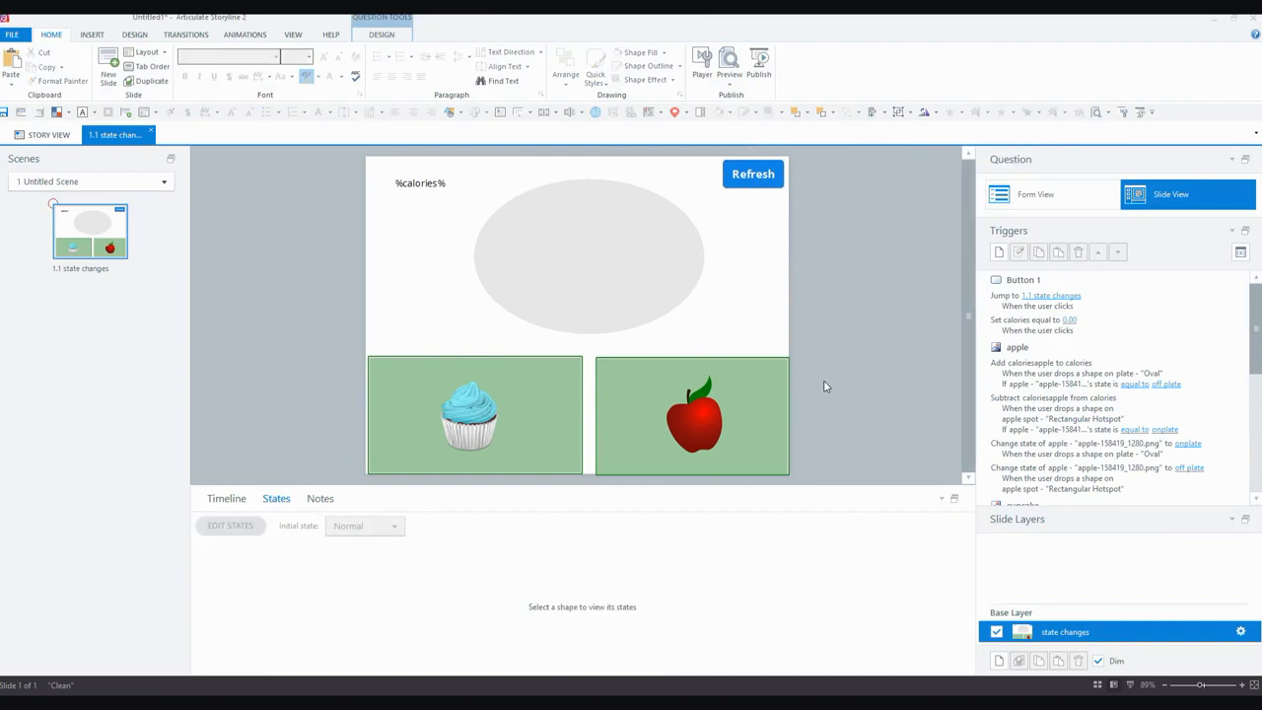
pyautogui.moveTo(877, 340)
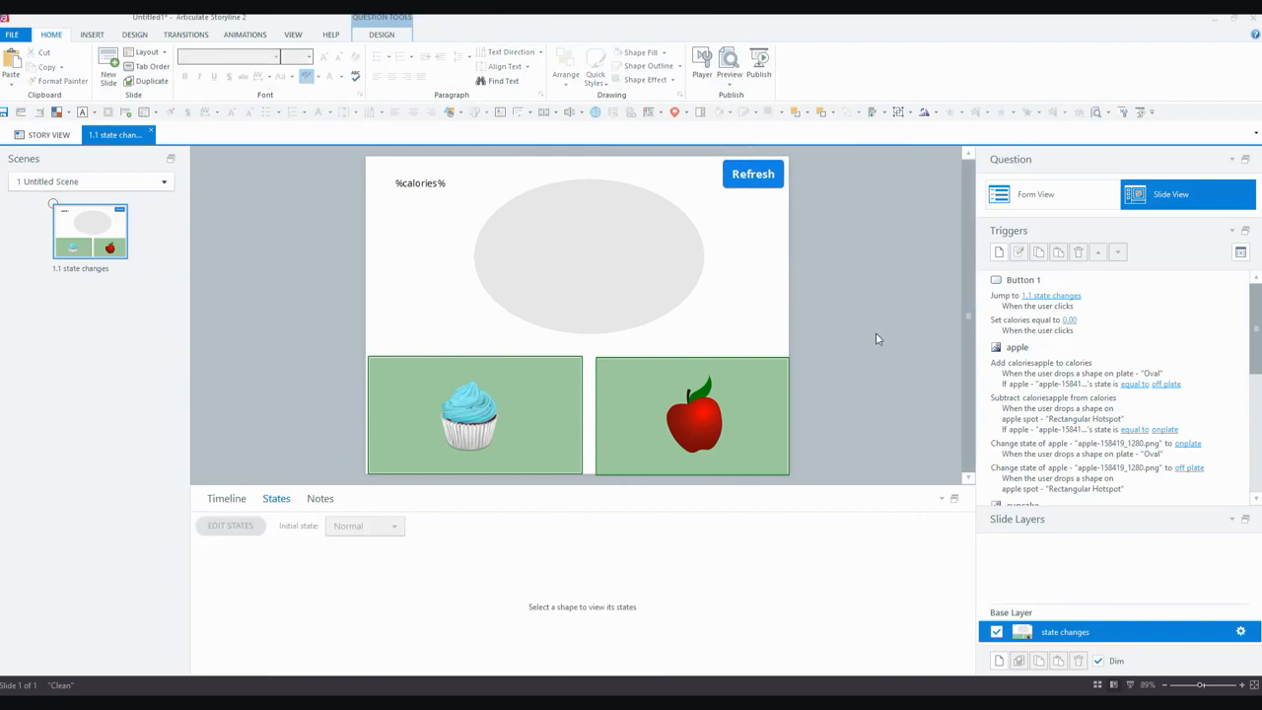